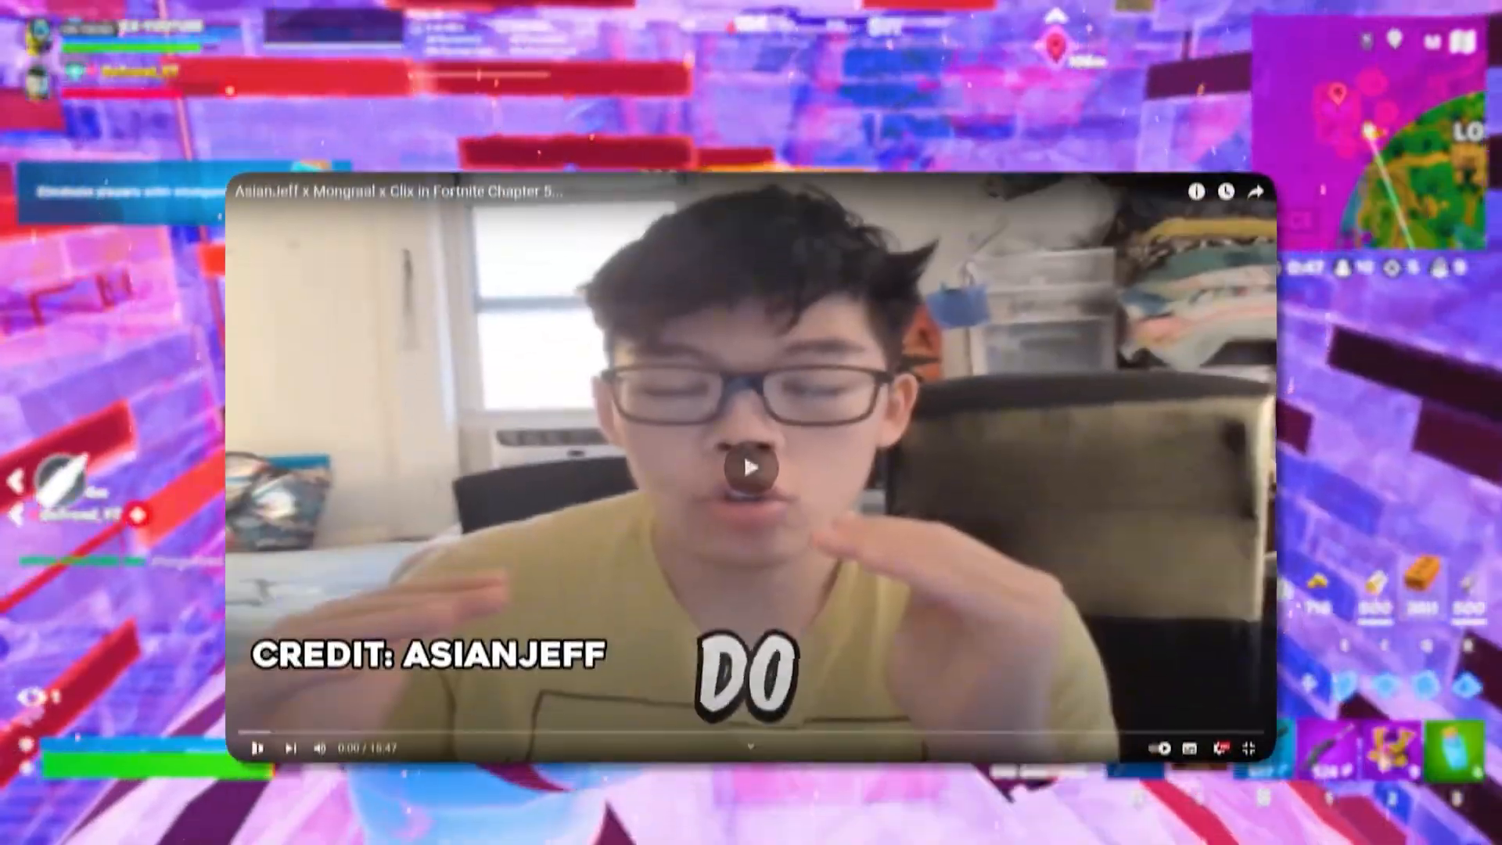
Open the video description and follow the free GearUp Booster download link
click(750, 475)
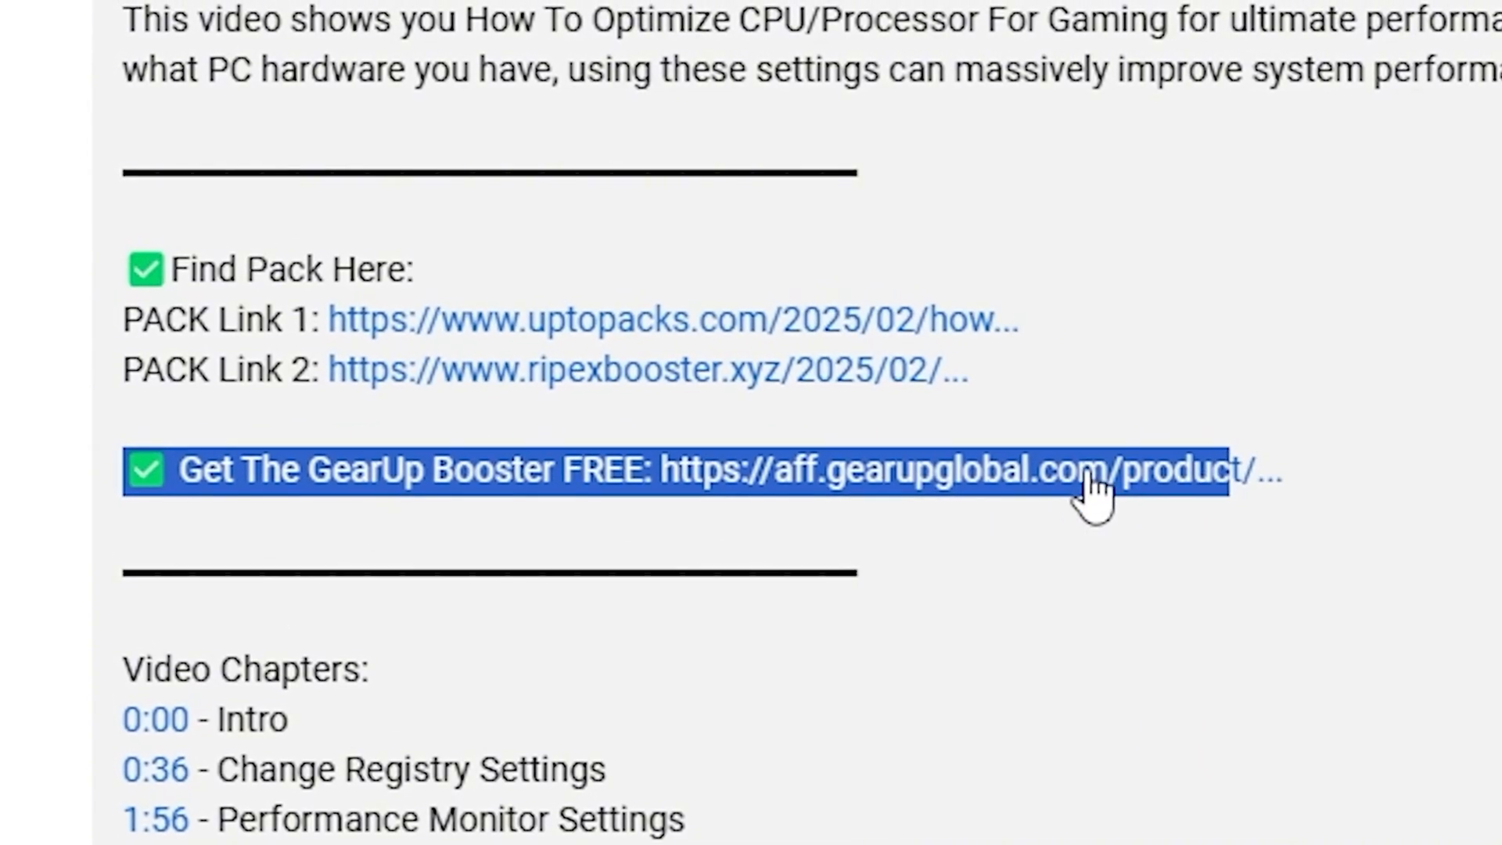
click(1066, 493)
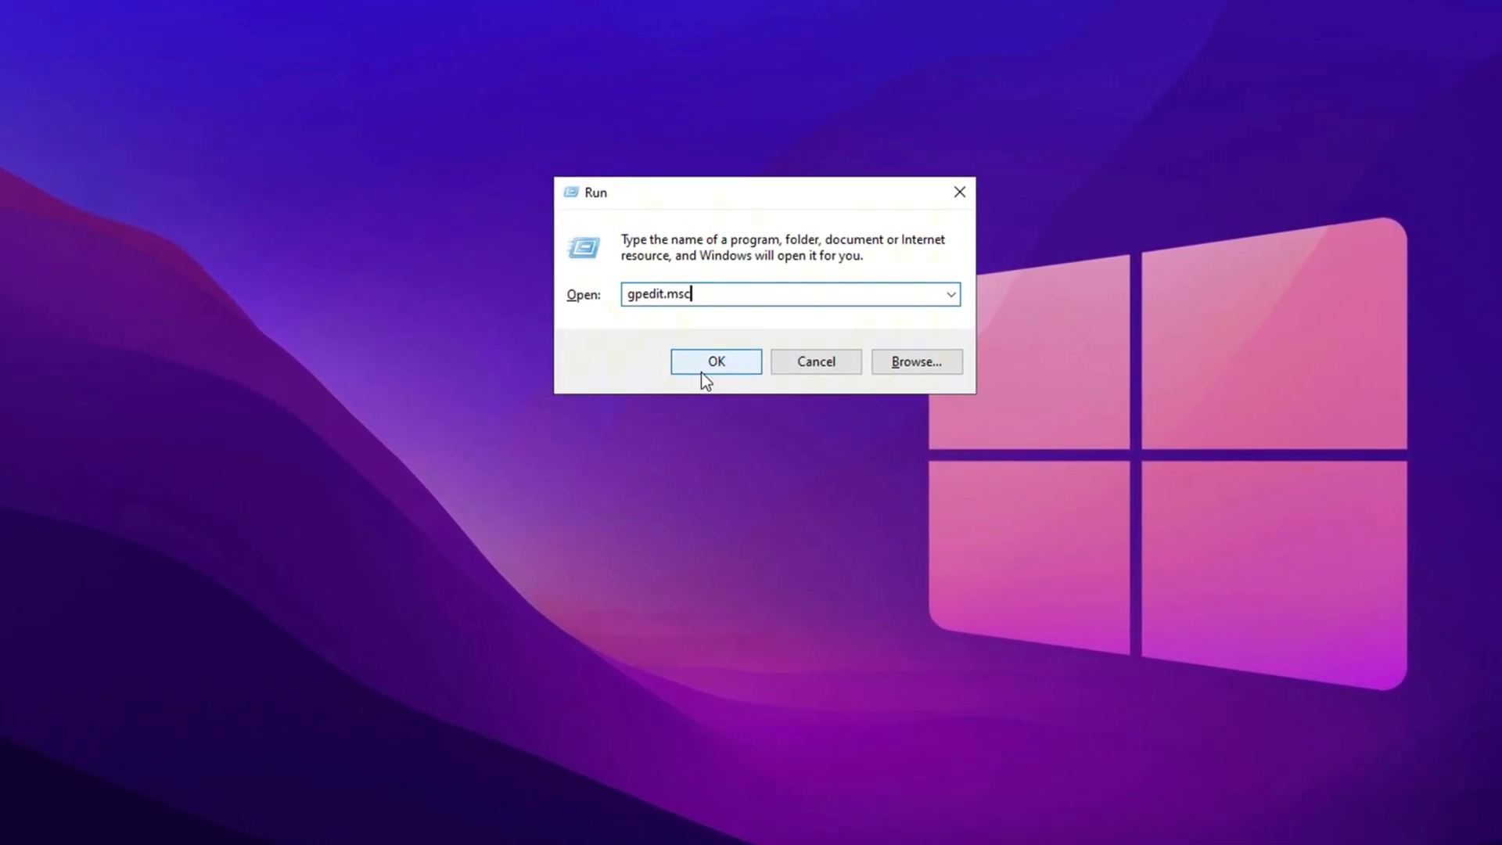
Launch gpedit.msc and browse to Power Throttling Settings to open Turn off Power Throttling
click(716, 361)
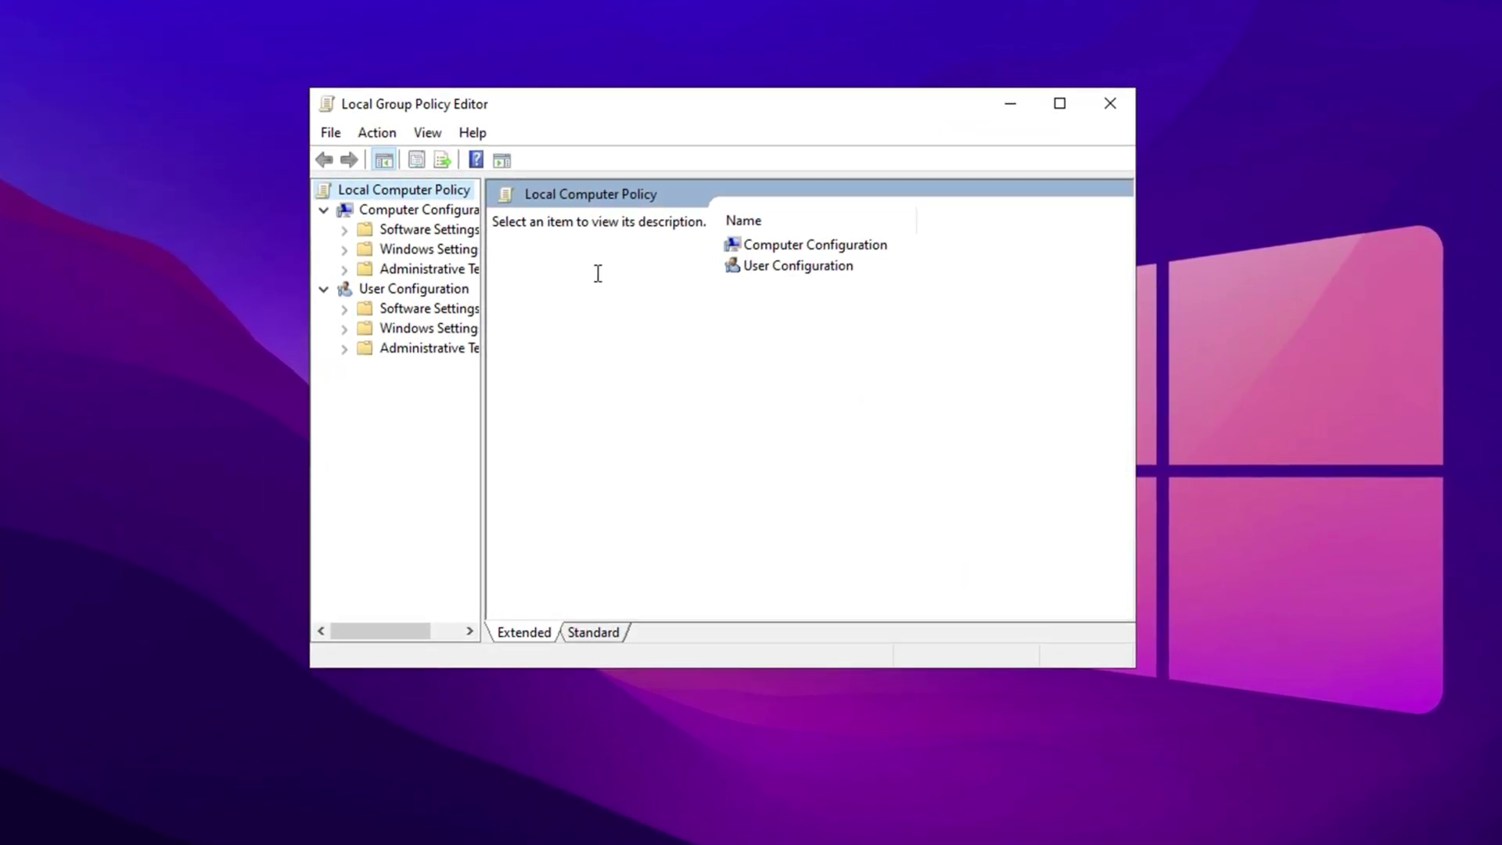
double_click(416, 209)
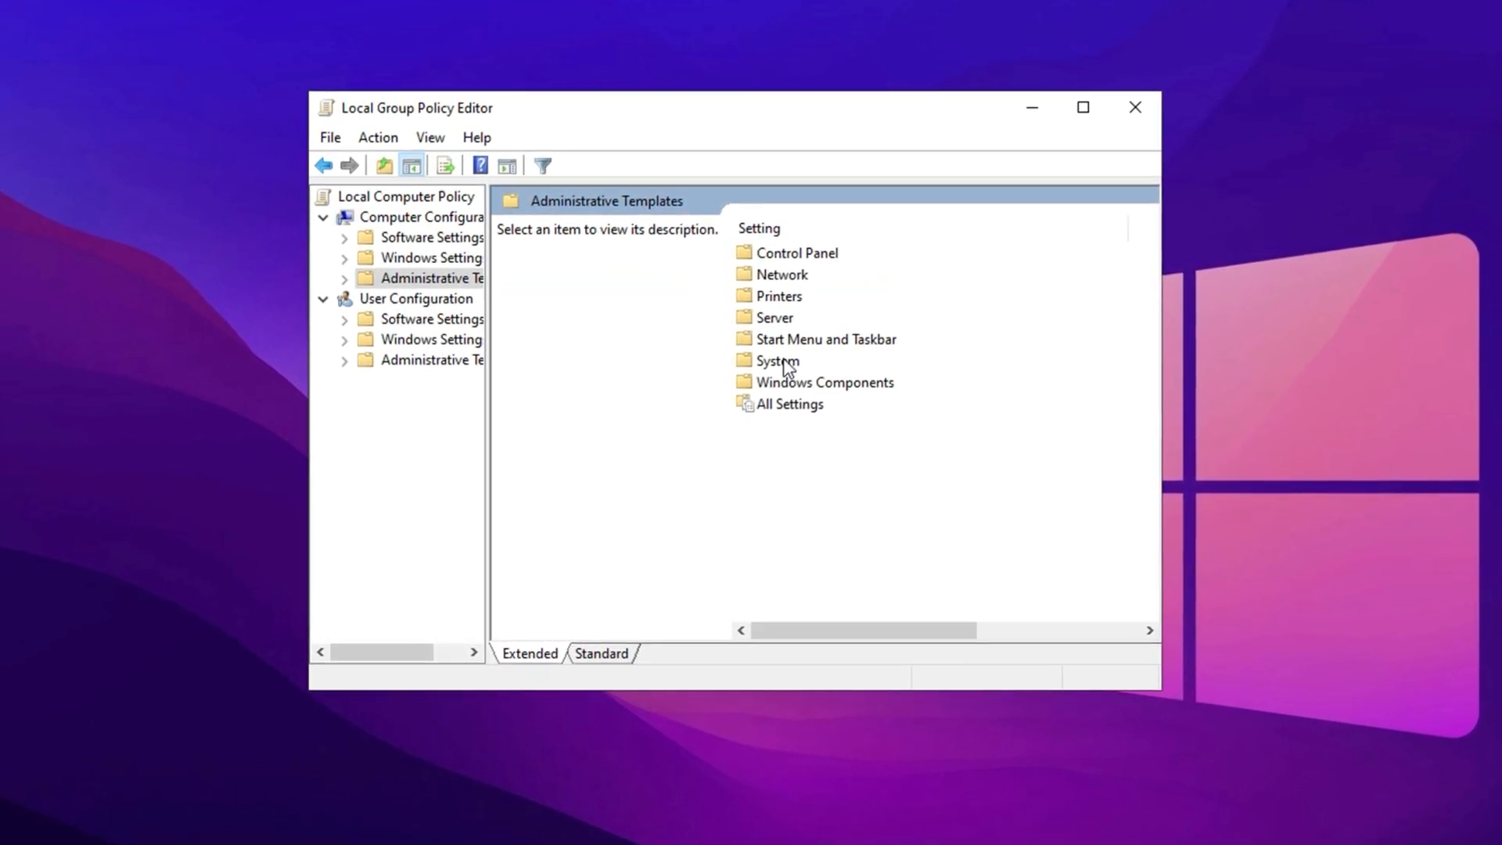
double_click(778, 361)
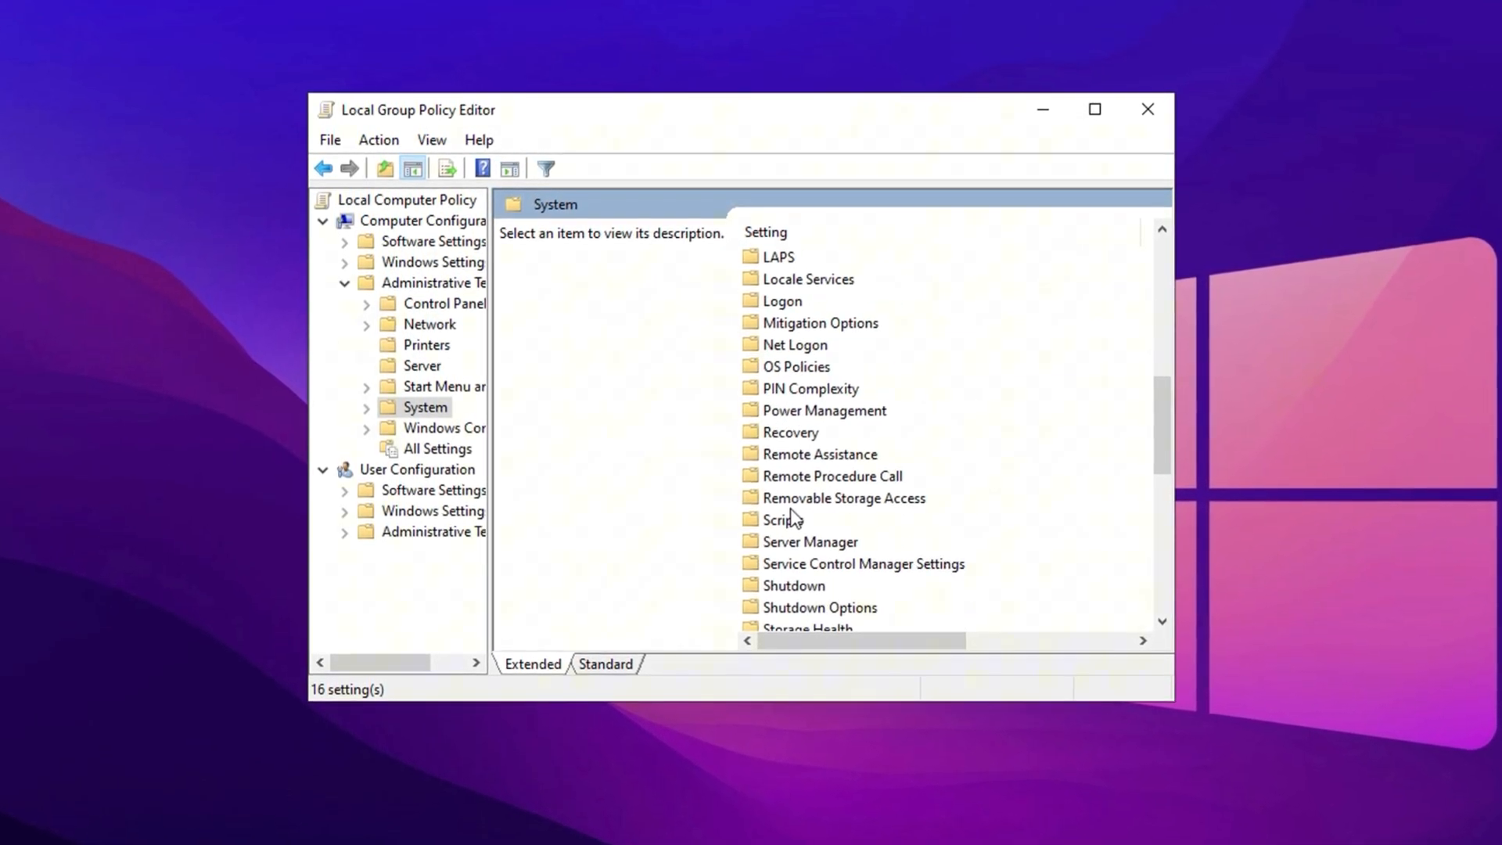
double_click(823, 411)
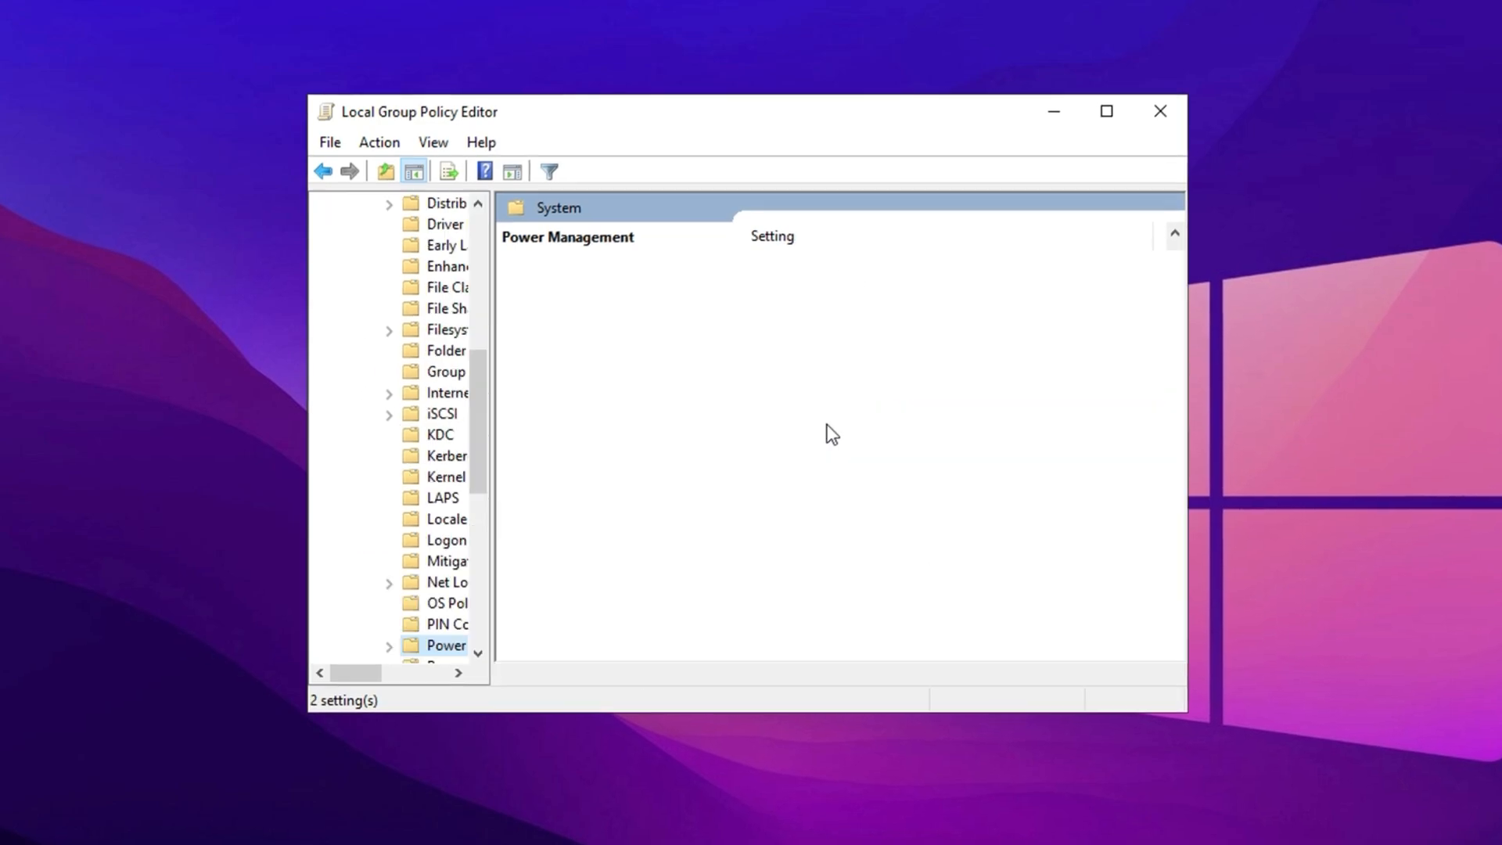
click(447, 645)
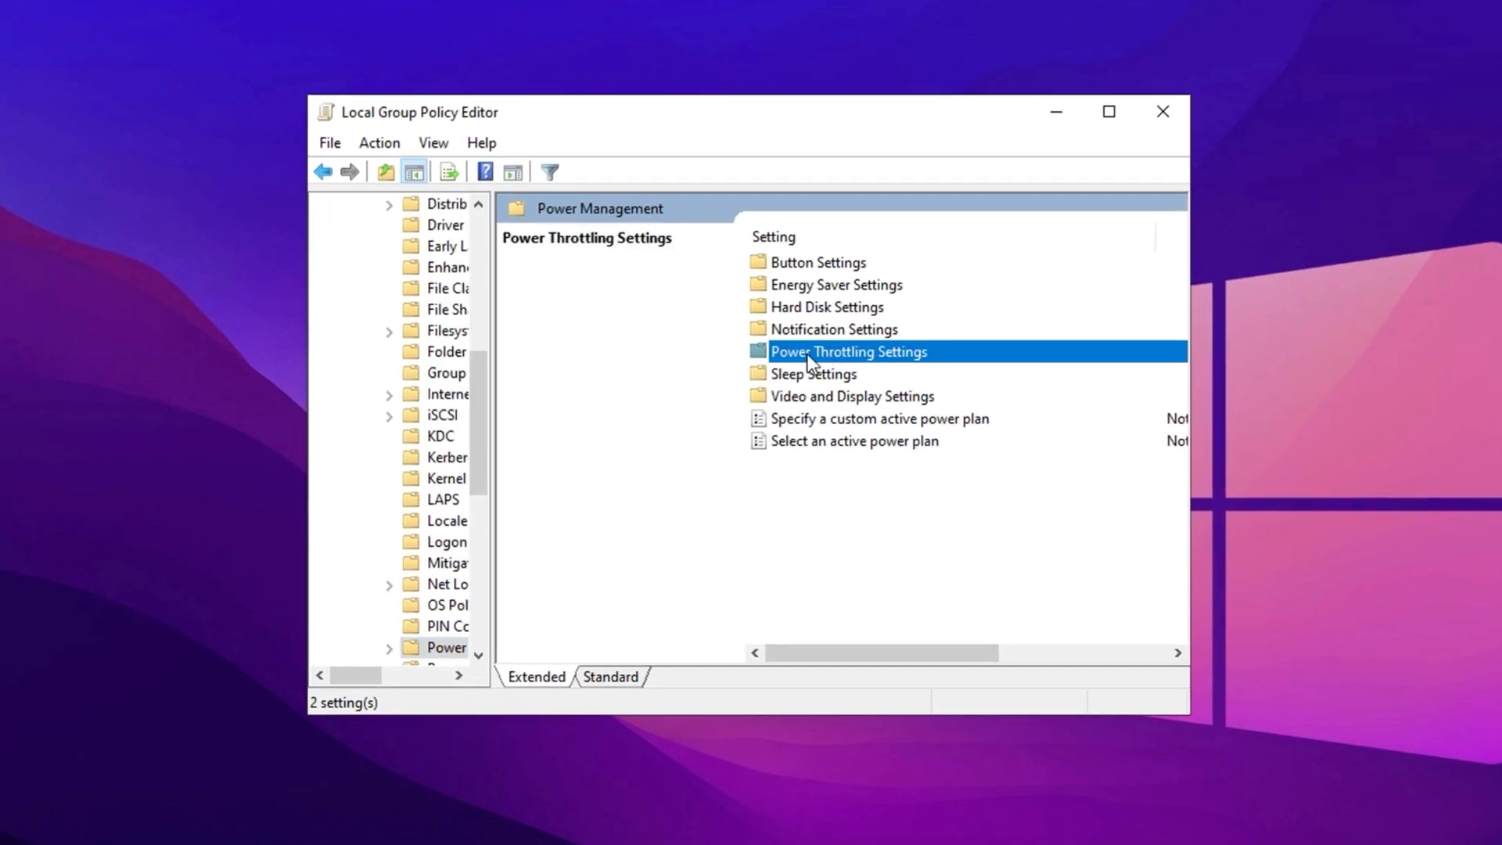
double_click(849, 353)
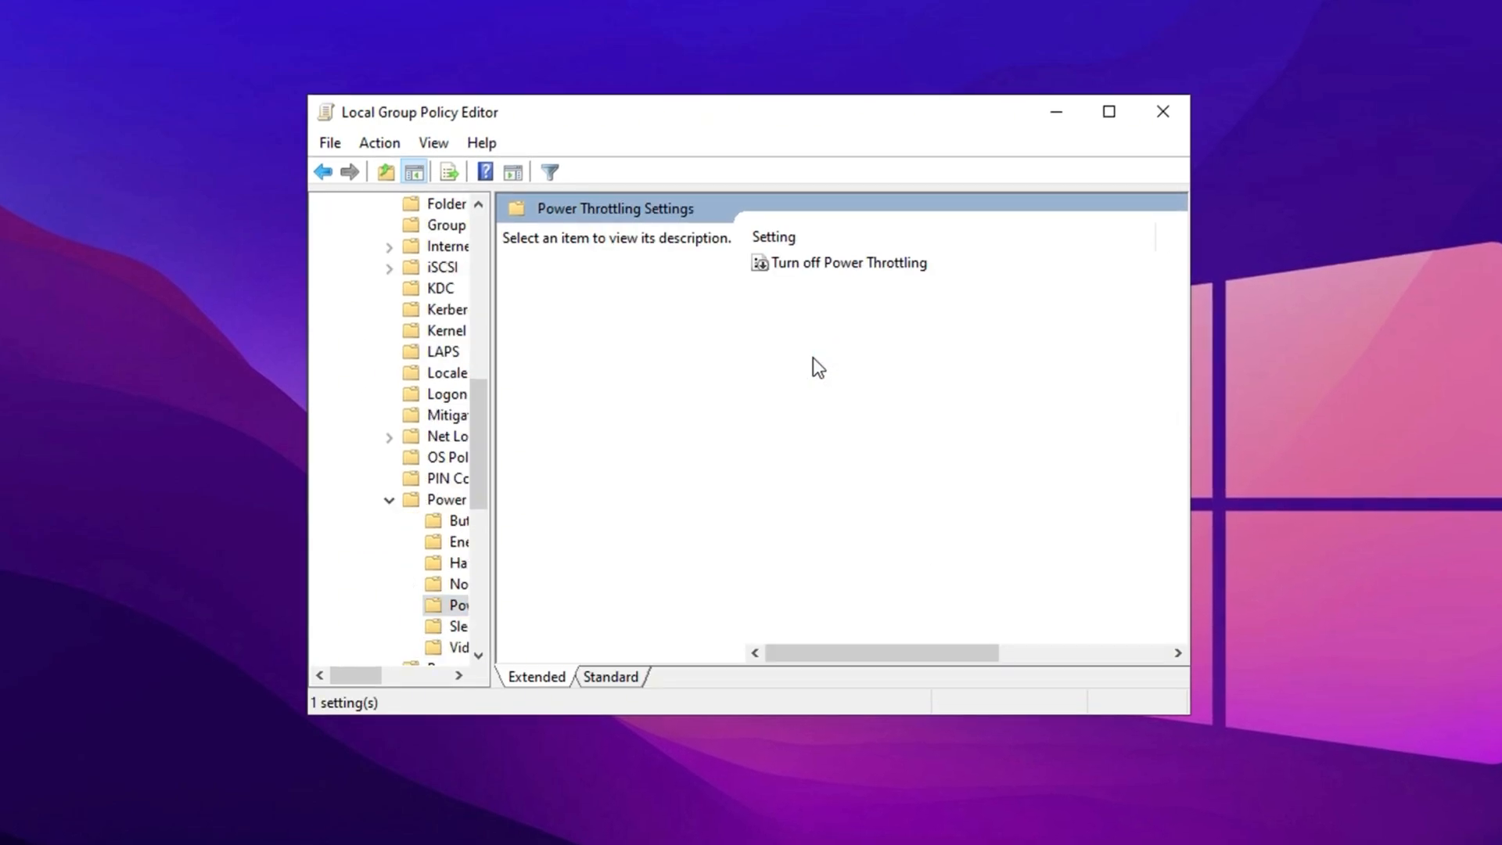
double_click(848, 262)
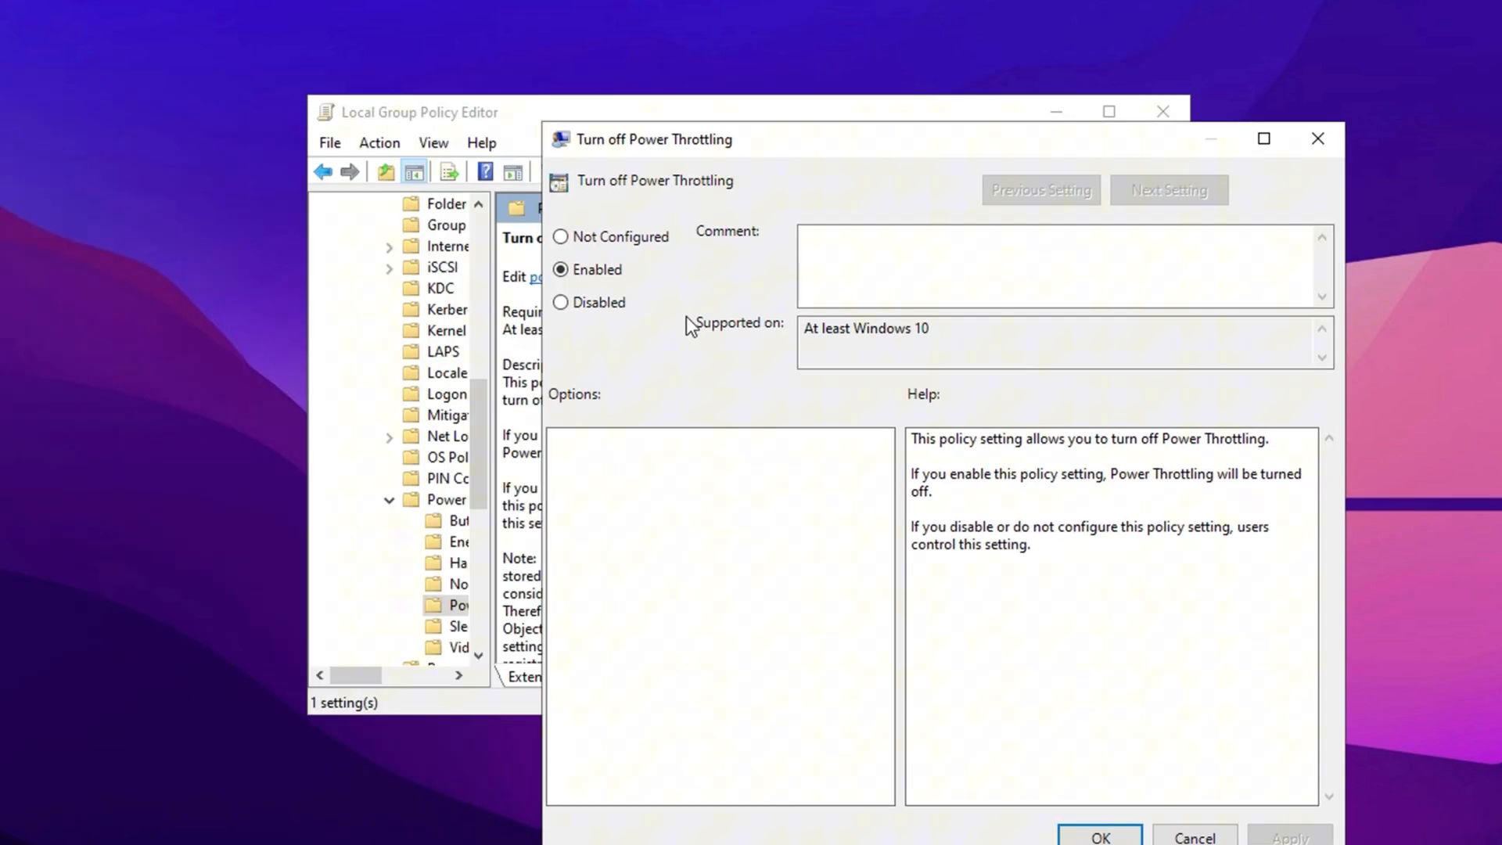
mouse_move(692, 317)
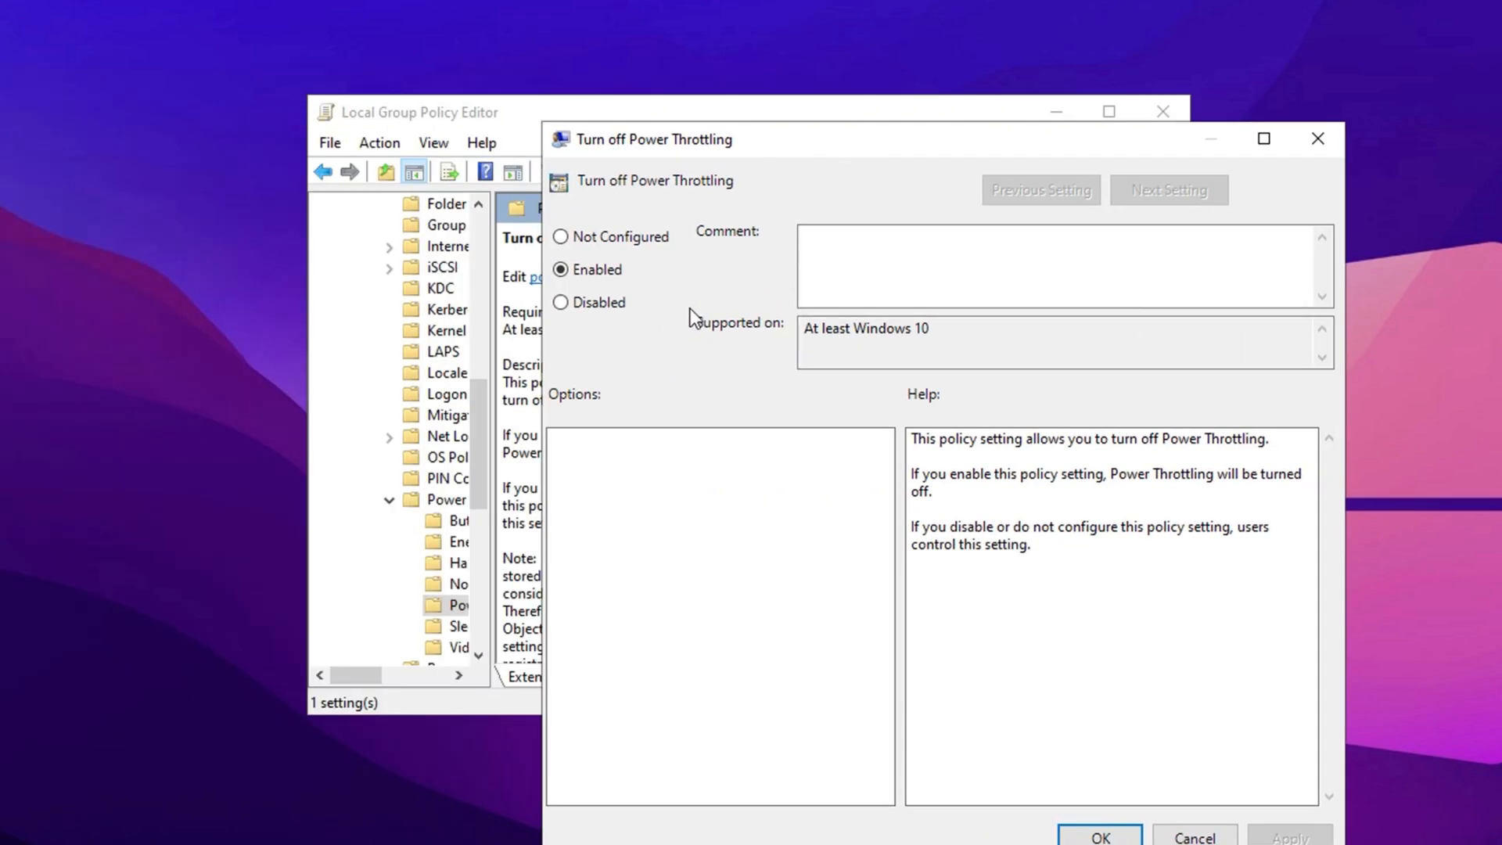
mouse_move(638, 294)
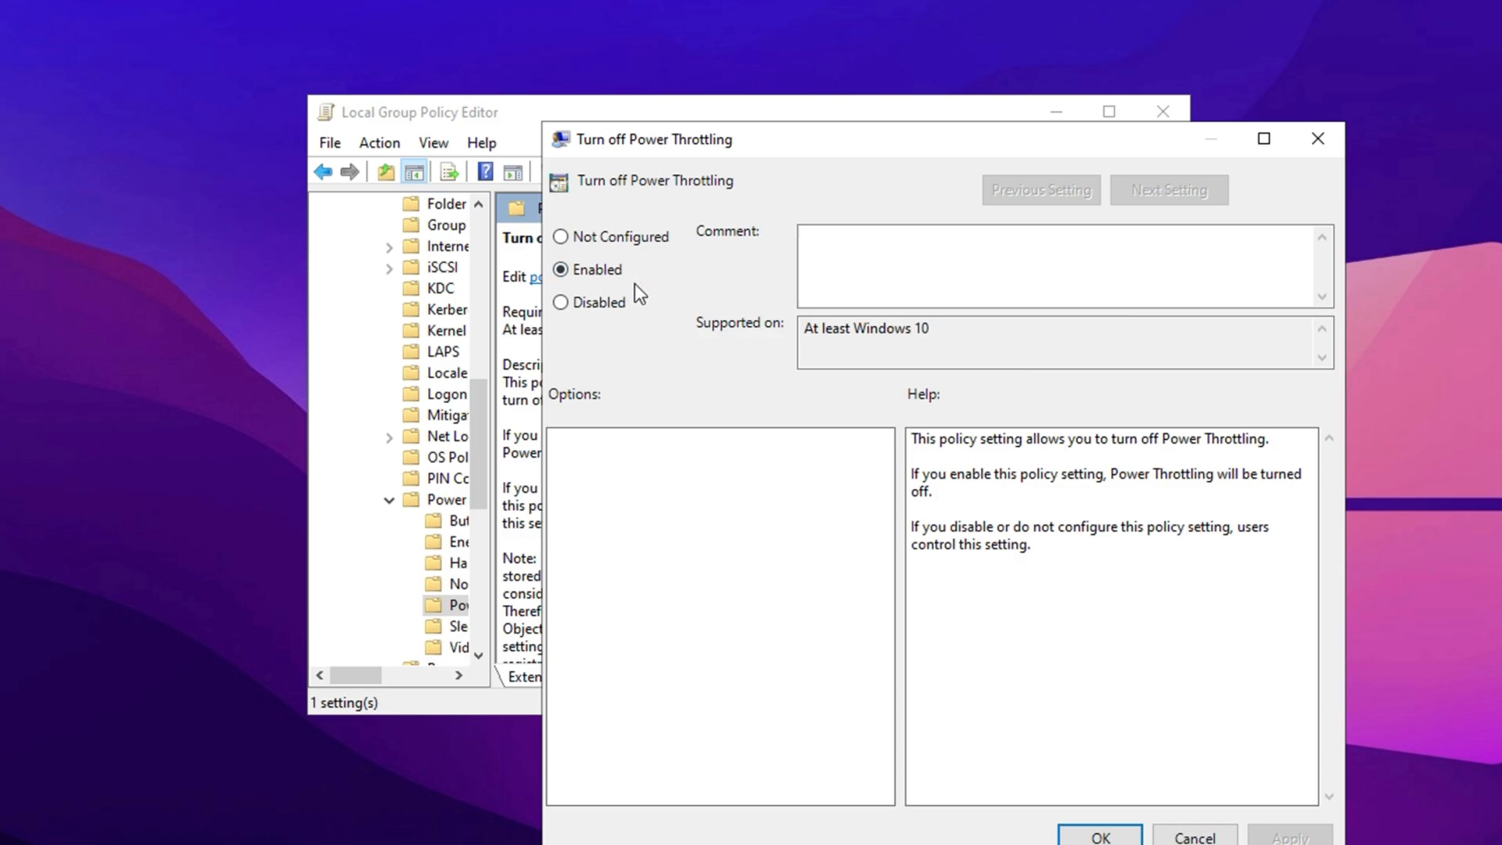
Confirm the Turn off Power Throttling policy as Enabled with OK
click(1104, 836)
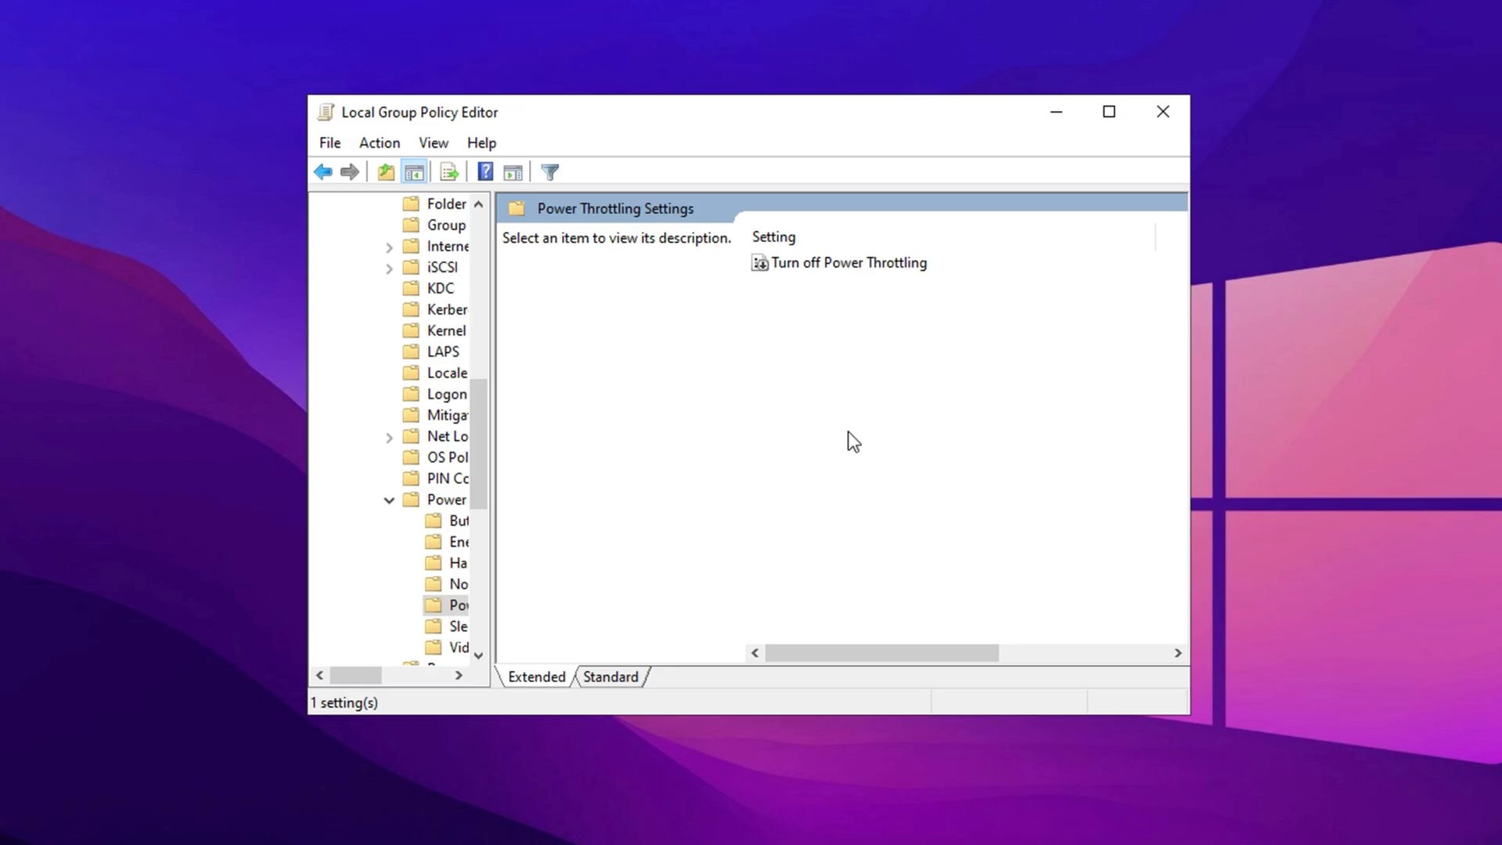
Close Group Policy Editor to reveal the Ultimate Low Gpu Usage Fix pack on the desktop
click(1162, 112)
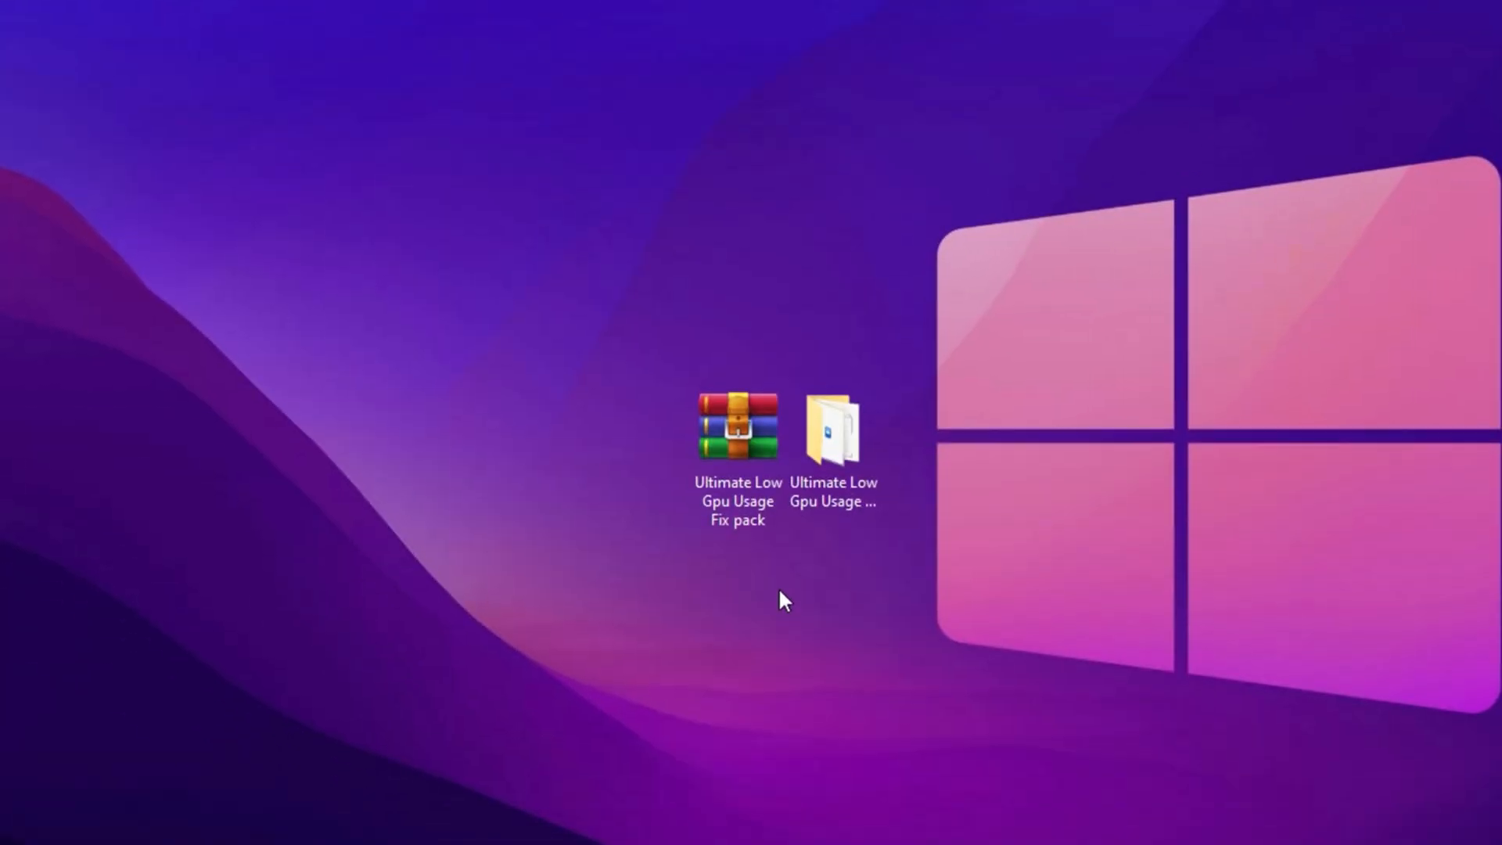
mouse_move(755, 594)
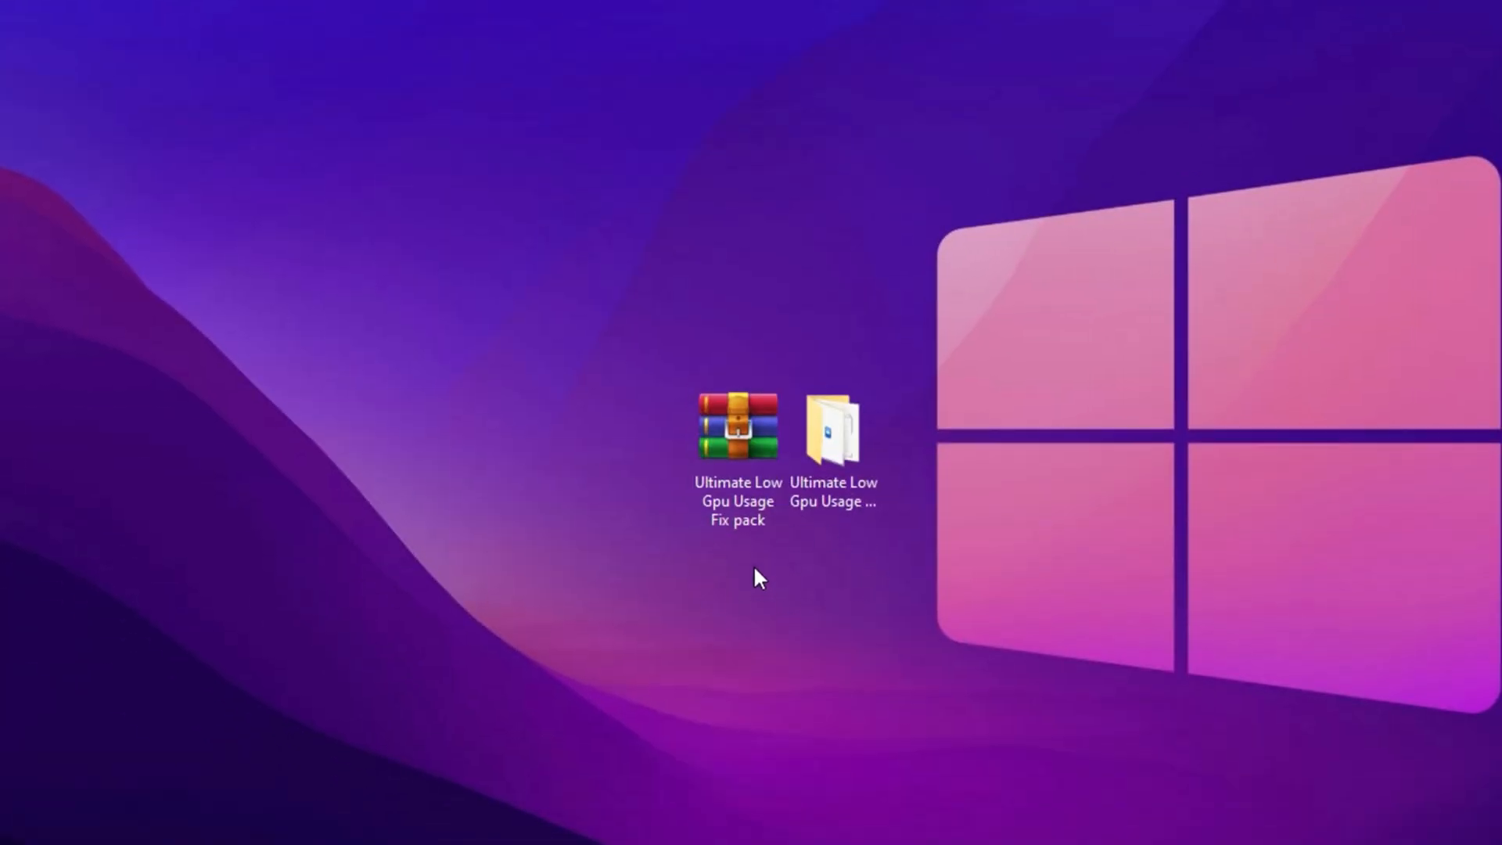
mouse_move(639, 499)
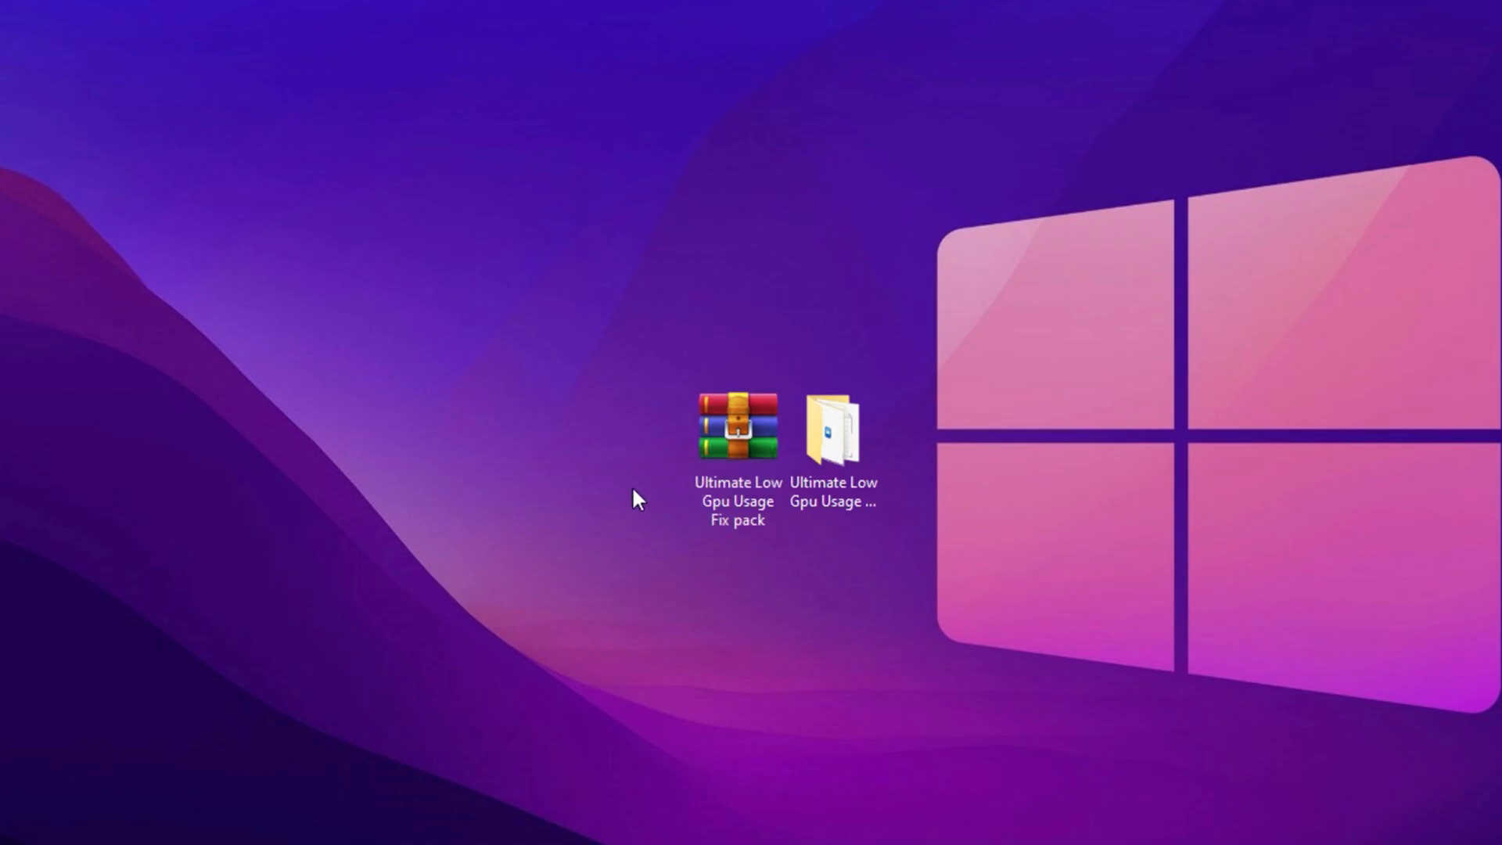
mouse_move(735, 559)
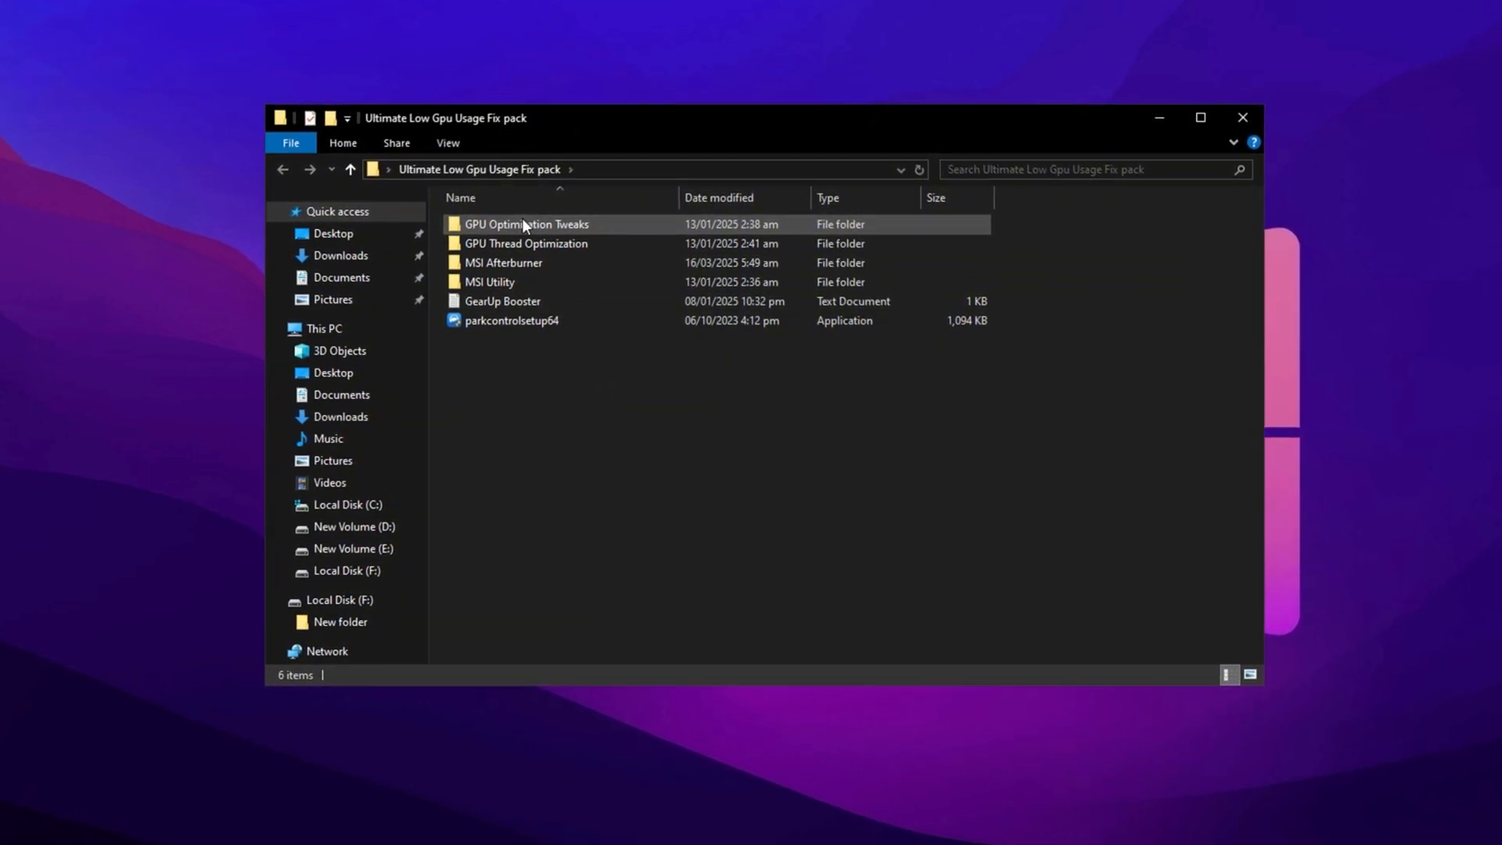
Open the GPU Optimization Tweaks folder and select the Gaming Optimizations file
double_click(527, 224)
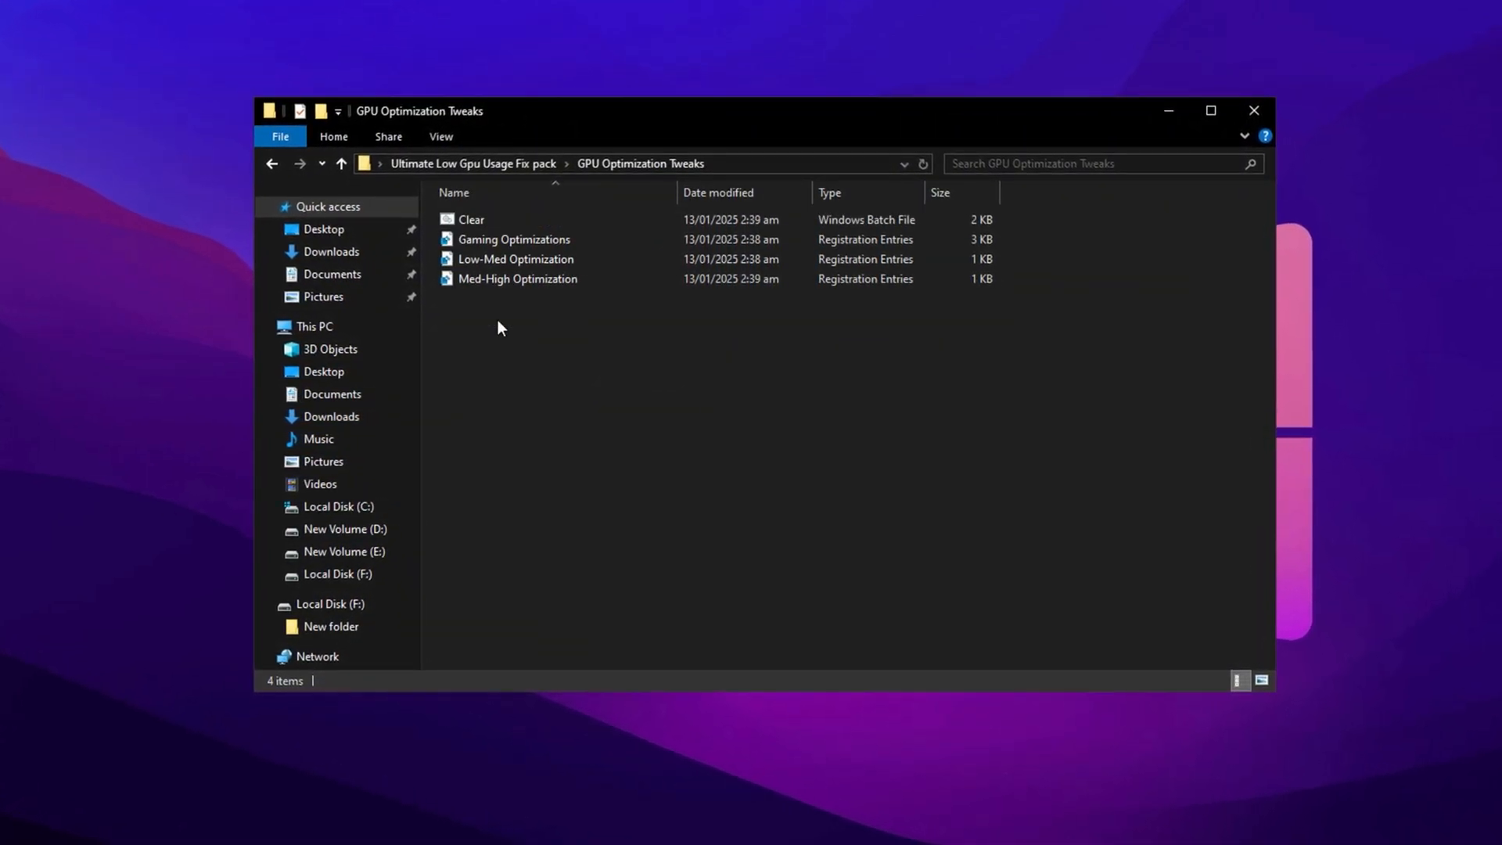
click(471, 220)
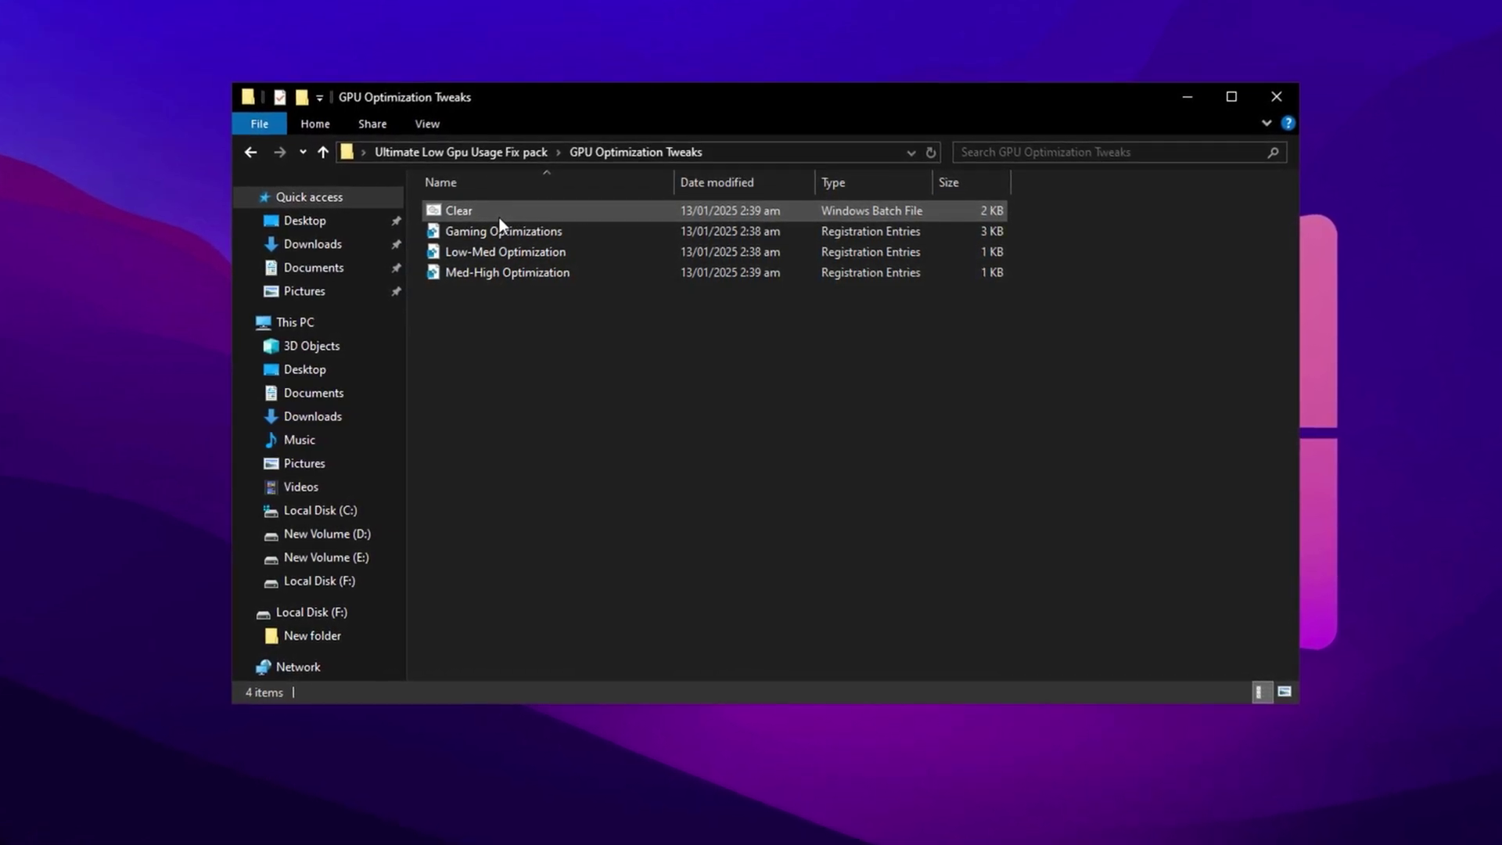
right_click(472, 207)
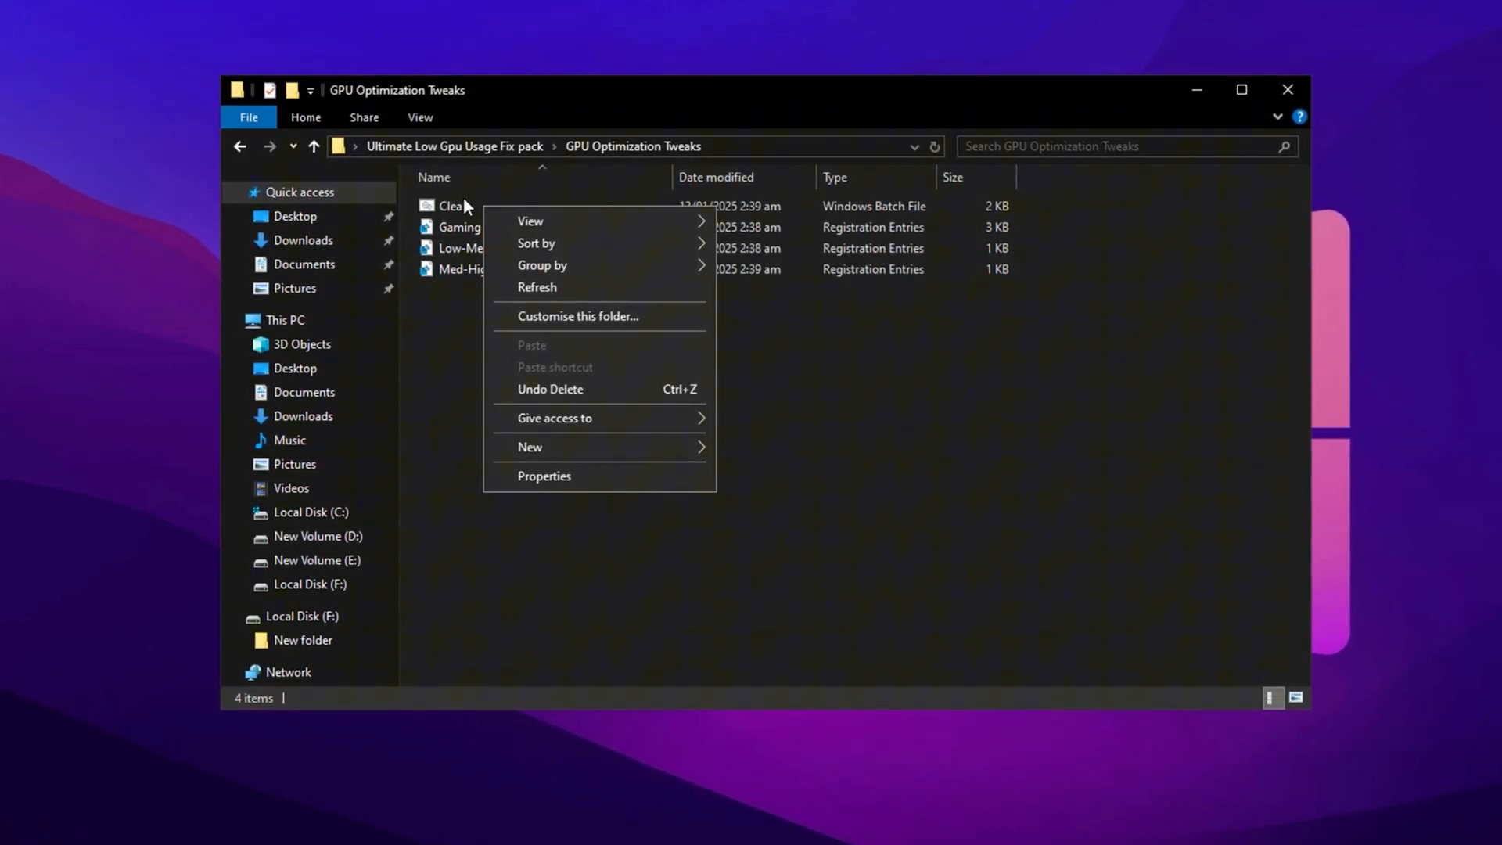
right_click(450, 205)
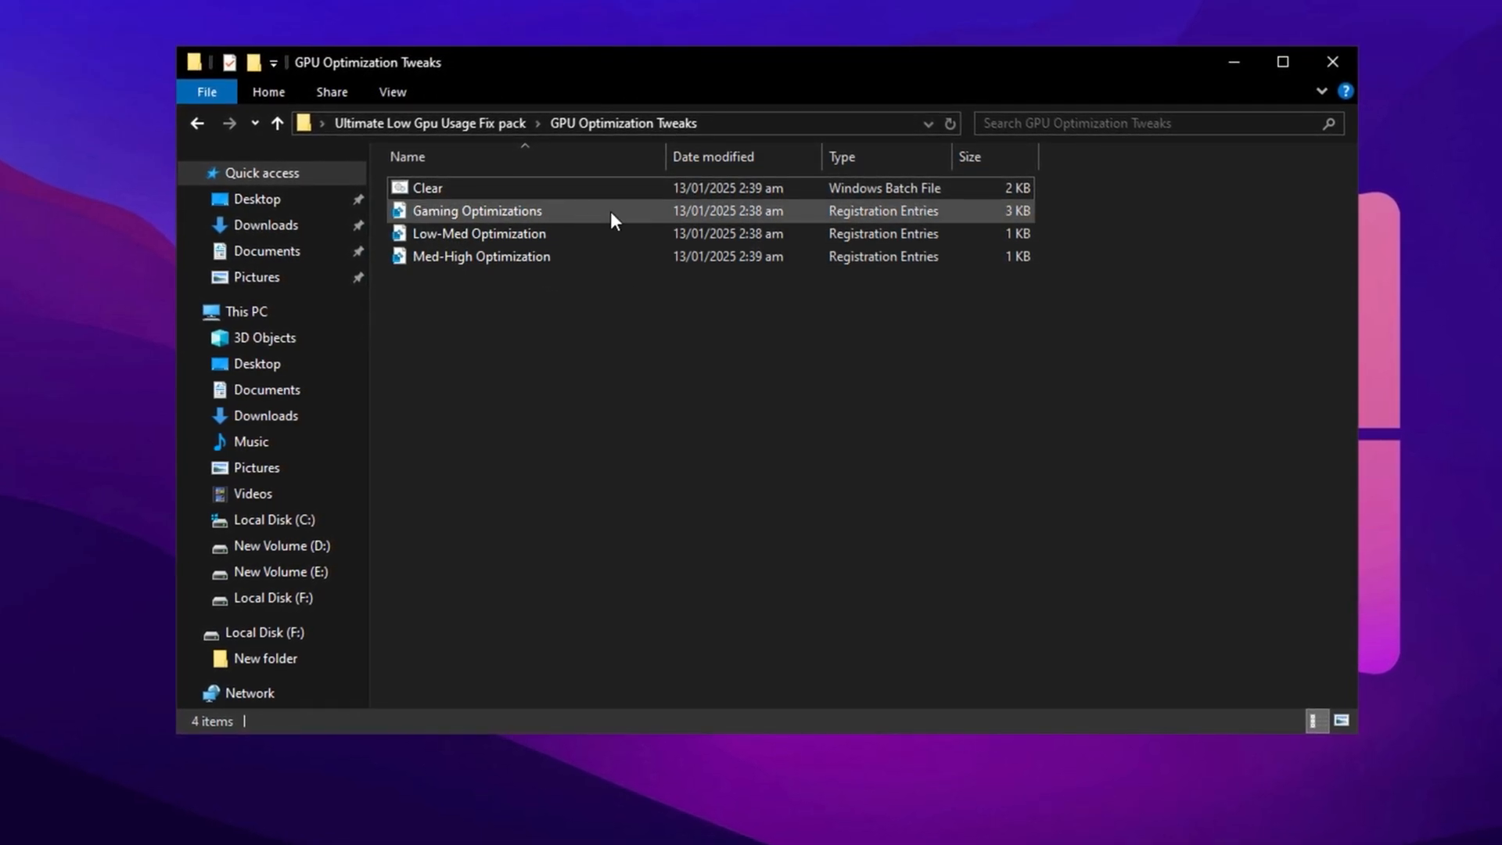
click(430, 186)
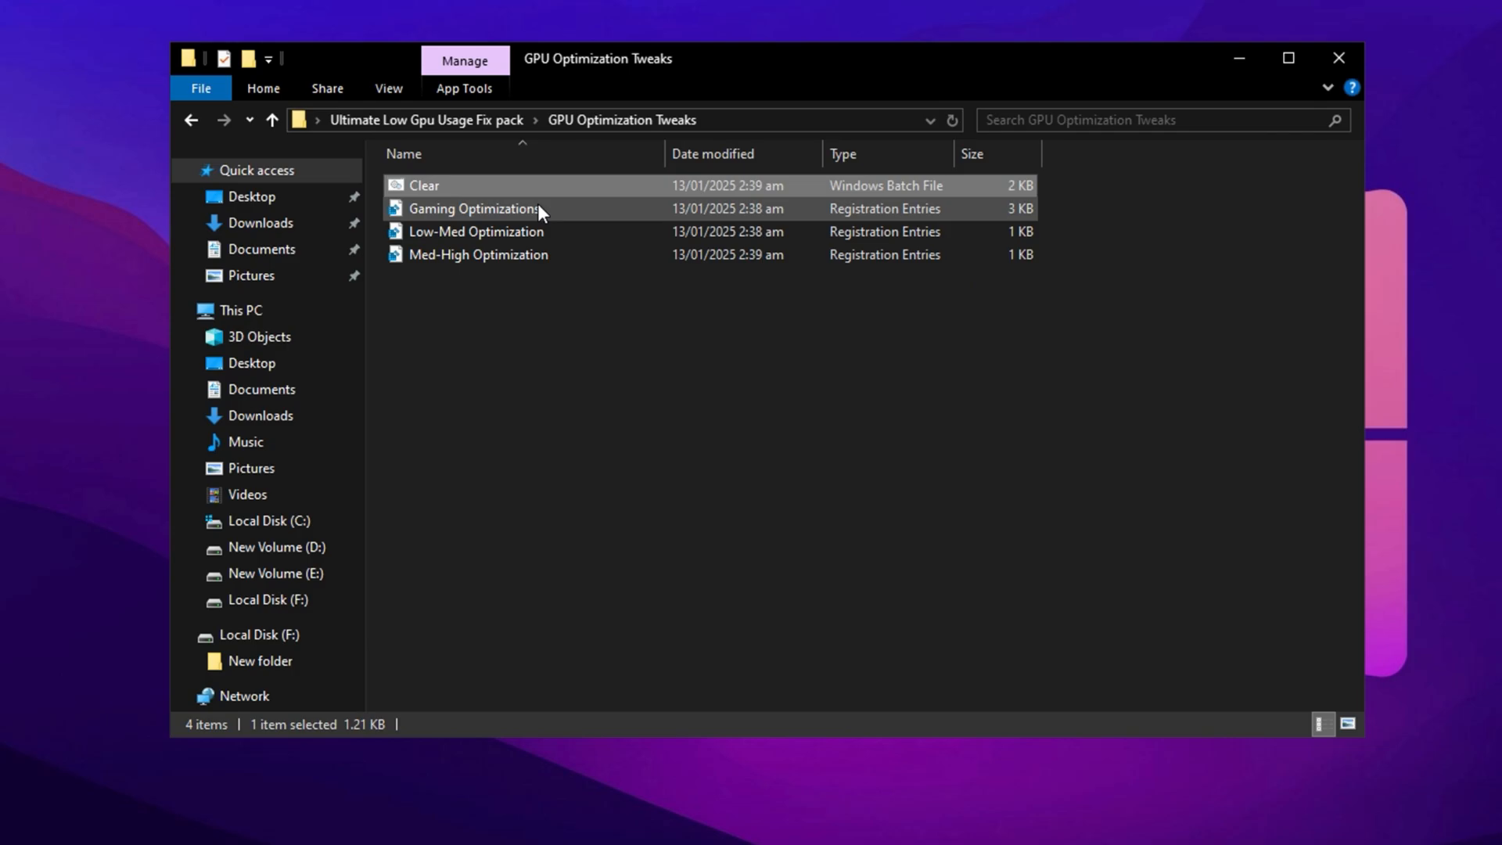
Merge the Gaming Optimizations registry tweaks, allowing the registry change
click(488, 209)
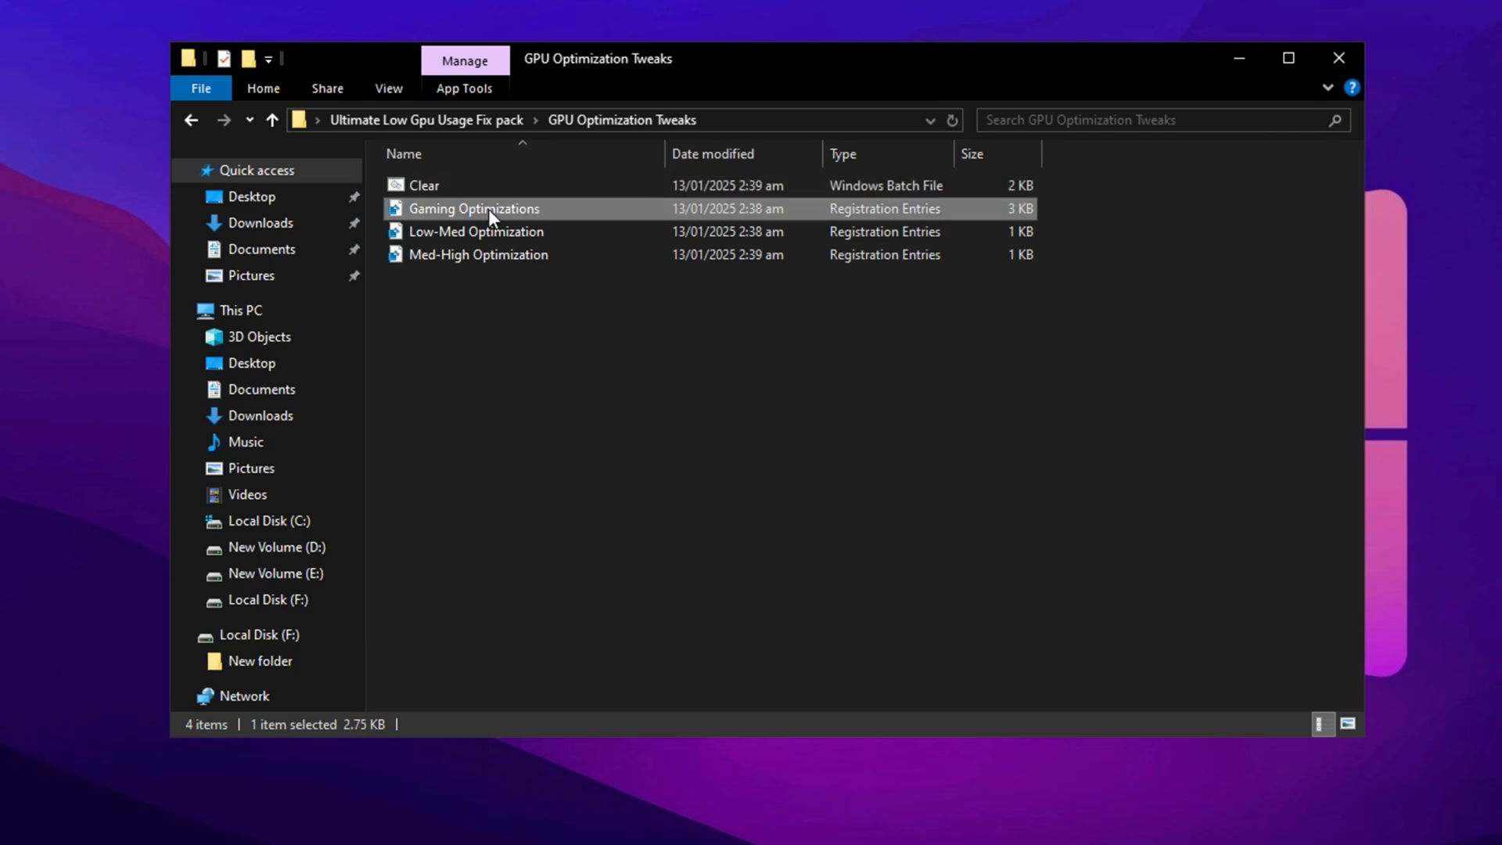
double_click(474, 208)
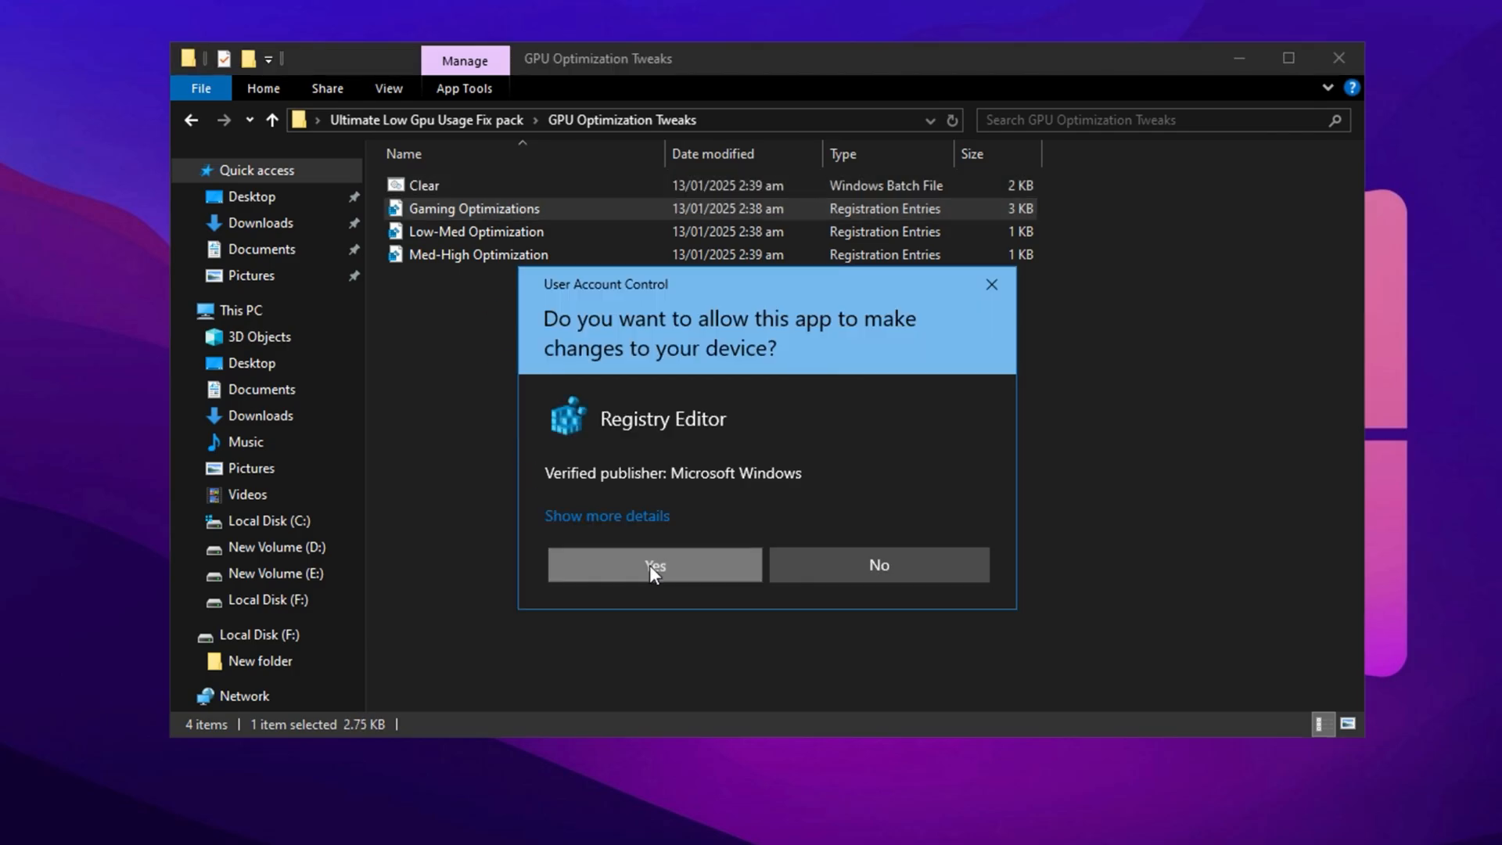
click(654, 564)
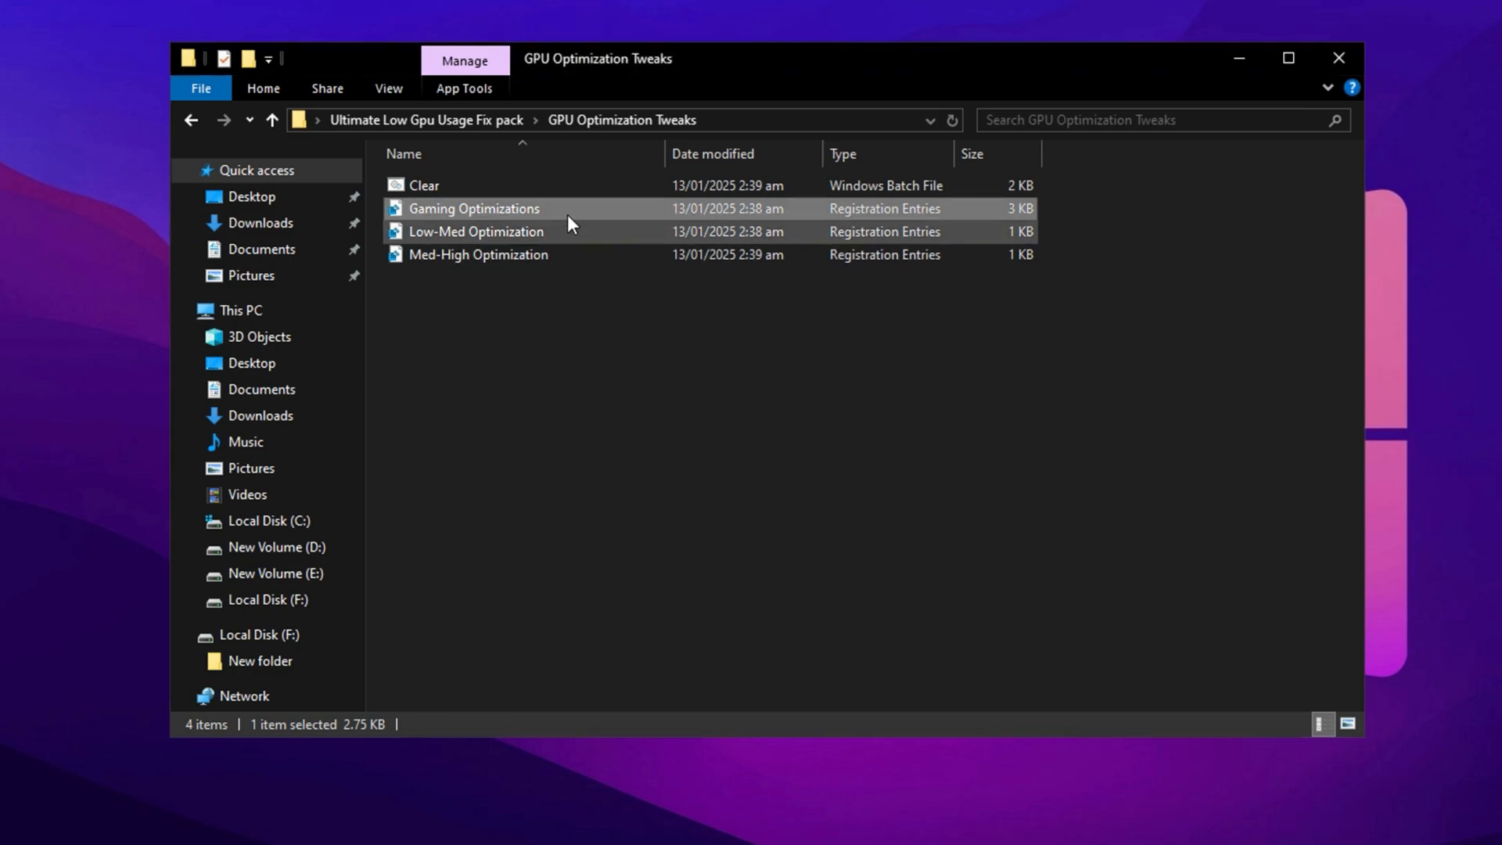
Merge the Low-Med Optimization tweaks into the registry and confirm the prompt
click(476, 231)
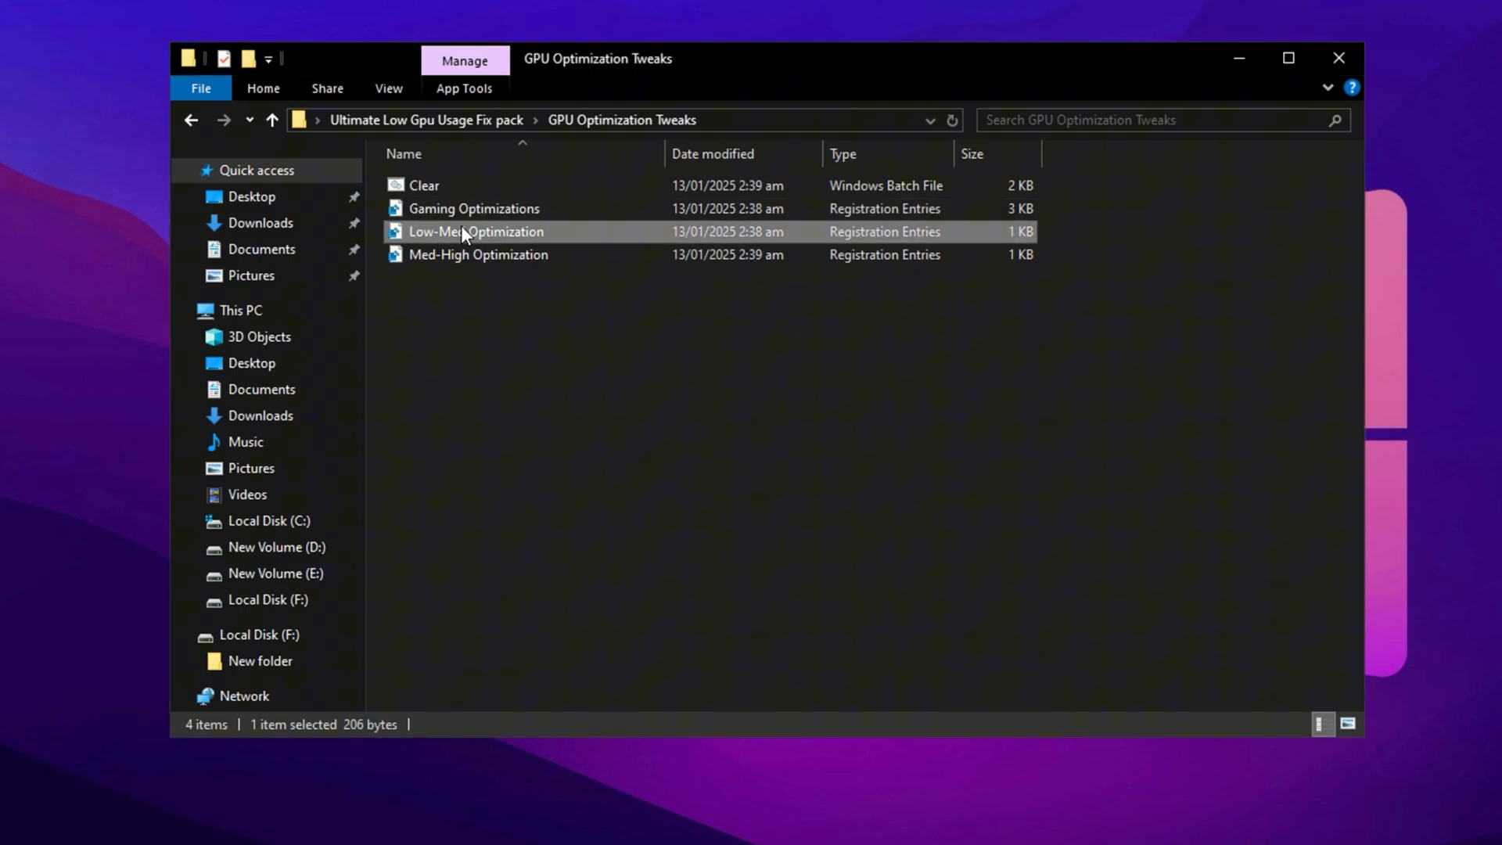
mouse_move(504, 240)
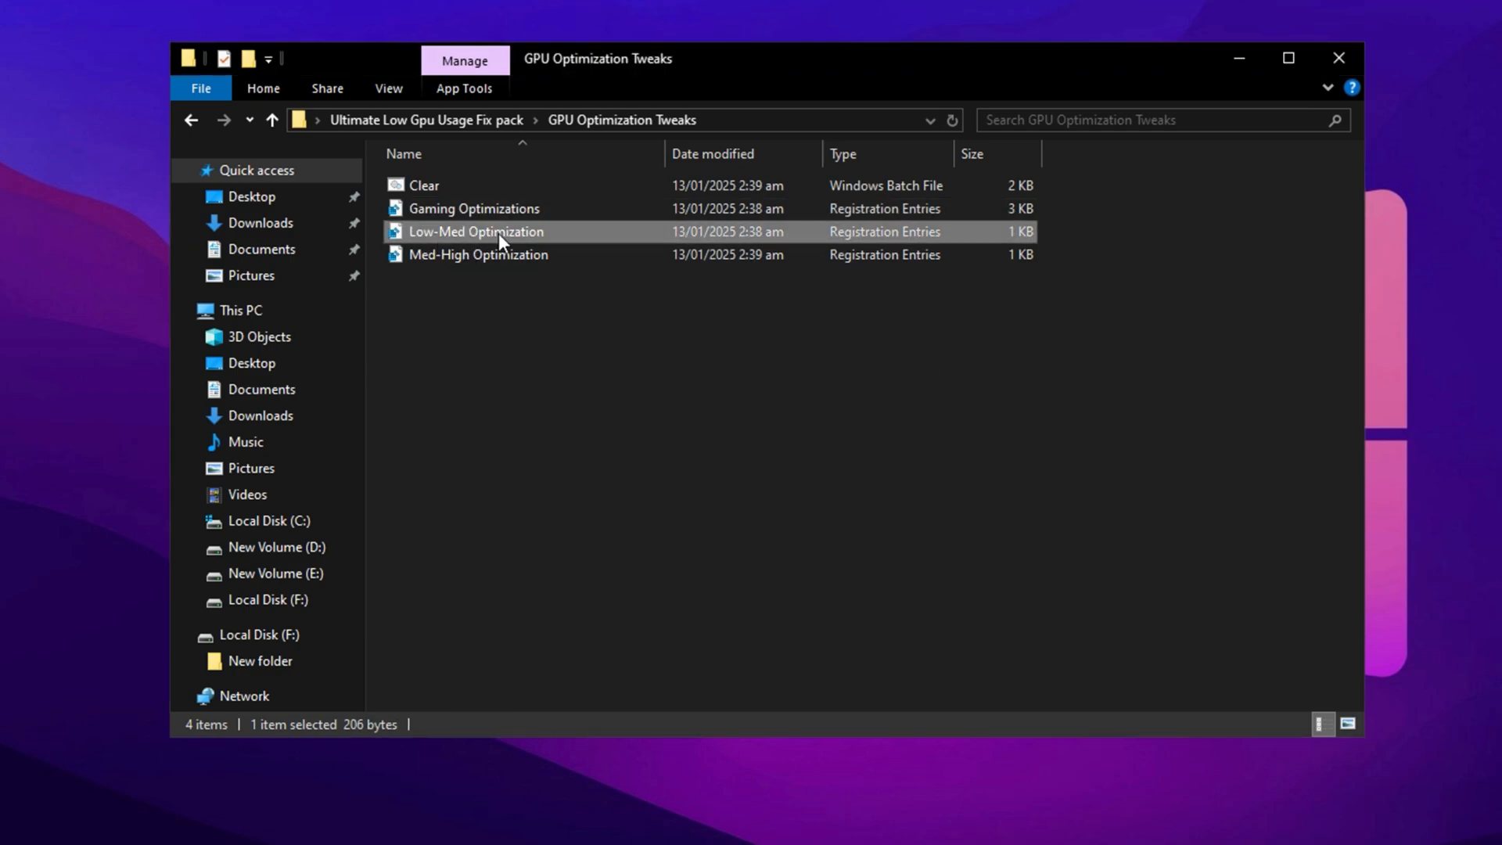
click(484, 254)
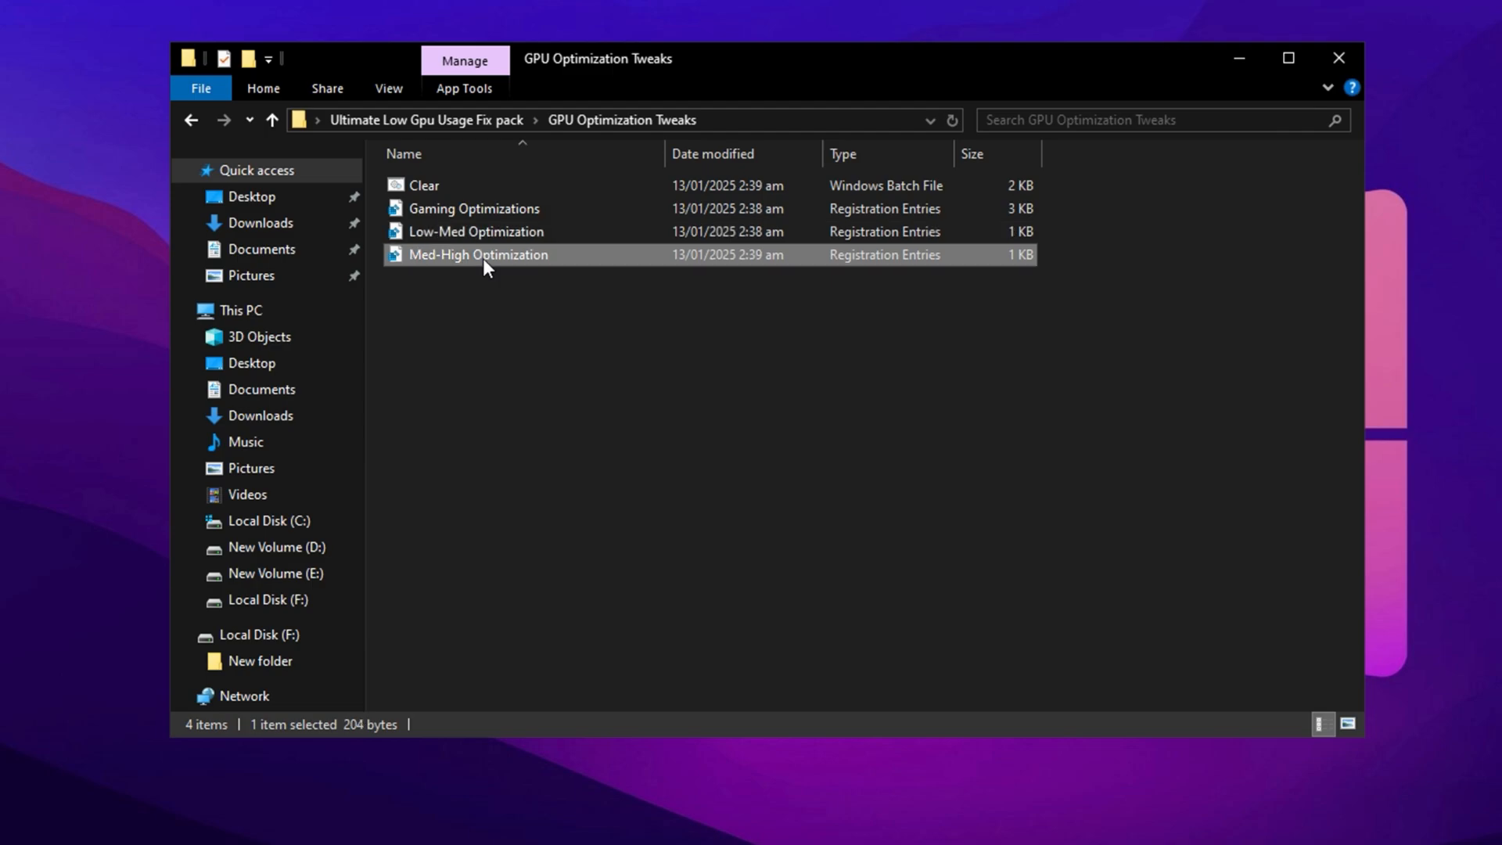
mouse_move(450, 306)
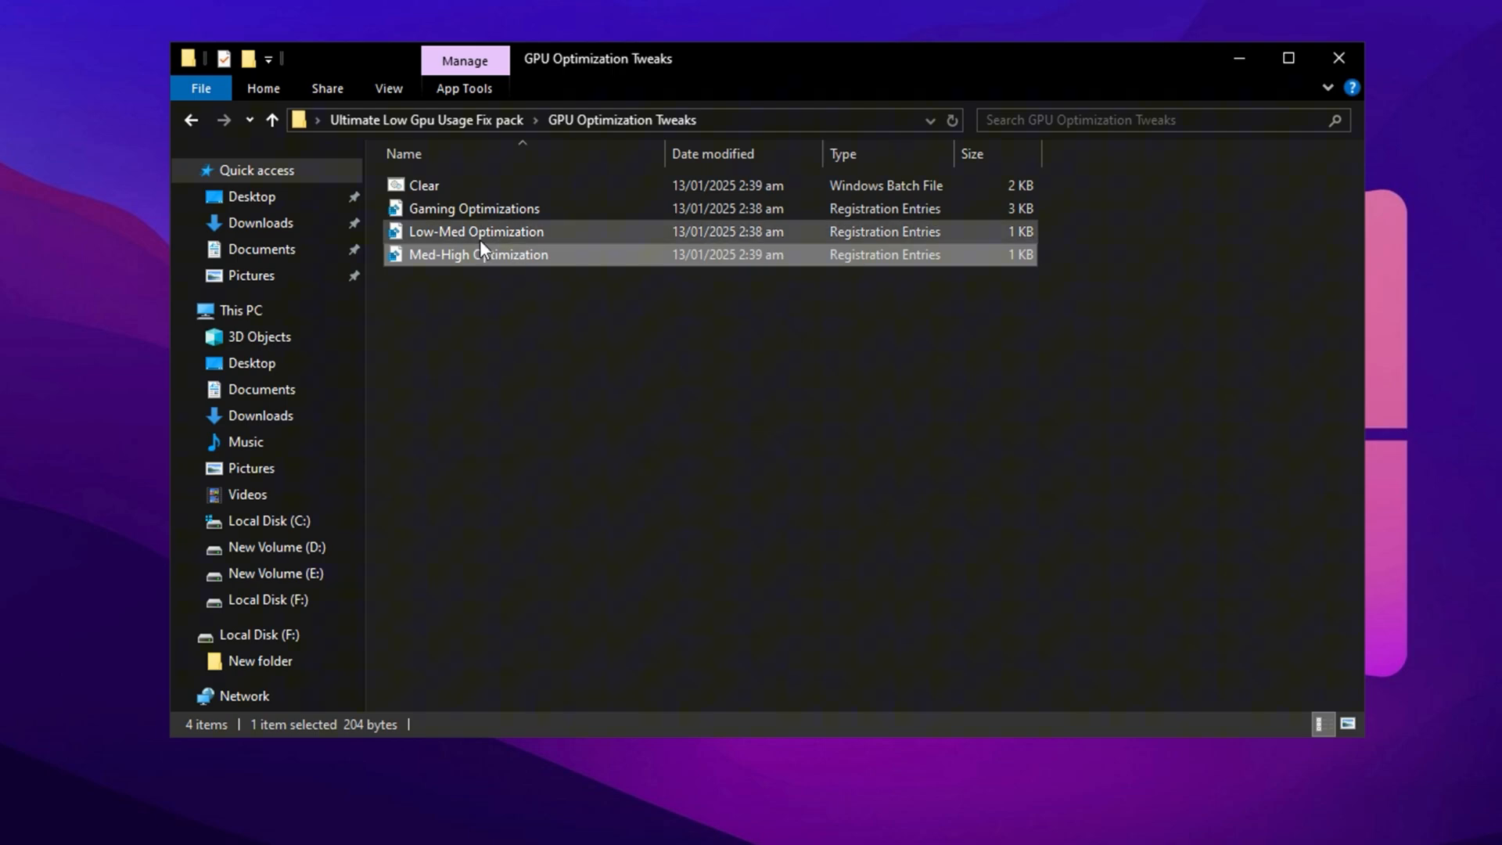
click(476, 231)
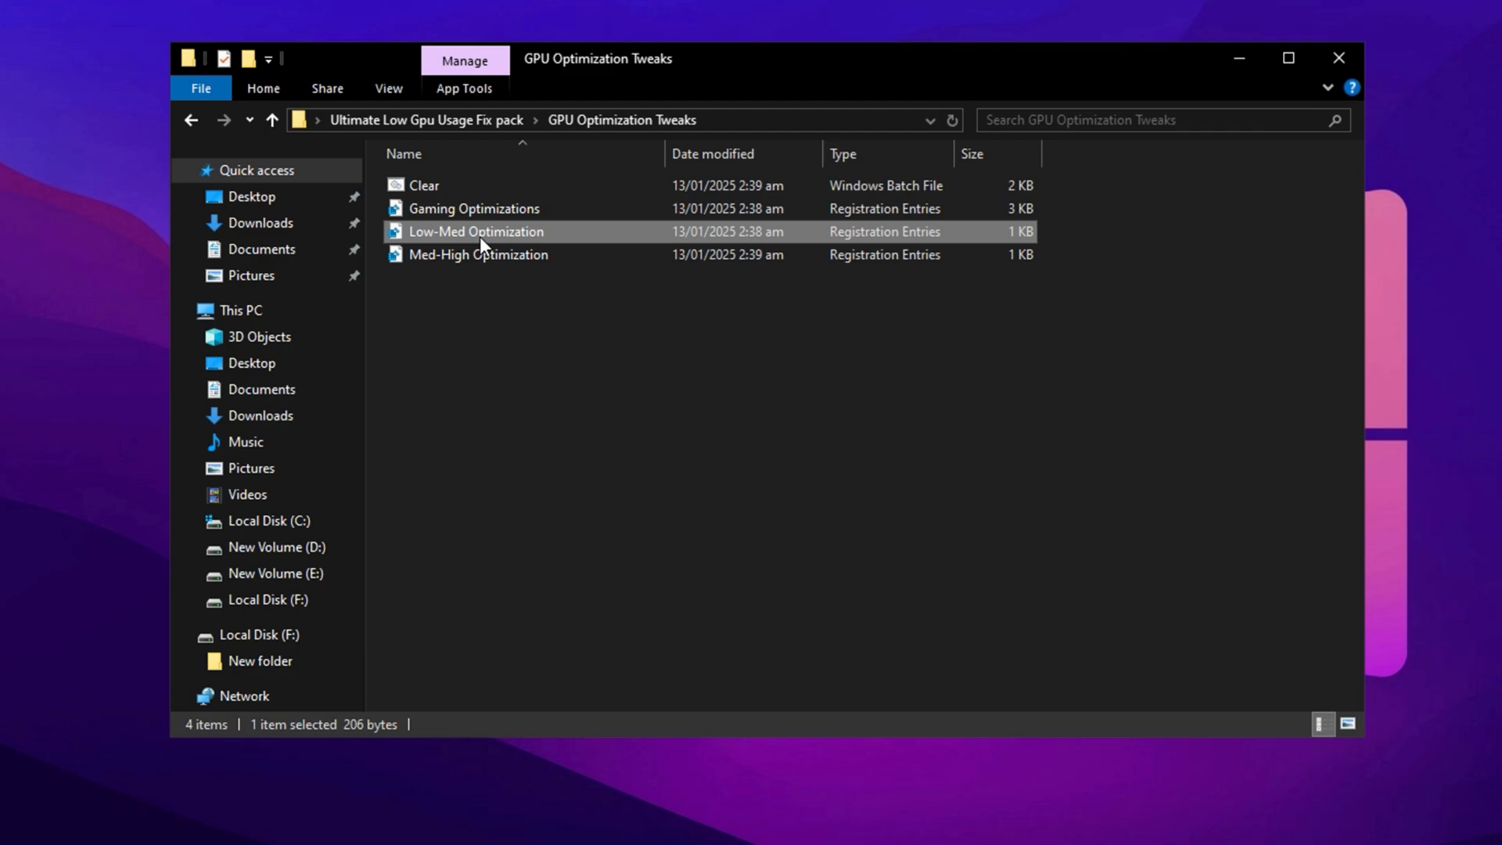
click(496, 263)
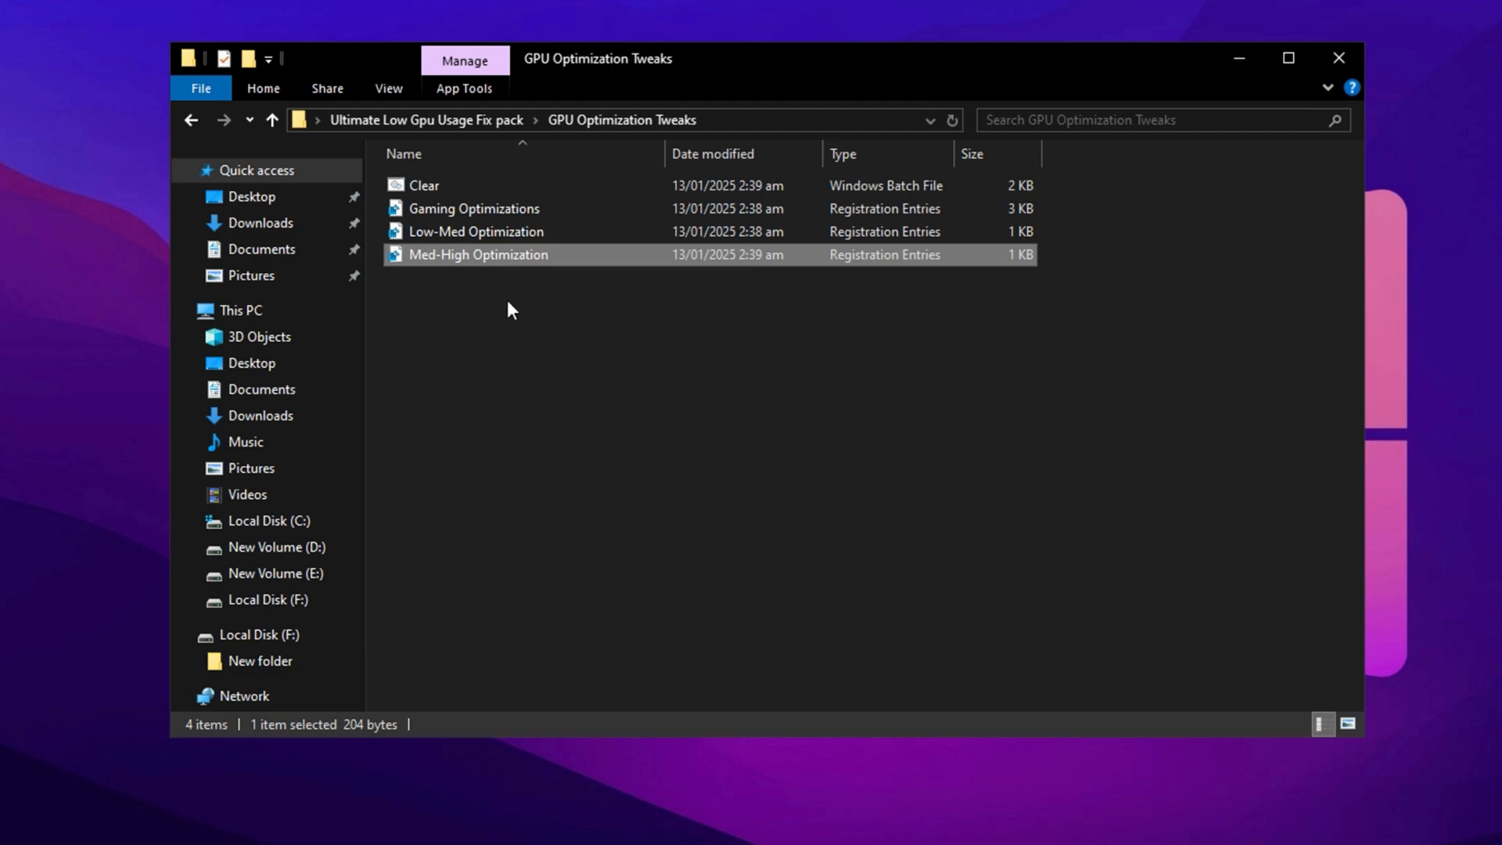
click(476, 232)
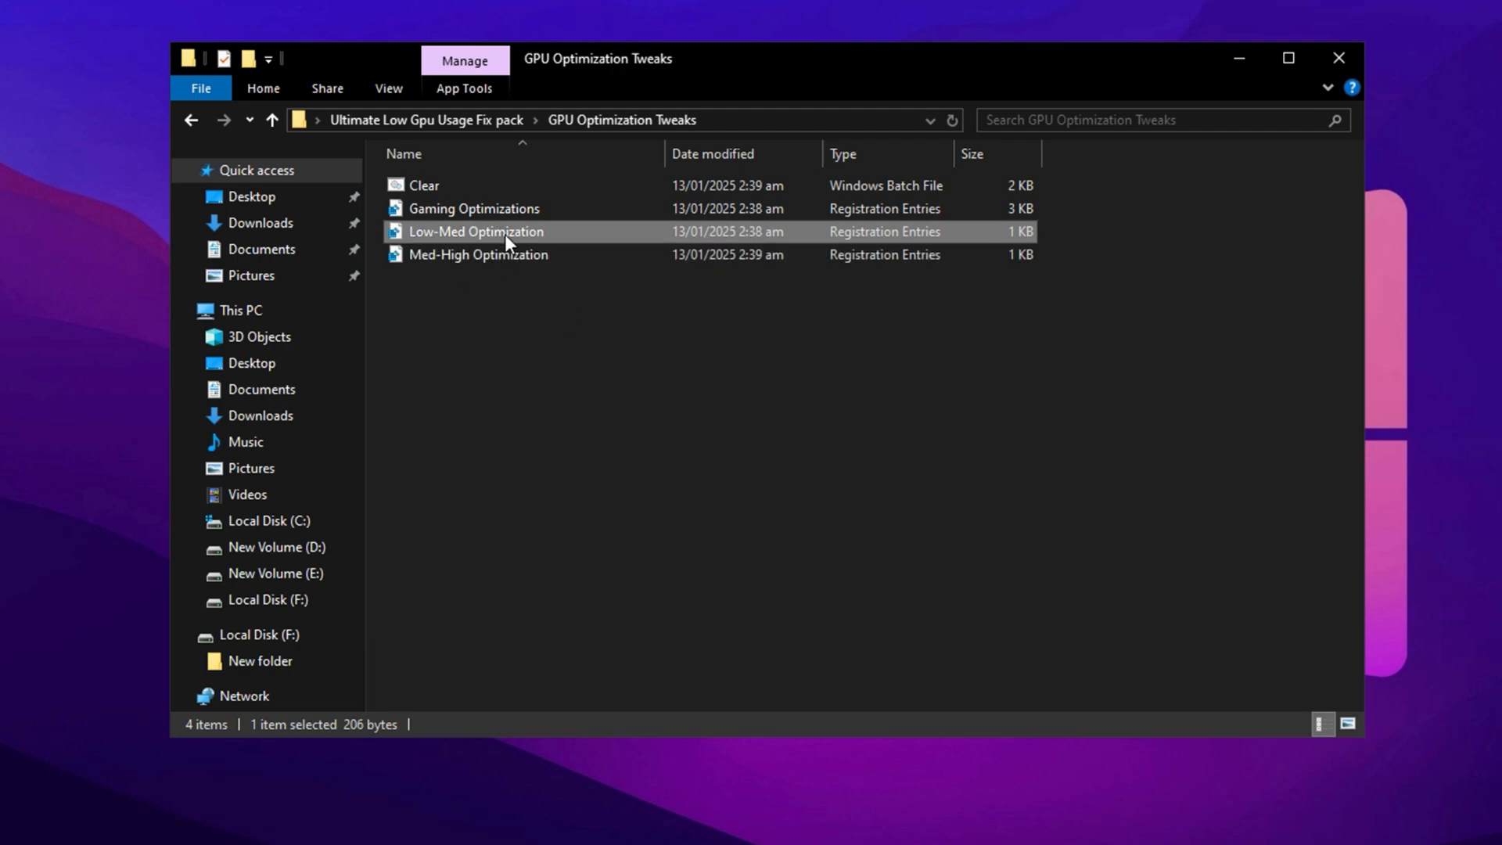
double_click(477, 232)
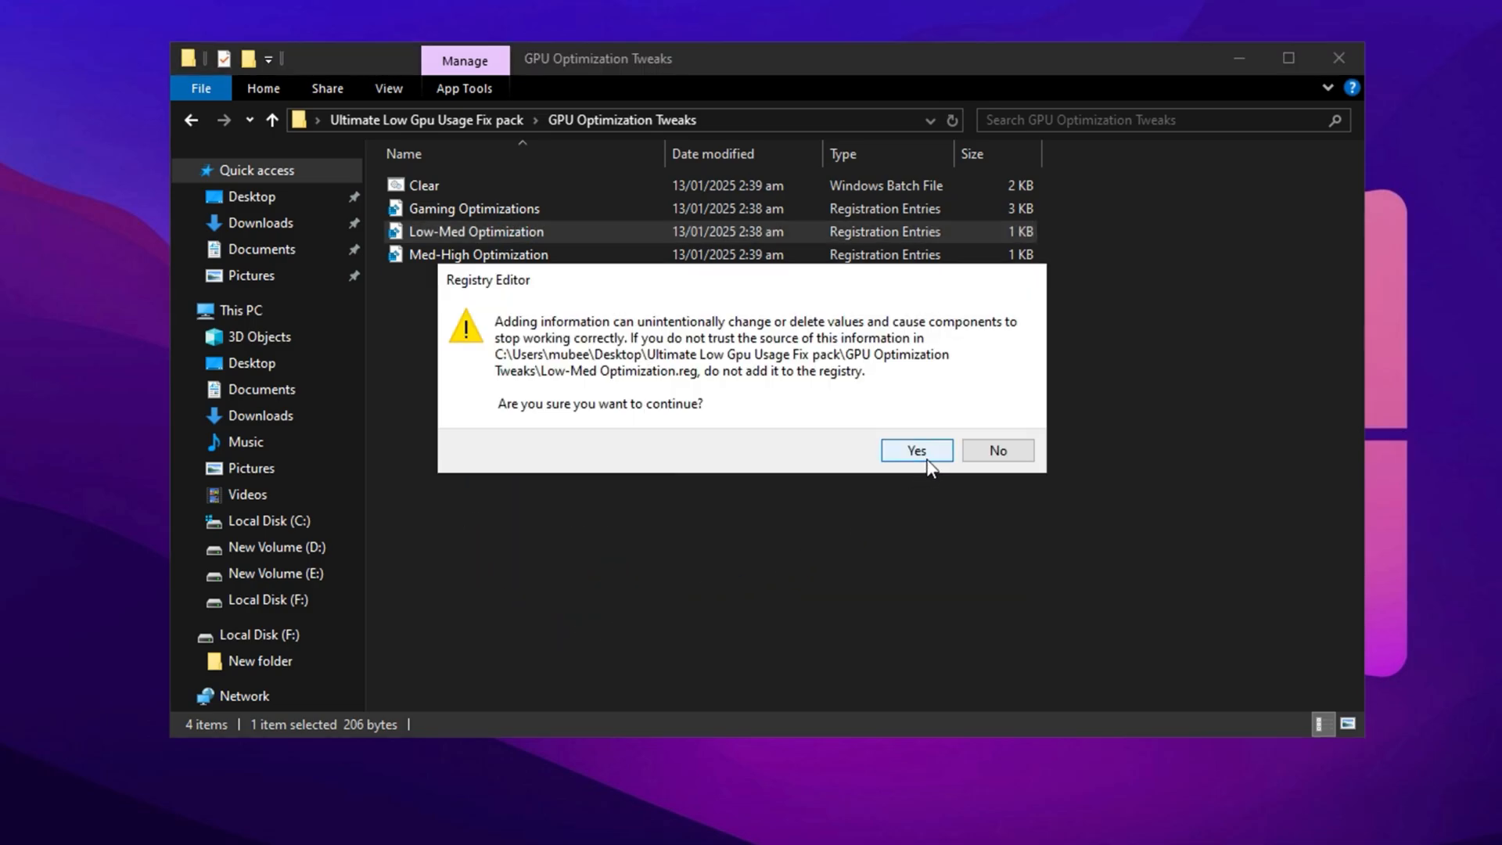
click(917, 450)
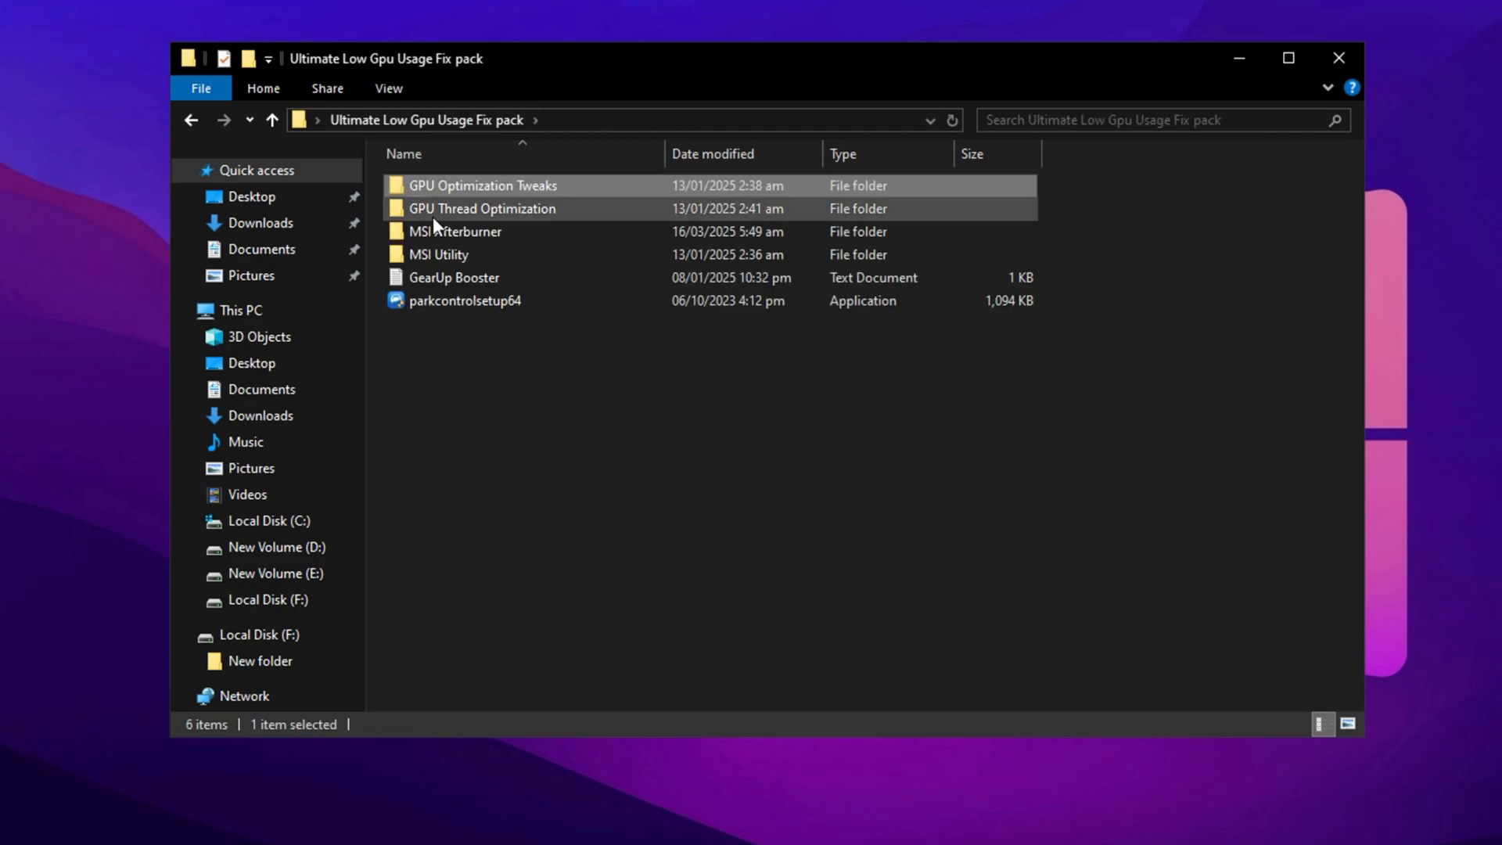
Merge NVIDIA Thread Priority.reg from GPU Thread Optimization, then open the MSI Afterburner folder
double_click(483, 209)
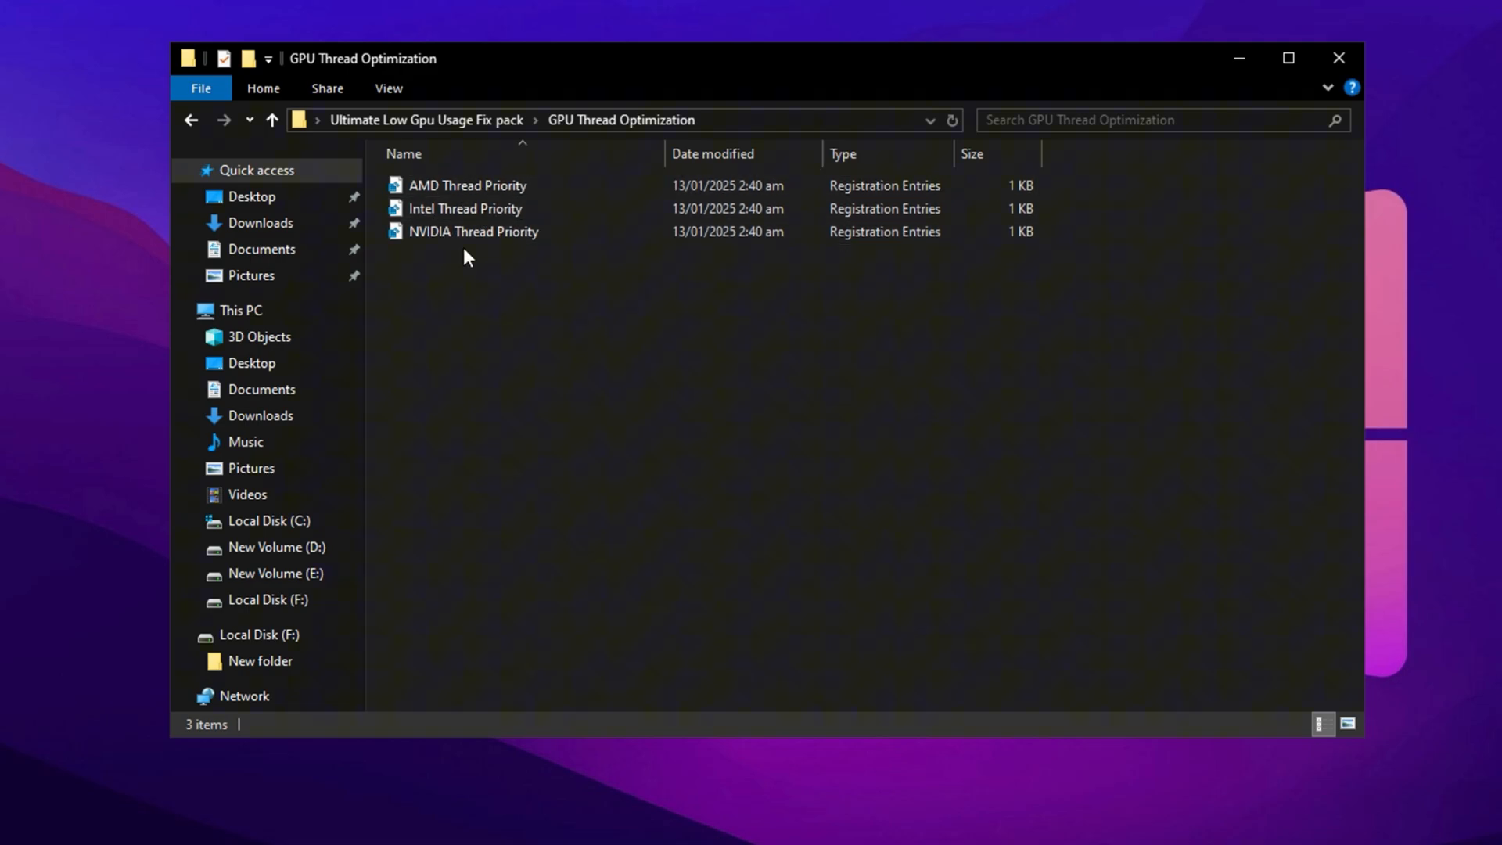
click(473, 232)
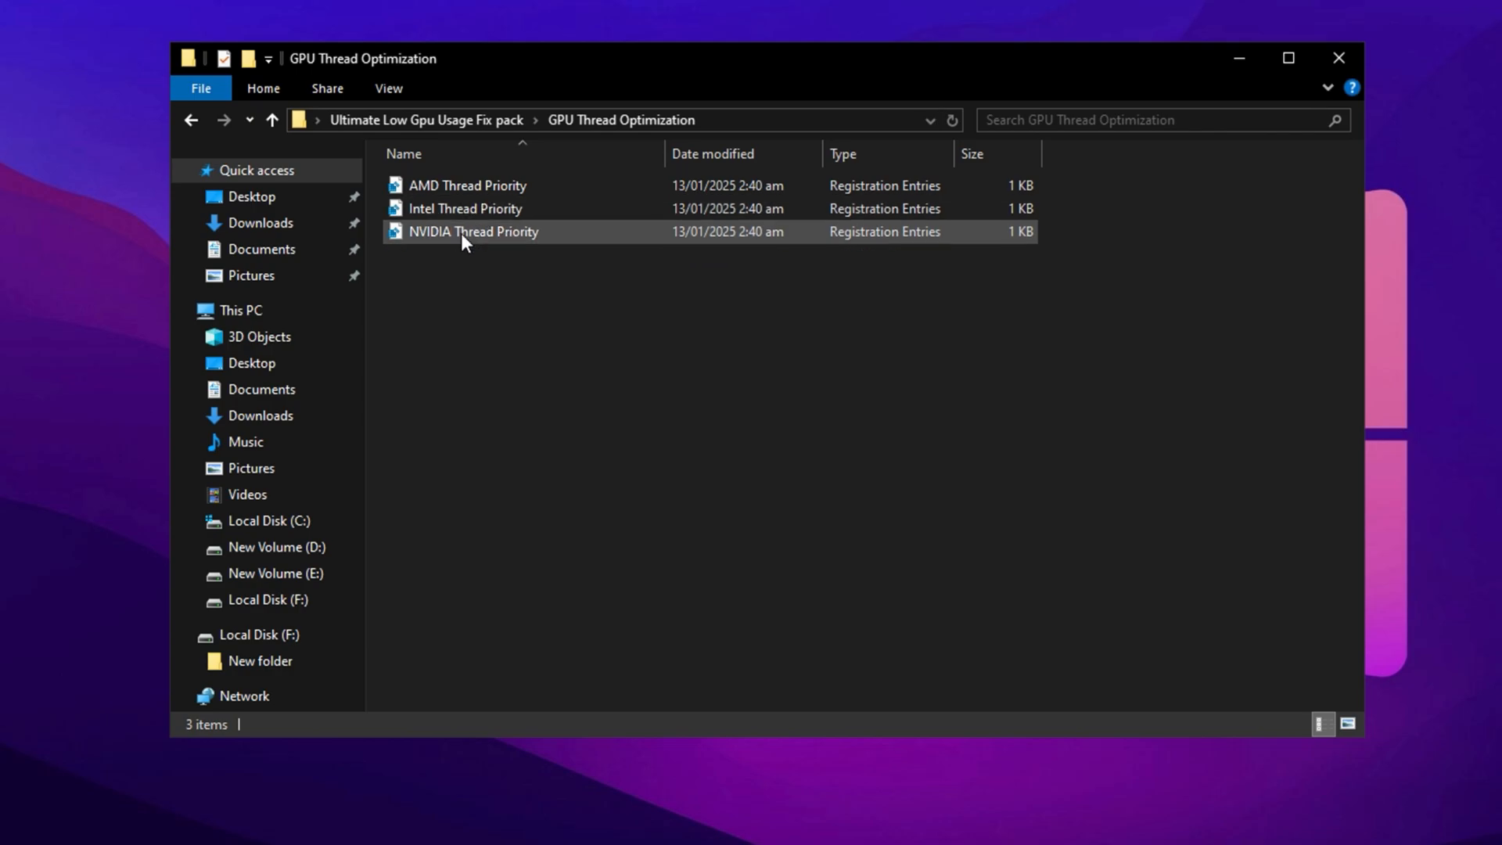
mouse_move(472, 247)
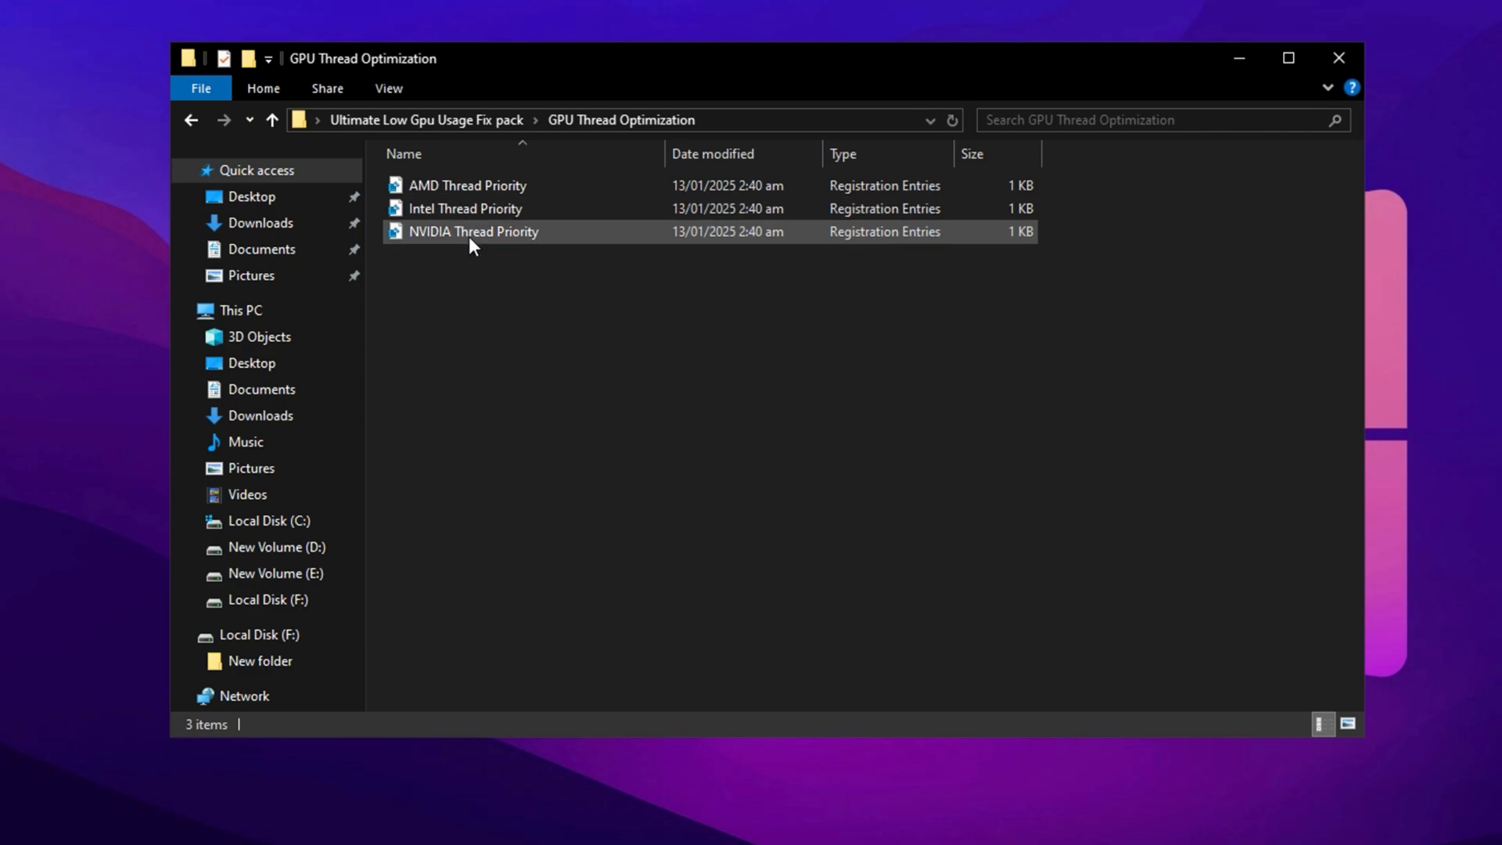
click(482, 235)
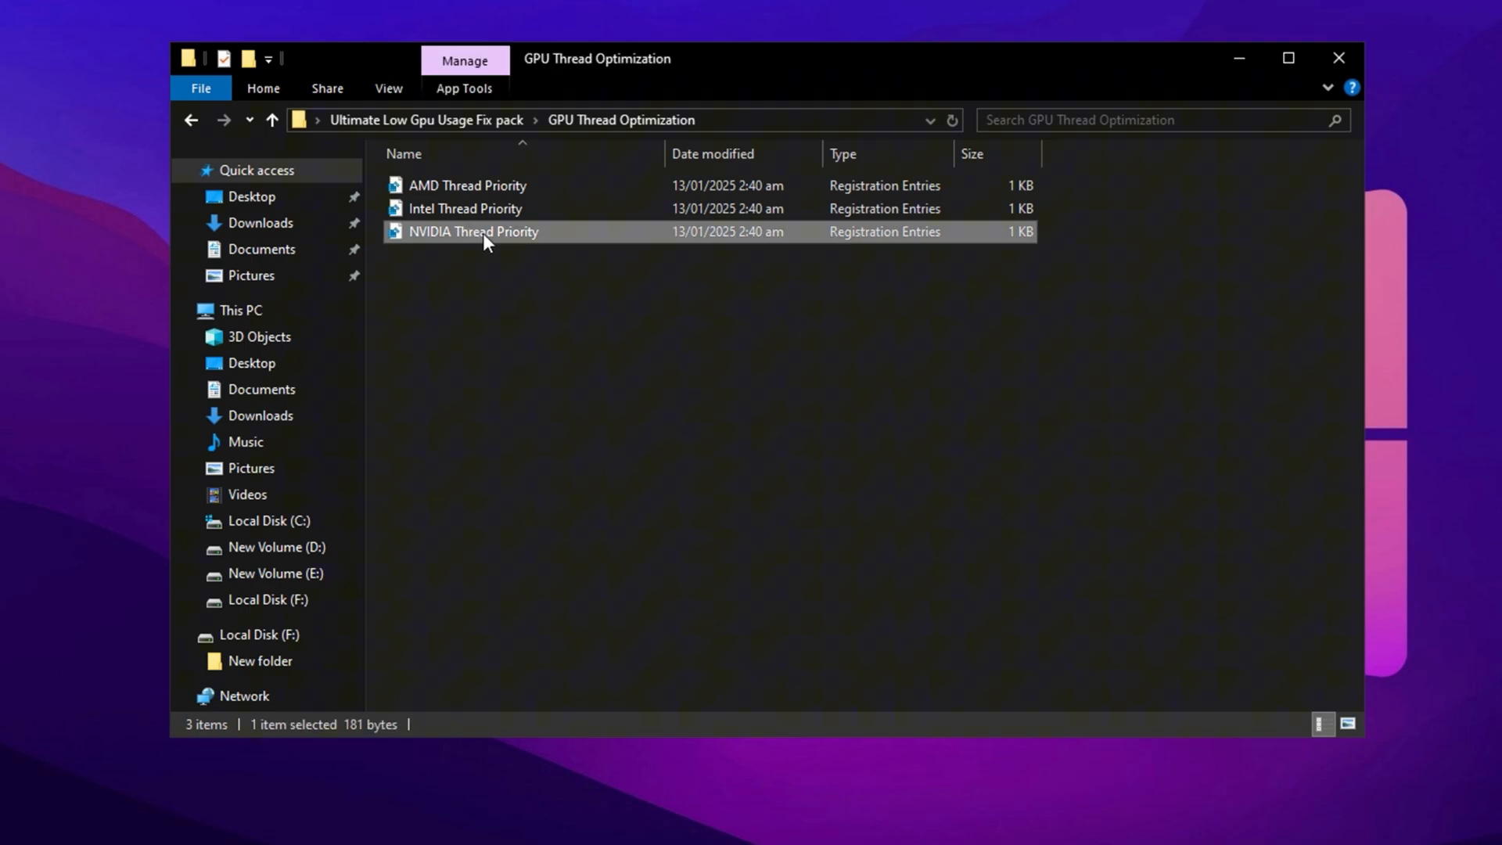
double_click(473, 231)
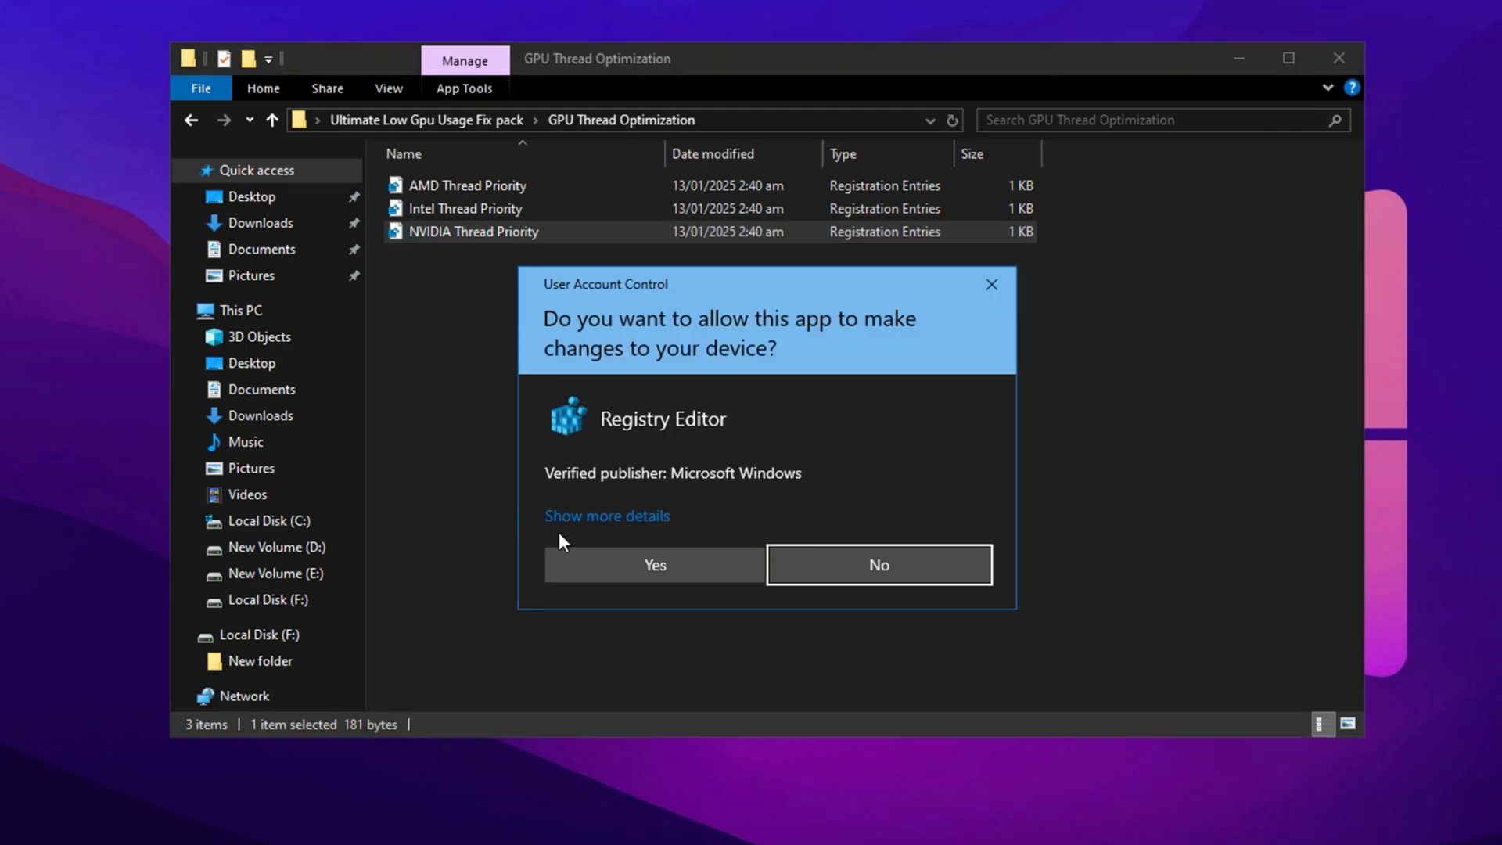
click(654, 565)
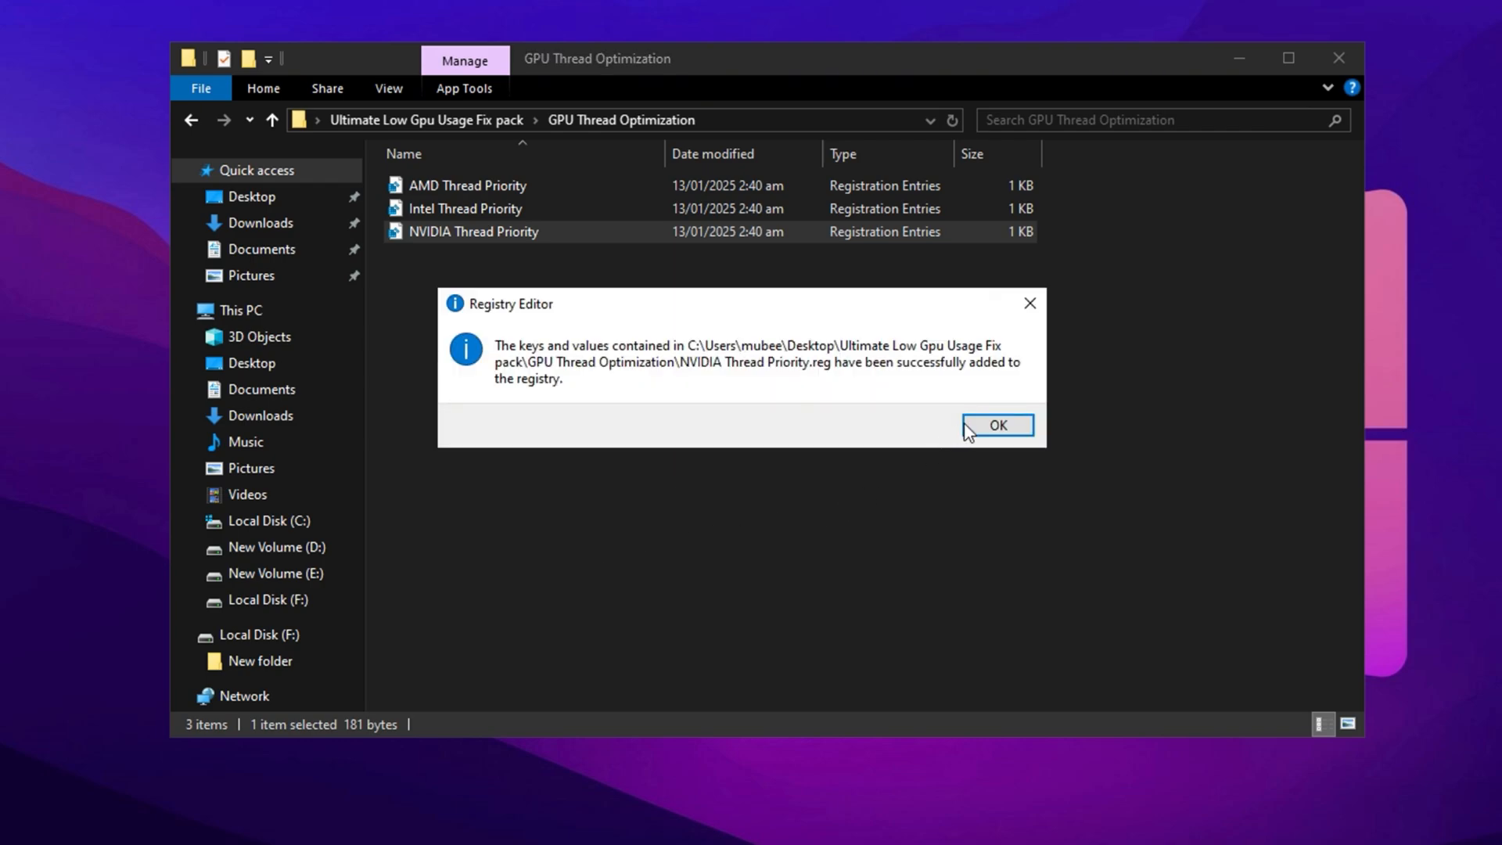
click(997, 425)
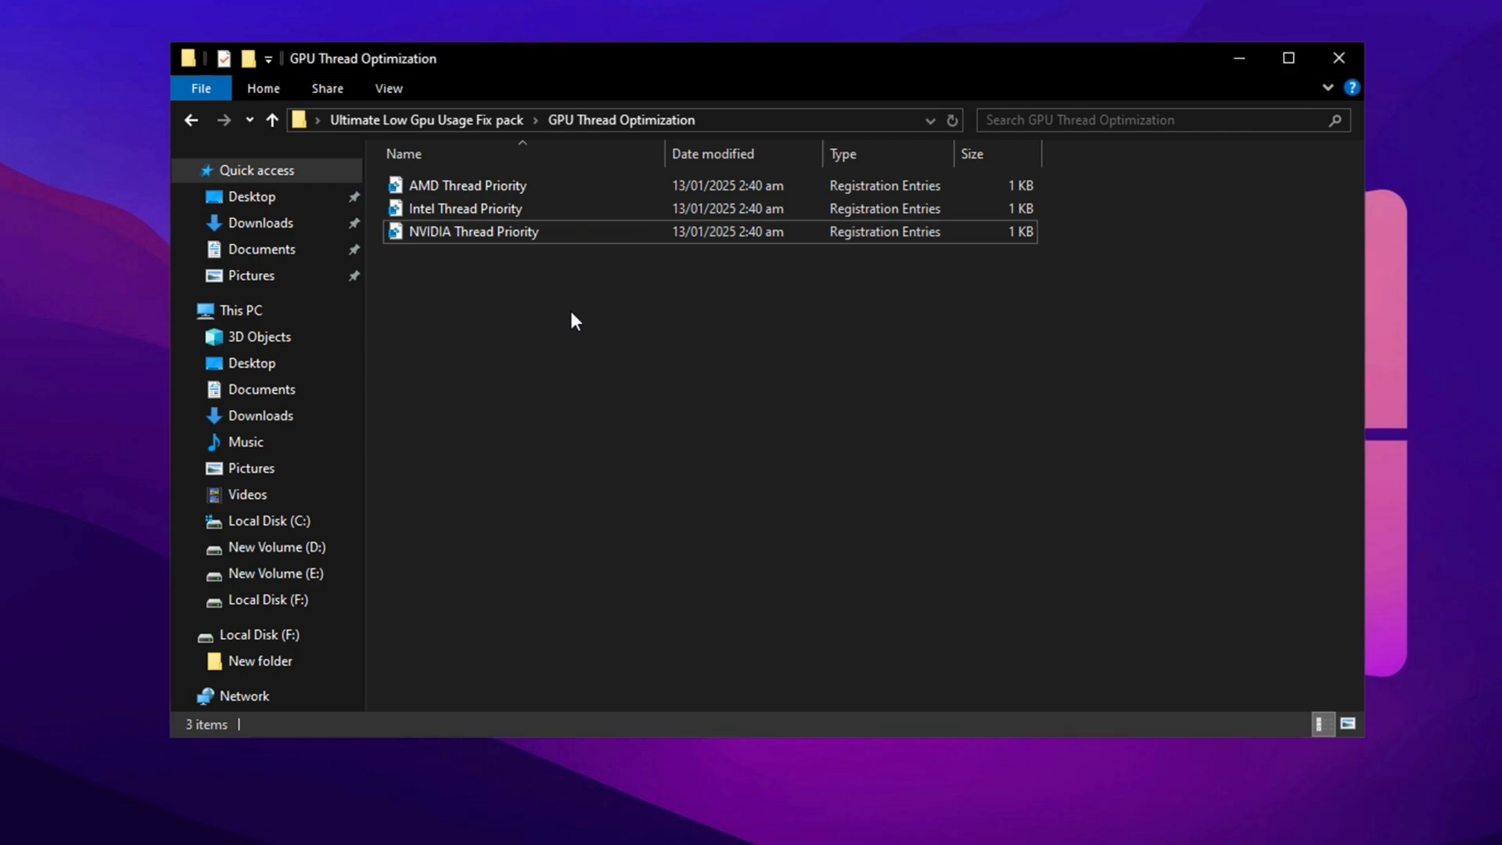
mouse_move(414, 118)
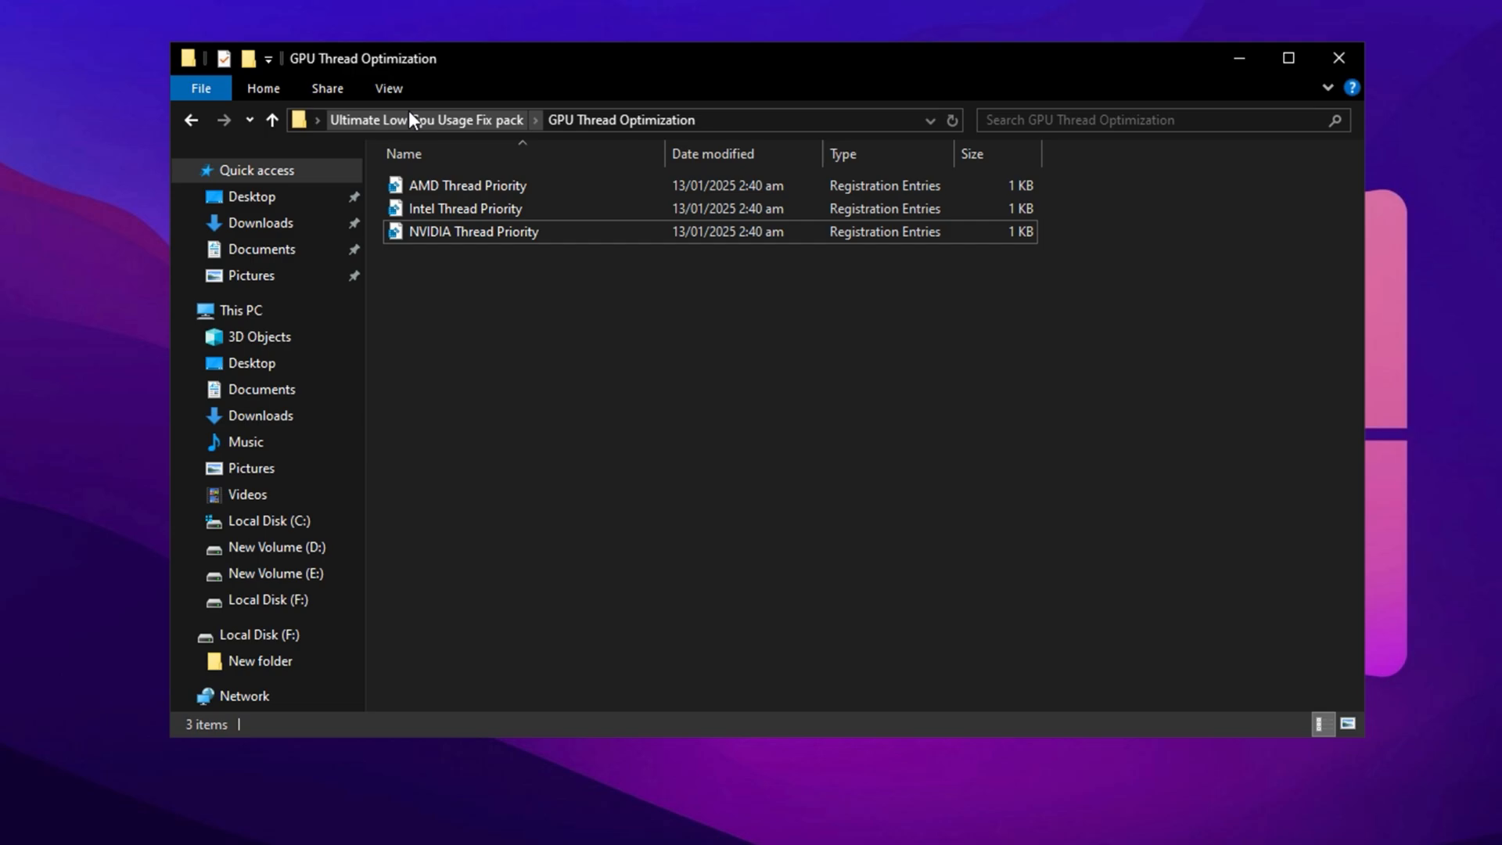
click(427, 120)
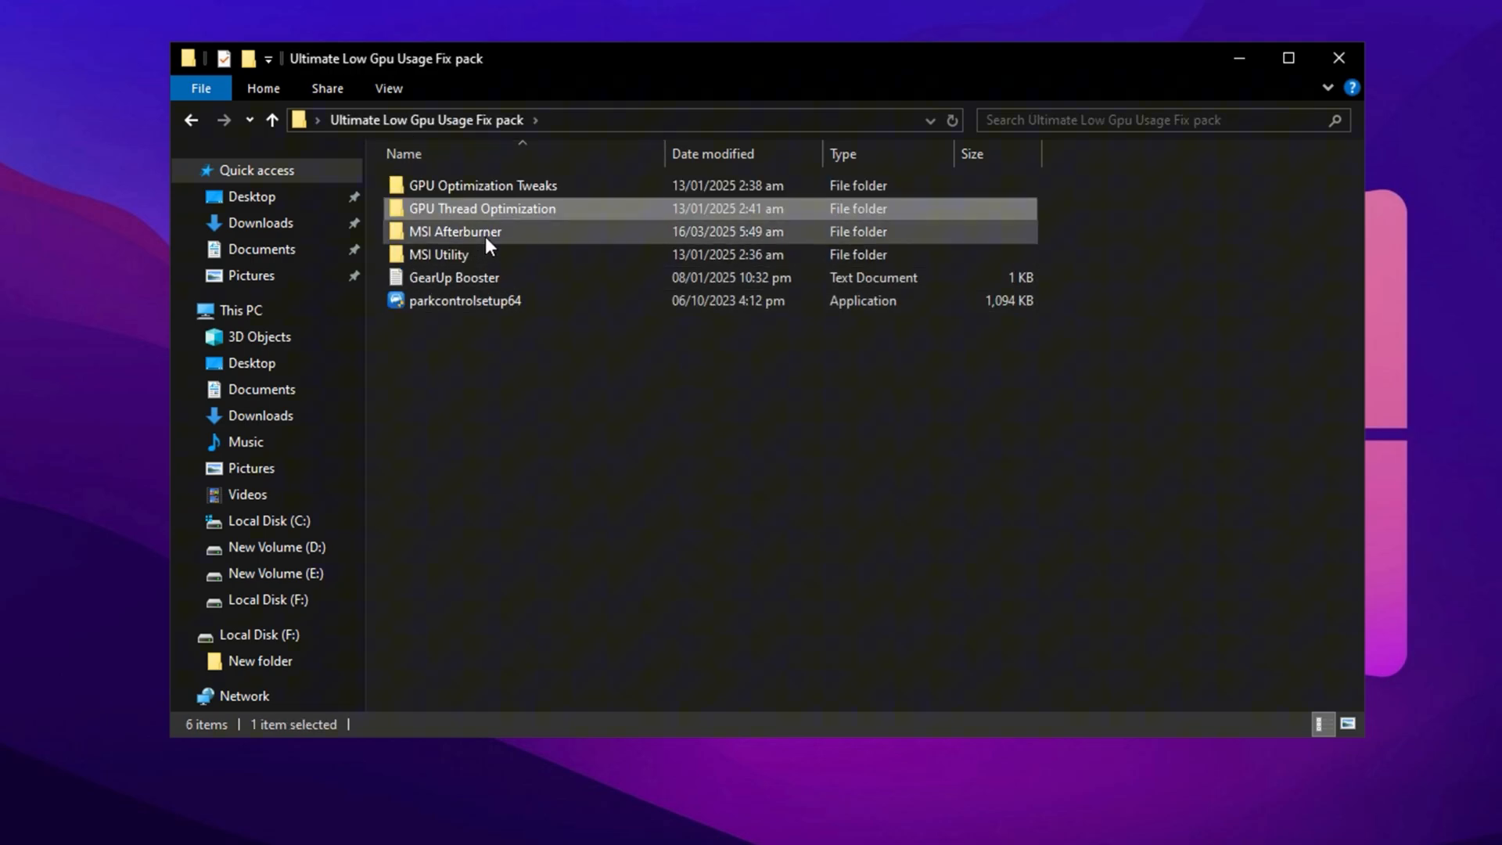
double_click(455, 232)
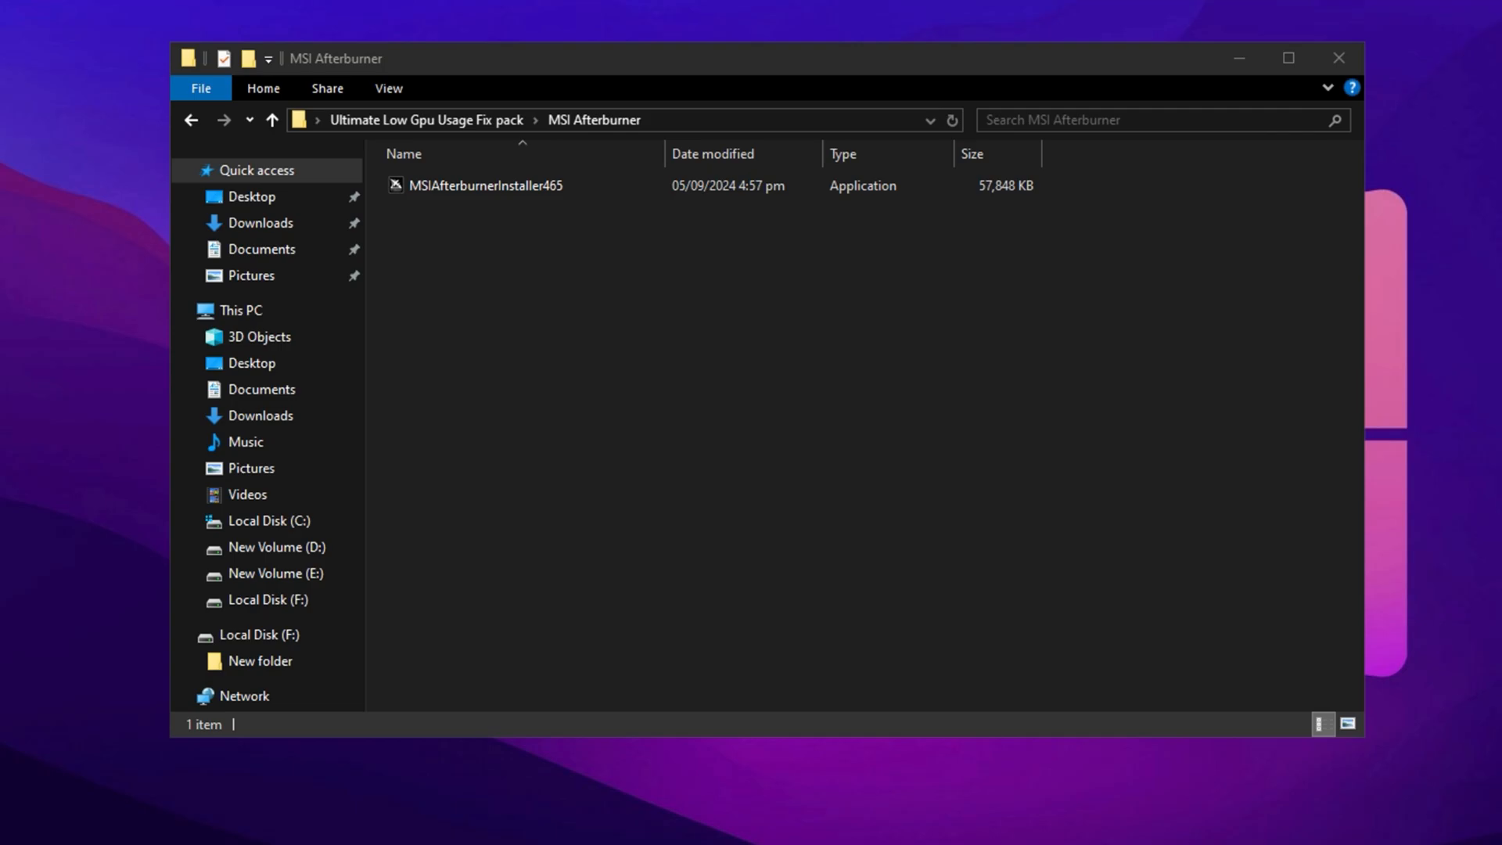
Launch MSI Afterburner and drag the Temp Limit slider from 83 to 97 °C
double_click(485, 186)
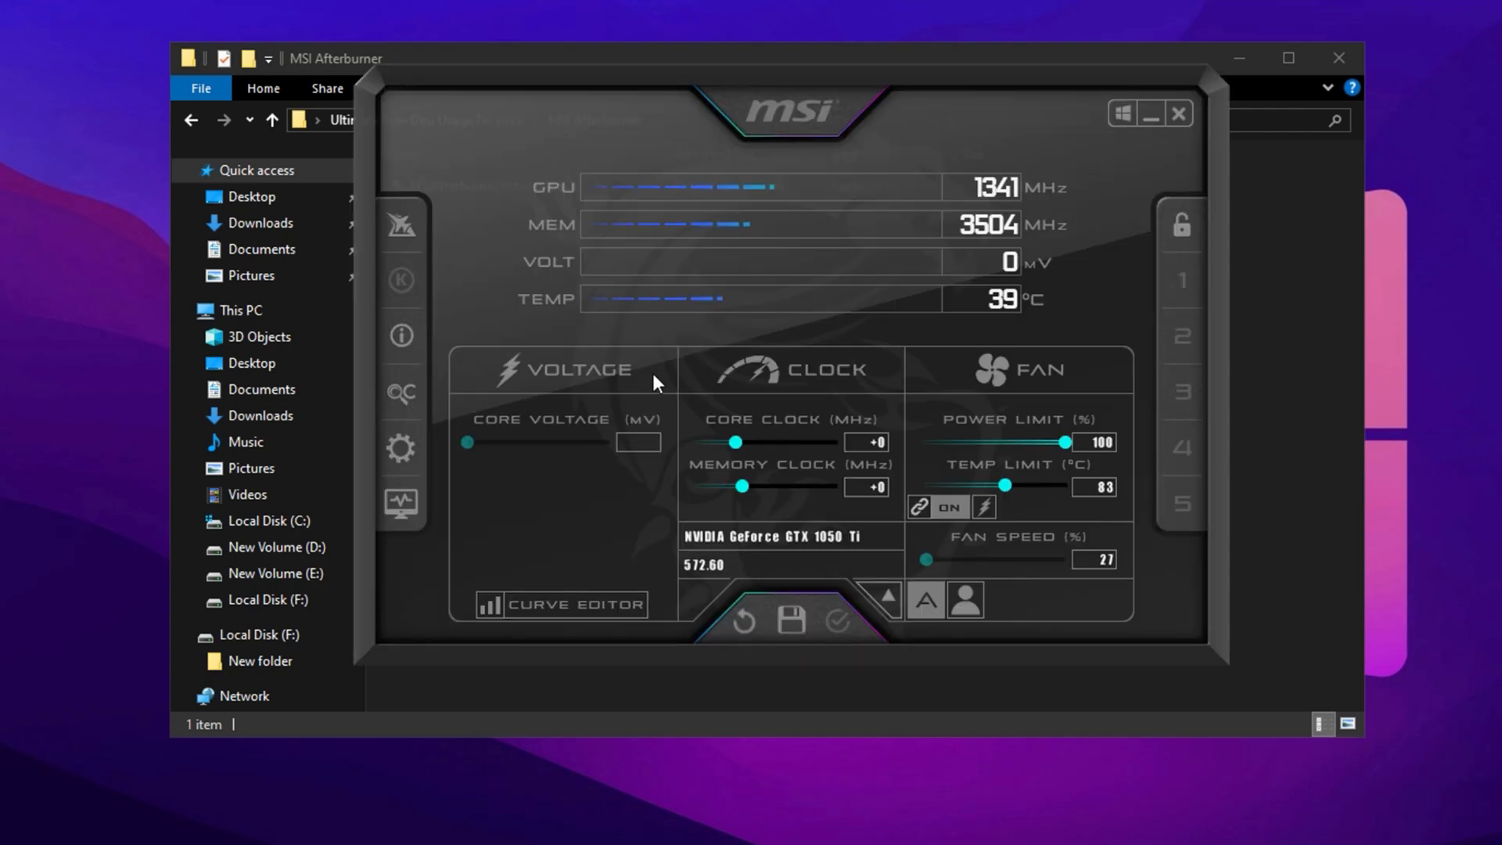
mouse_move(665, 362)
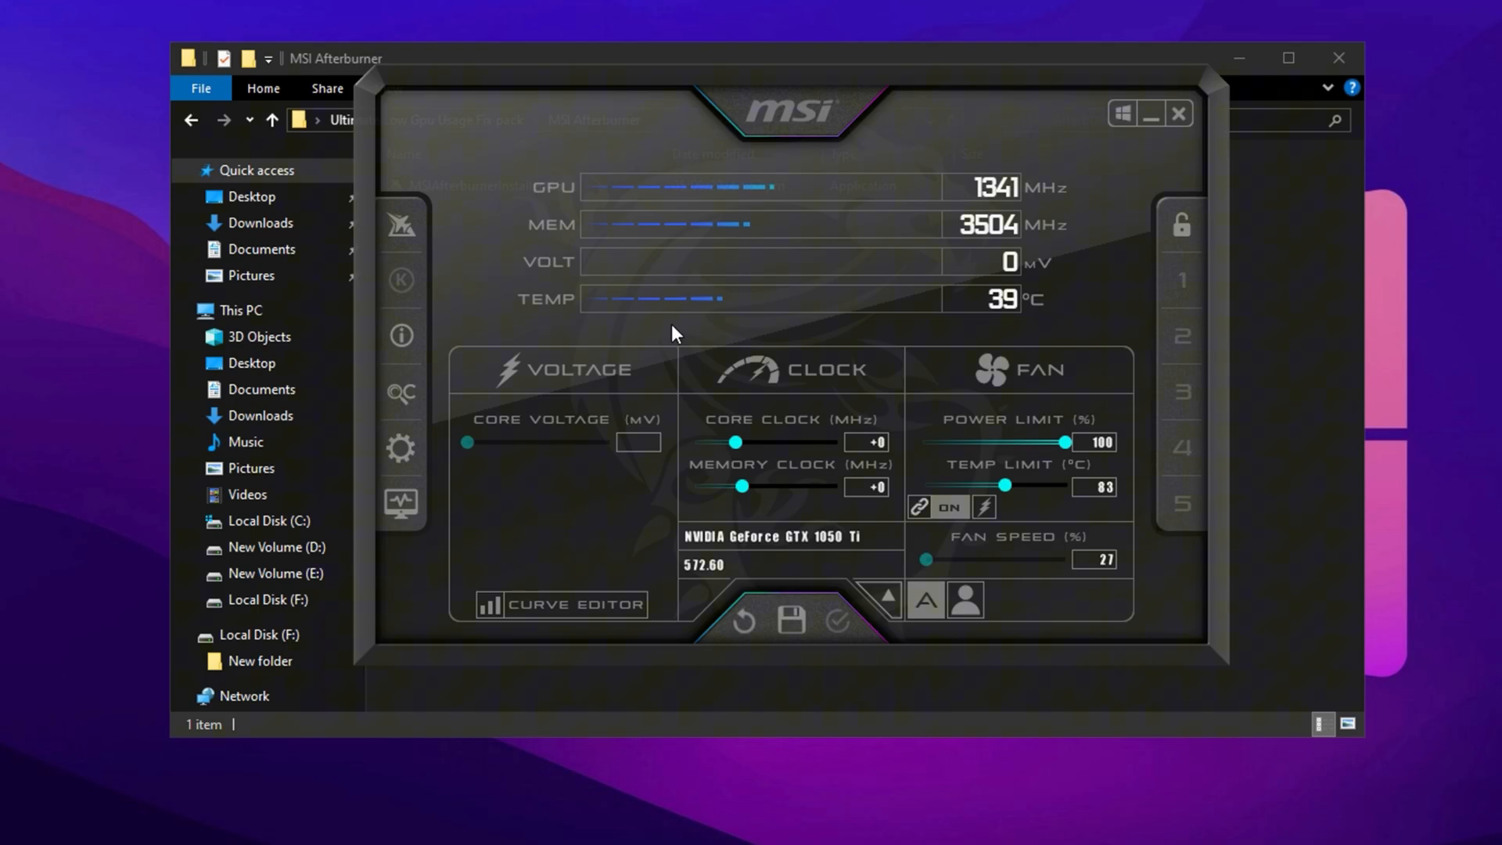
mouse_move(771, 472)
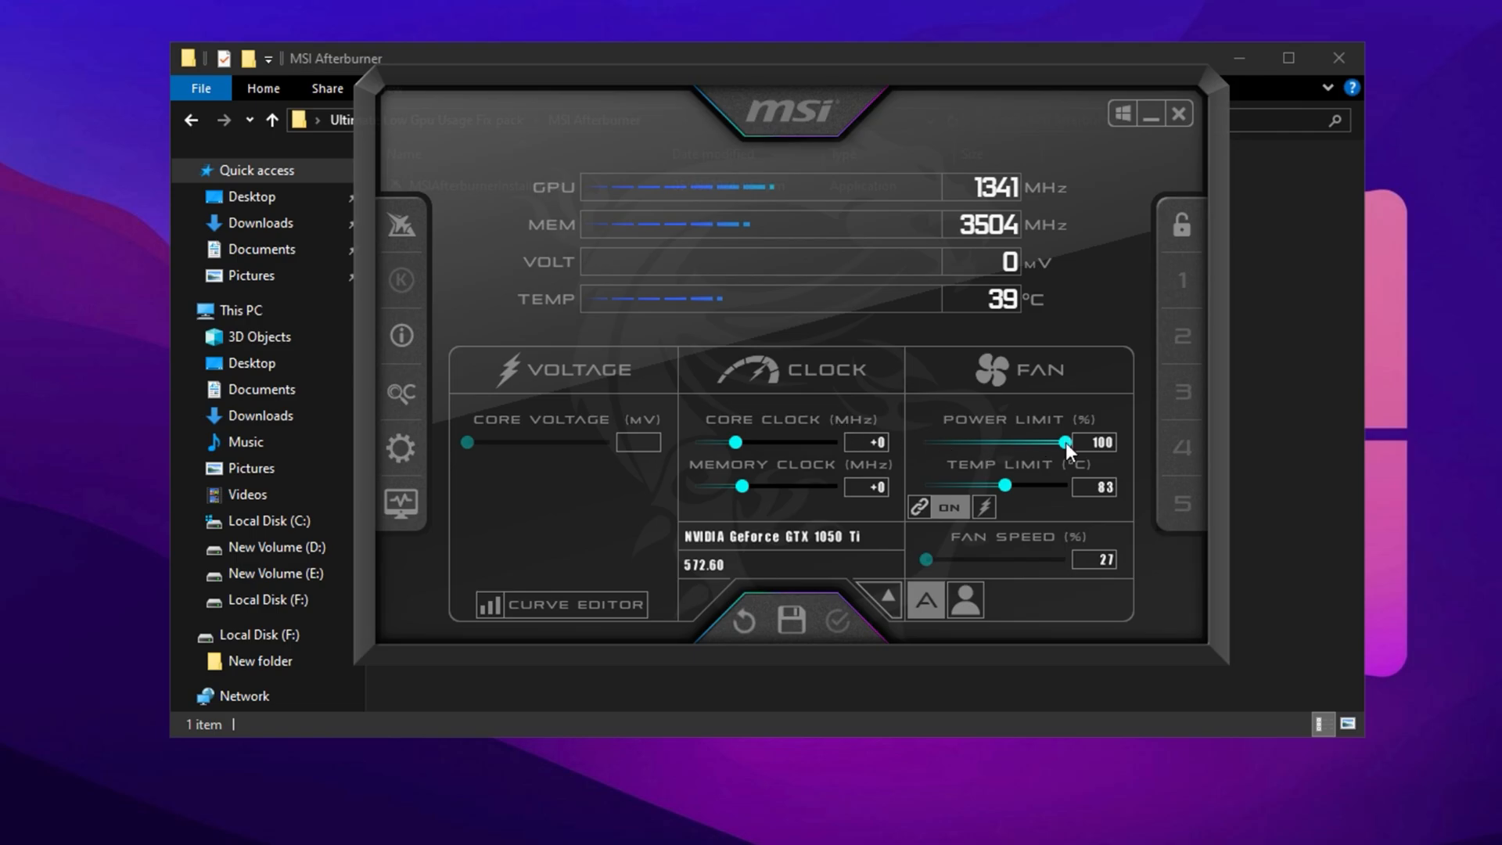
mouse_move(1007, 502)
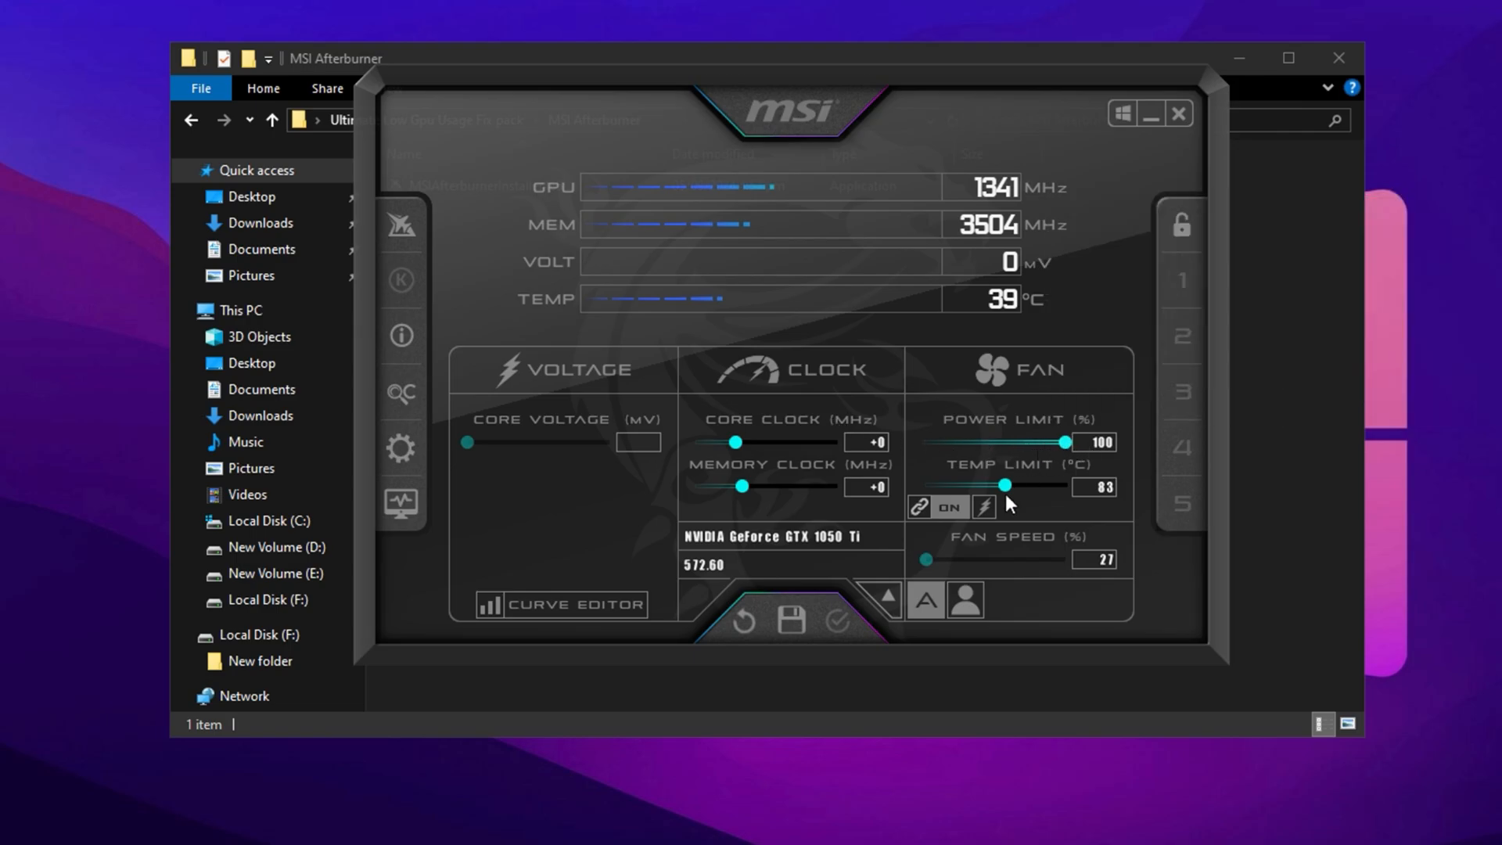
mouse_move(1003, 494)
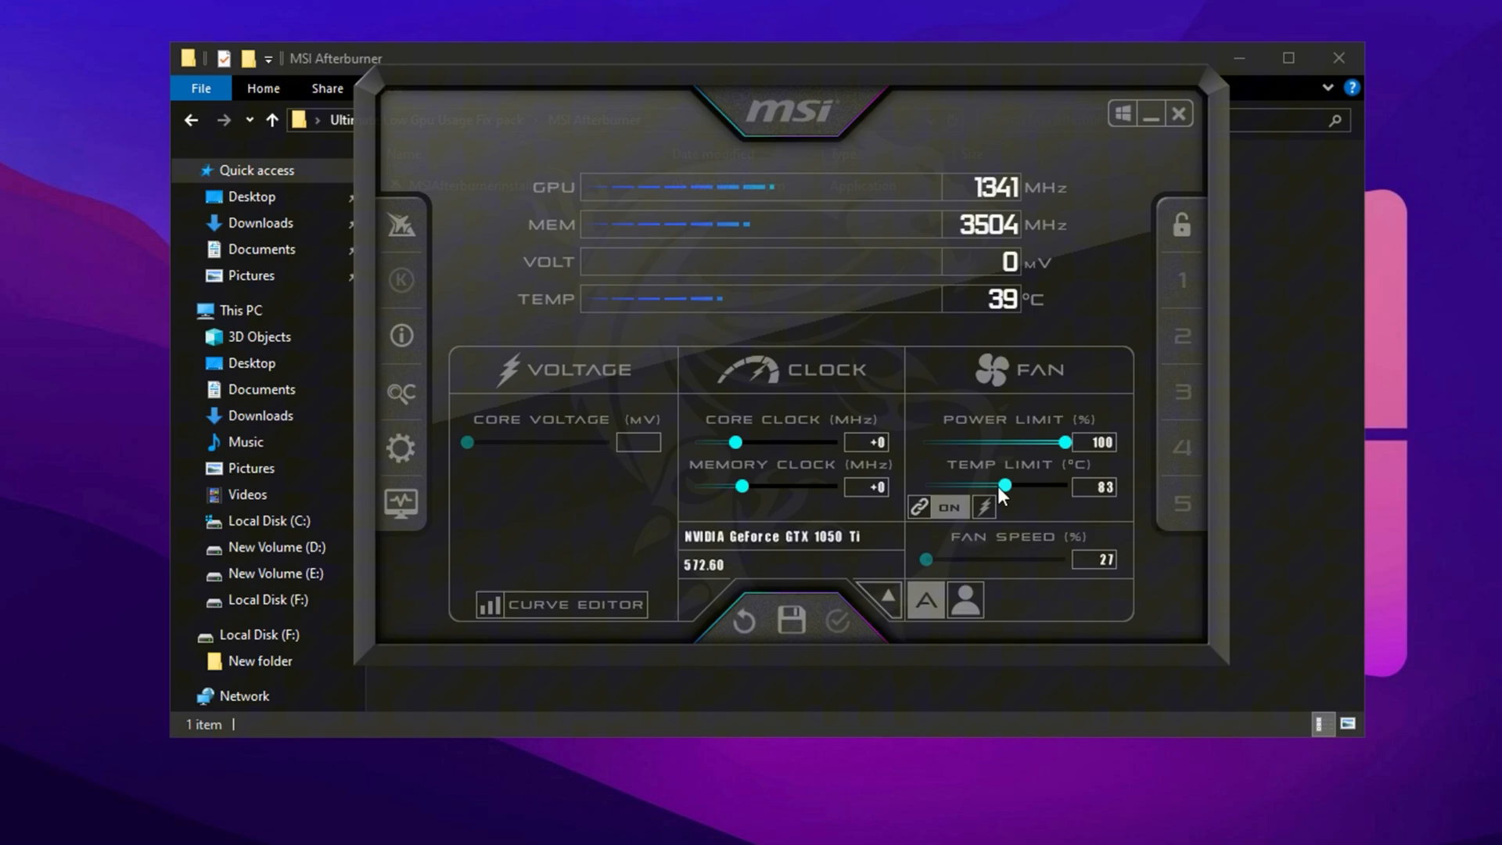
drag(1003, 486, 1066, 486)
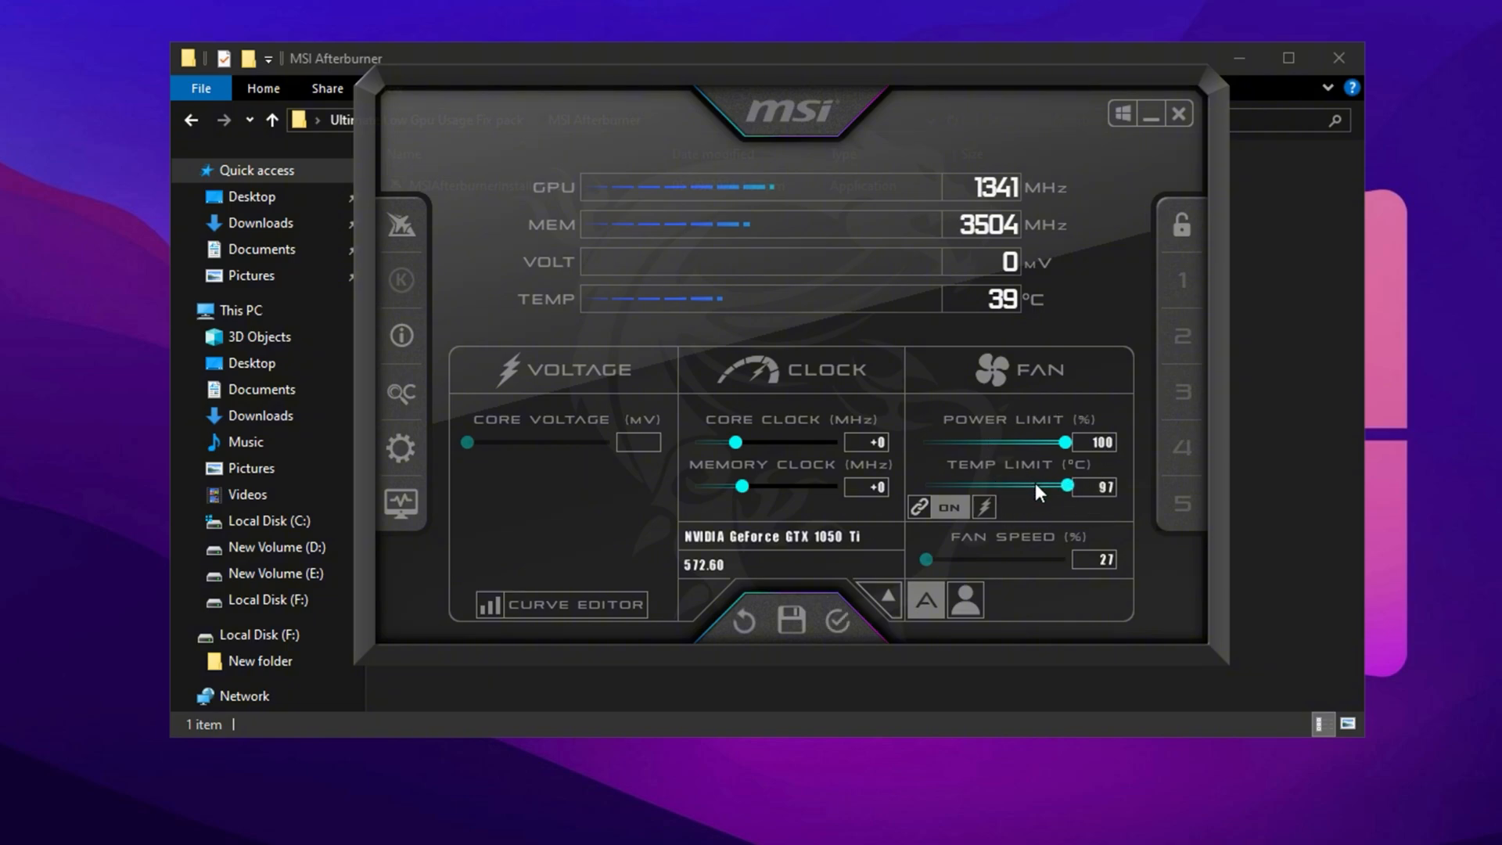
mouse_move(1063, 511)
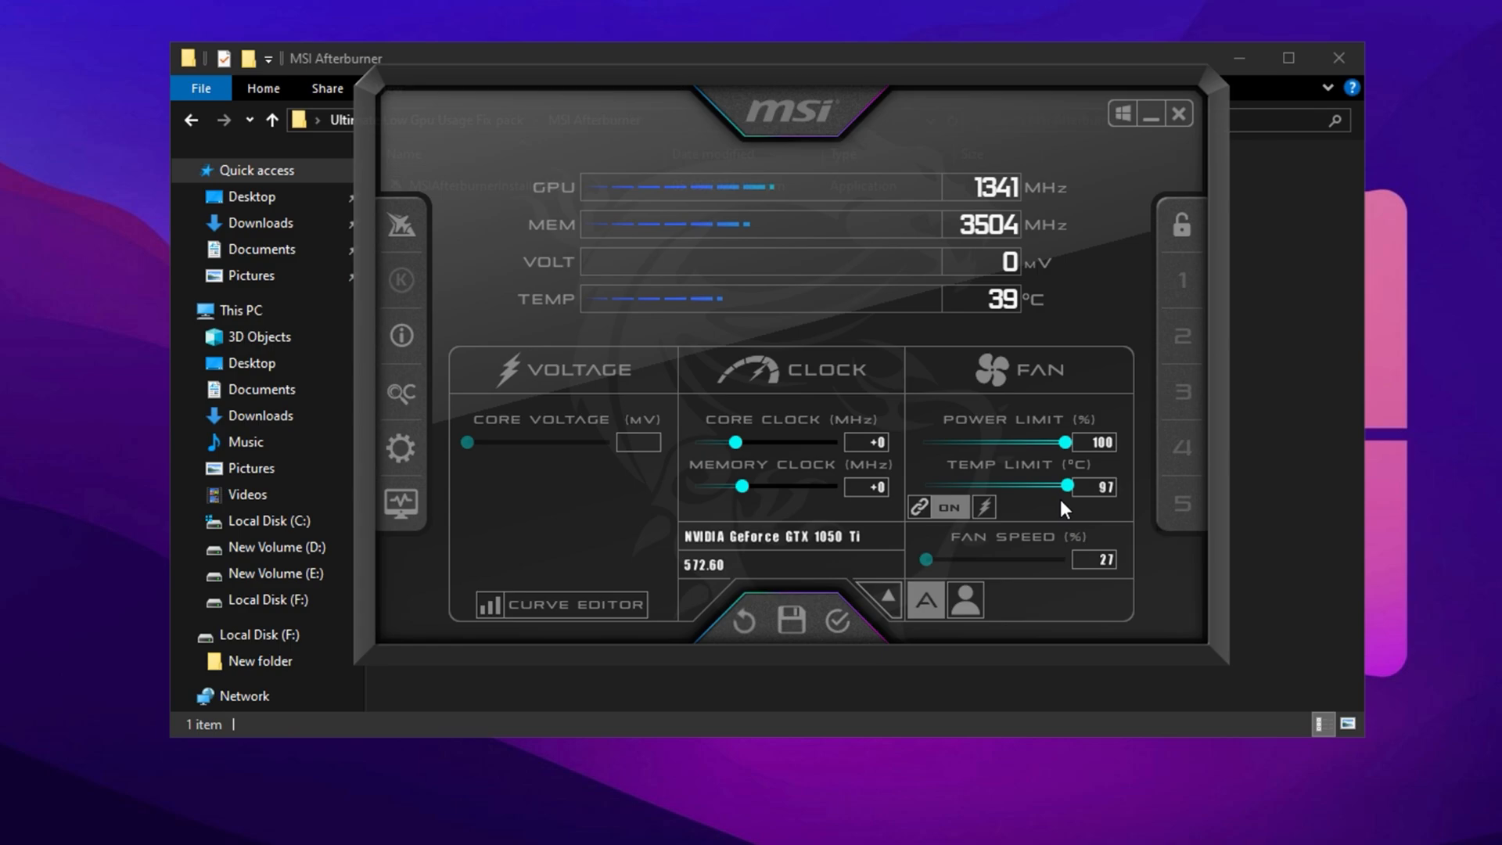
mouse_move(776, 450)
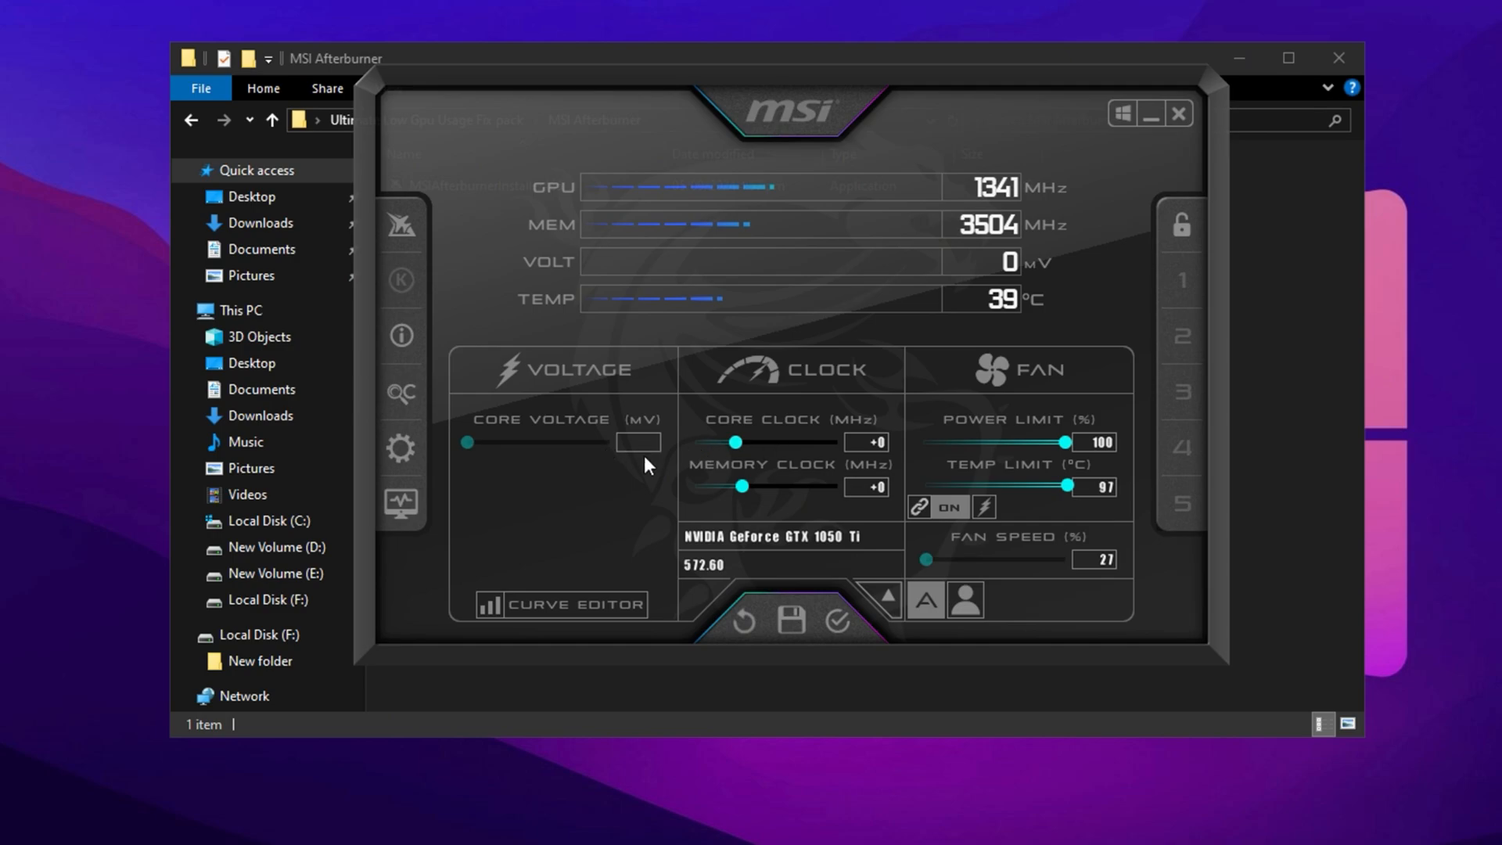
mouse_move(665, 436)
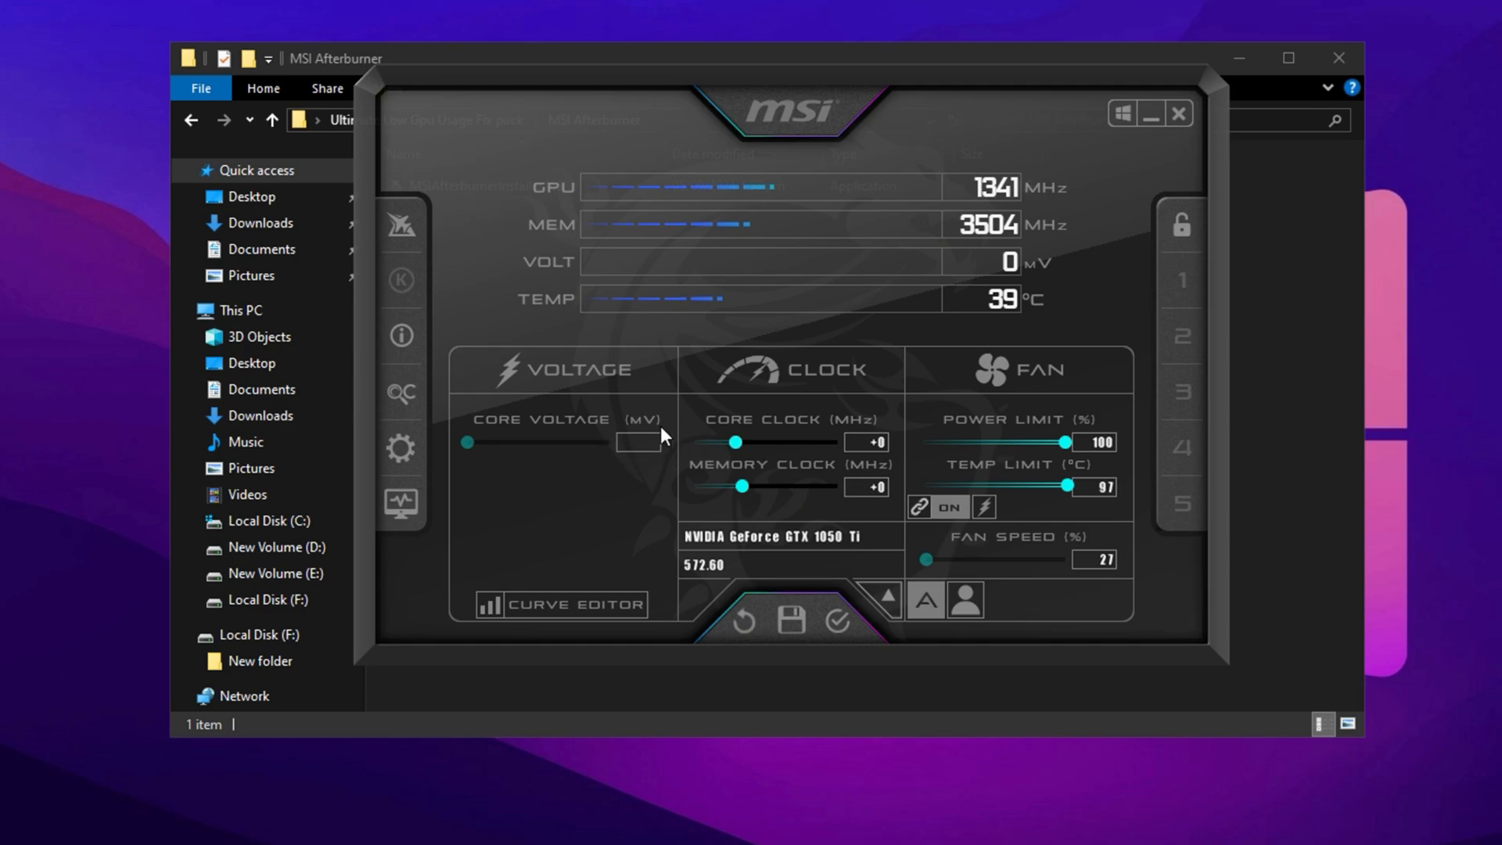
mouse_move(626, 467)
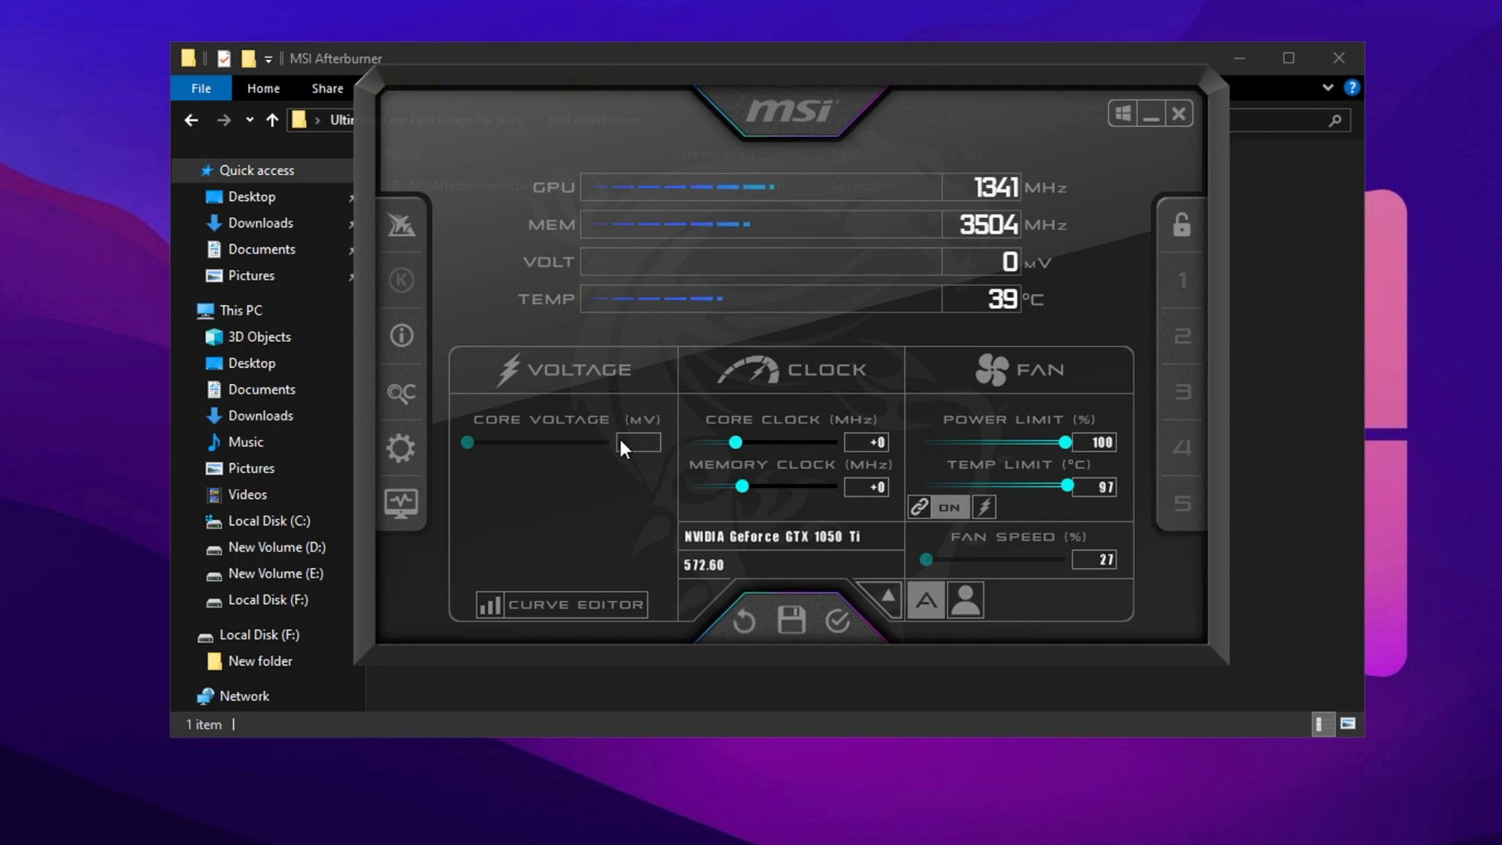
mouse_move(837, 466)
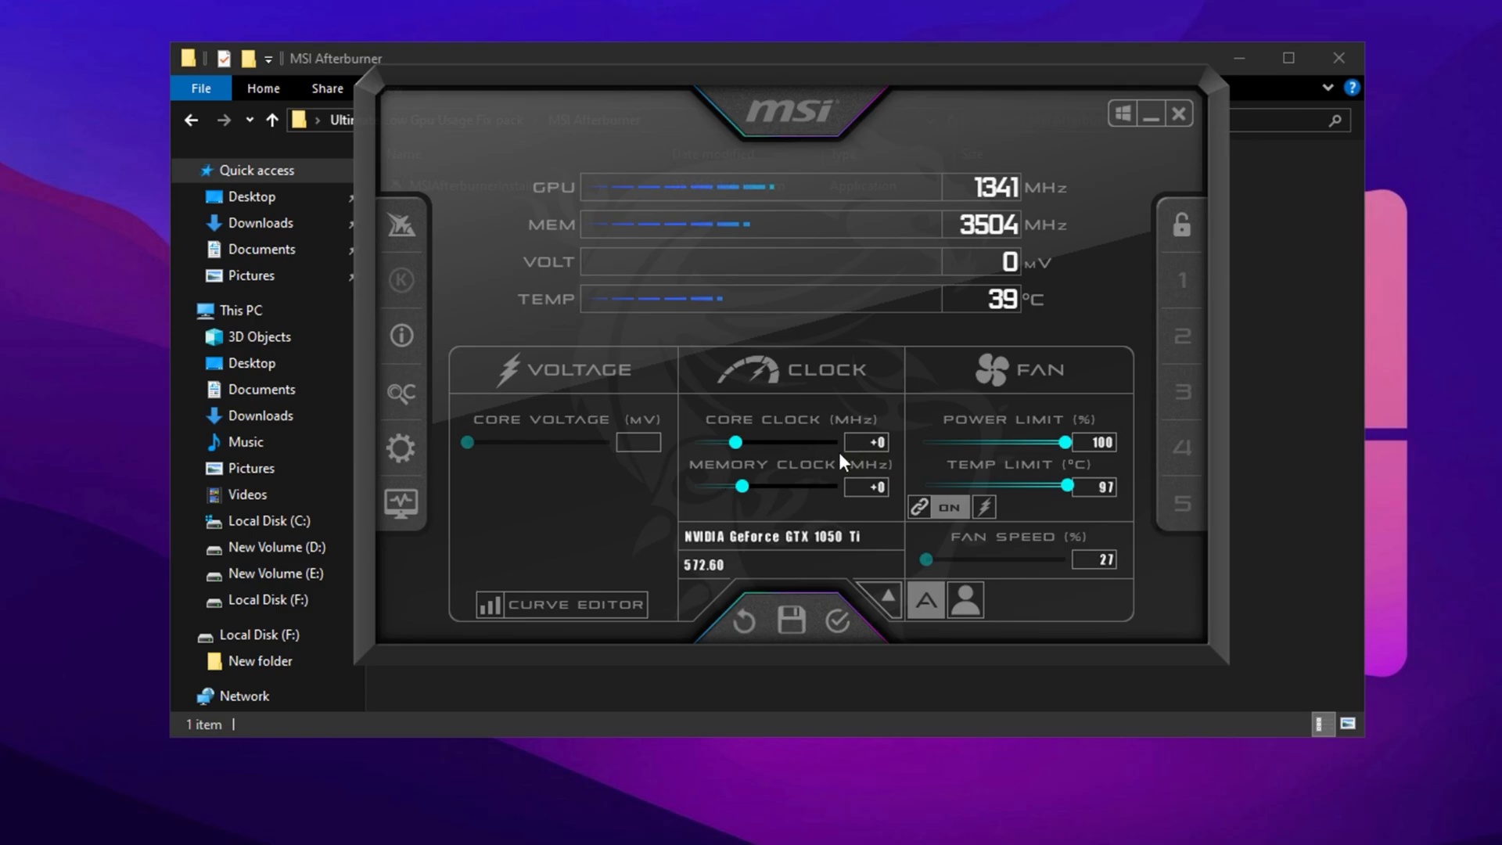
mouse_move(872, 504)
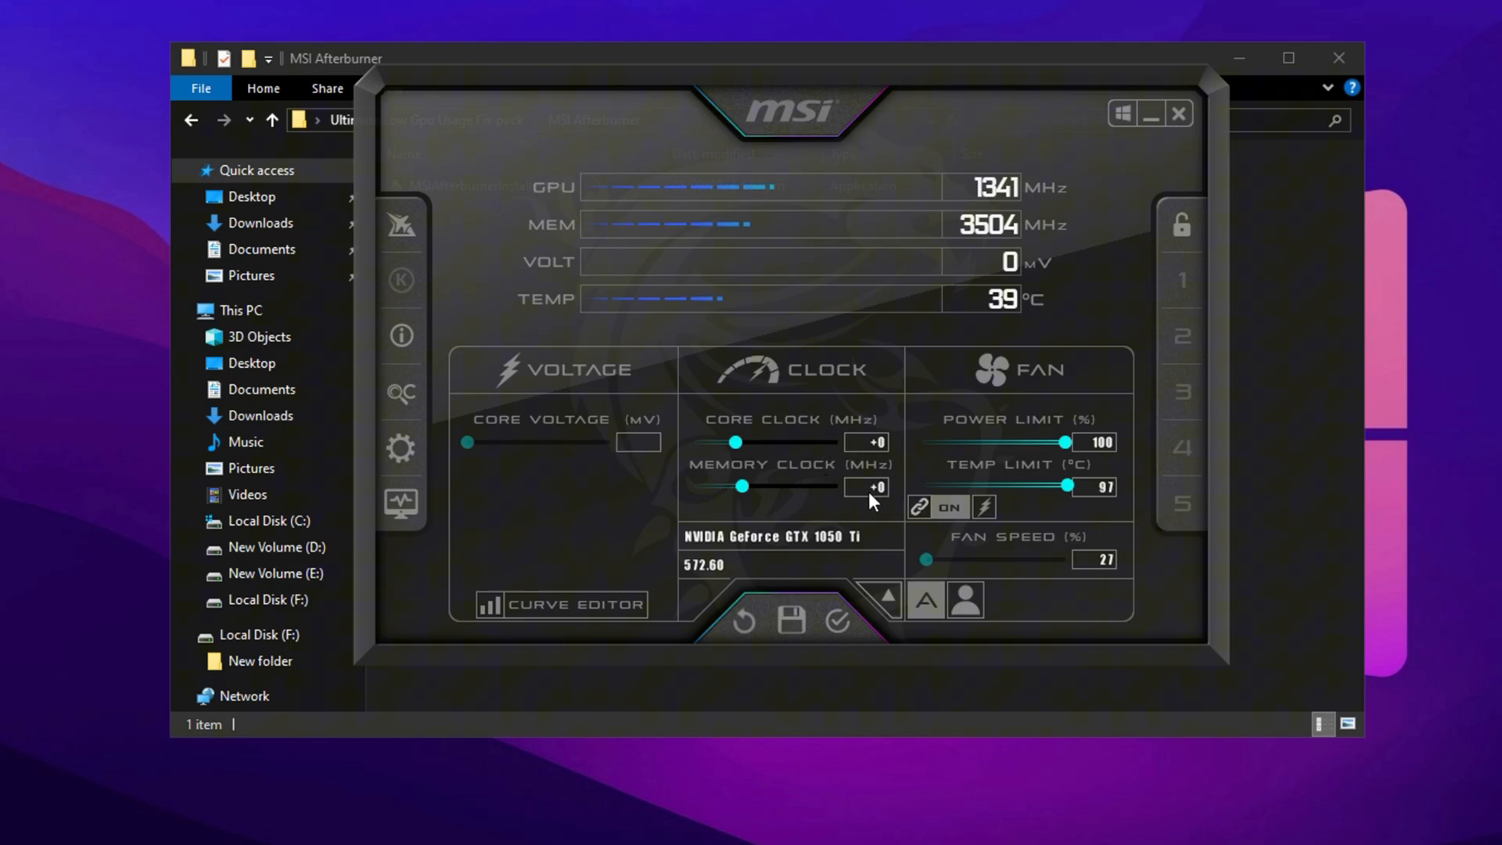
mouse_move(857, 483)
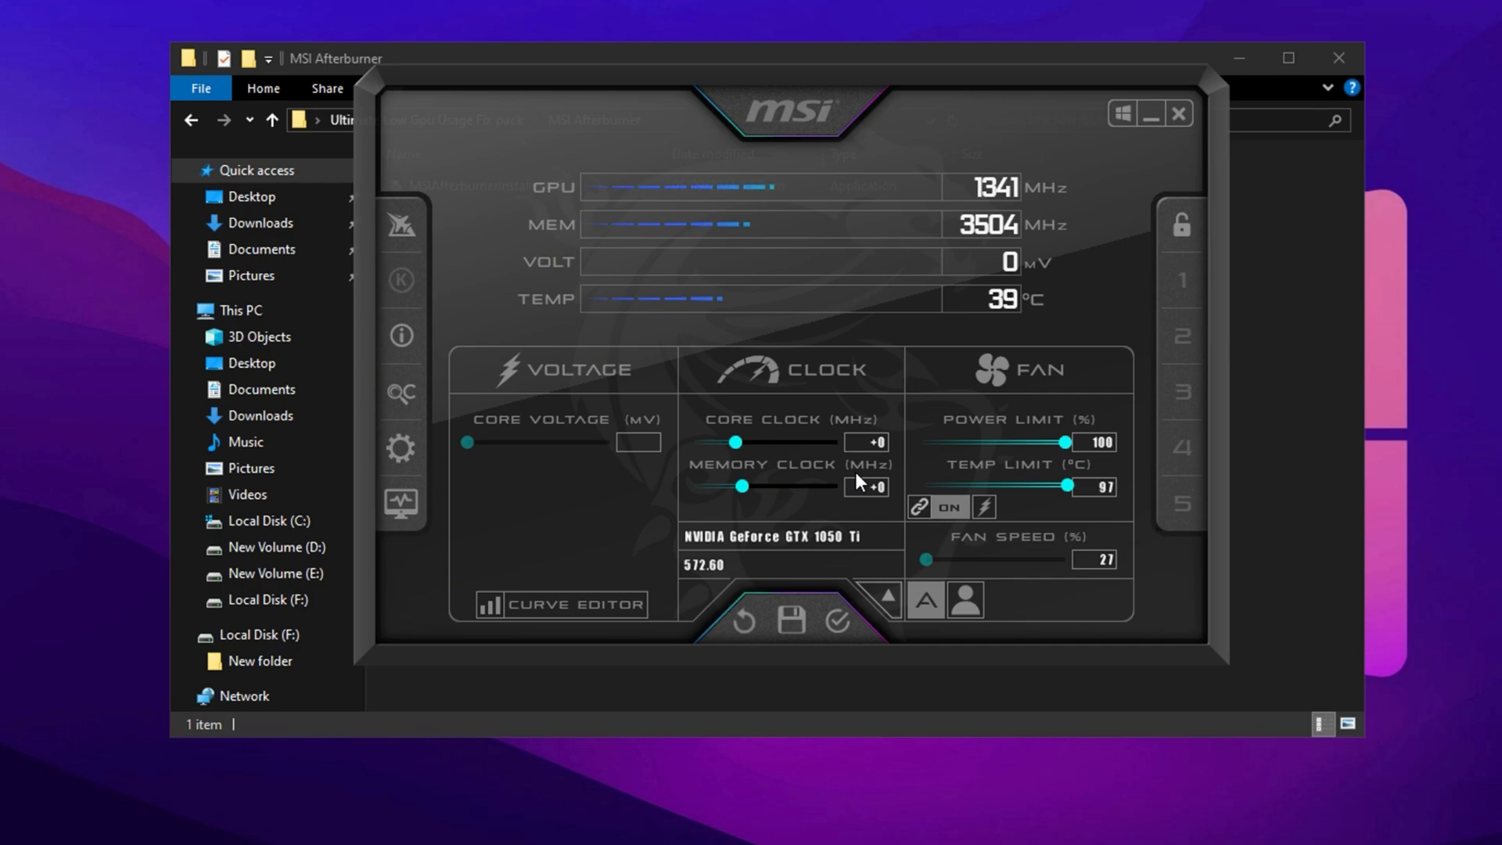
mouse_move(814, 505)
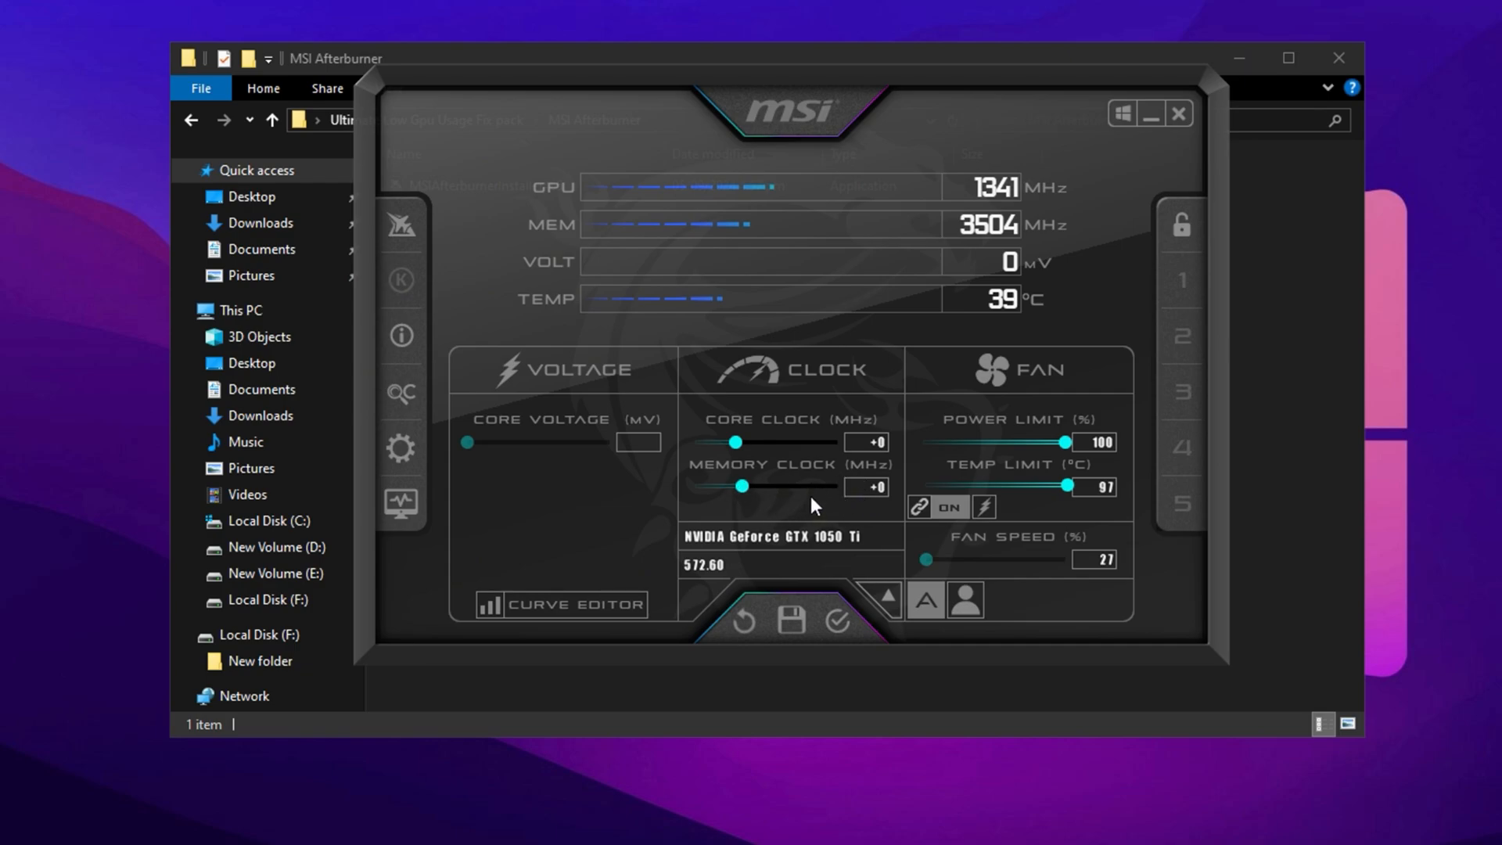
mouse_move(874, 497)
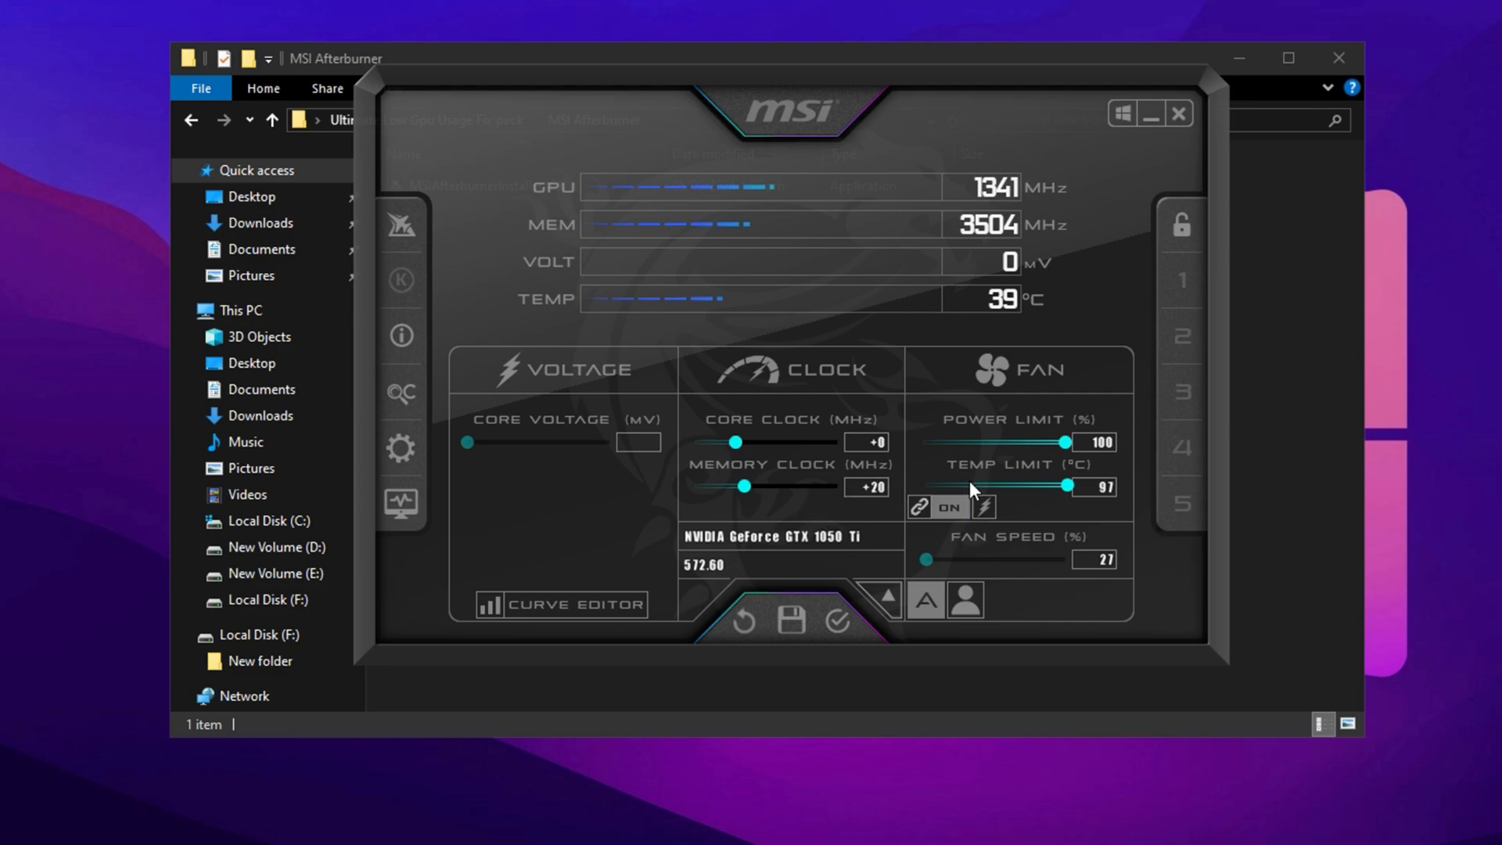
mouse_move(824, 508)
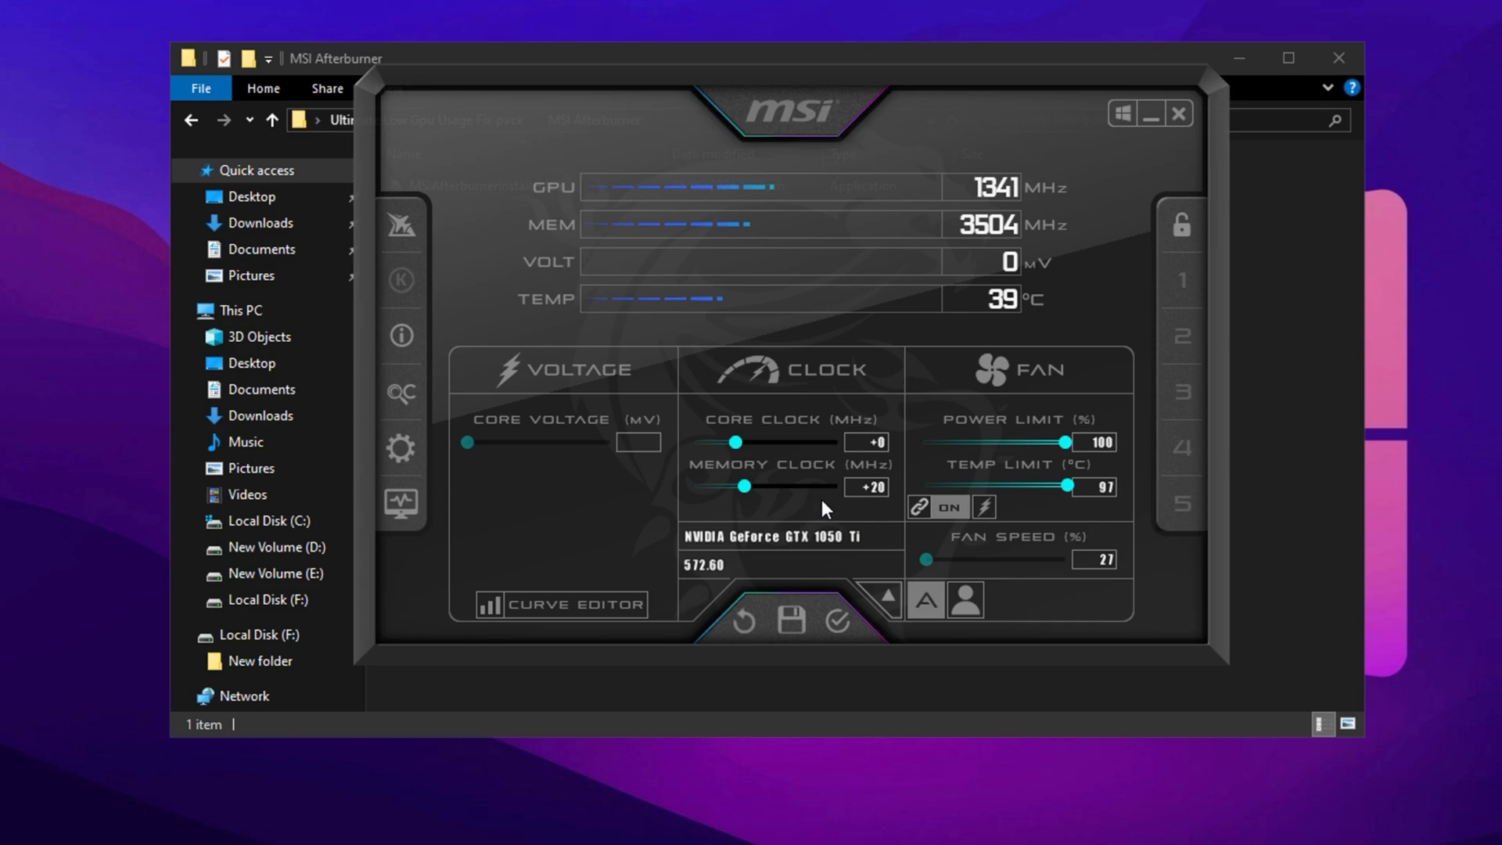
mouse_move(847, 506)
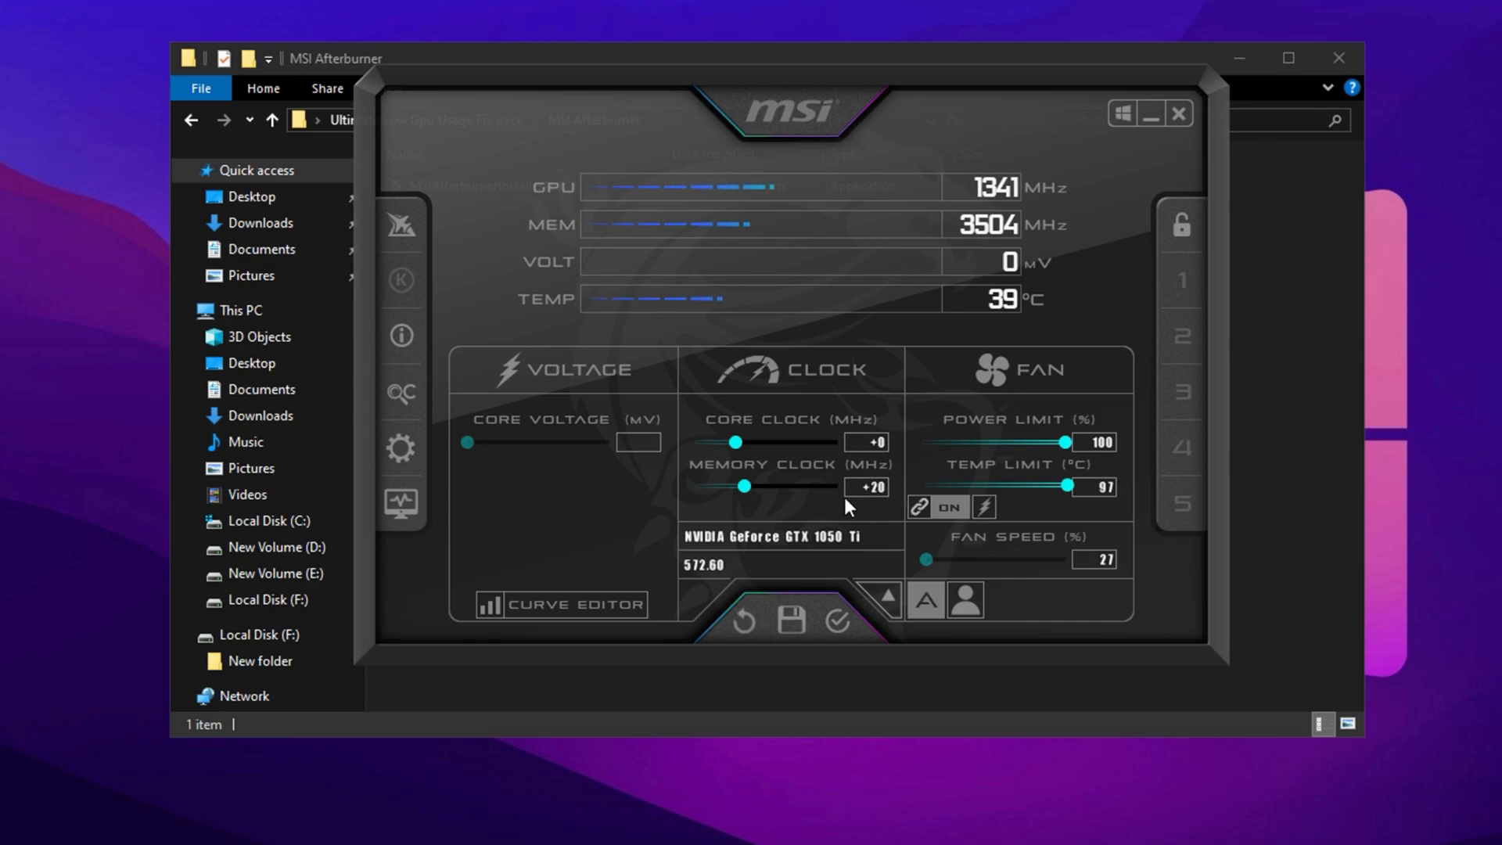
mouse_move(829, 517)
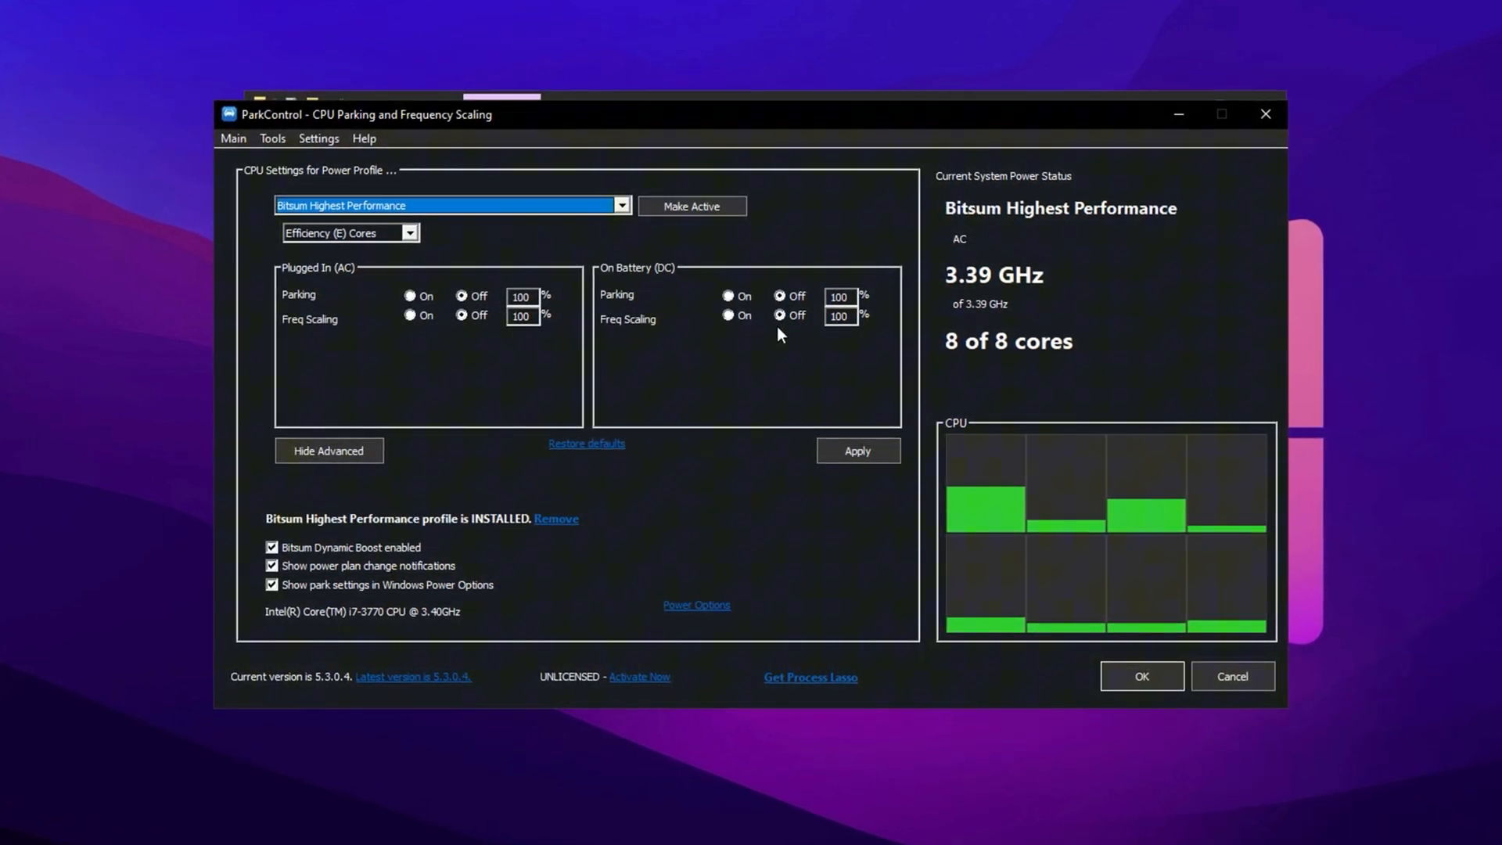
mouse_move(839, 317)
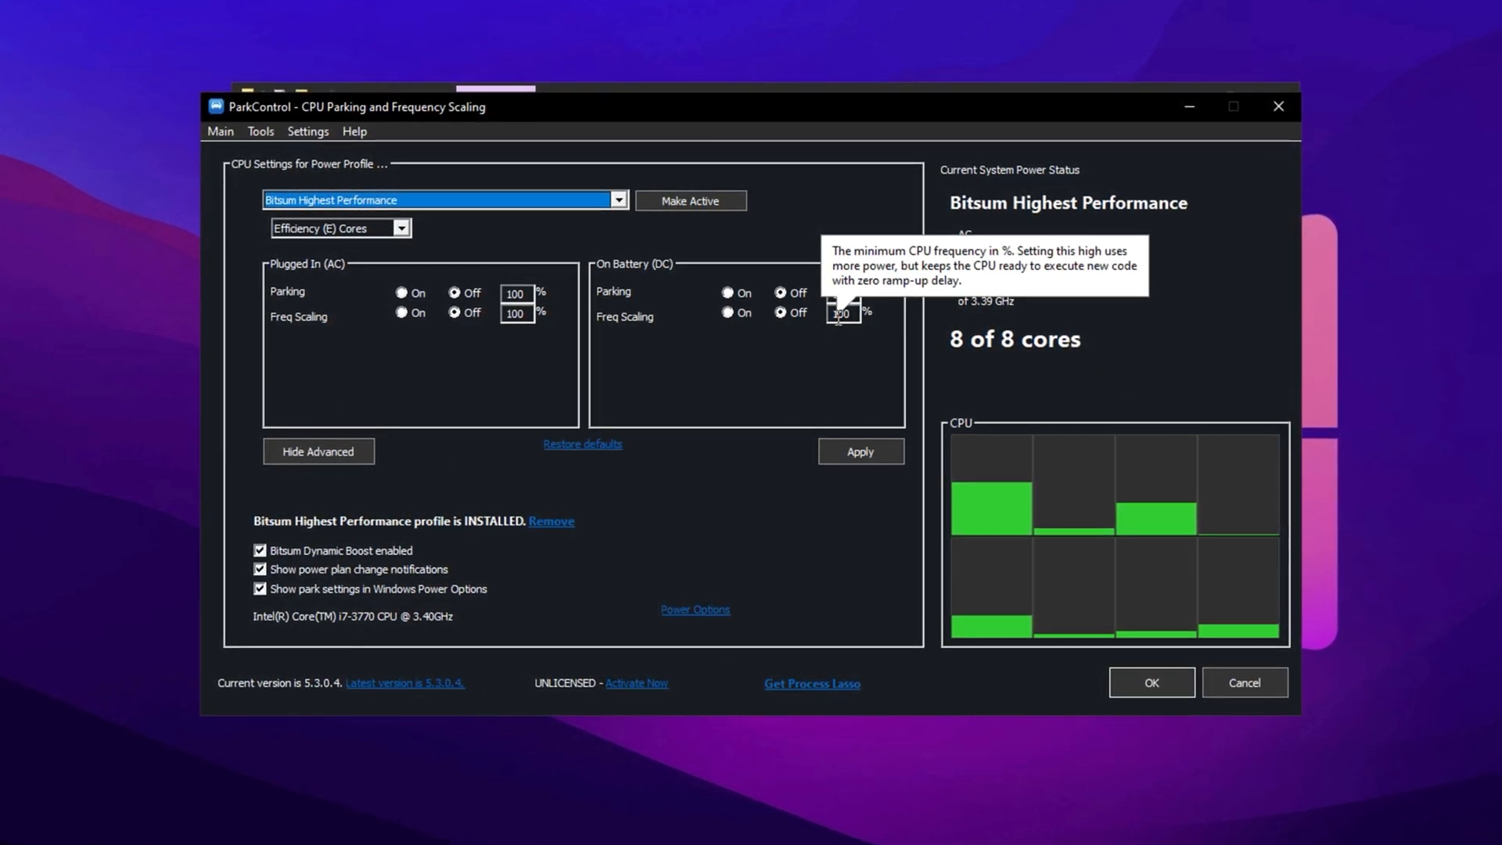
mouse_move(278, 555)
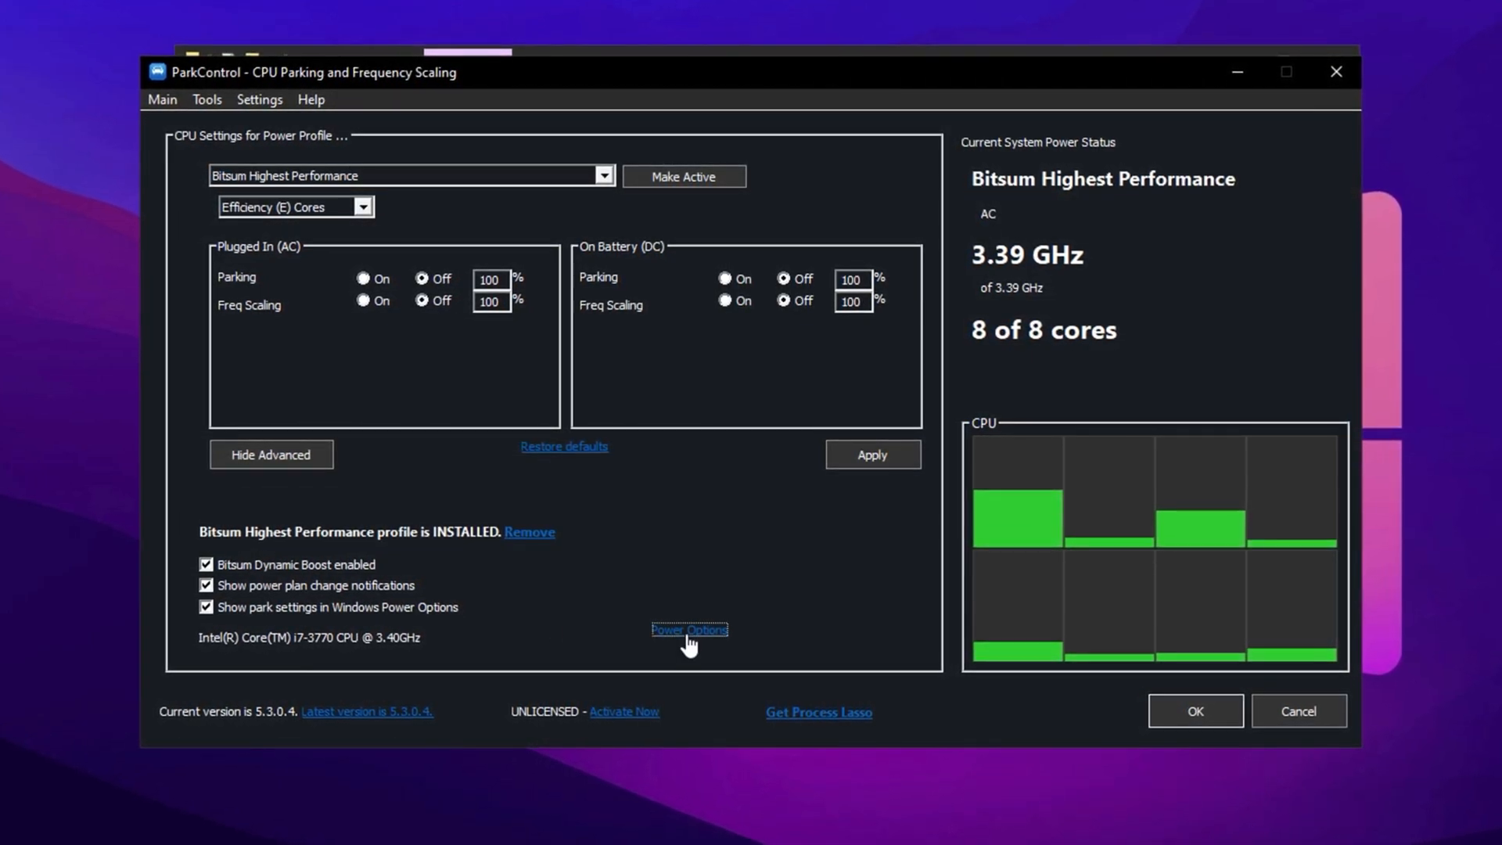
Open Power Options from ParkControl and edit the Bitsum Highest Performance plan settings
click(689, 630)
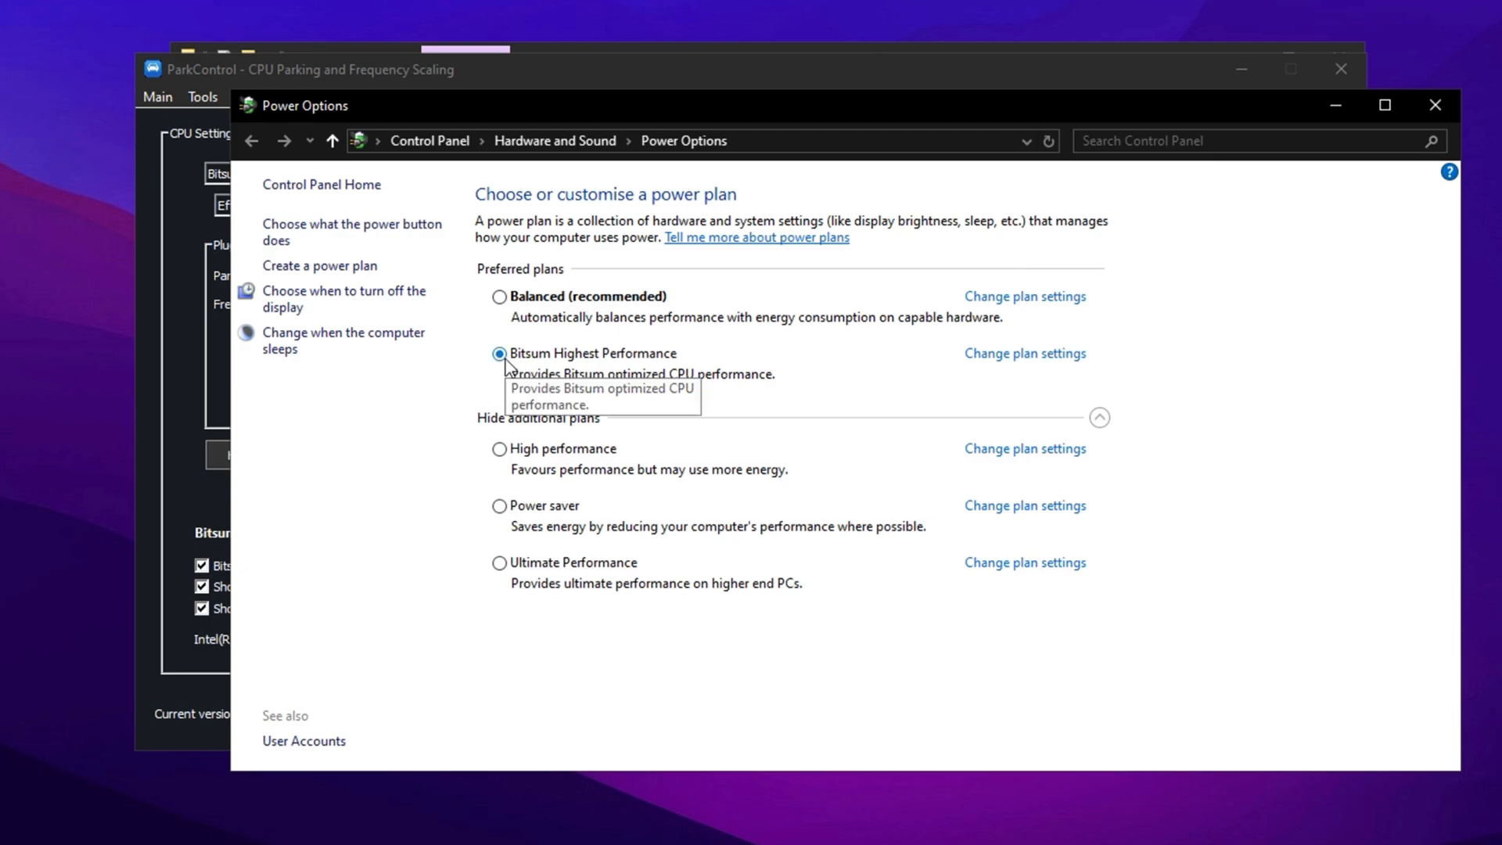
mouse_move(598, 347)
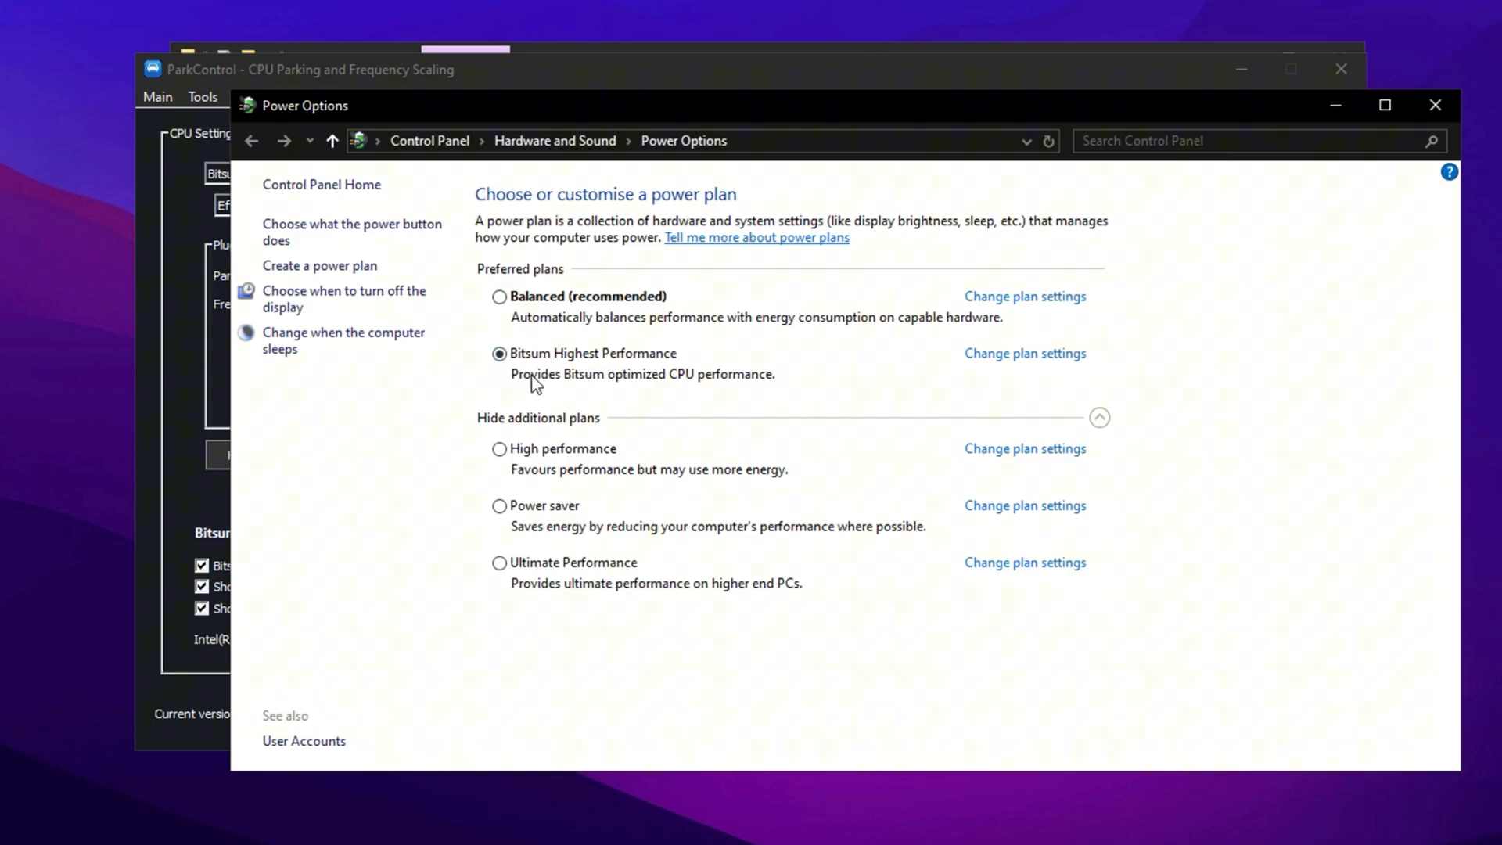
mouse_move(939, 372)
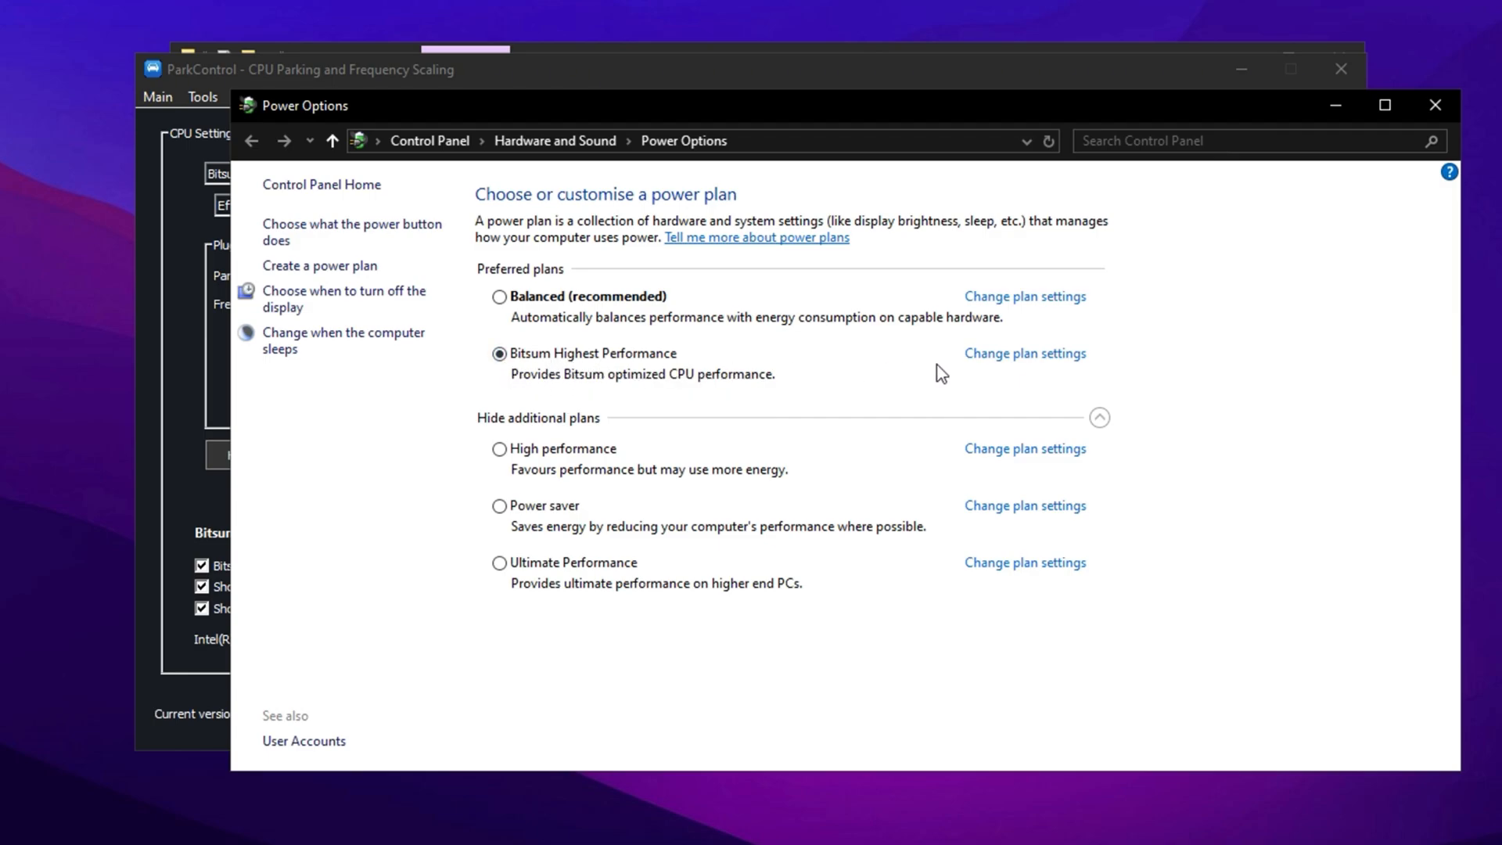
click(1025, 354)
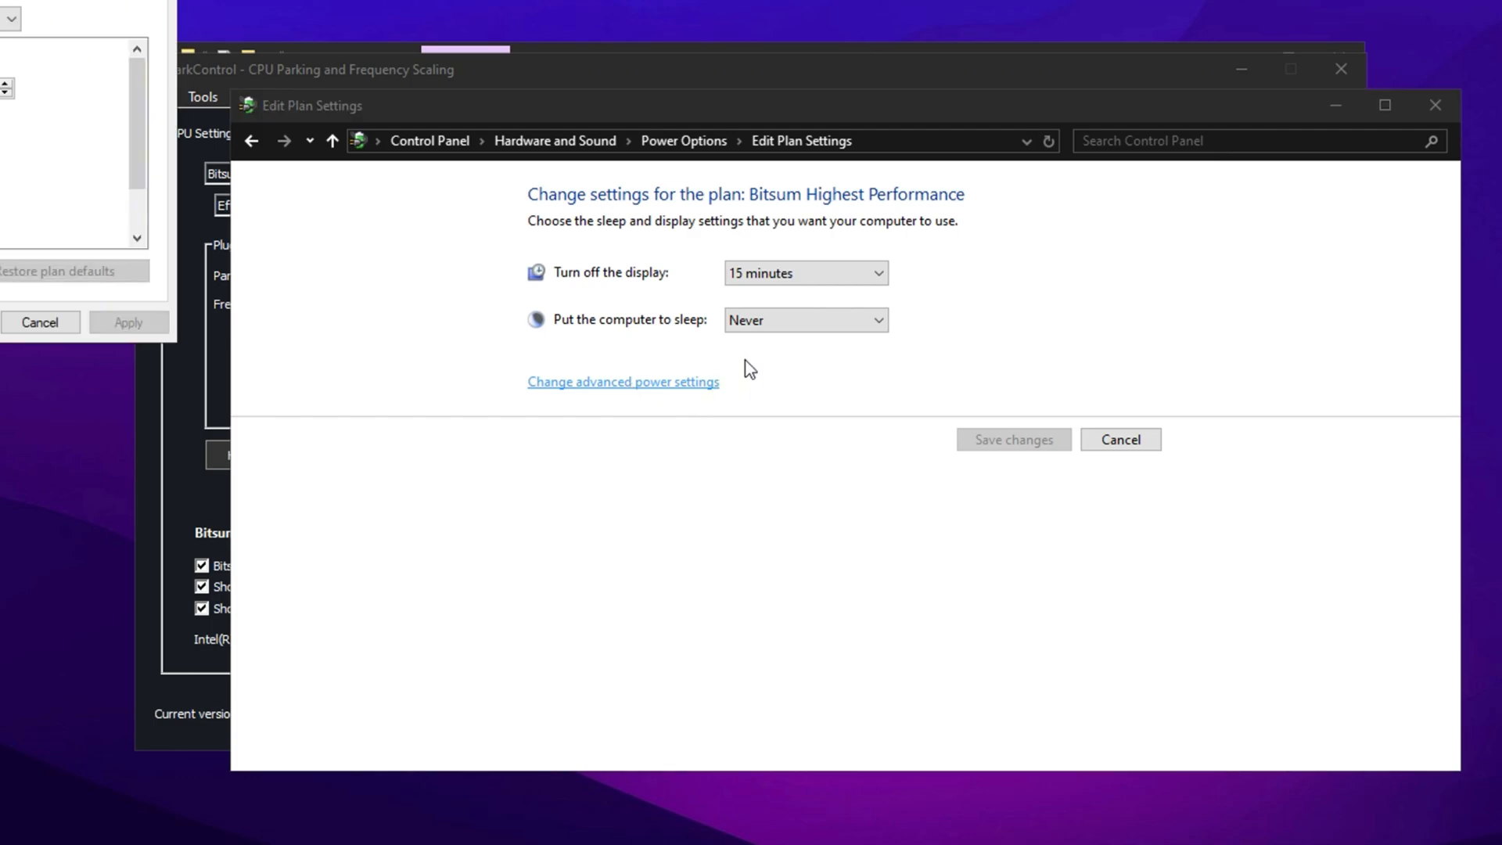
Open the Bitsum Highest Performance plan's advanced power settings, with hard disk turn-off at 0 minutes
click(623, 382)
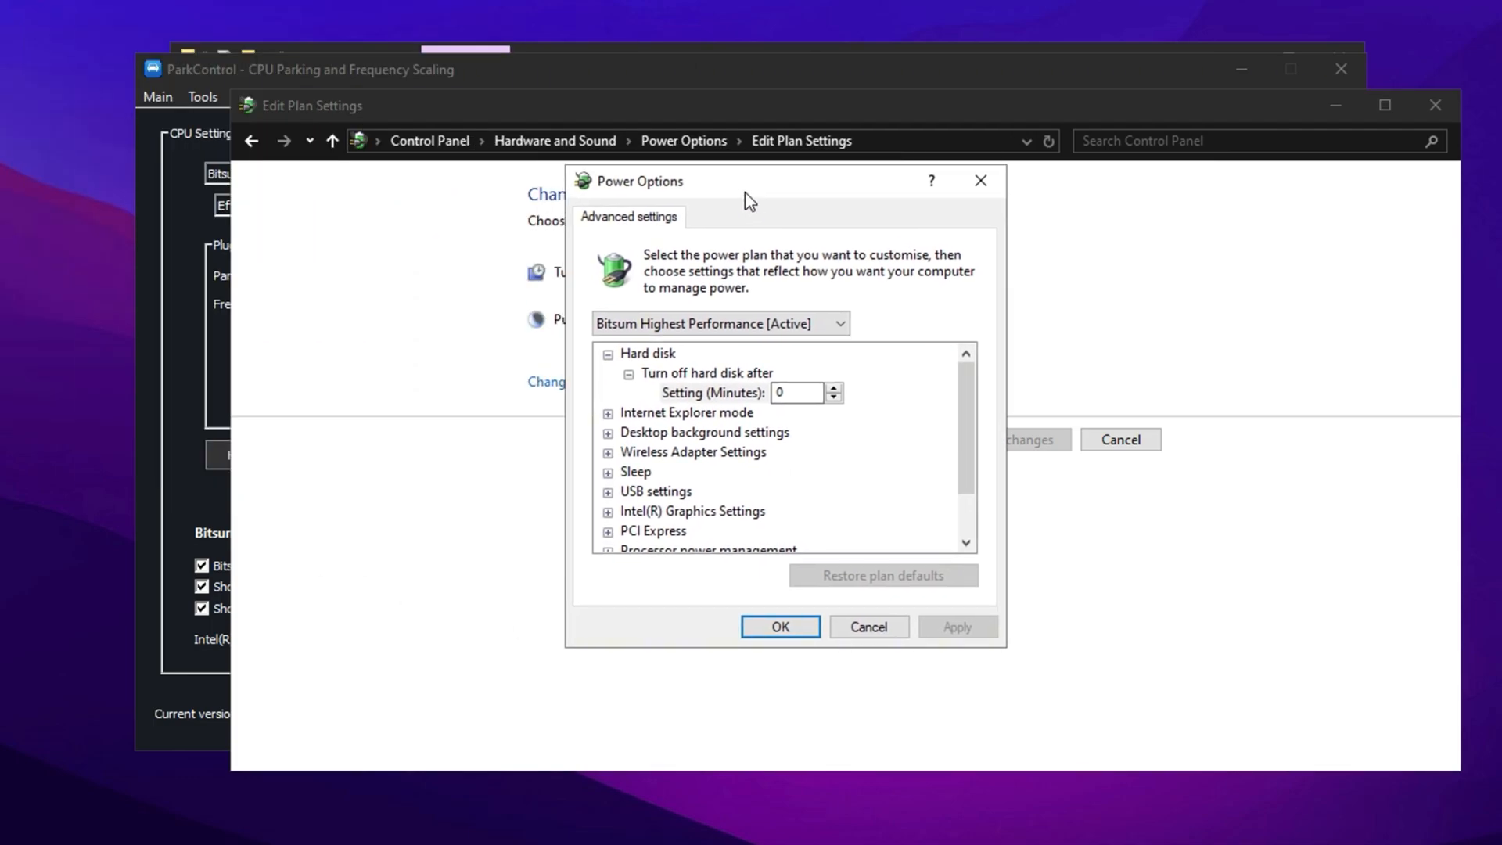
mouse_move(666, 474)
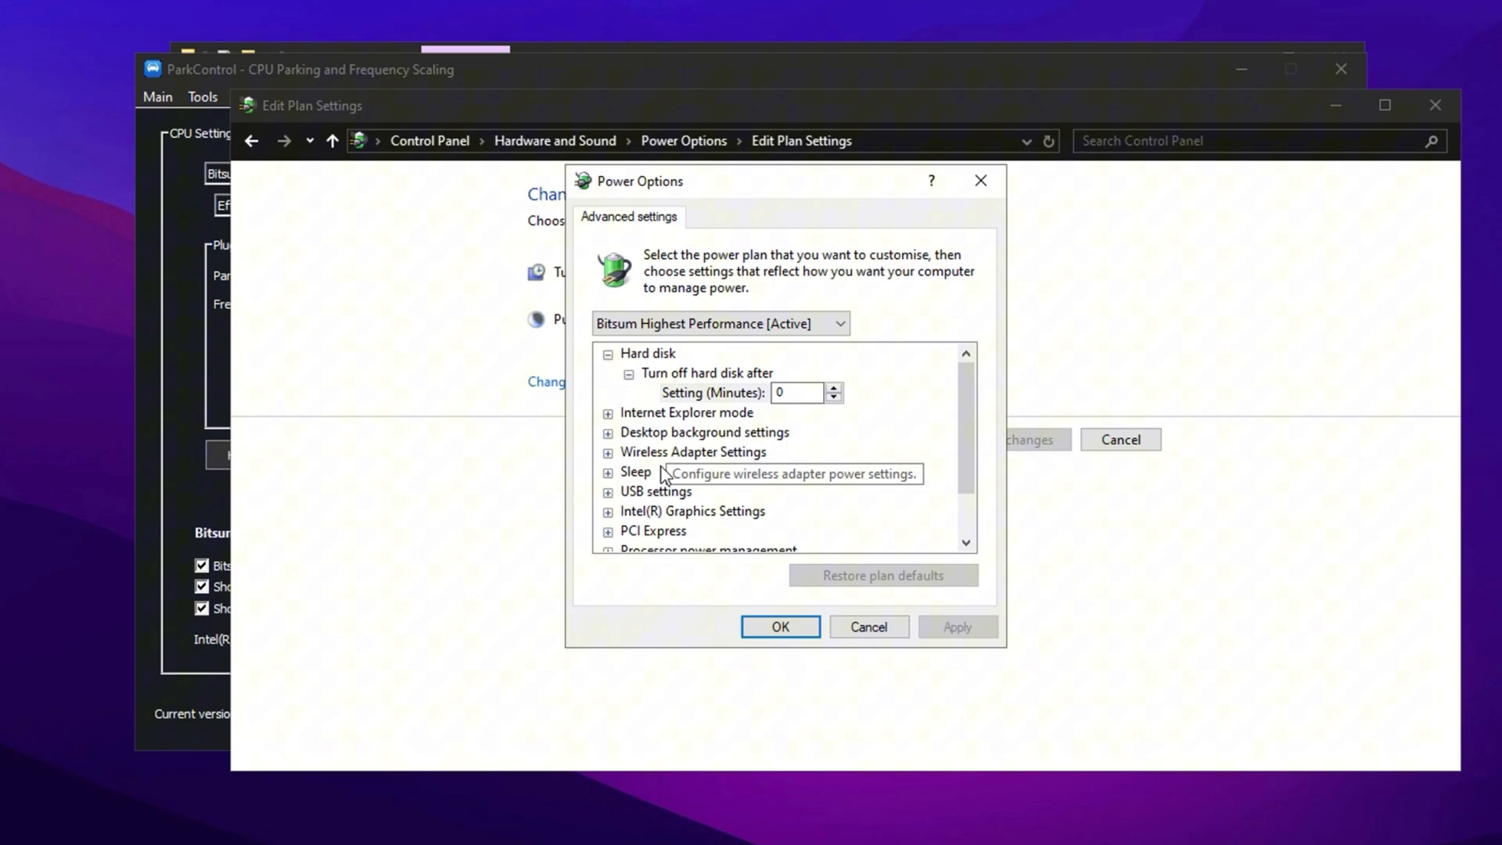
mouse_move(692, 293)
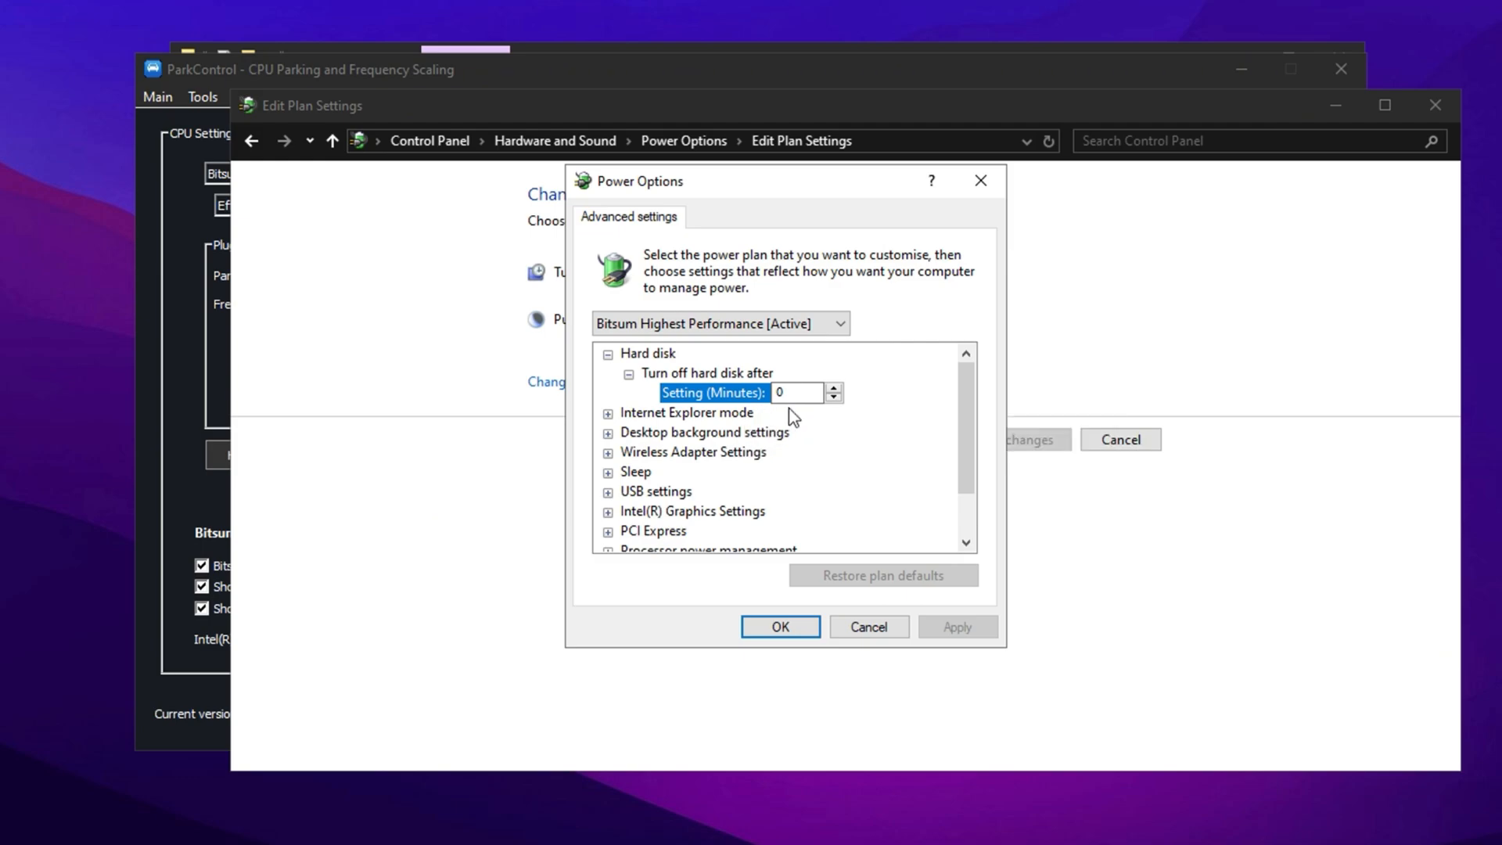
mouse_move(687, 450)
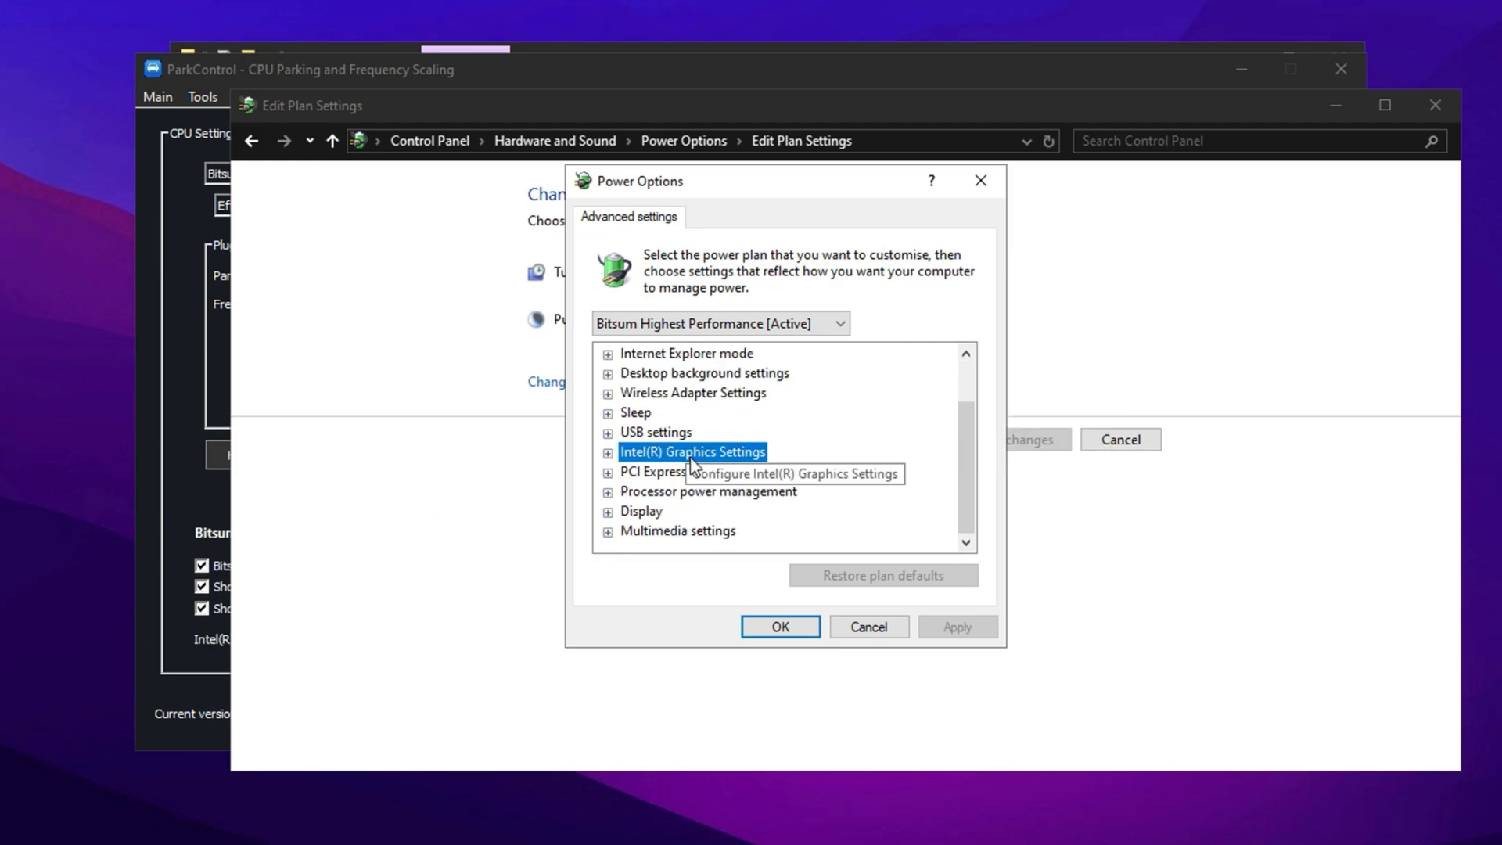
Set the Bitsum plan's Intel(R) Graphics Power Plan to Maximum Performance
click(607, 453)
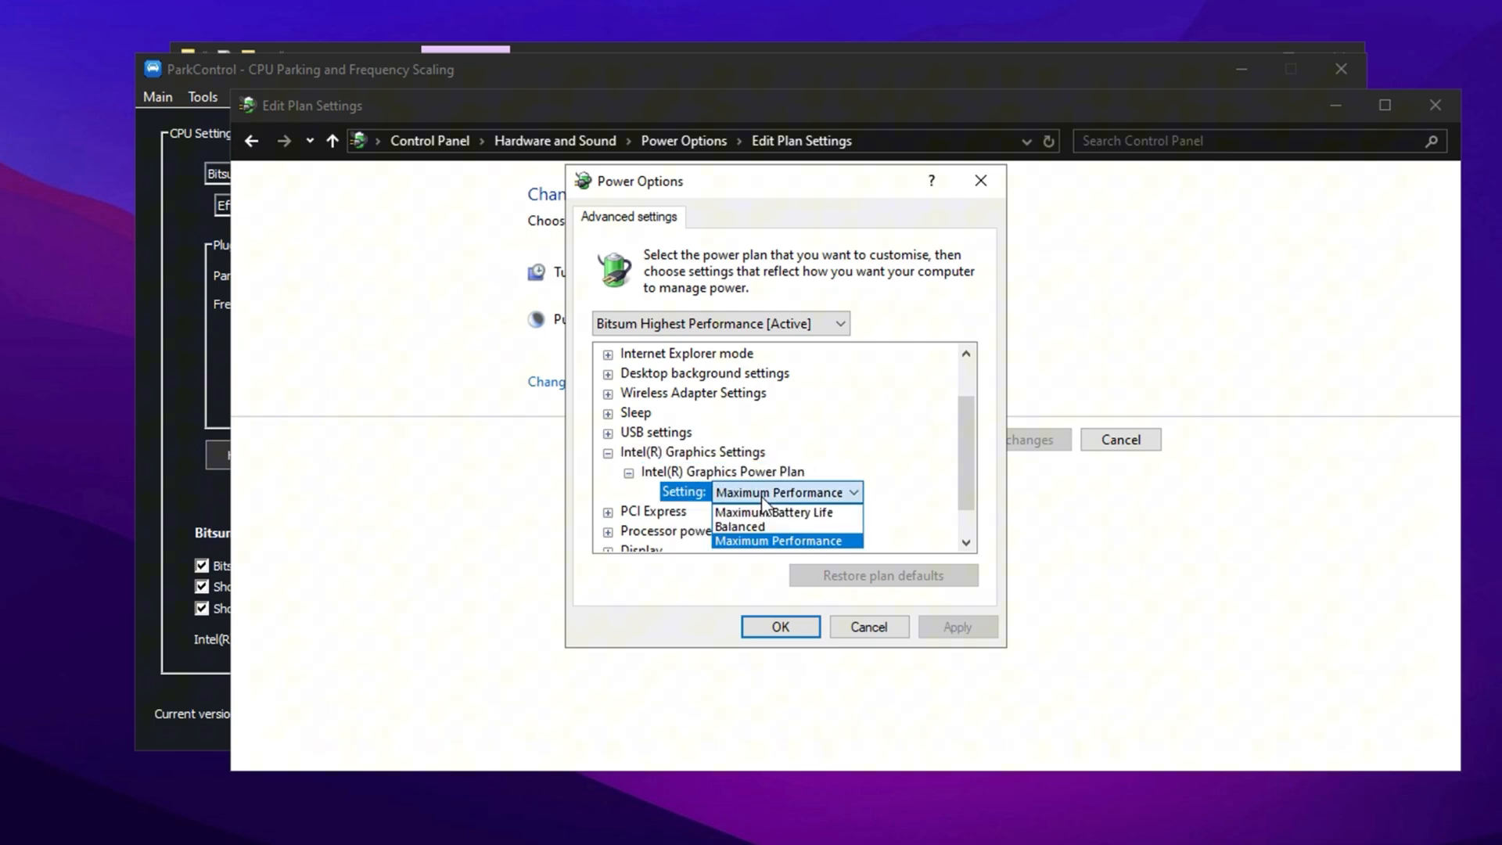
click(778, 541)
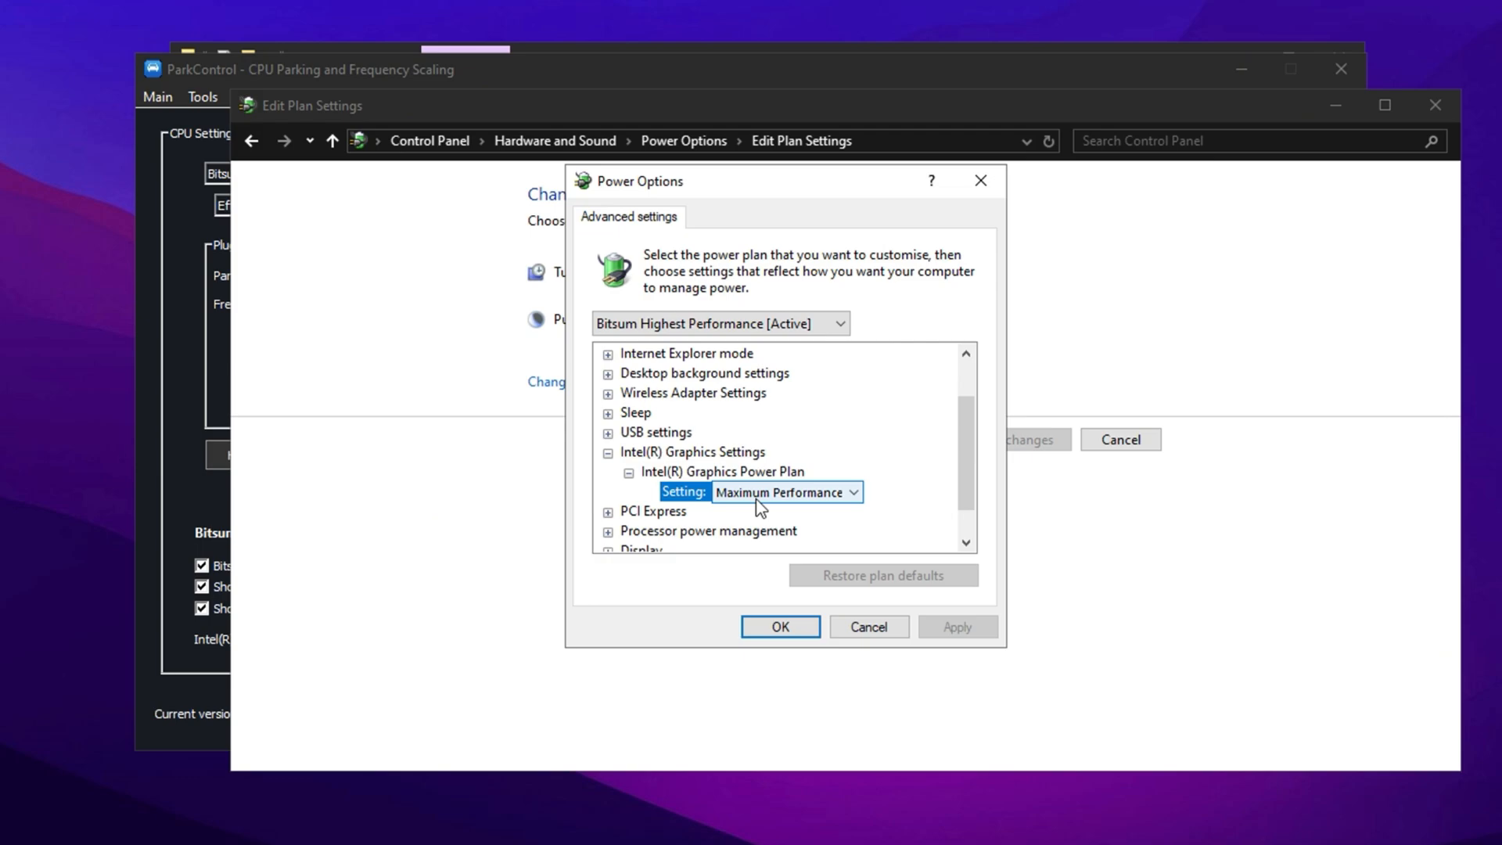
mouse_move(740, 507)
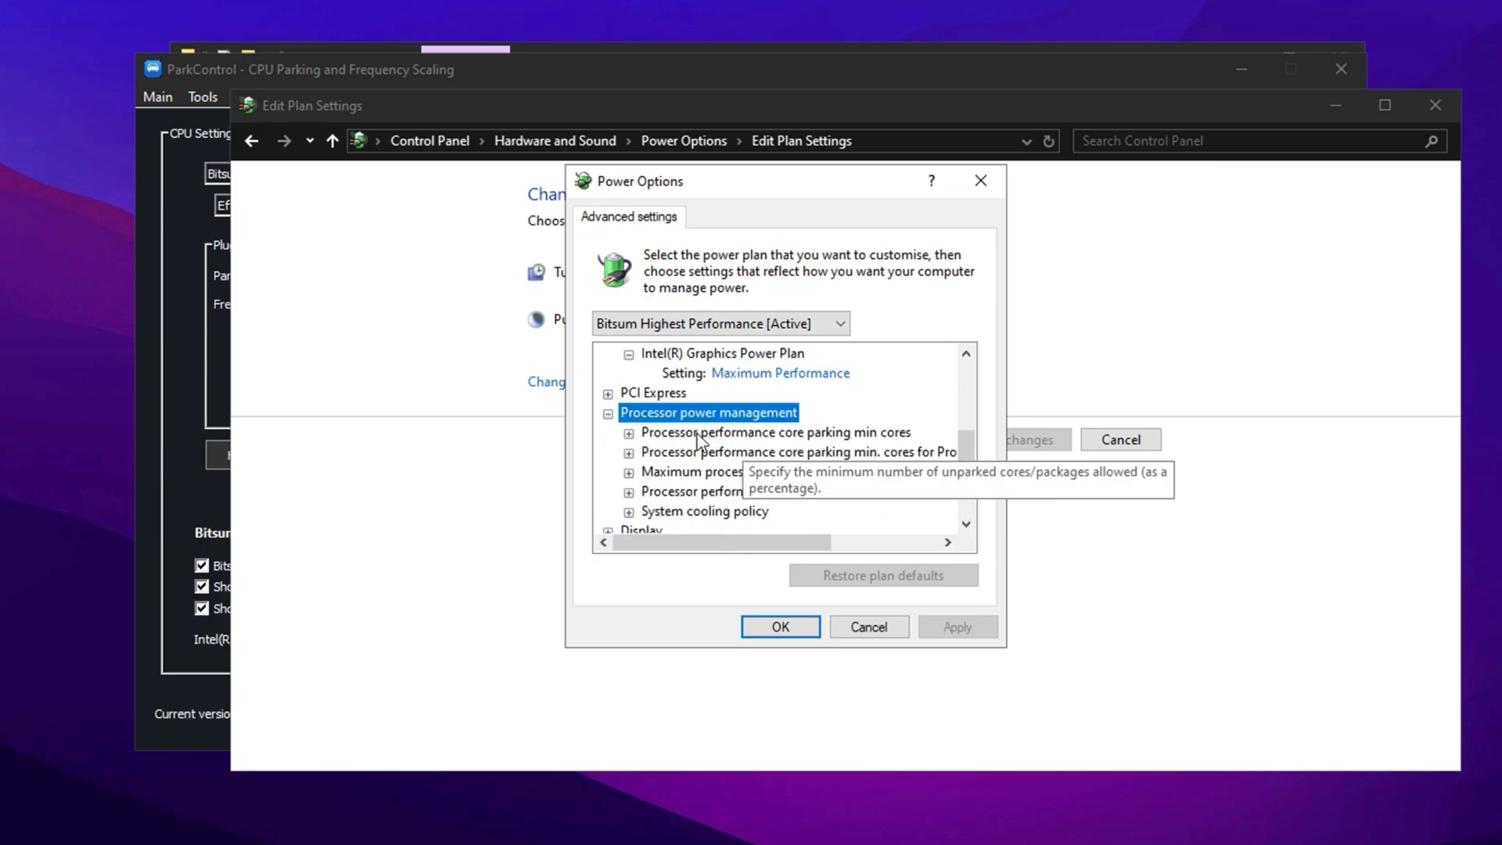
Expand both core parking min cores entries and confirm each reads 100%
click(625, 432)
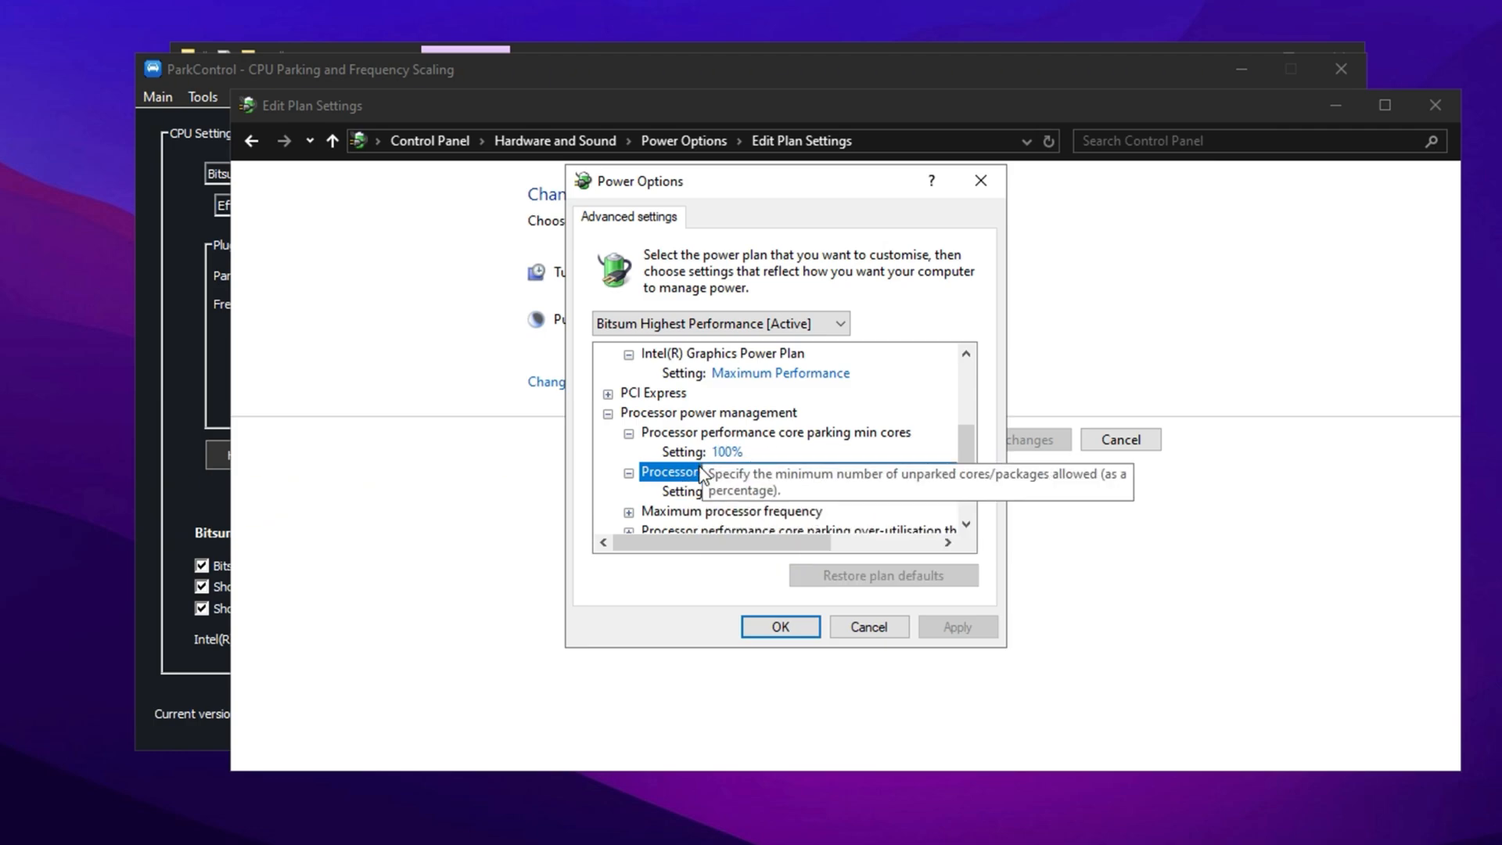
click(666, 472)
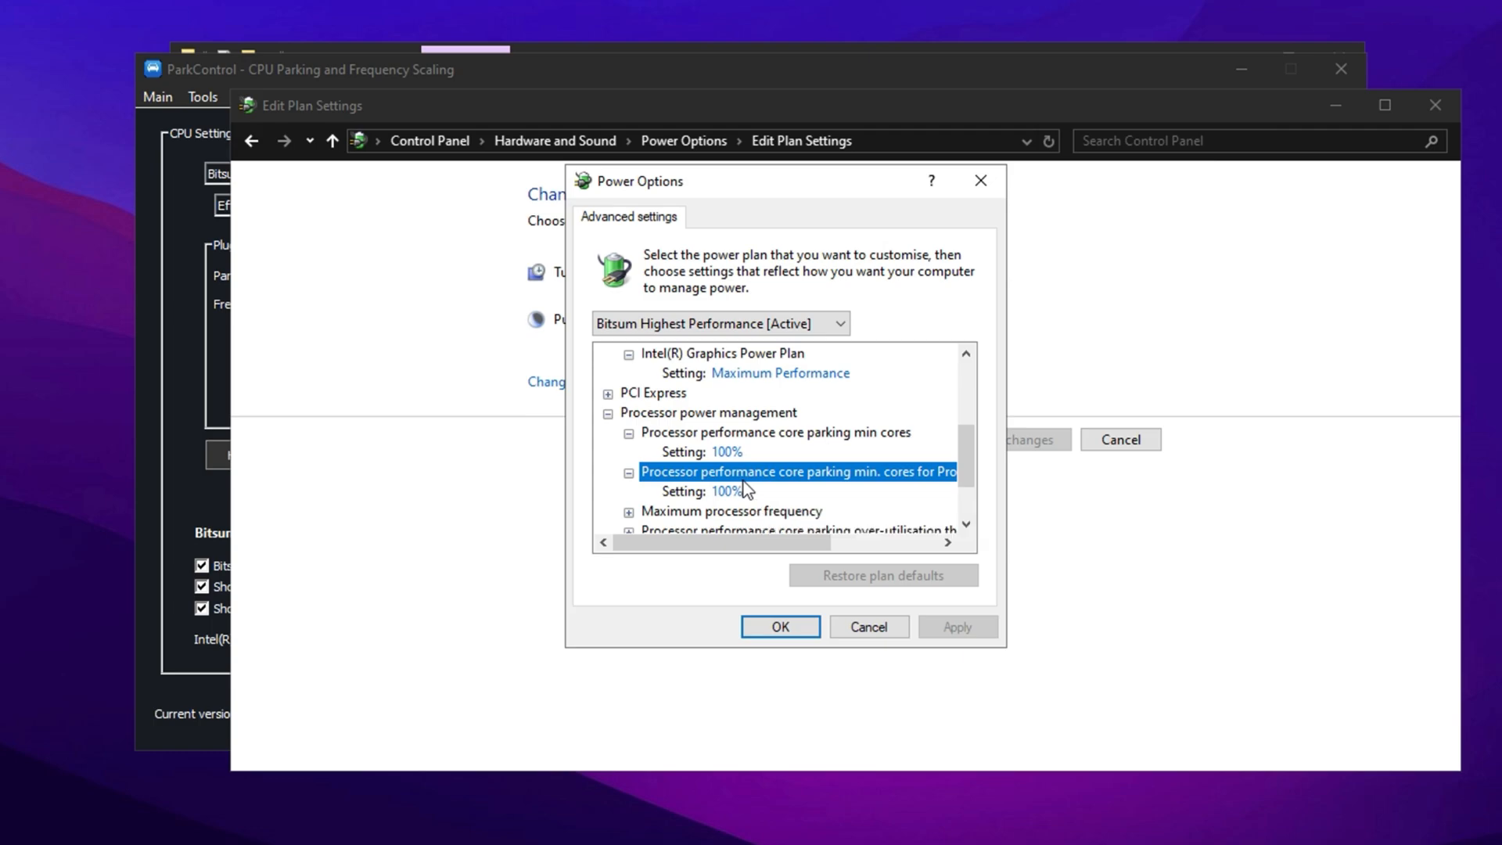
click(869, 627)
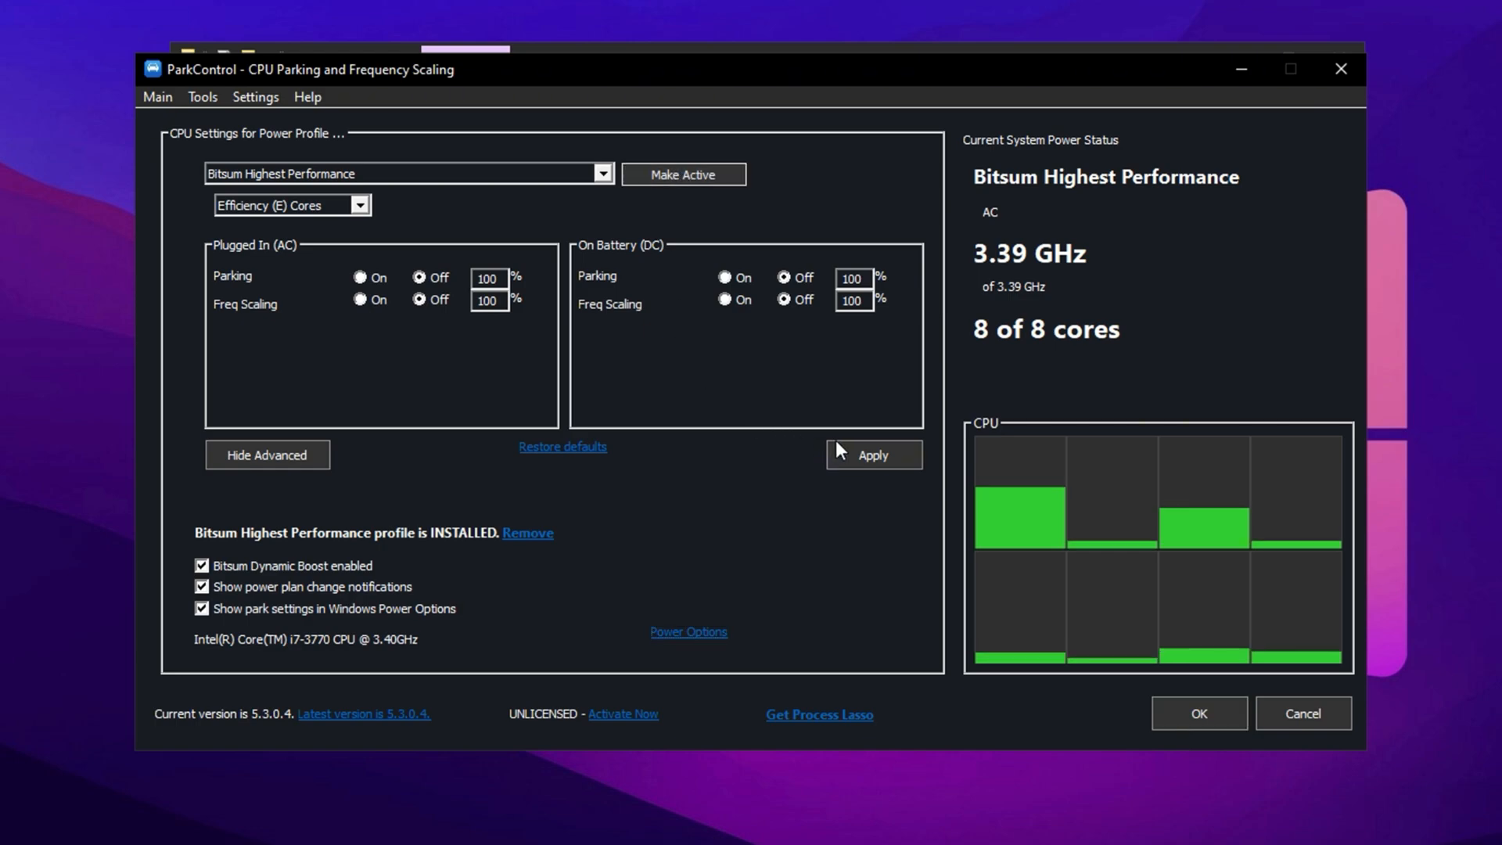
mouse_move(817, 604)
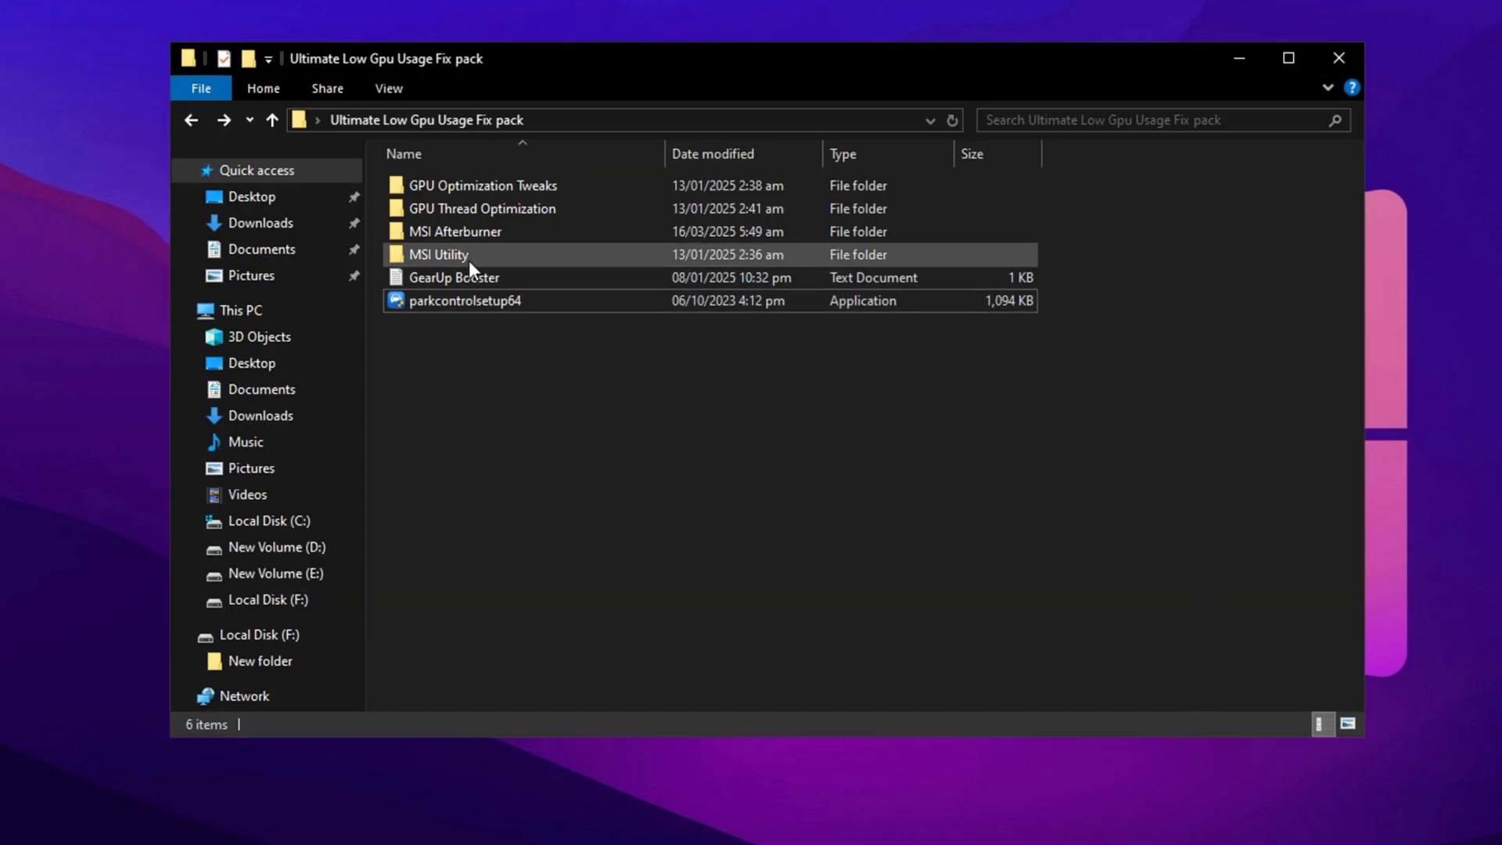
Run MSI_util_v3 from the MSI Utility folder, approving the User Account Control prompt
double_click(441, 254)
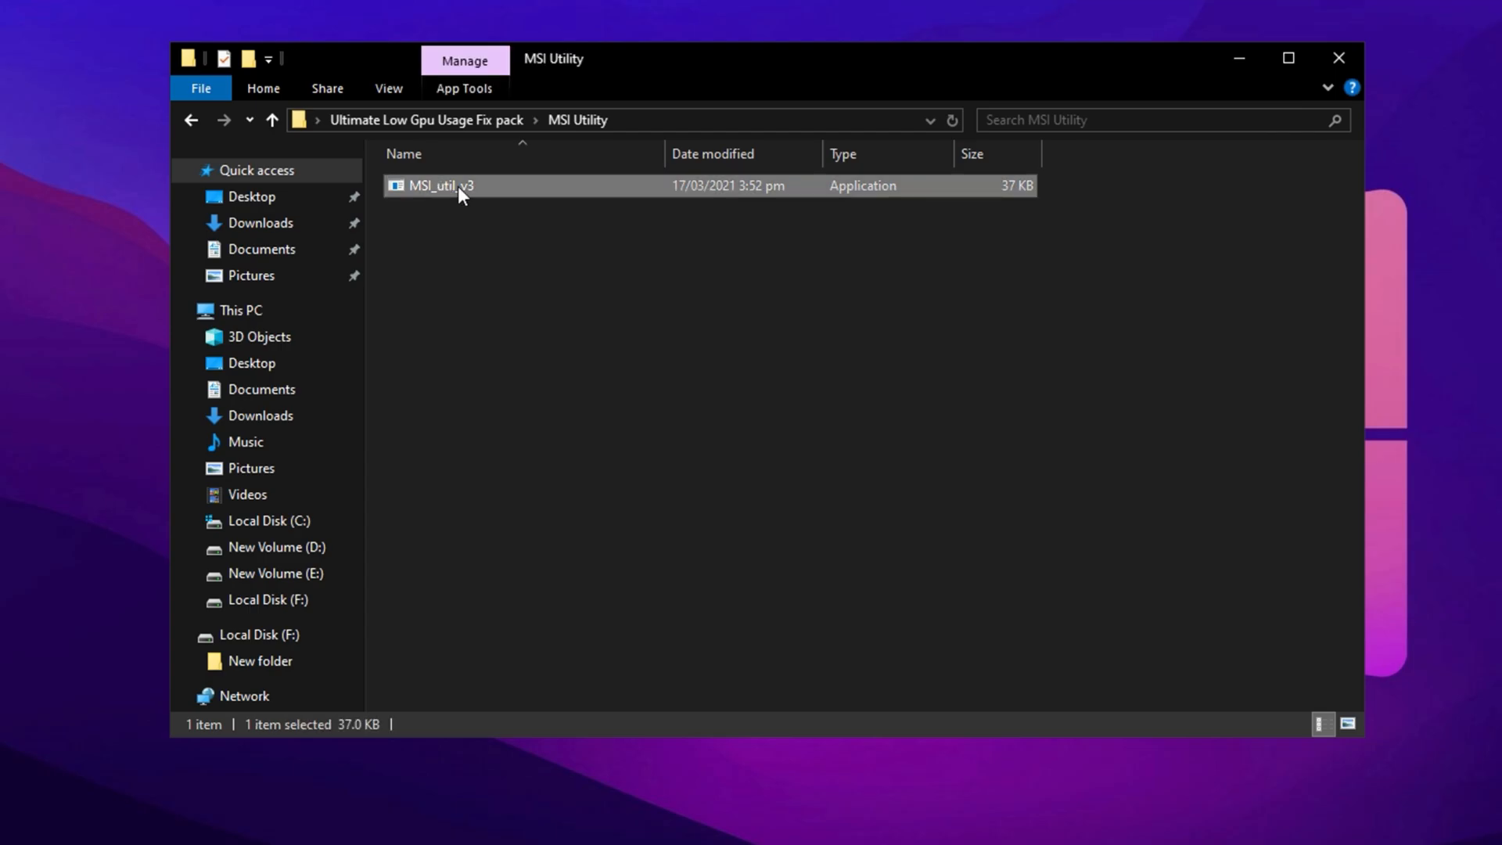
double_click(454, 186)
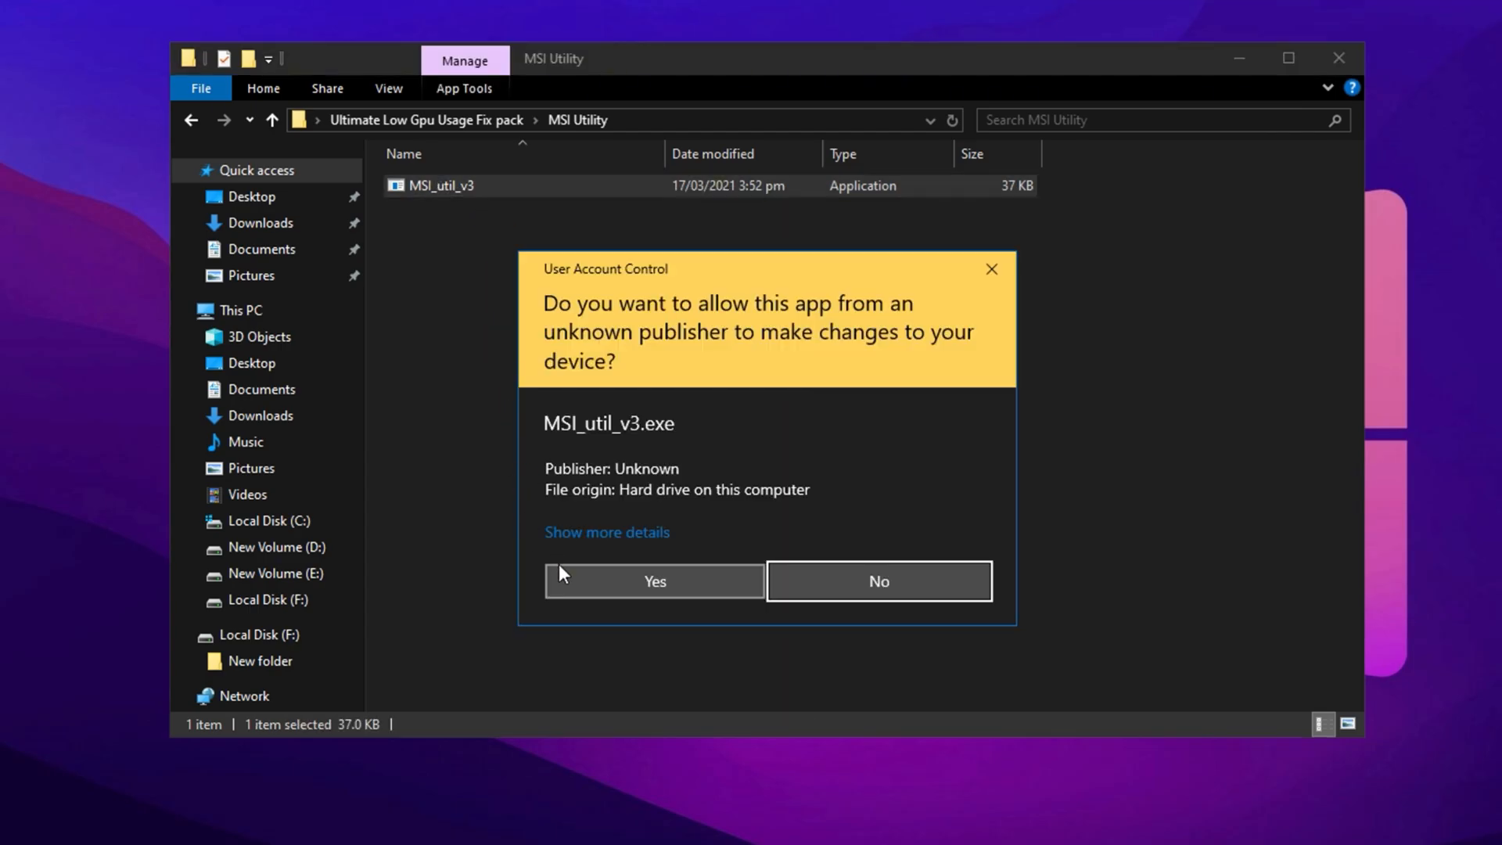
click(655, 581)
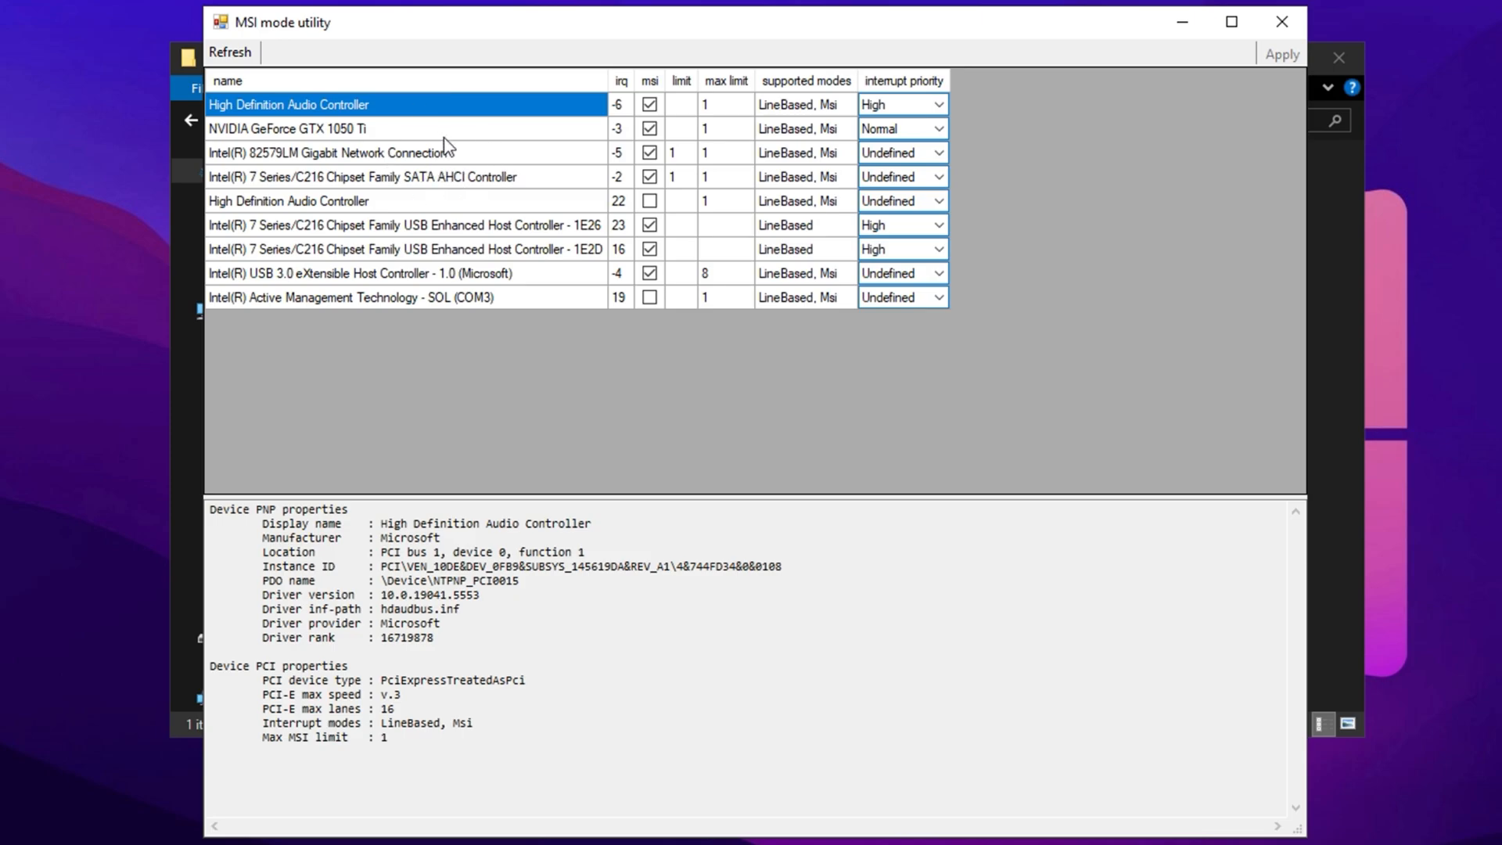
mouse_move(435, 142)
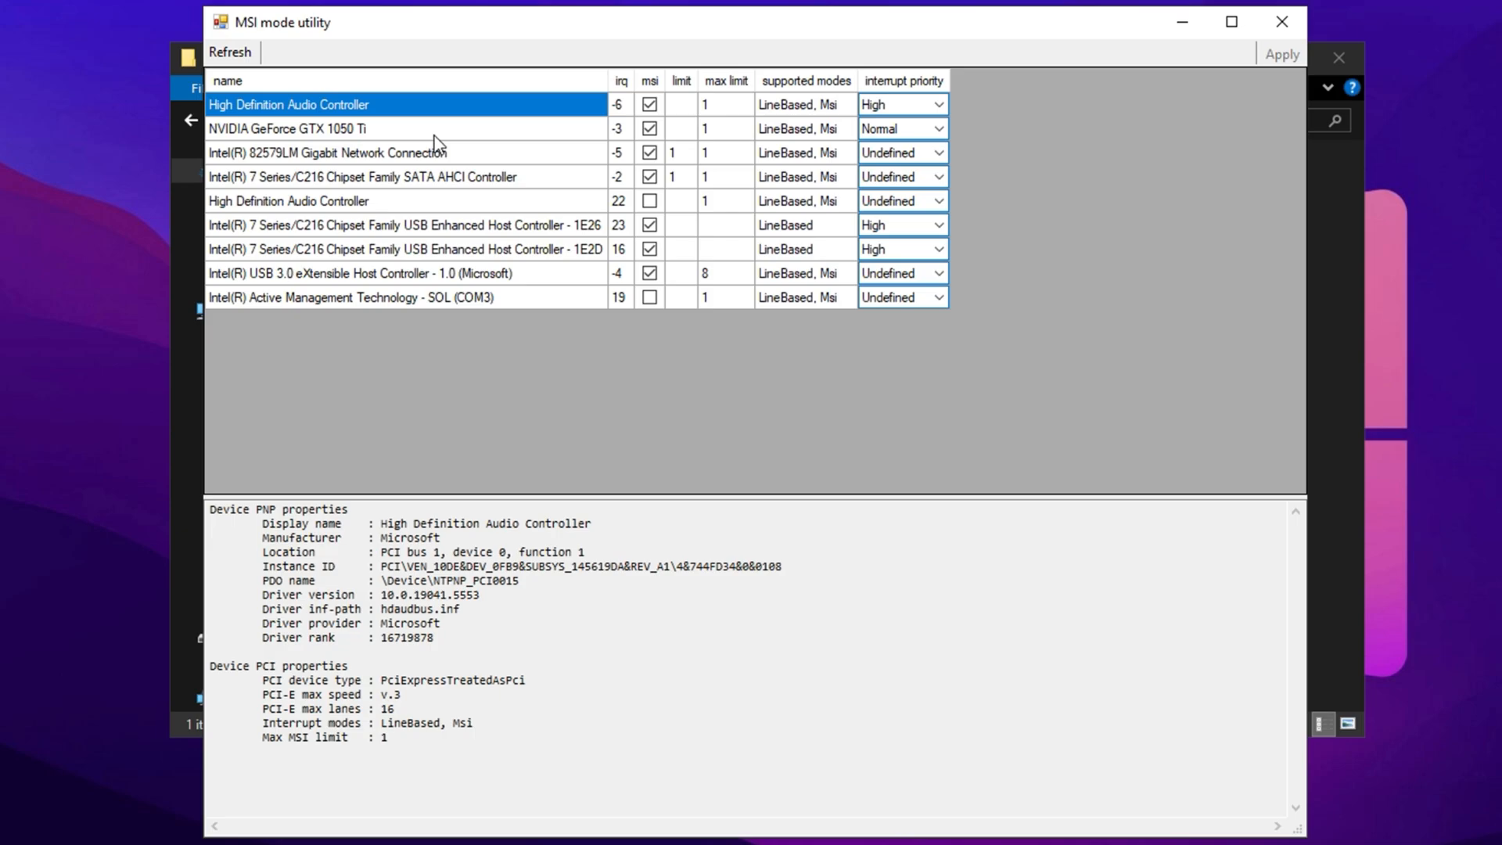
mouse_move(426, 142)
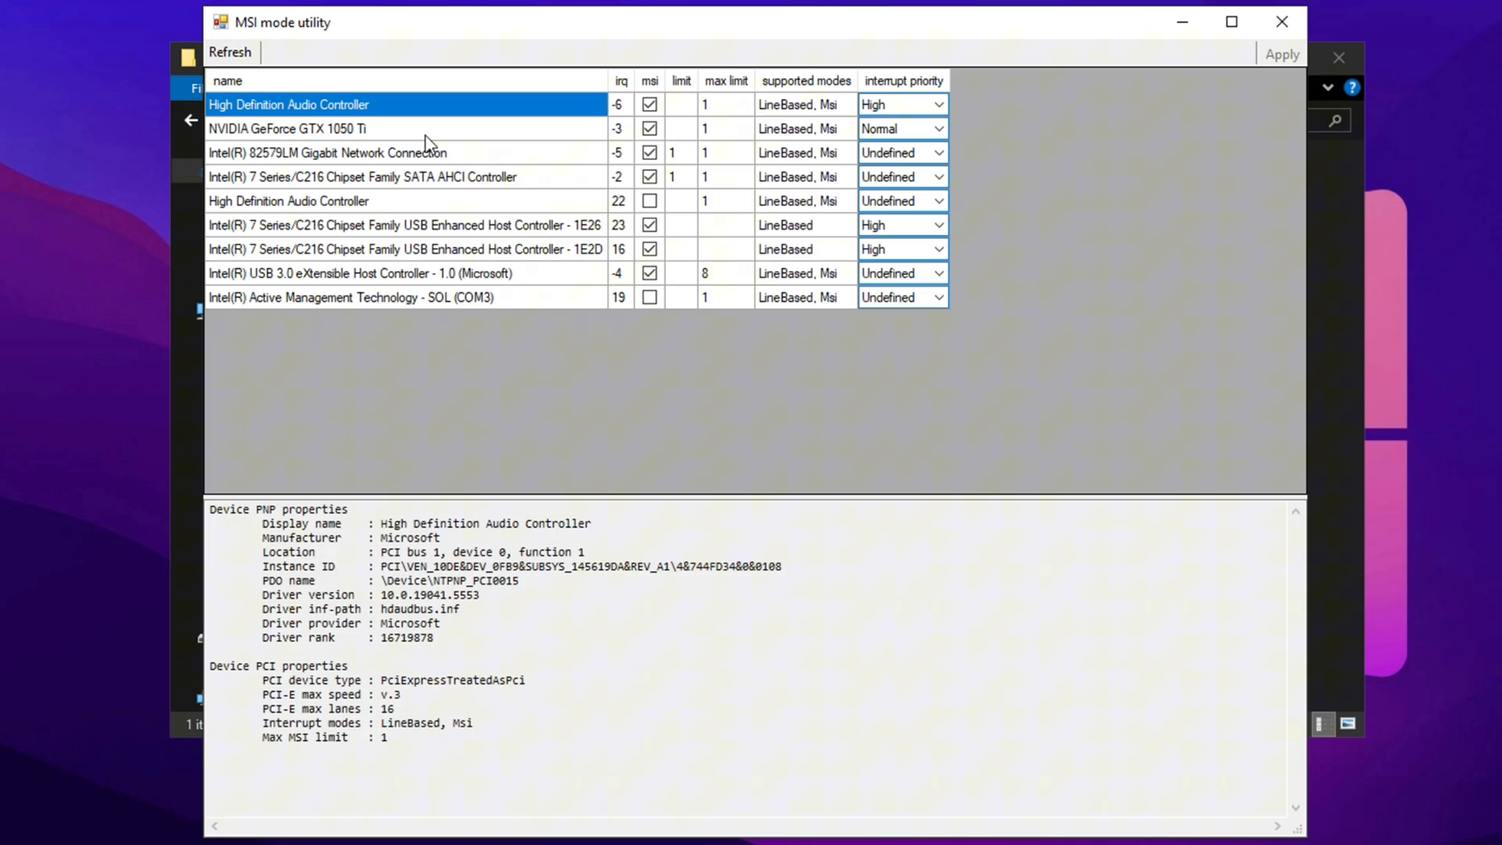
Enable MSI mode on the GeForce GTX 1050 Ti and raise its interrupt priority to High
click(287, 129)
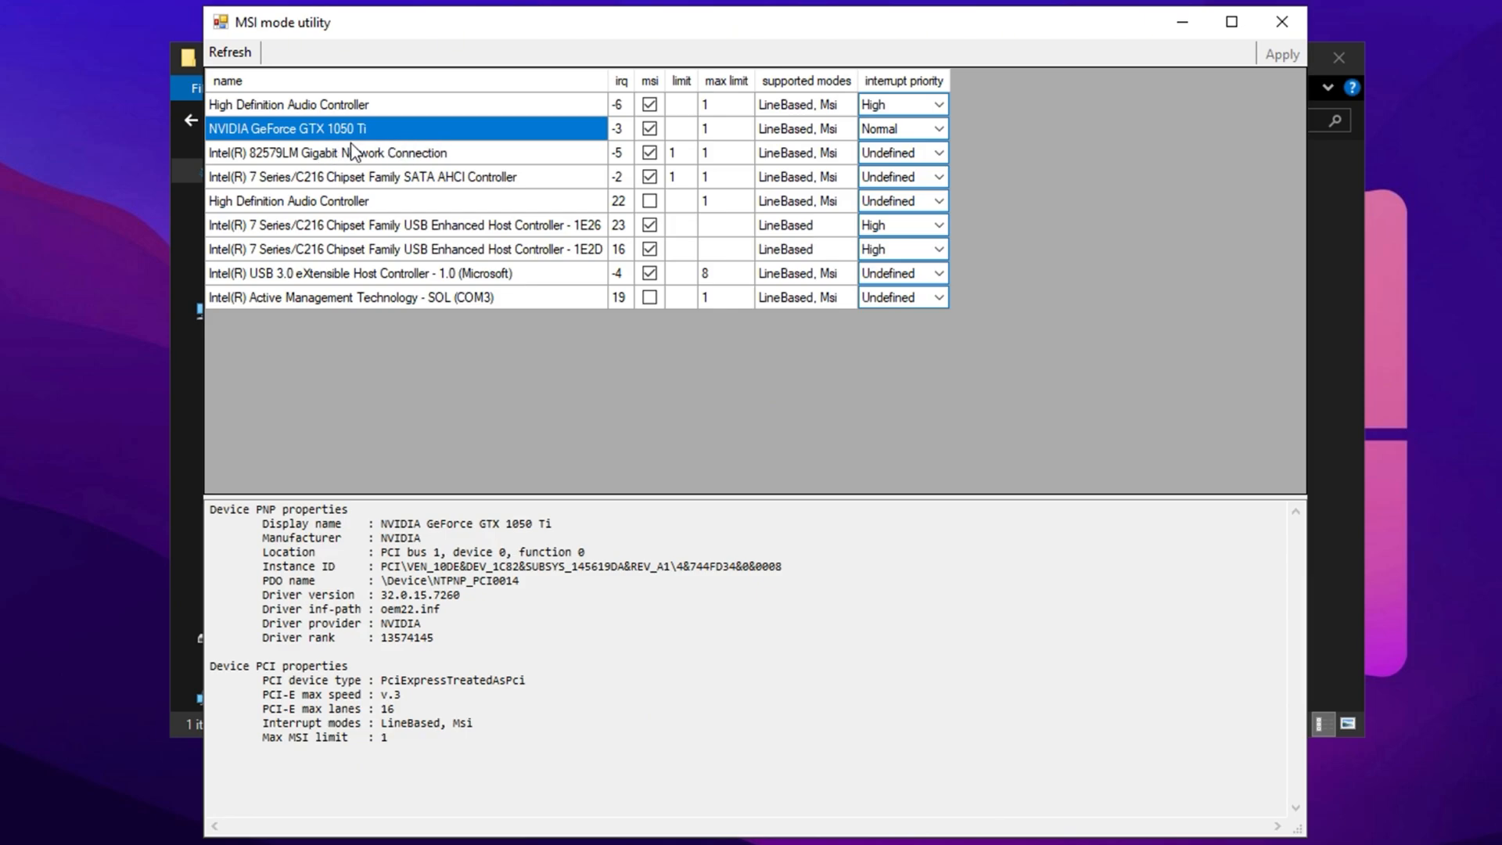
mouse_move(320, 134)
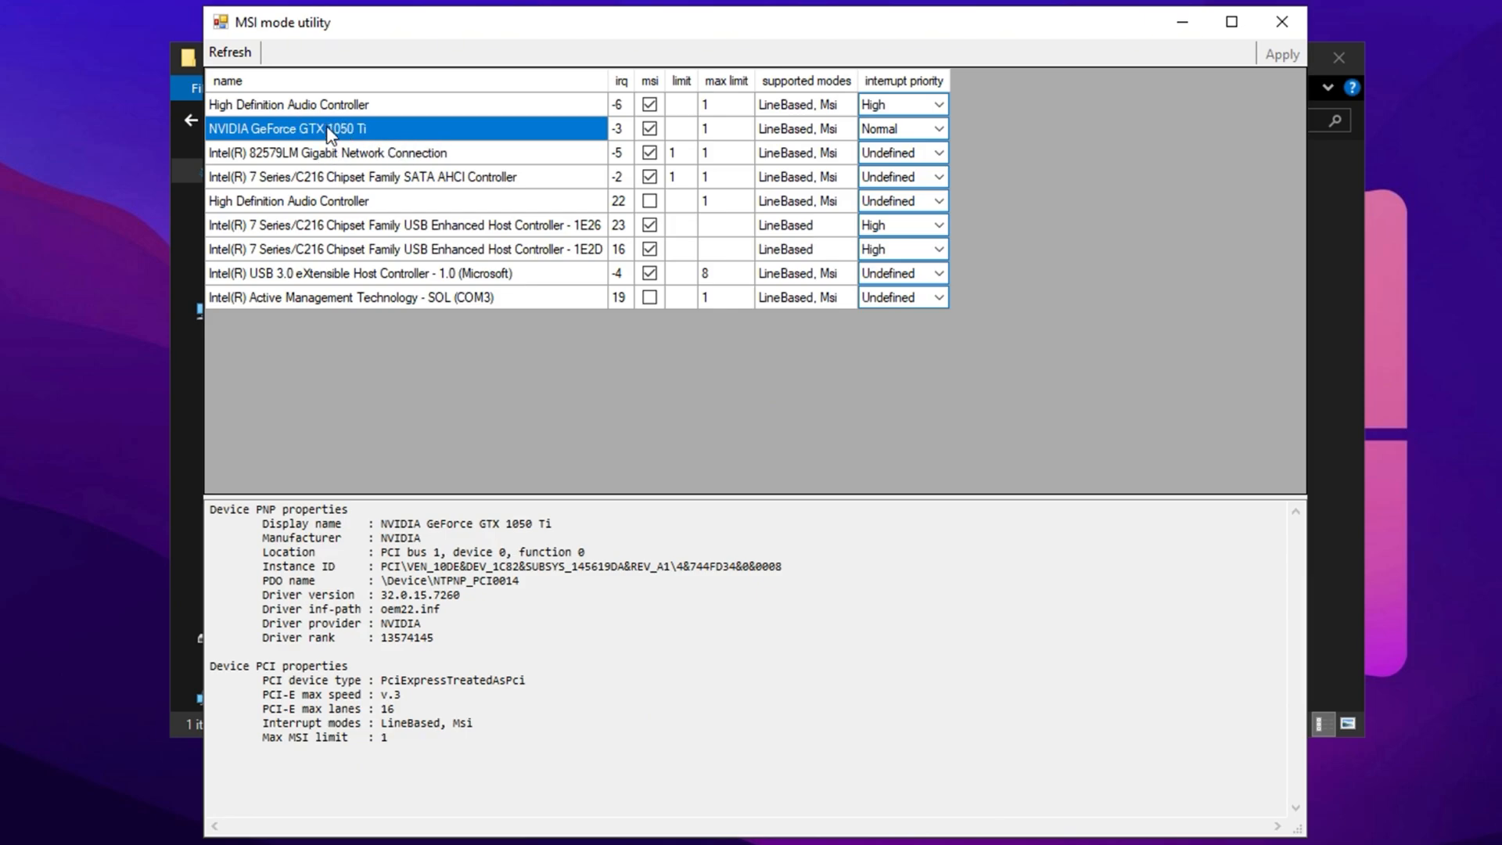
mouse_move(406, 134)
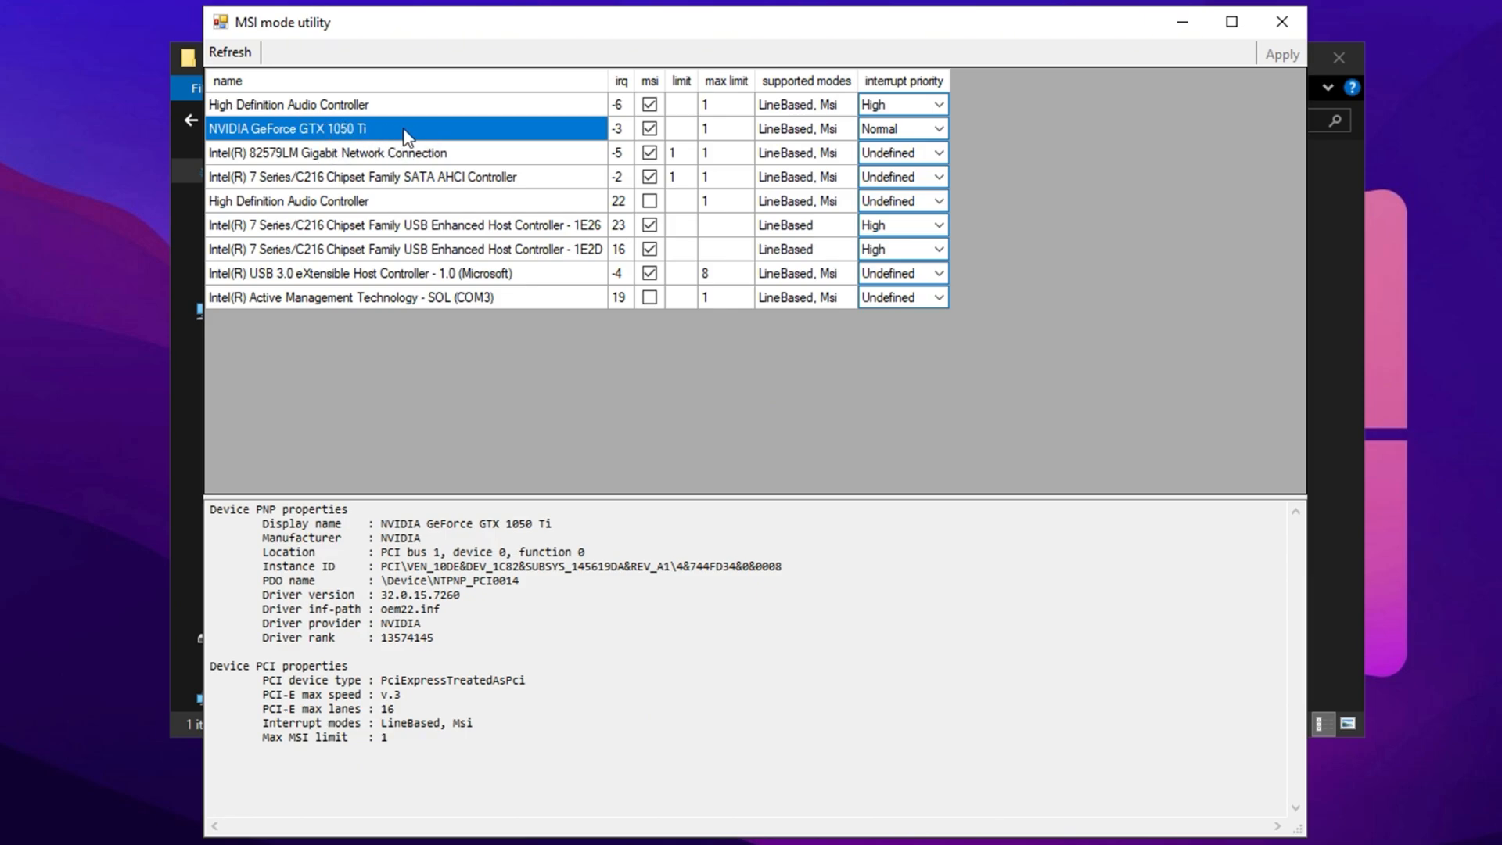
mouse_move(483, 146)
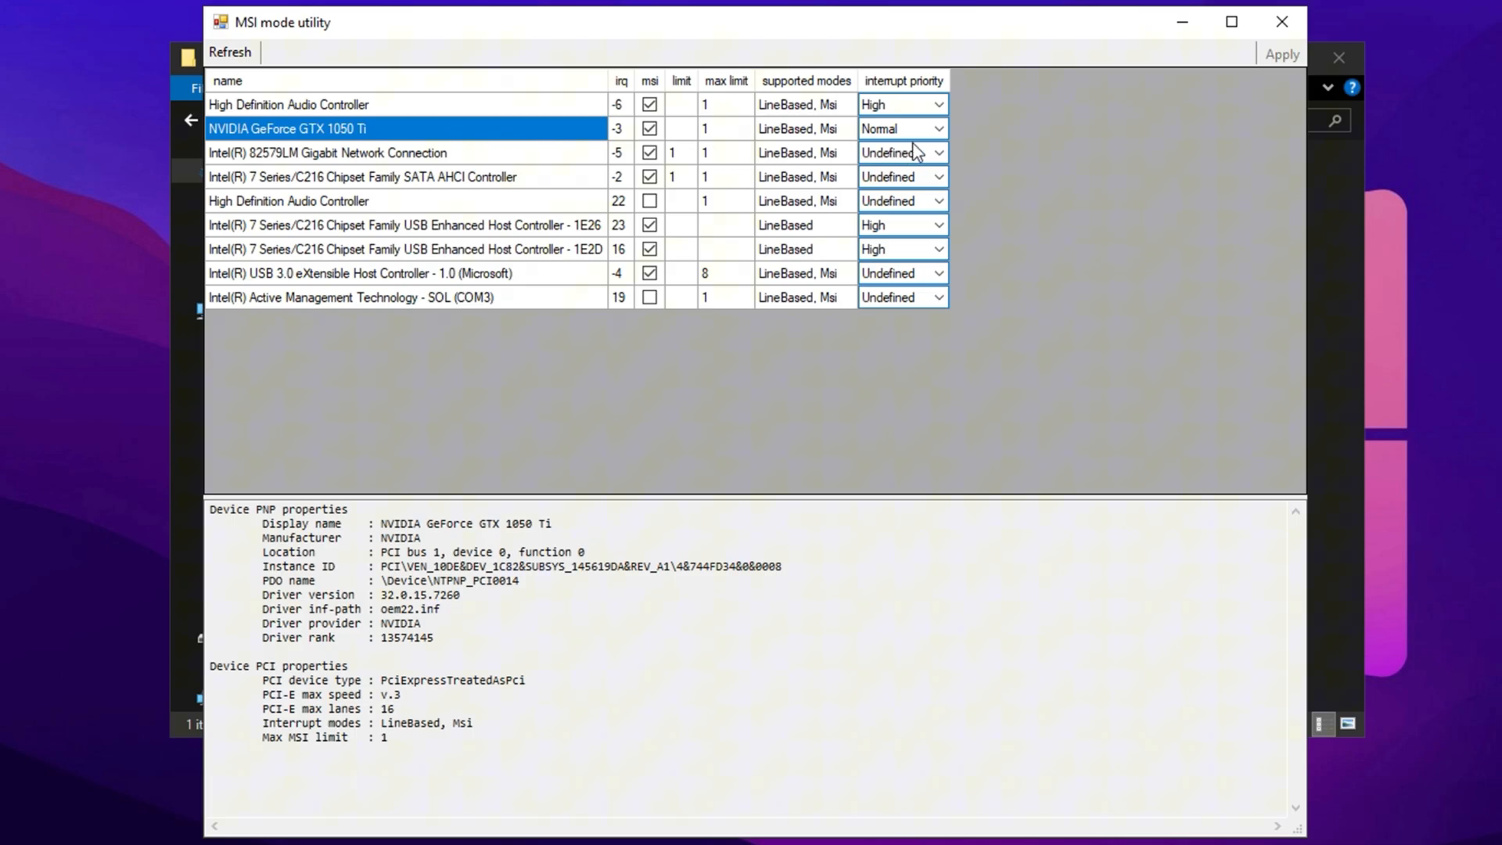
mouse_move(490, 145)
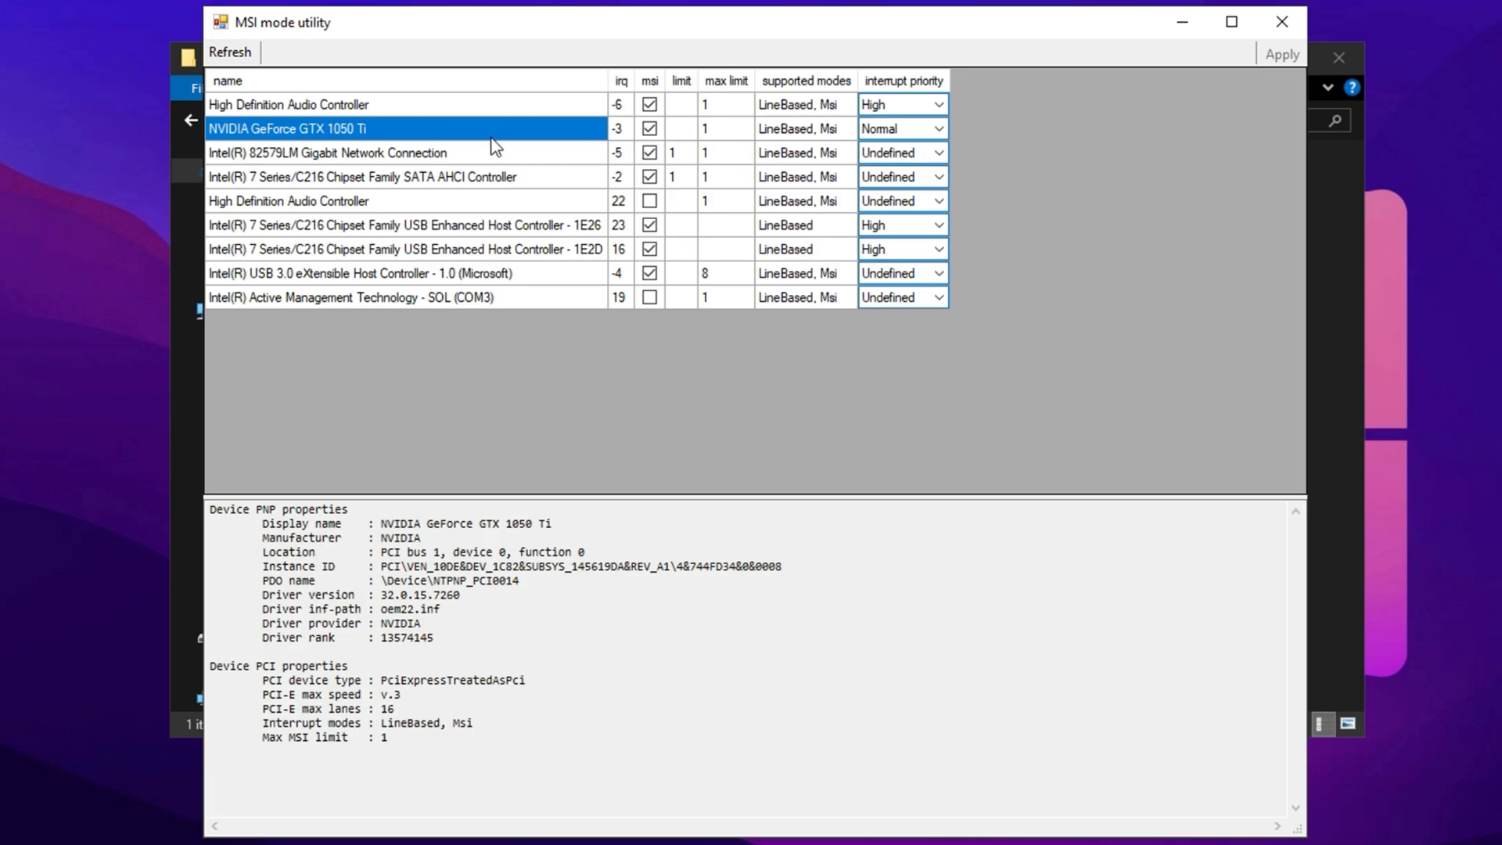
click(649, 128)
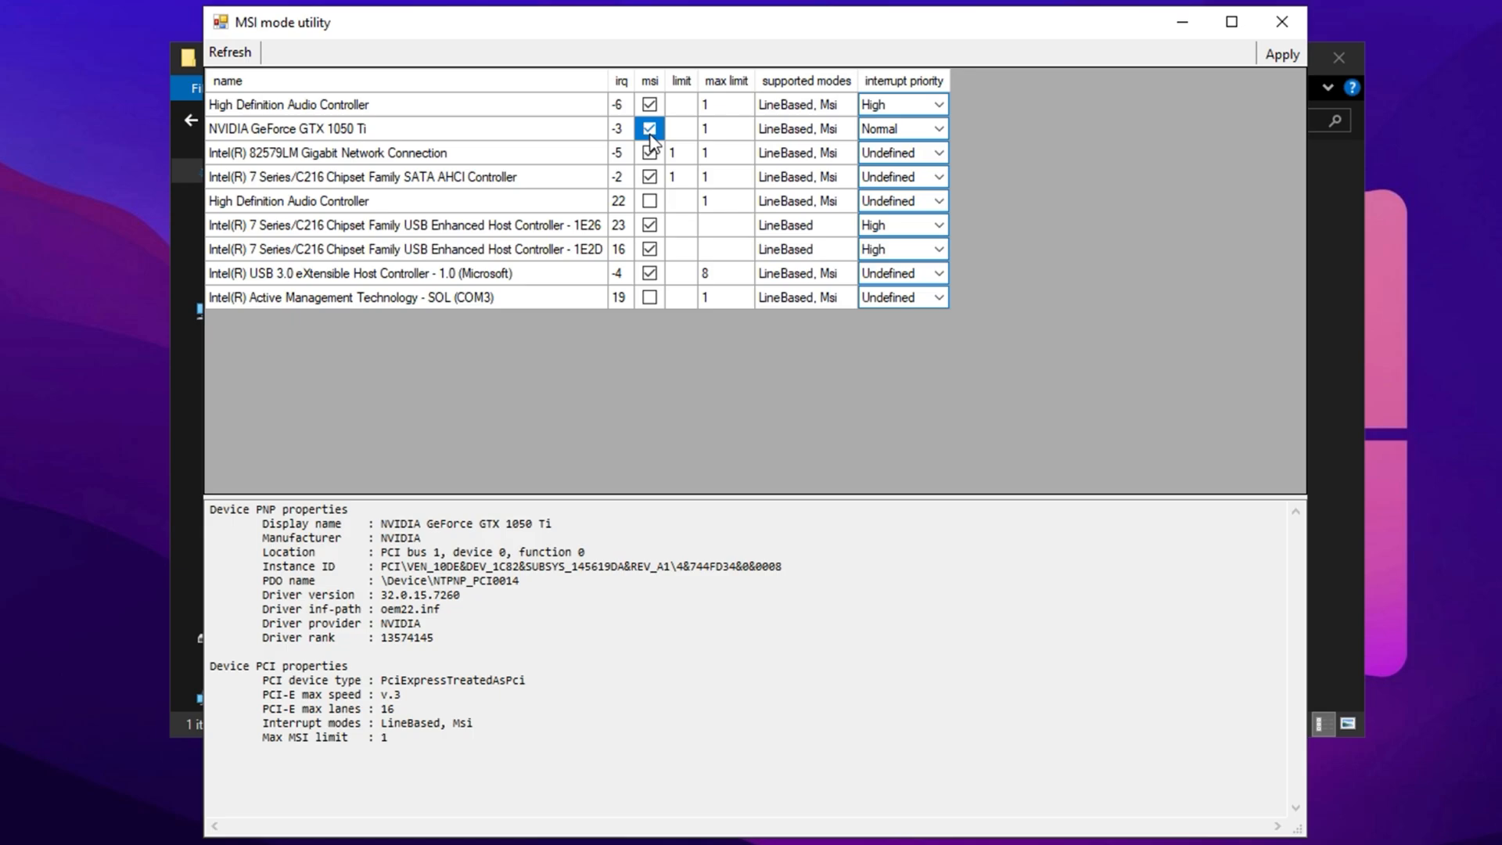
mouse_move(634, 142)
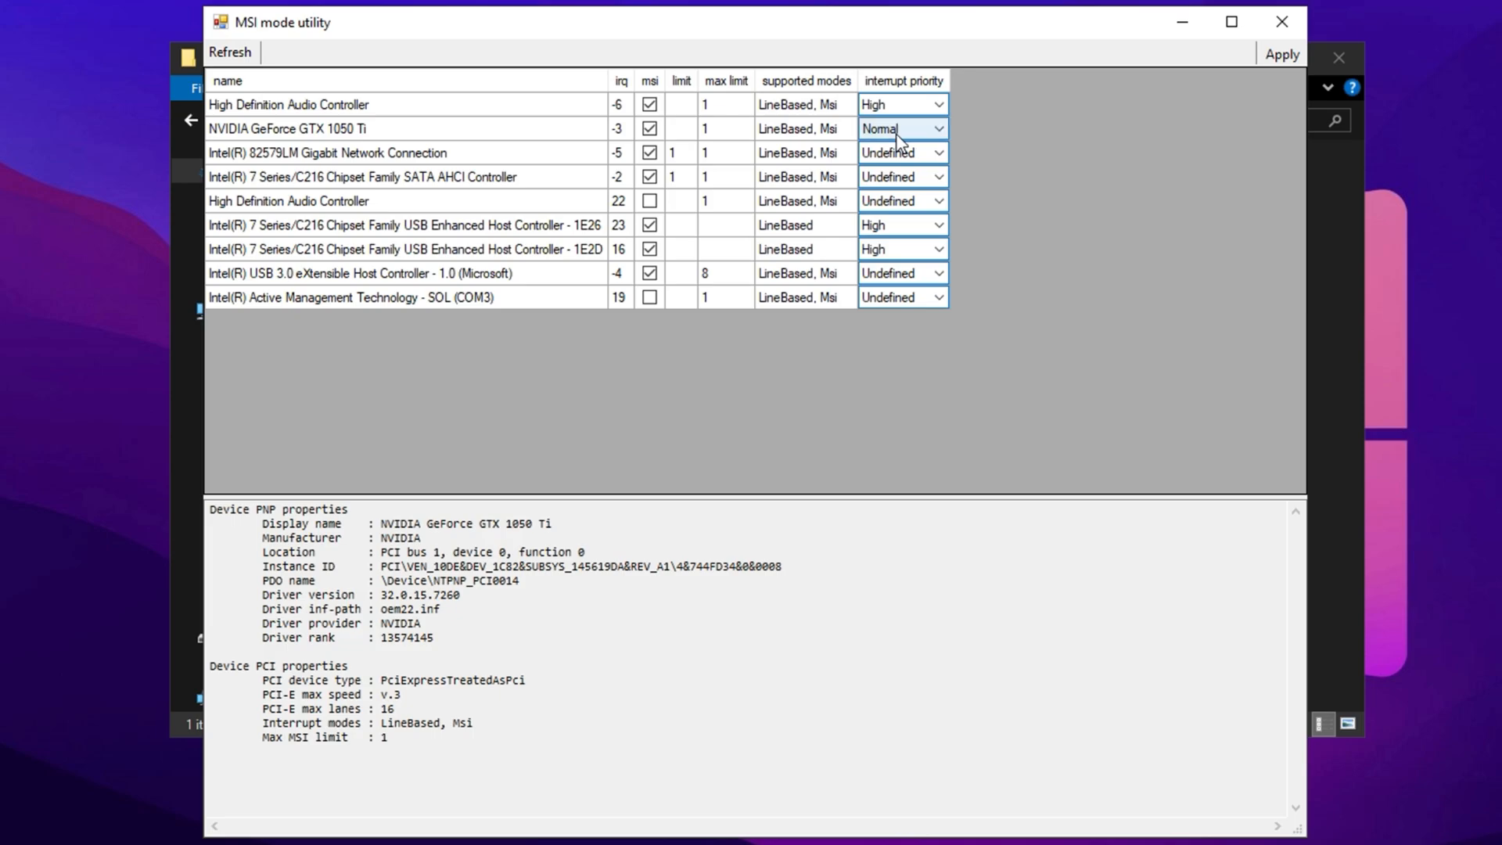
click(933, 128)
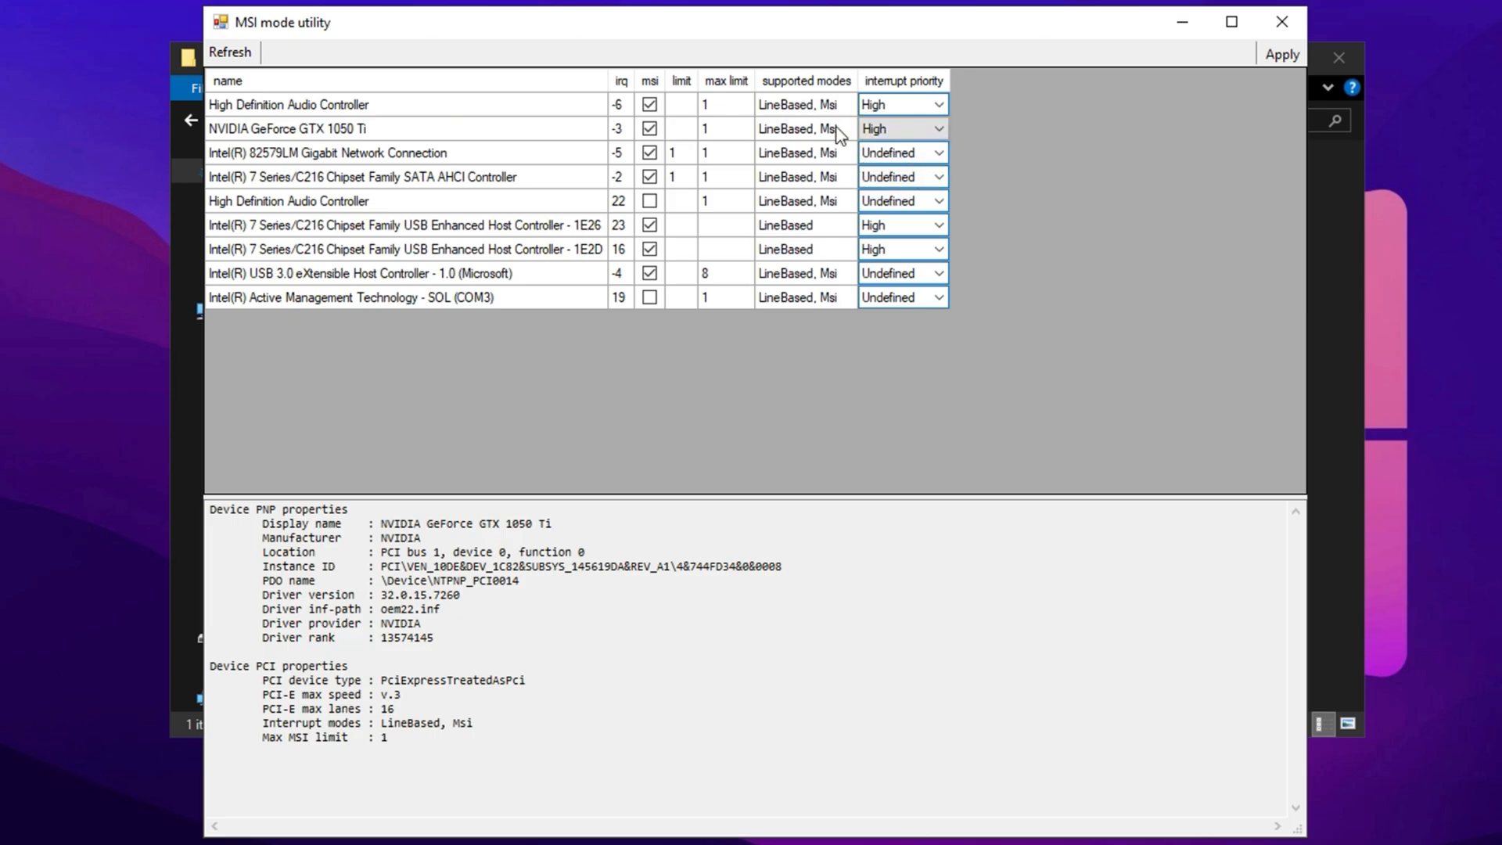
click(899, 128)
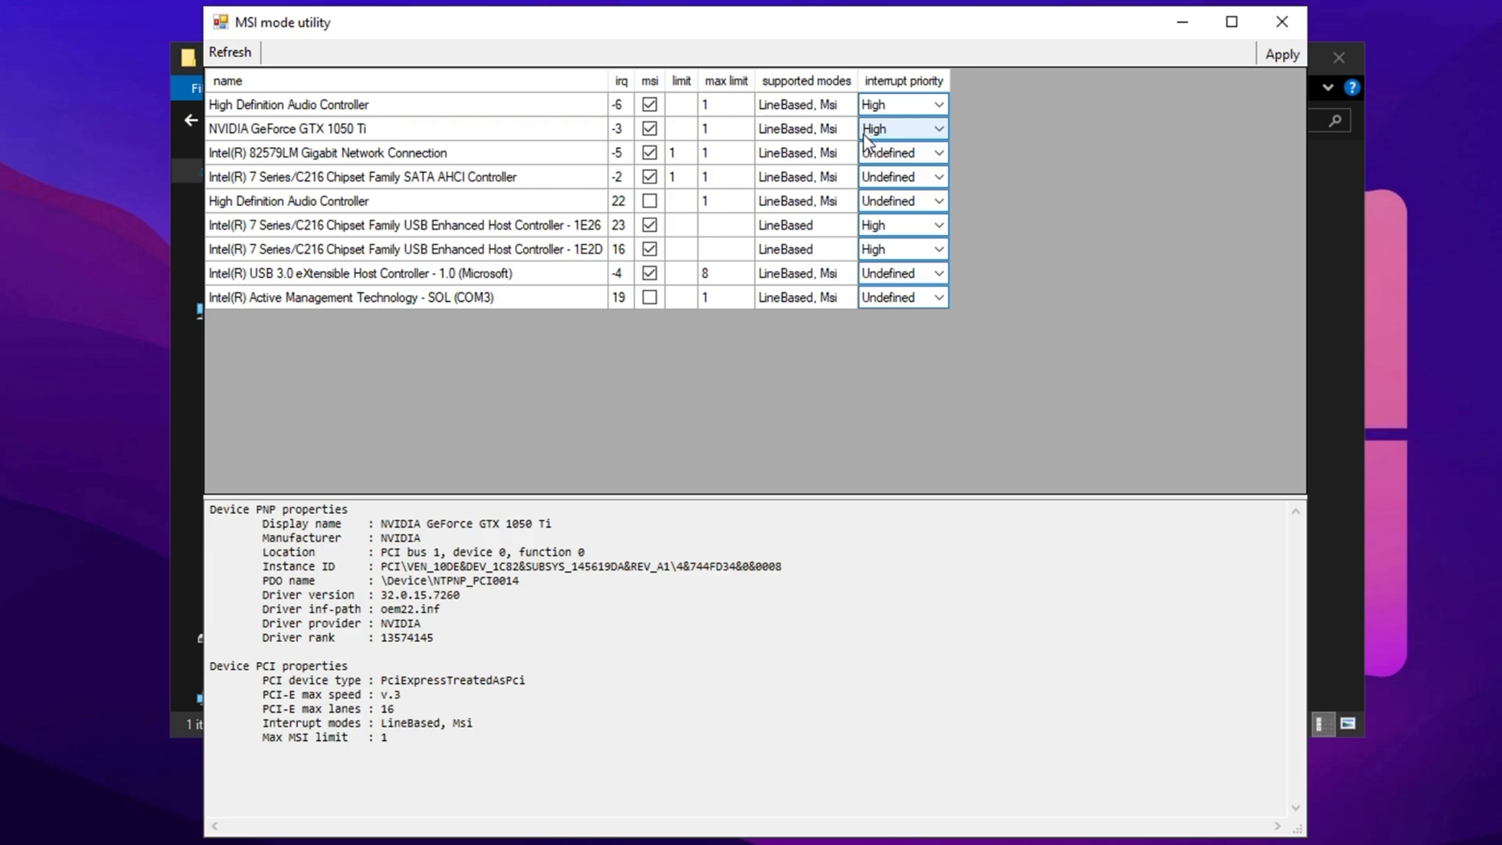
mouse_move(902, 143)
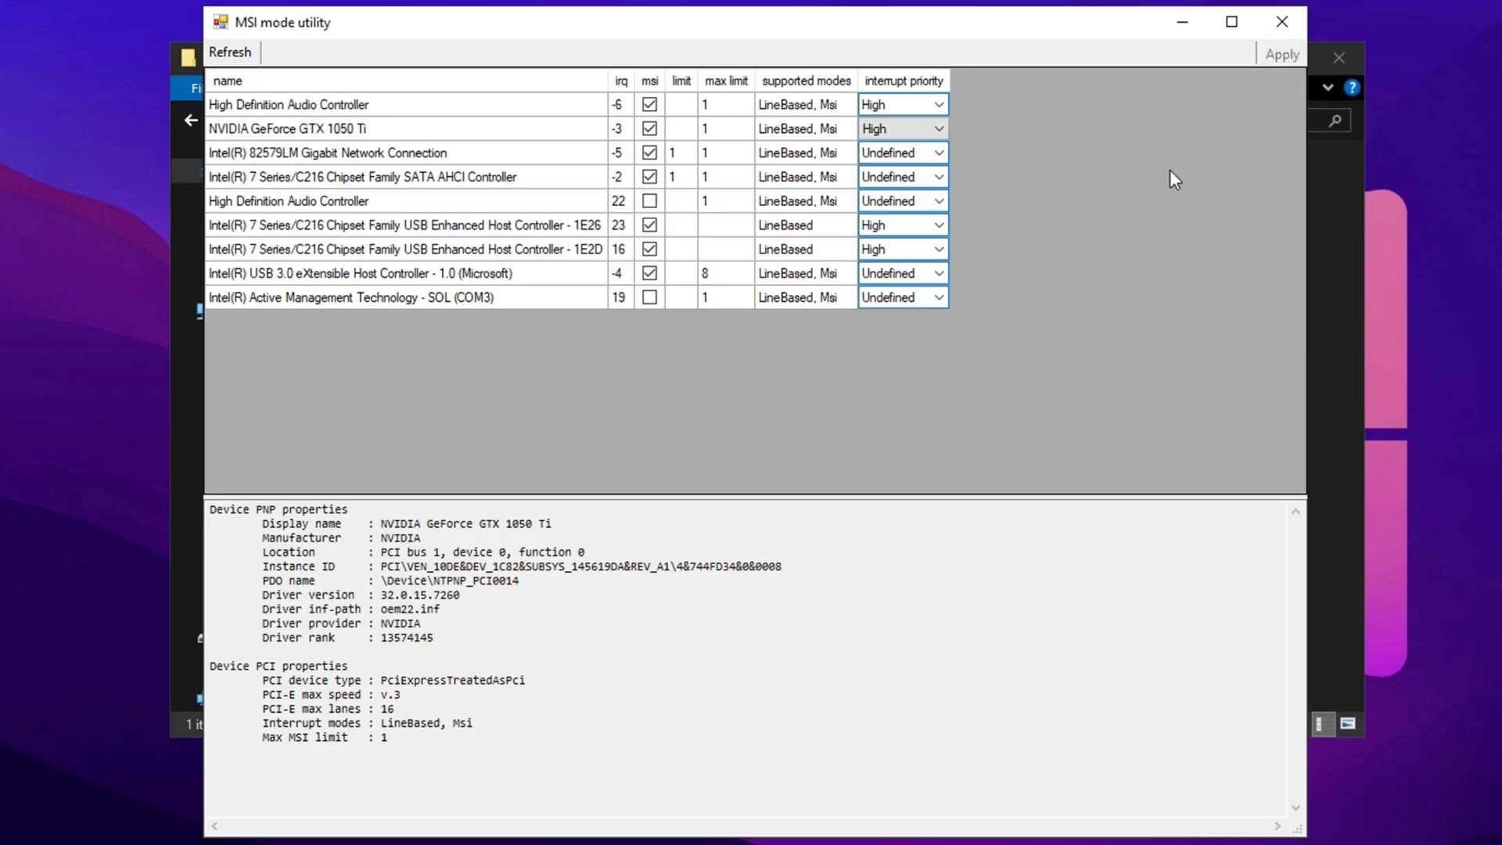
mouse_move(696, 399)
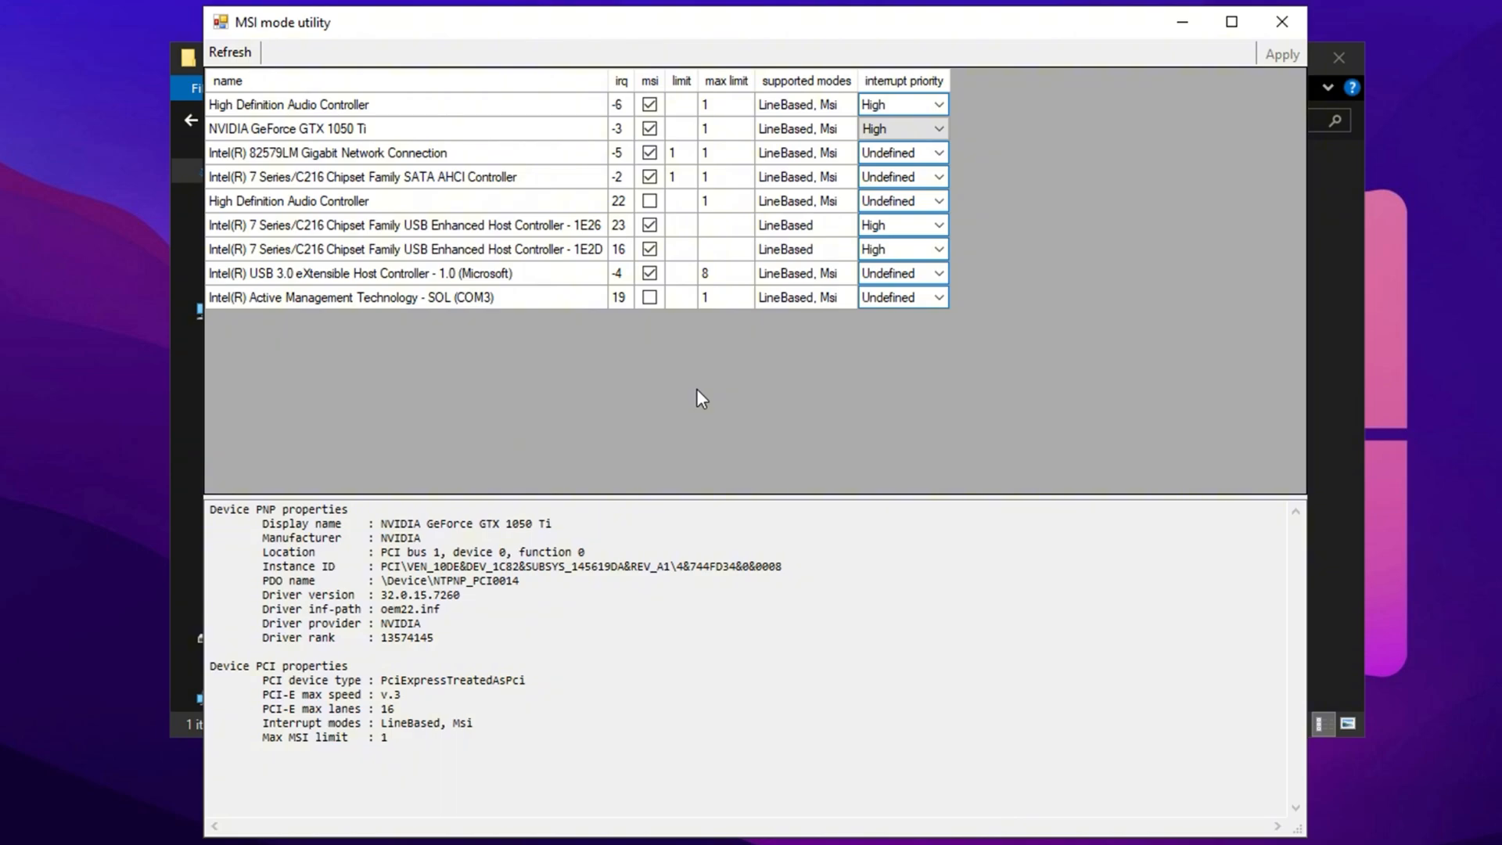
Close MSI mode utility and launch GearUP Booster from the desktop shortcut
click(1283, 22)
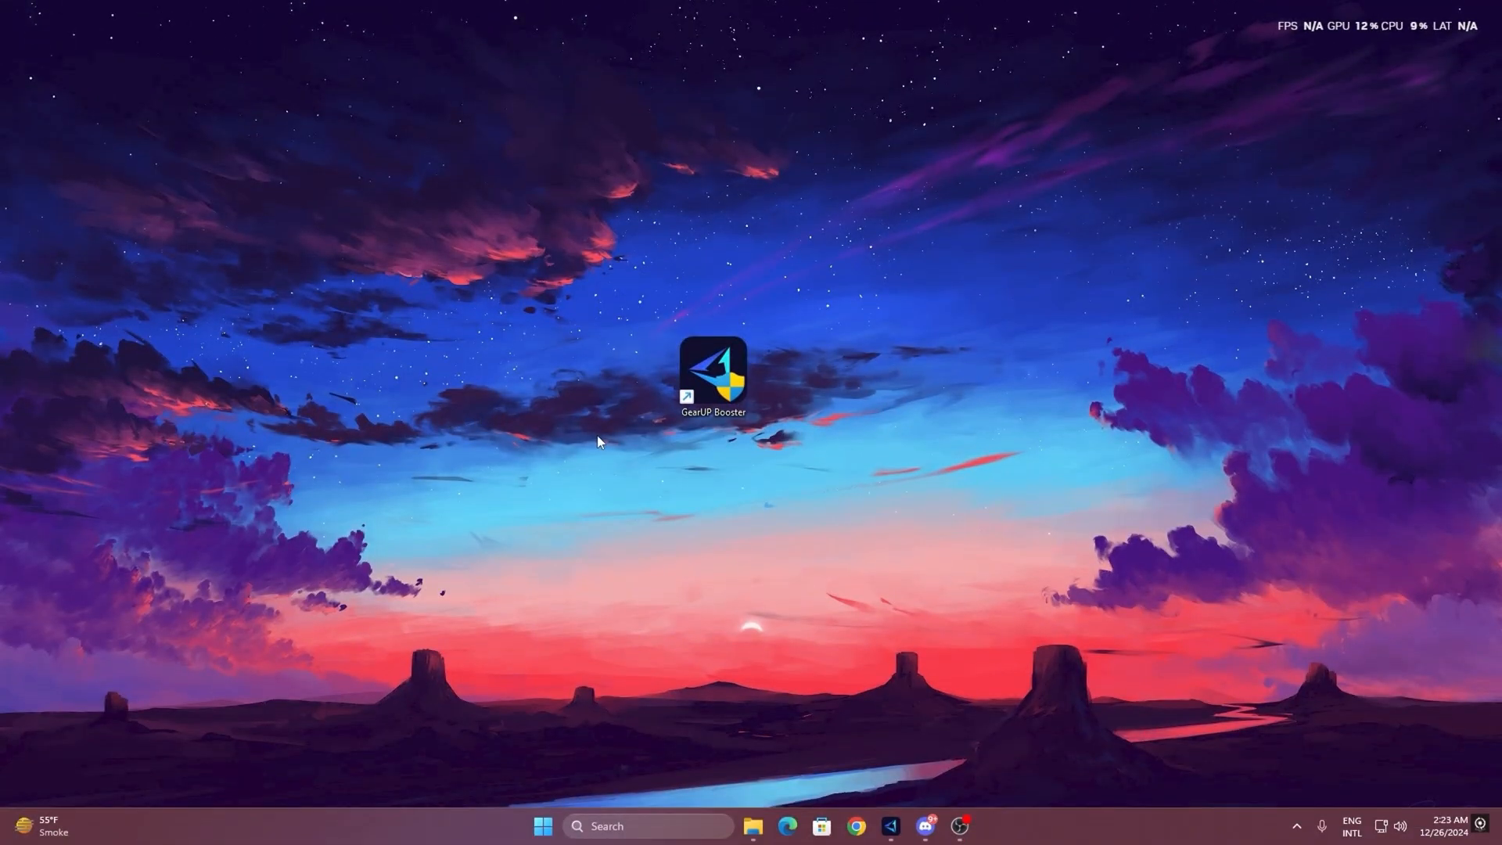
mouse_move(721, 381)
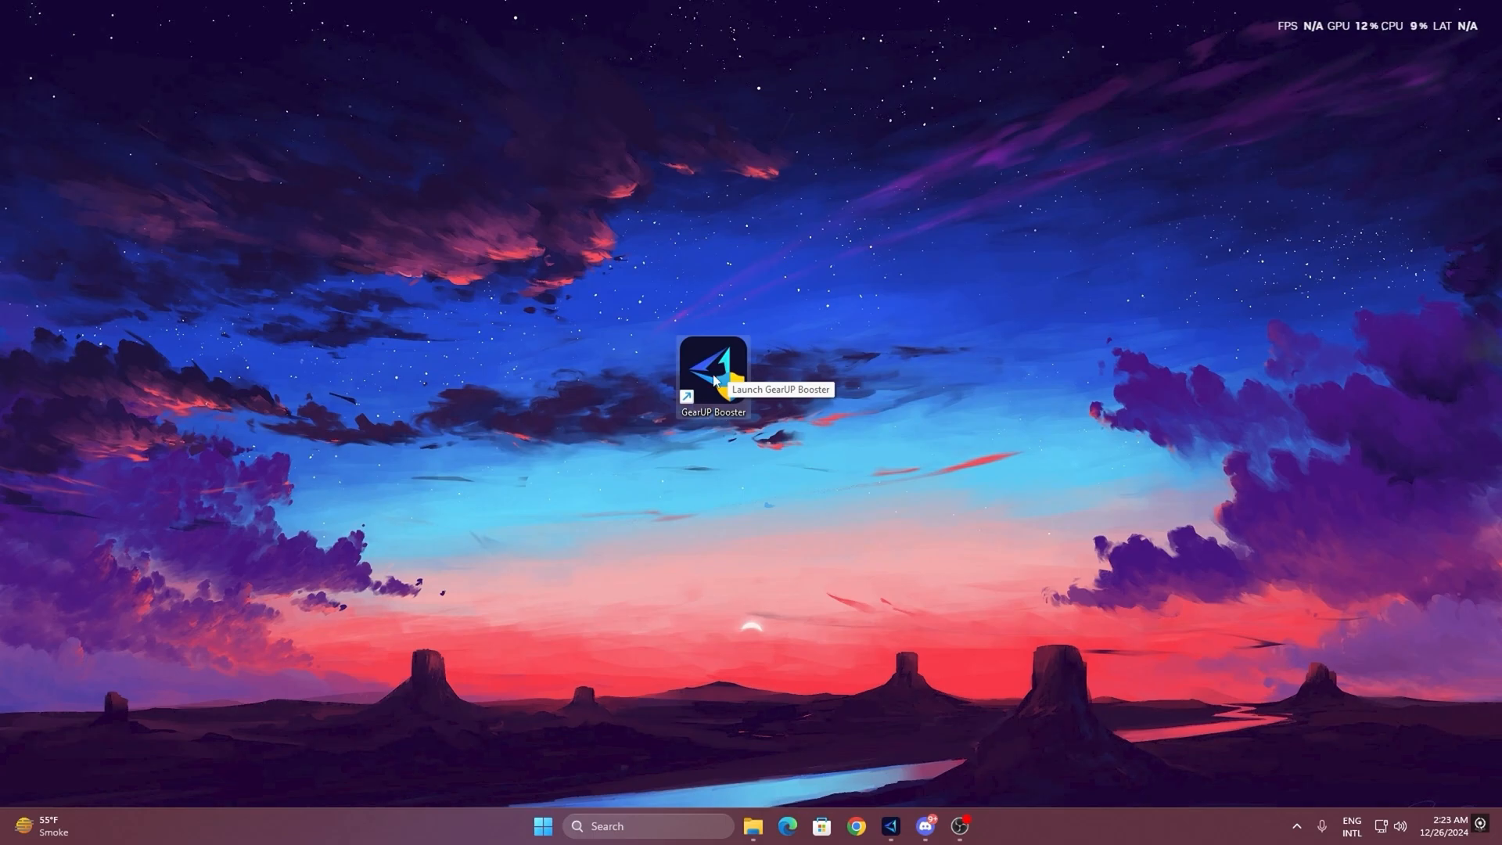
mouse_move(692, 352)
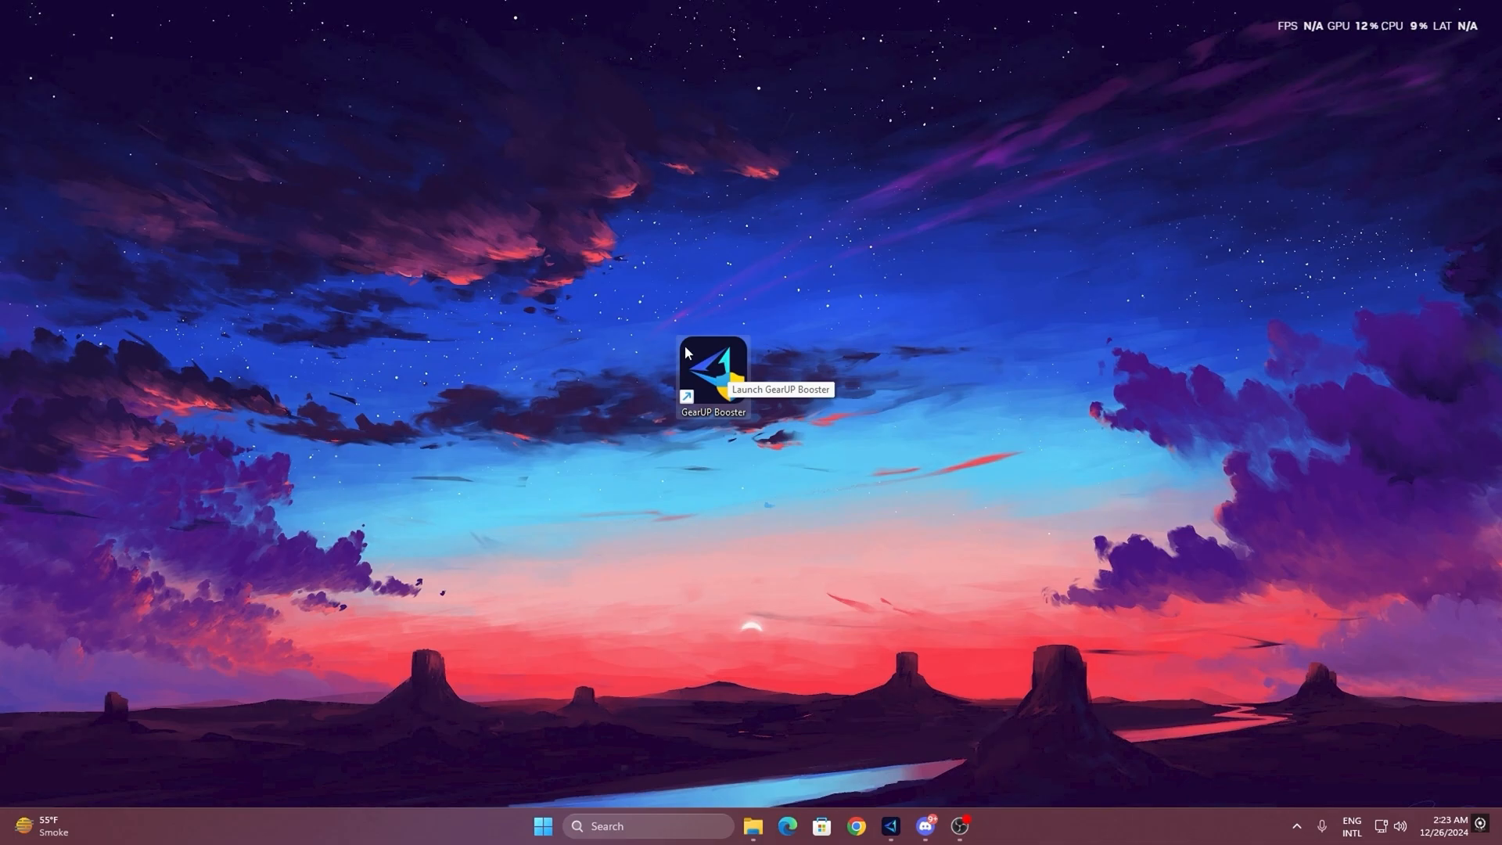
double_click(715, 374)
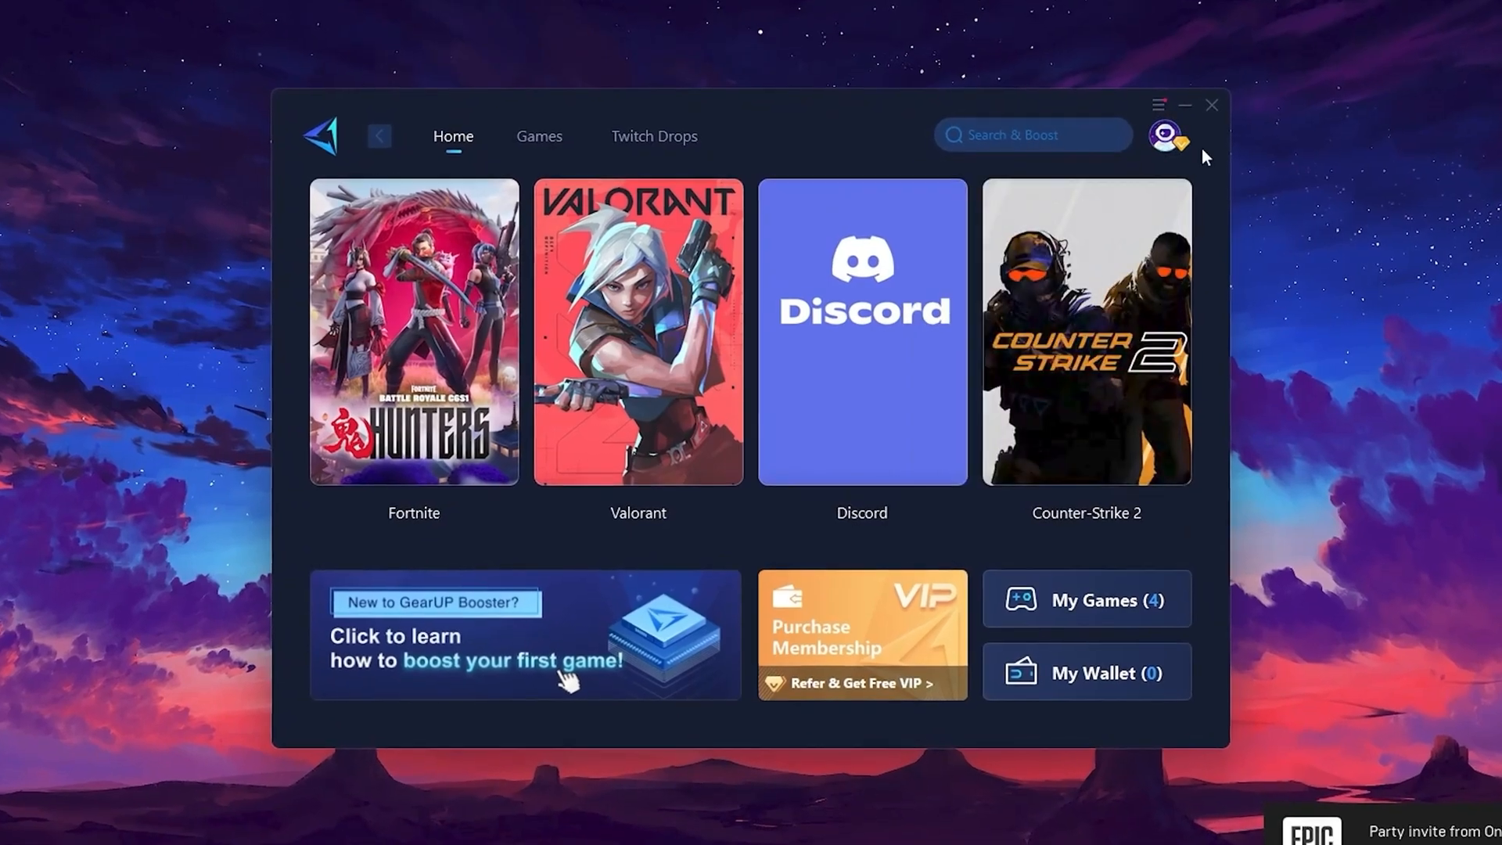
Browse the Games catalogue, return to Home and boost Fortnite
click(1169, 135)
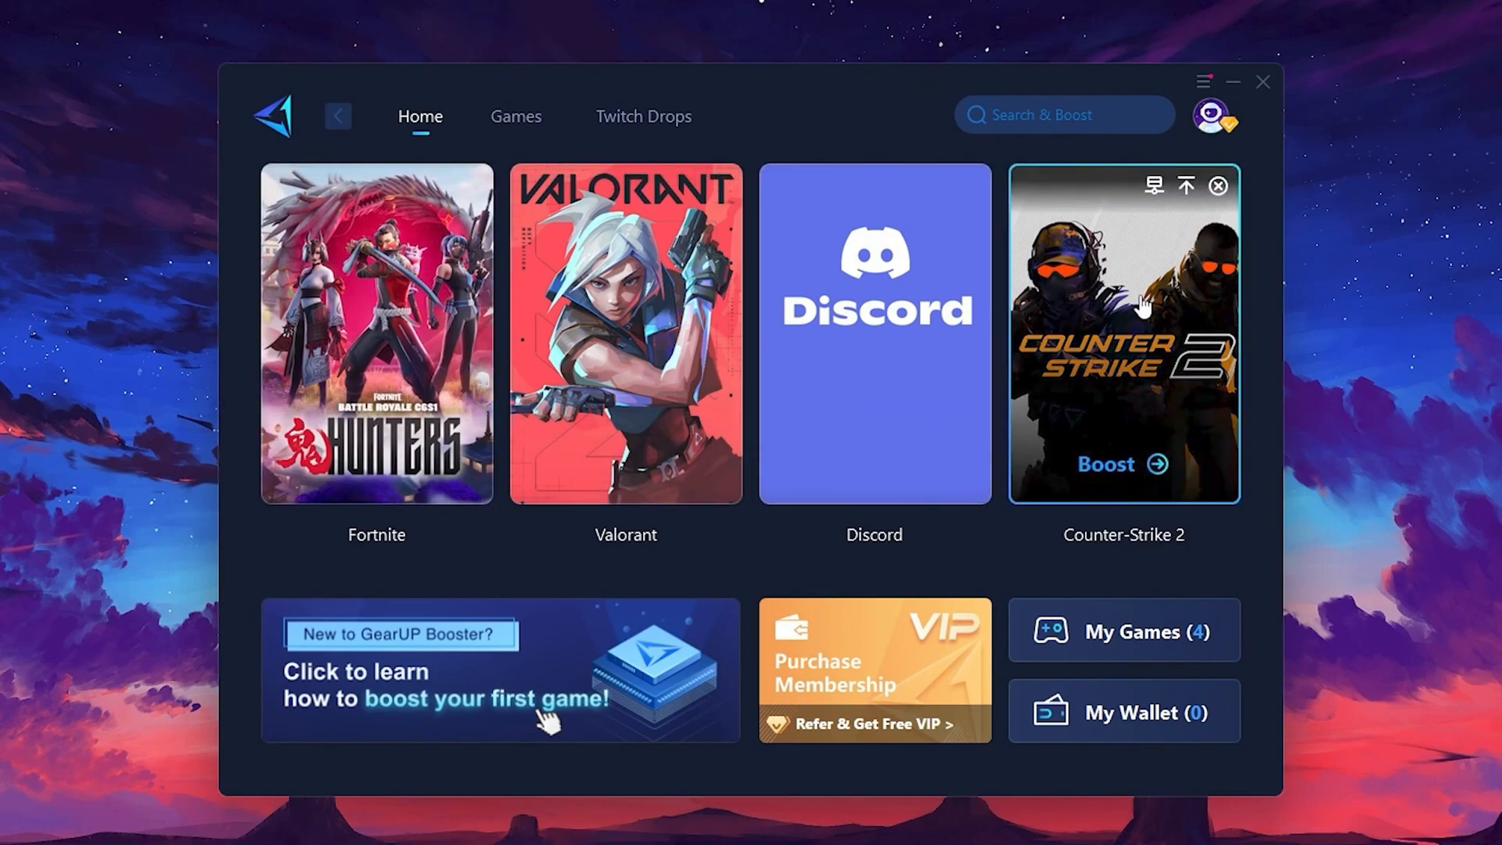
click(515, 116)
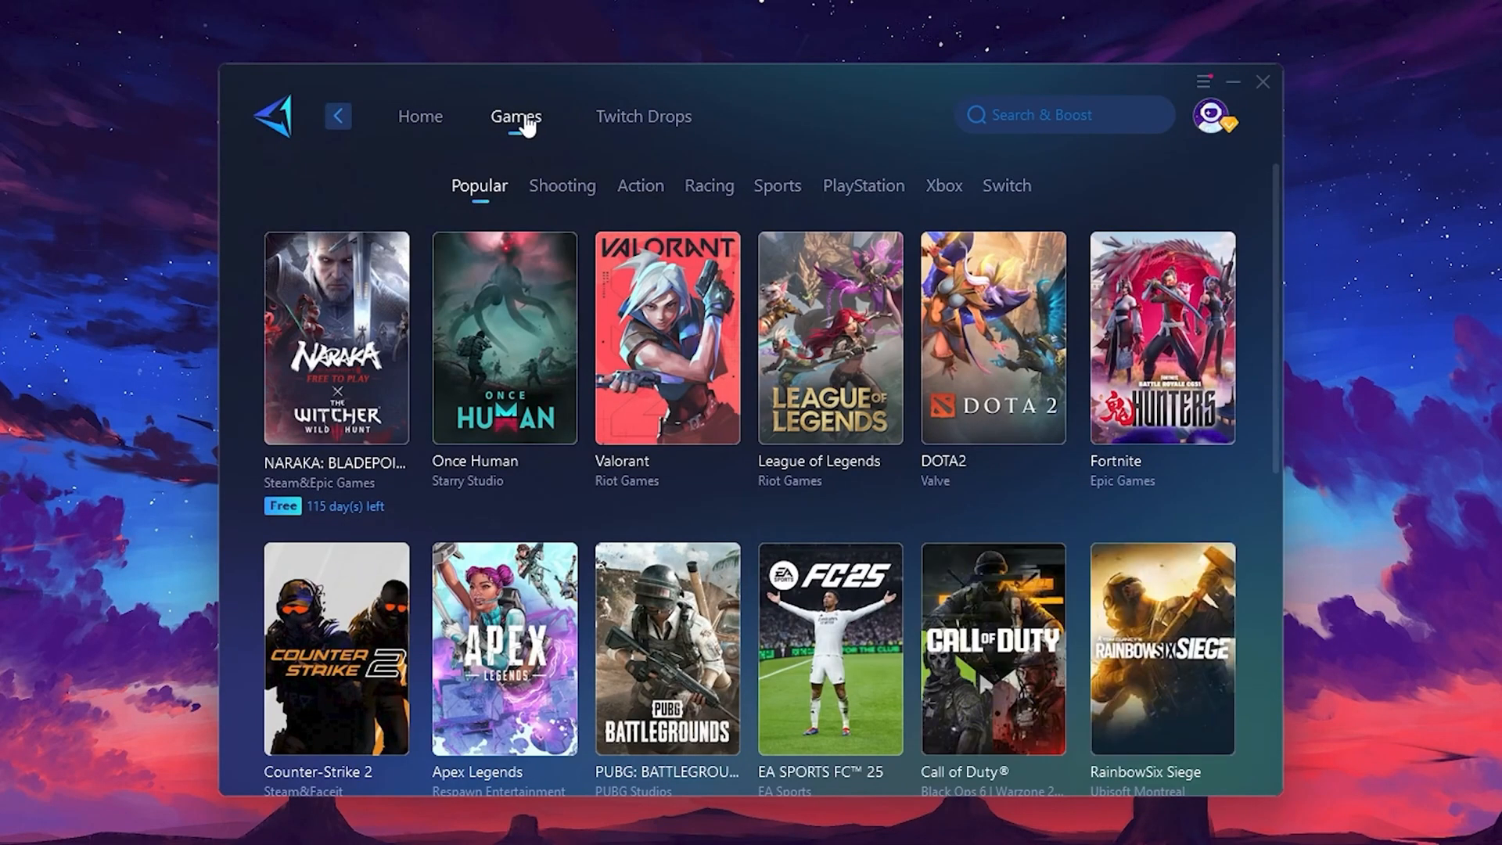
mouse_move(1036, 288)
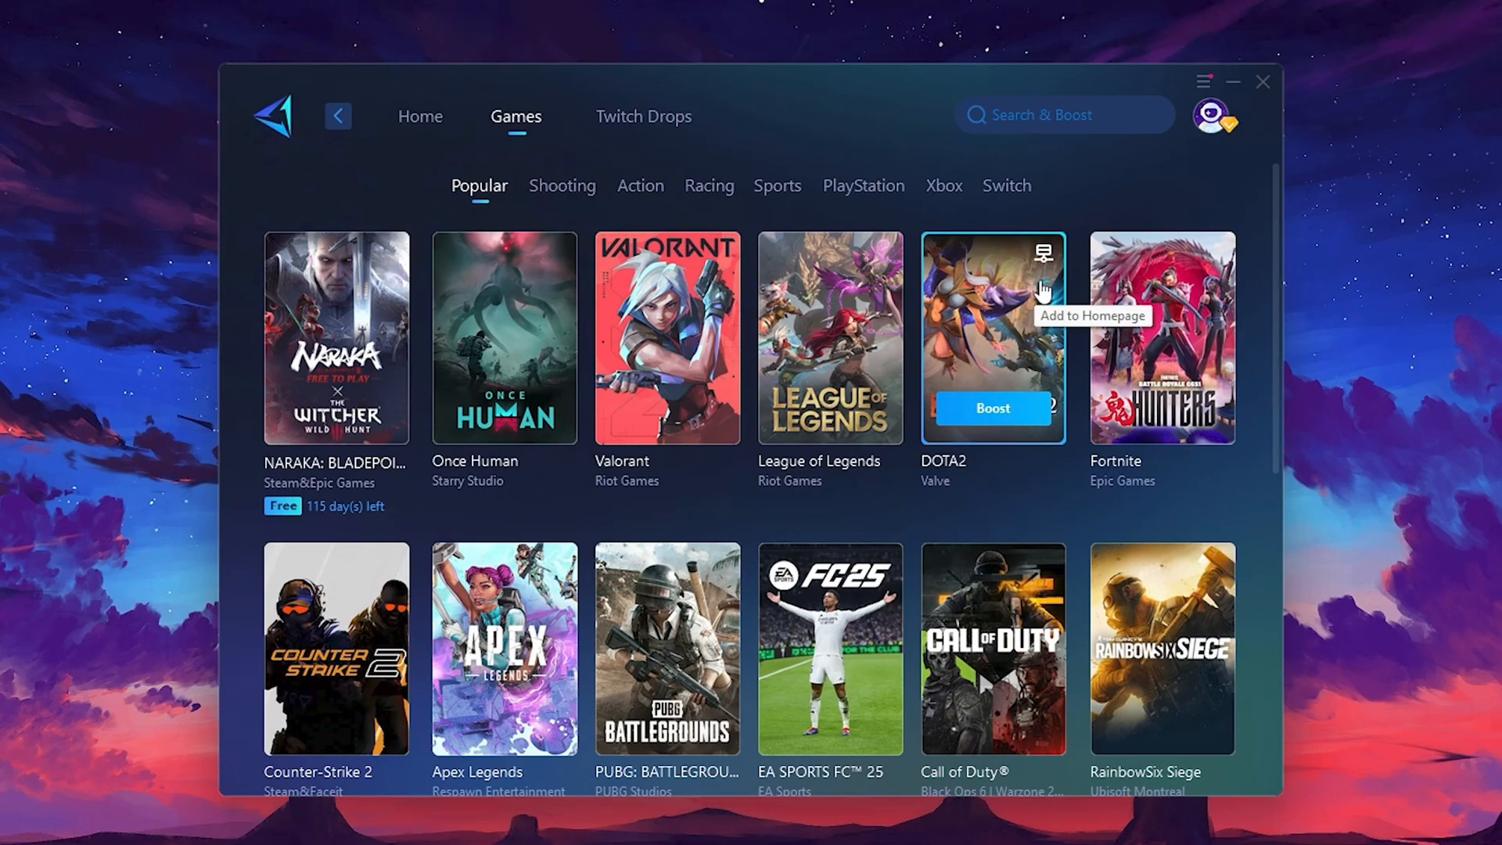
click(420, 115)
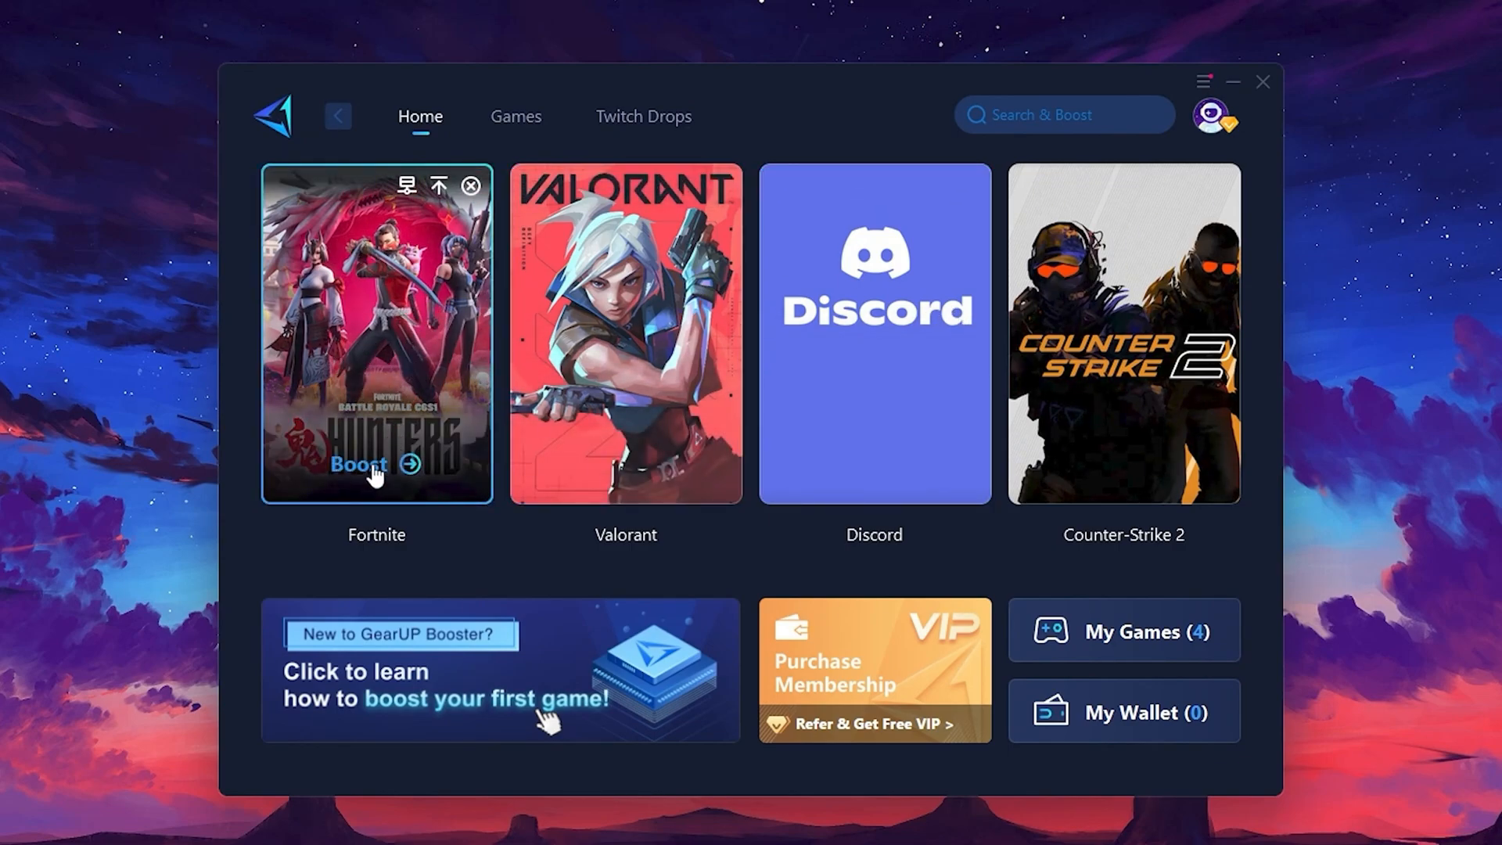
mouse_move(333, 407)
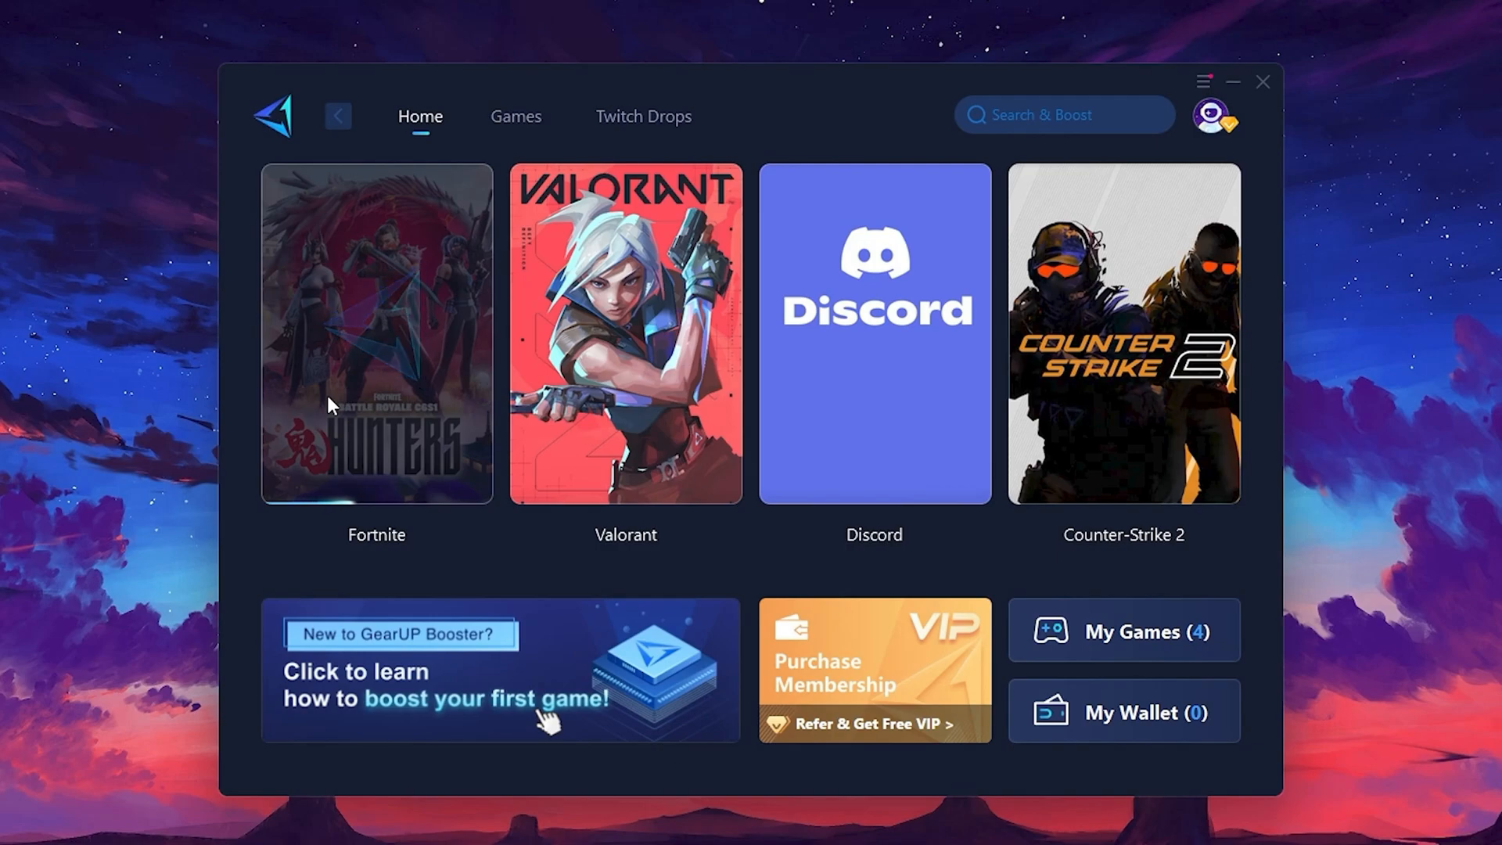
click(371, 332)
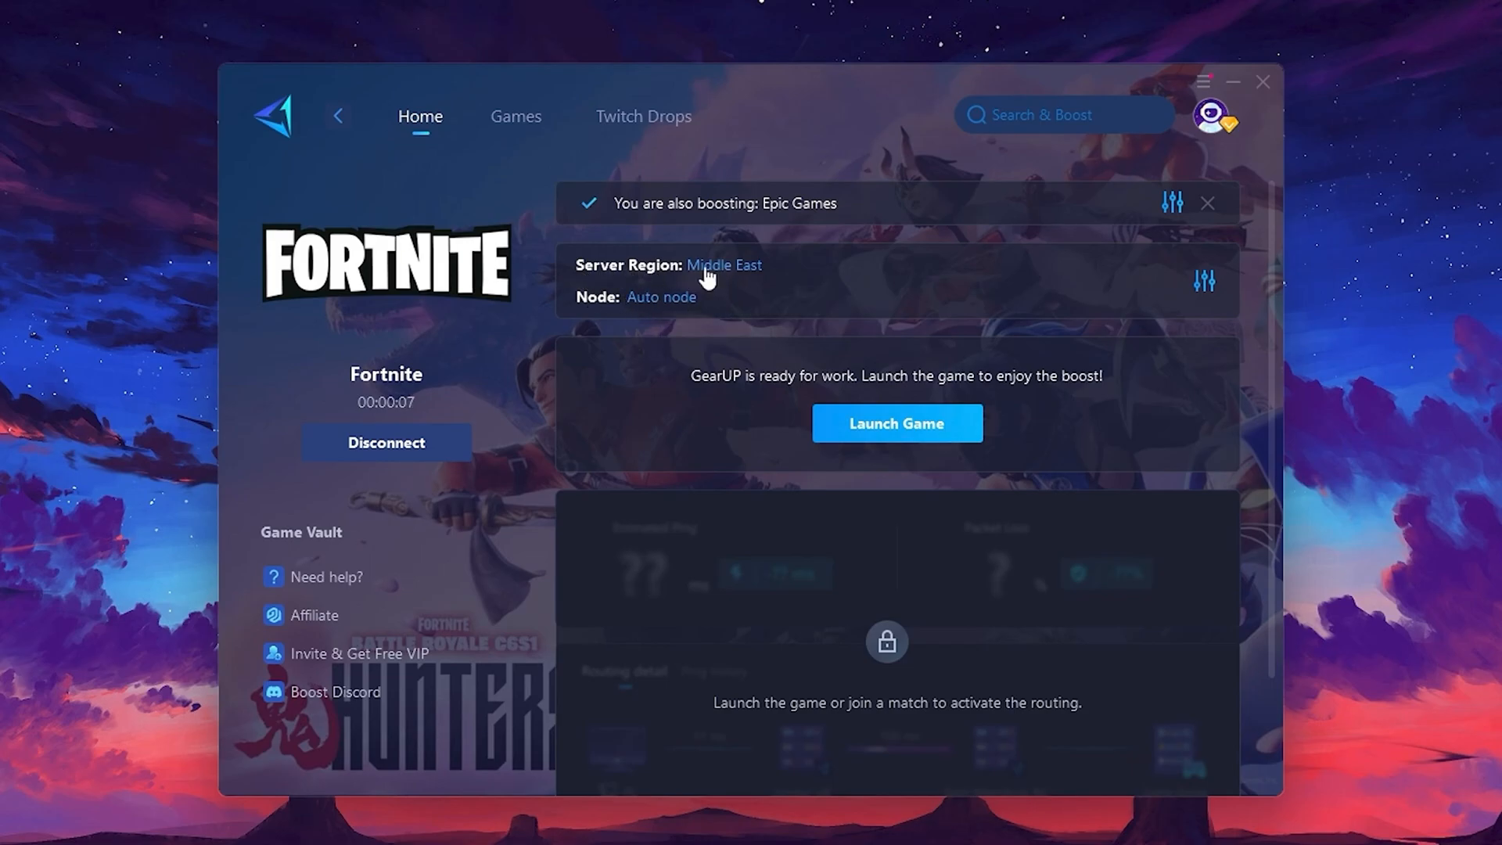
click(723, 265)
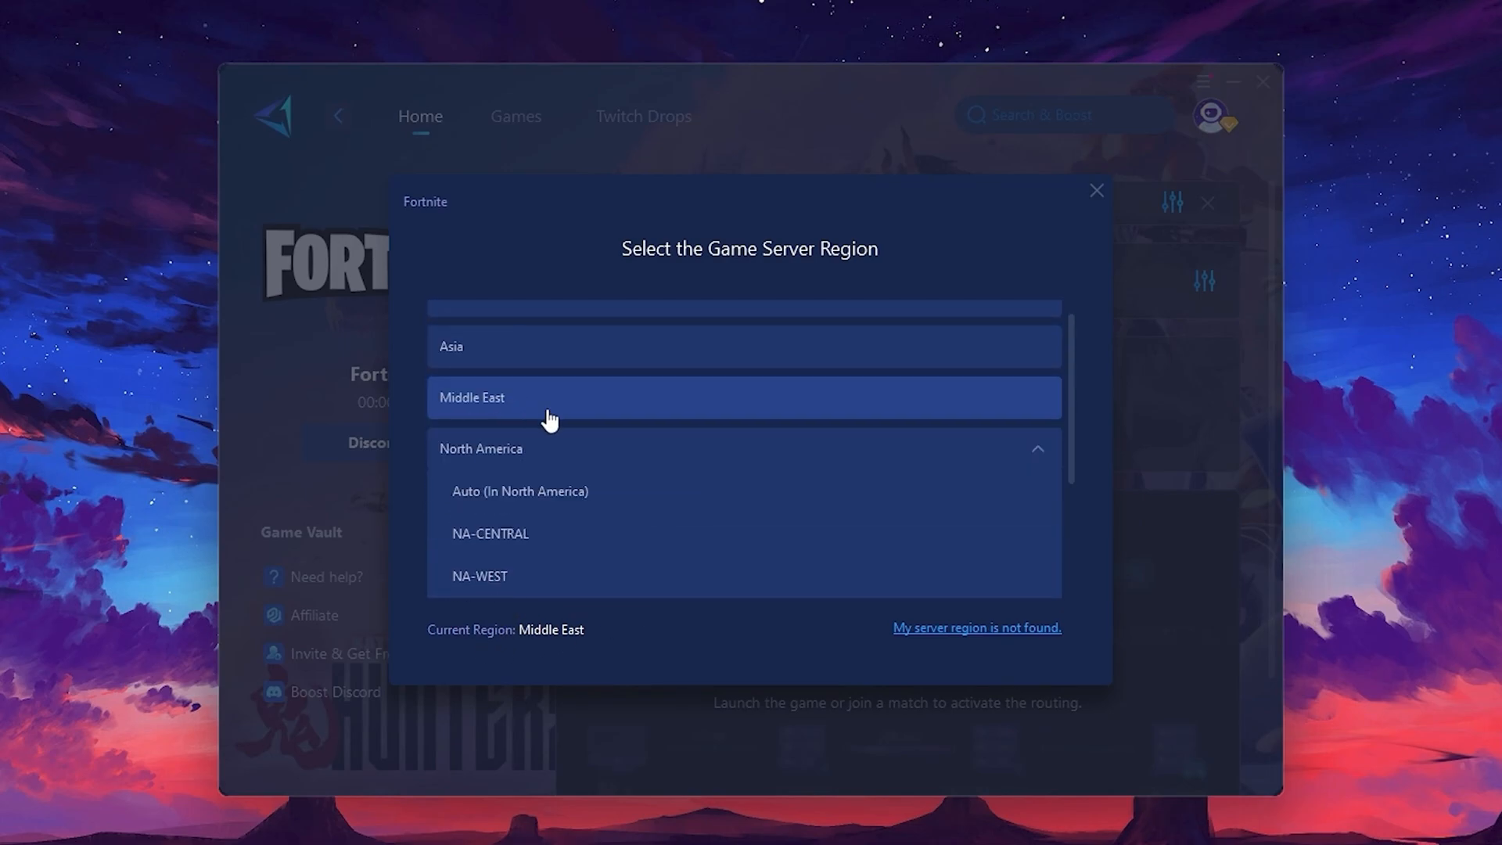
mouse_move(1099, 195)
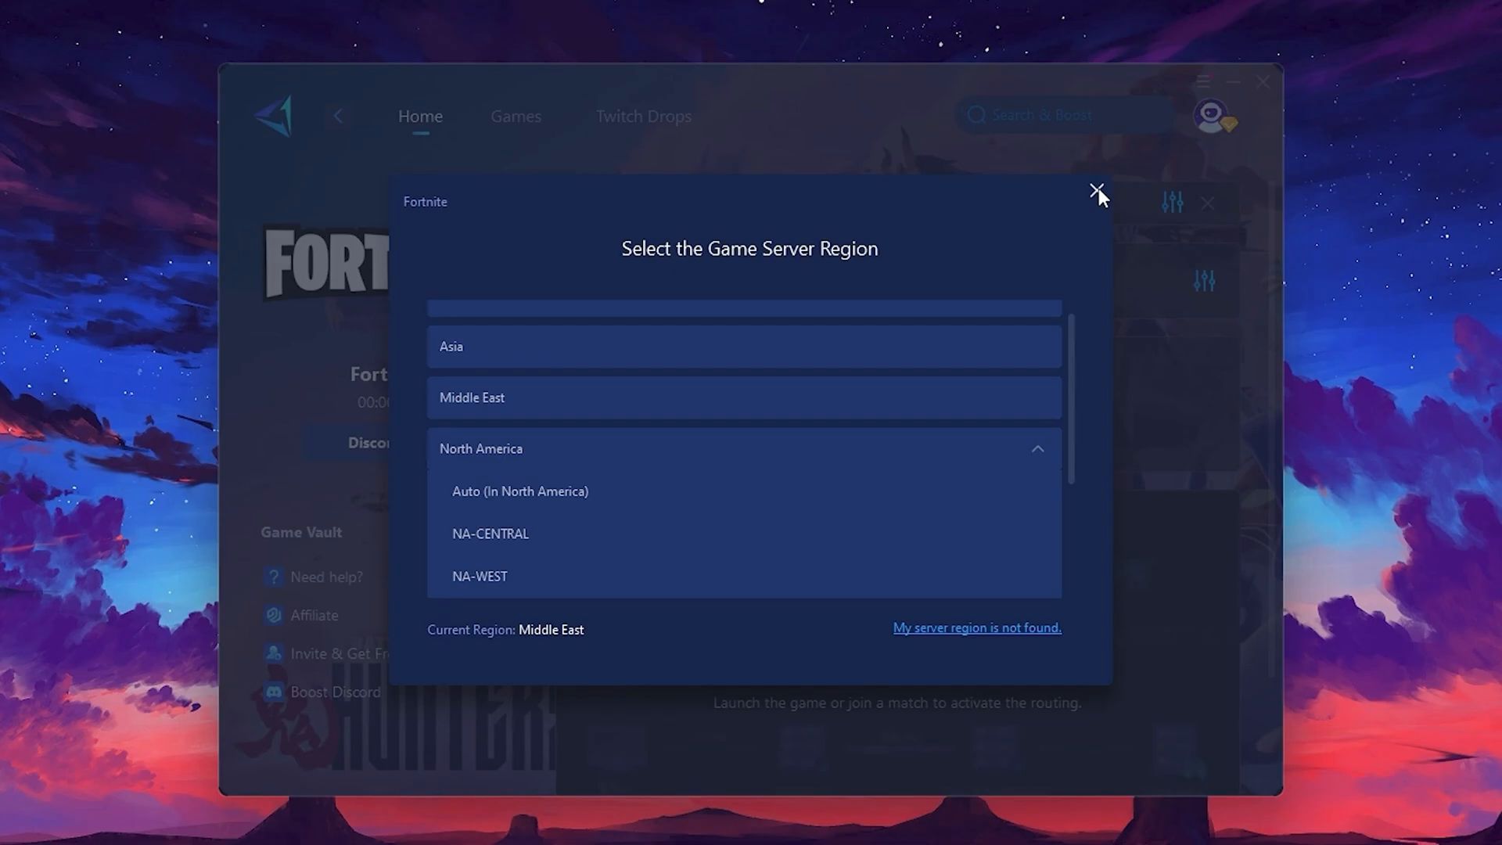
click(1097, 188)
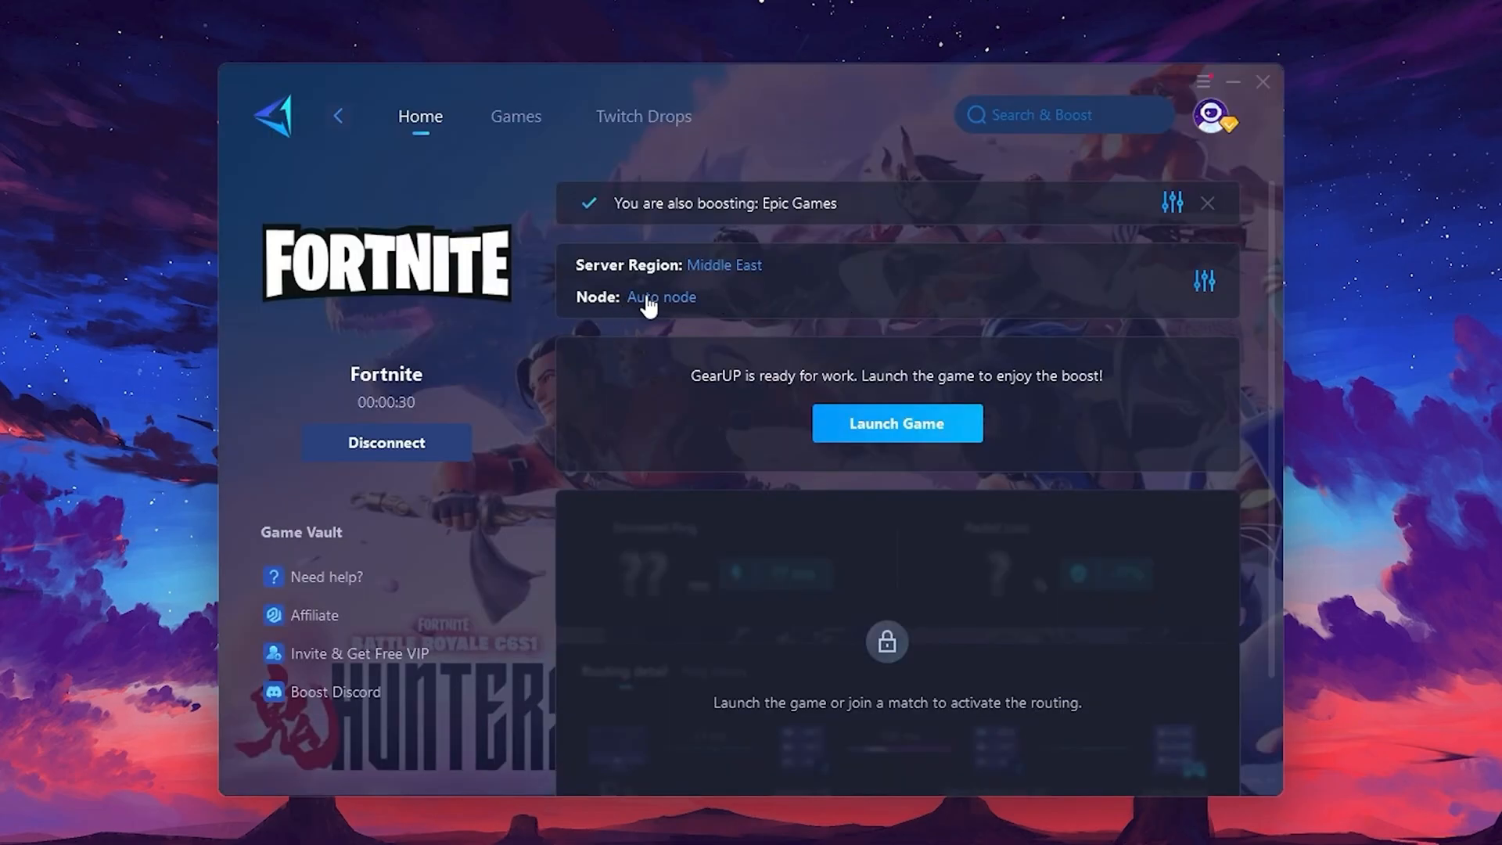
click(661, 298)
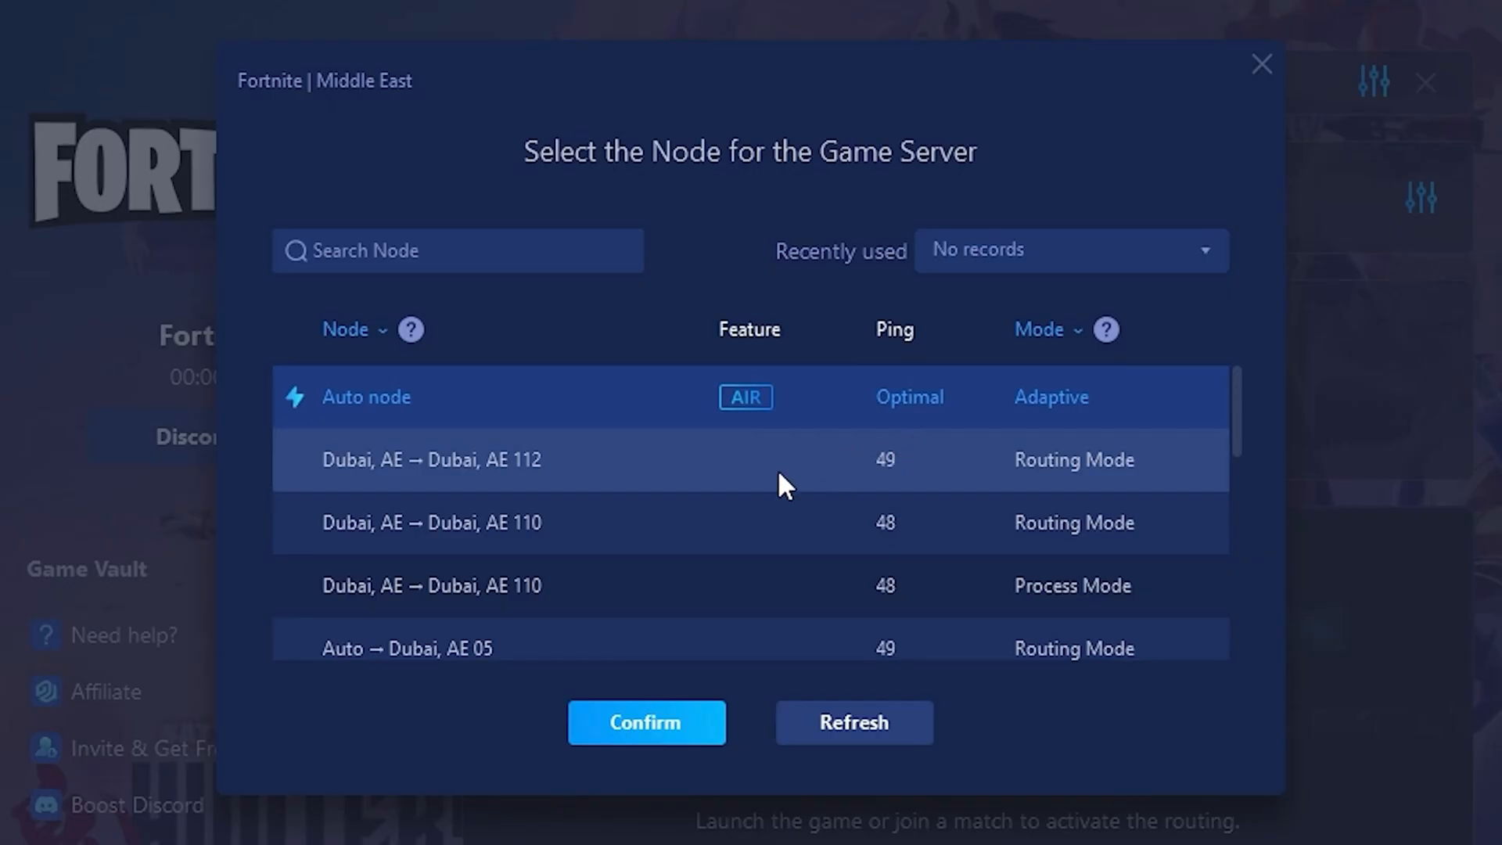
scroll(down, 3)
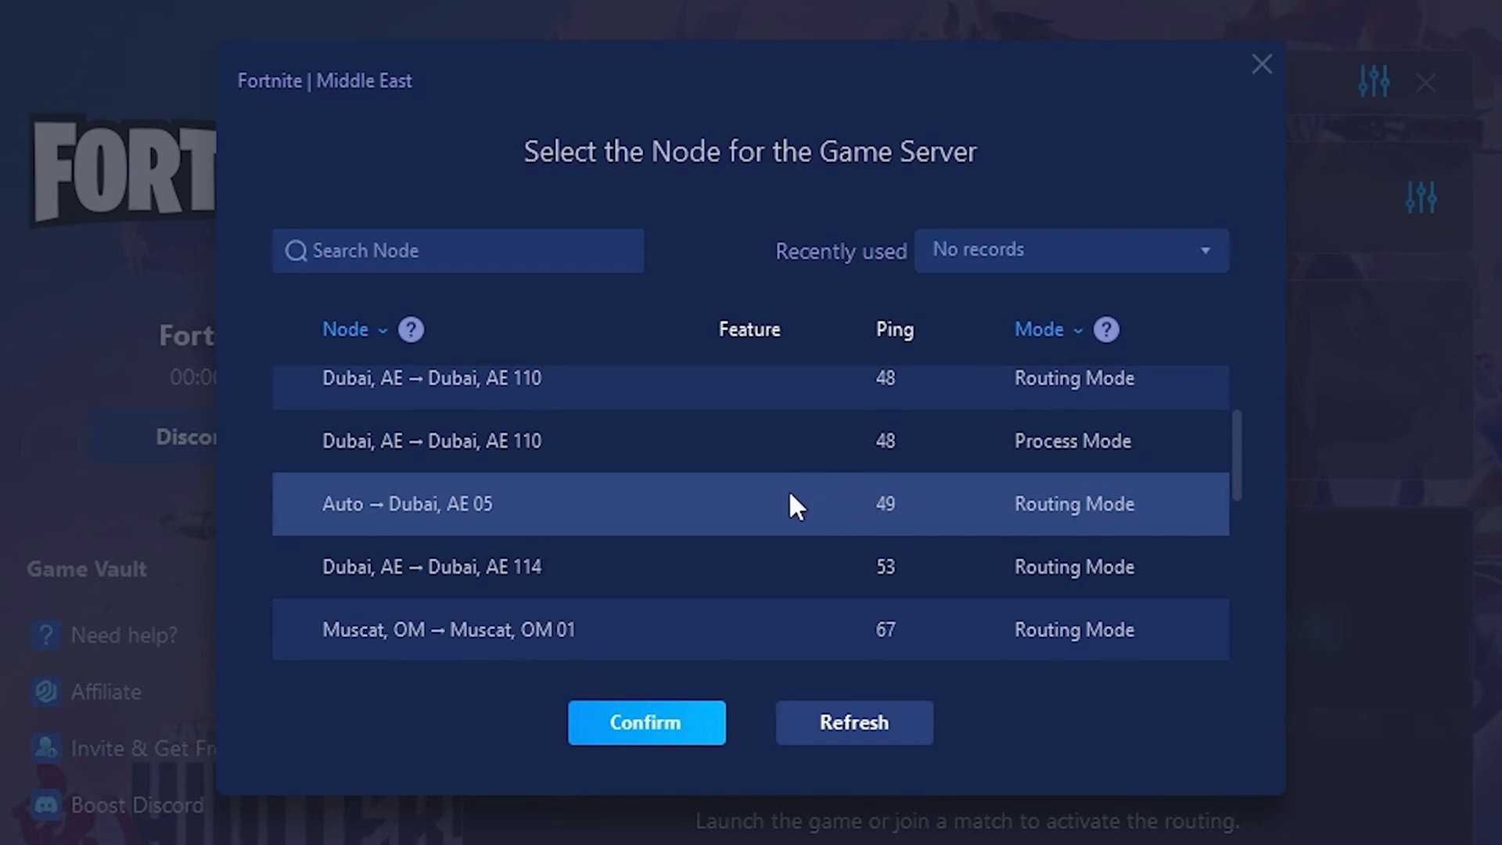
mouse_move(812, 500)
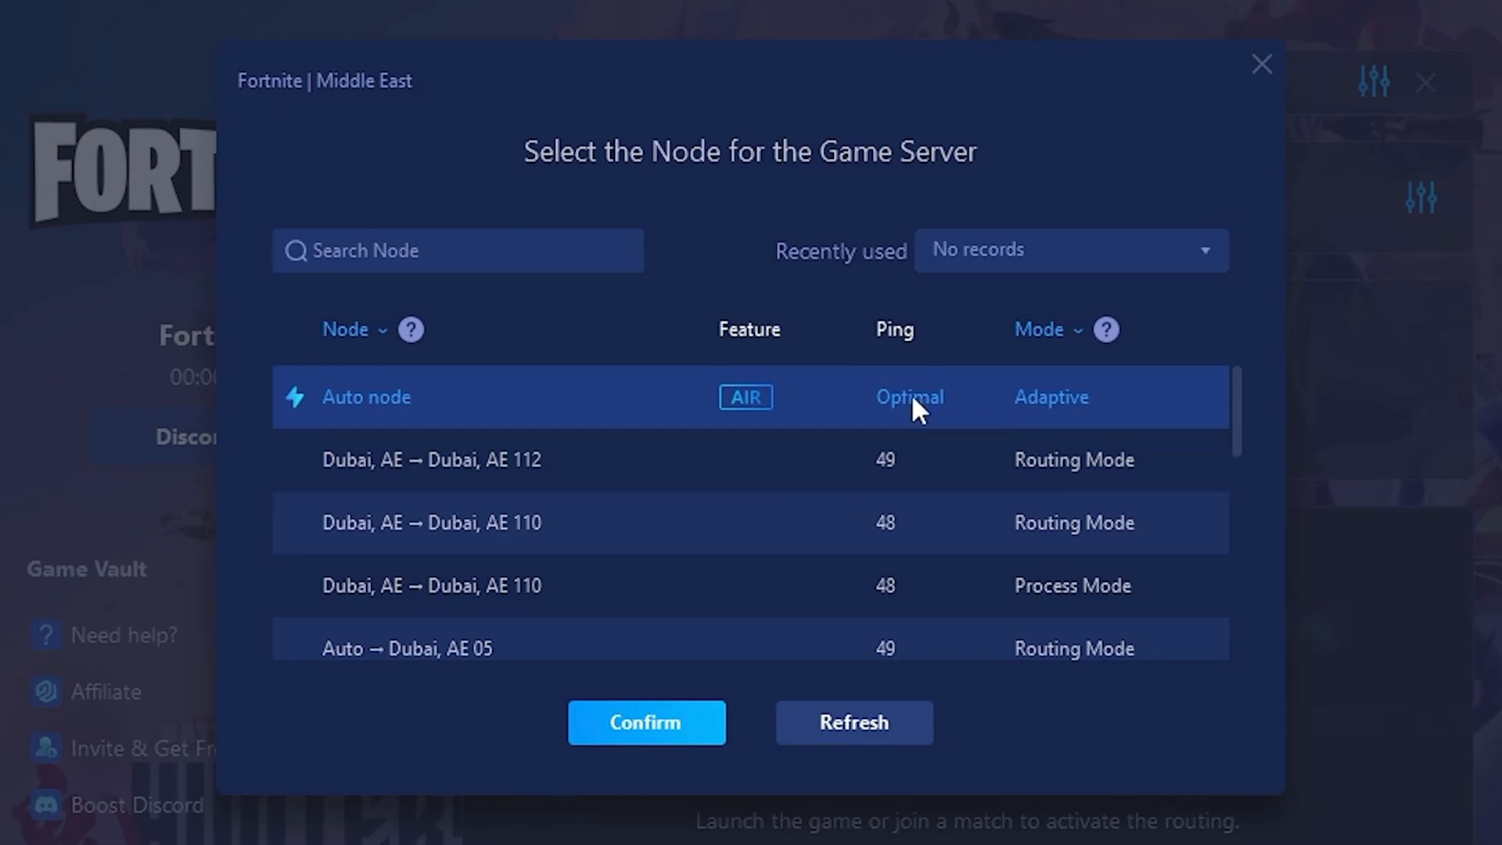
click(646, 723)
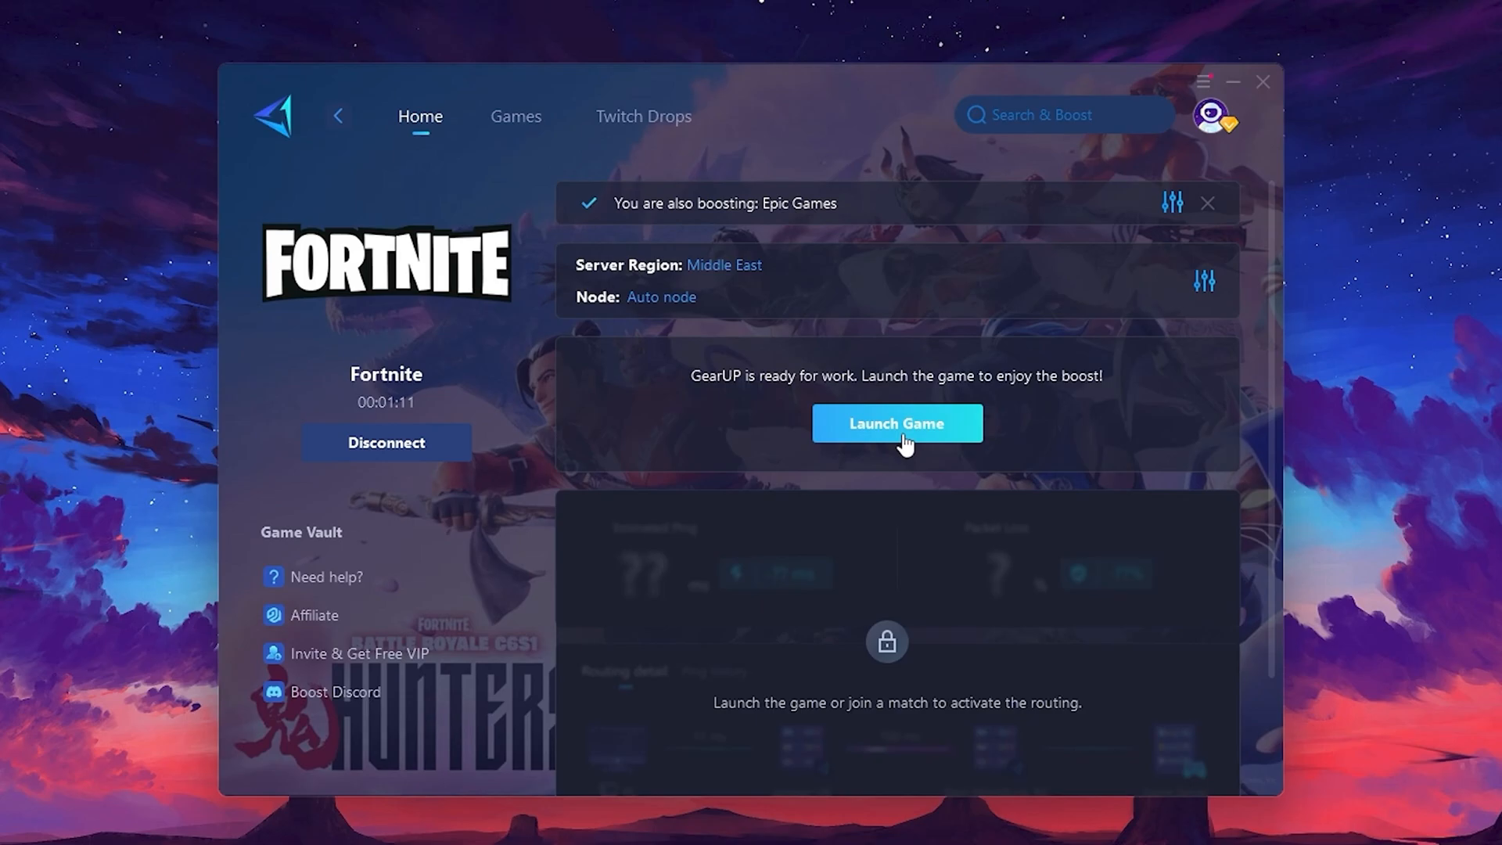
Launch the boosted Fortnite, then change SystemResponsiveness to 0 in Registry Editor
click(898, 424)
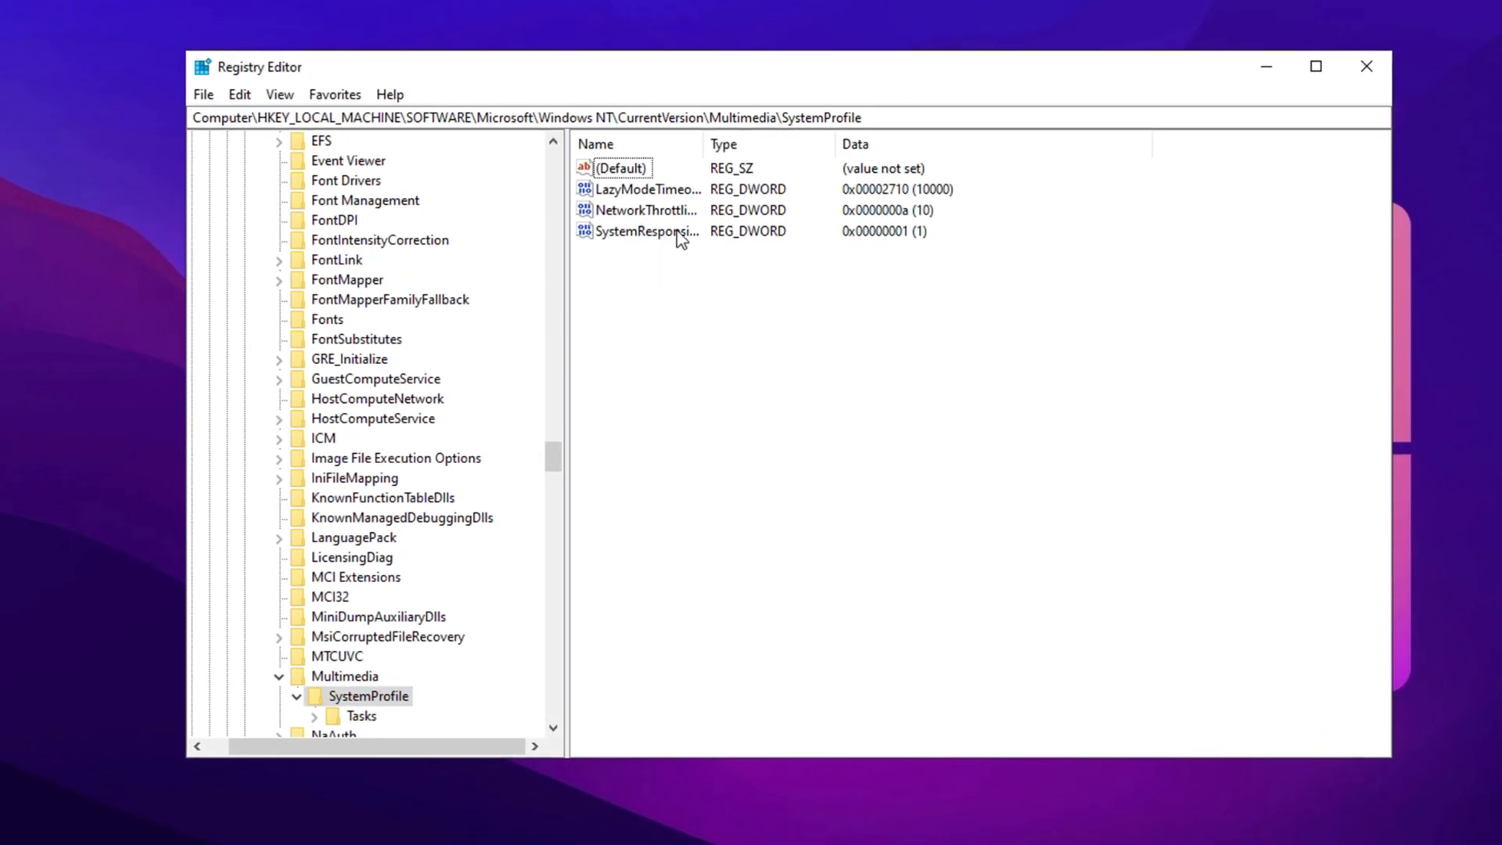
double_click(646, 232)
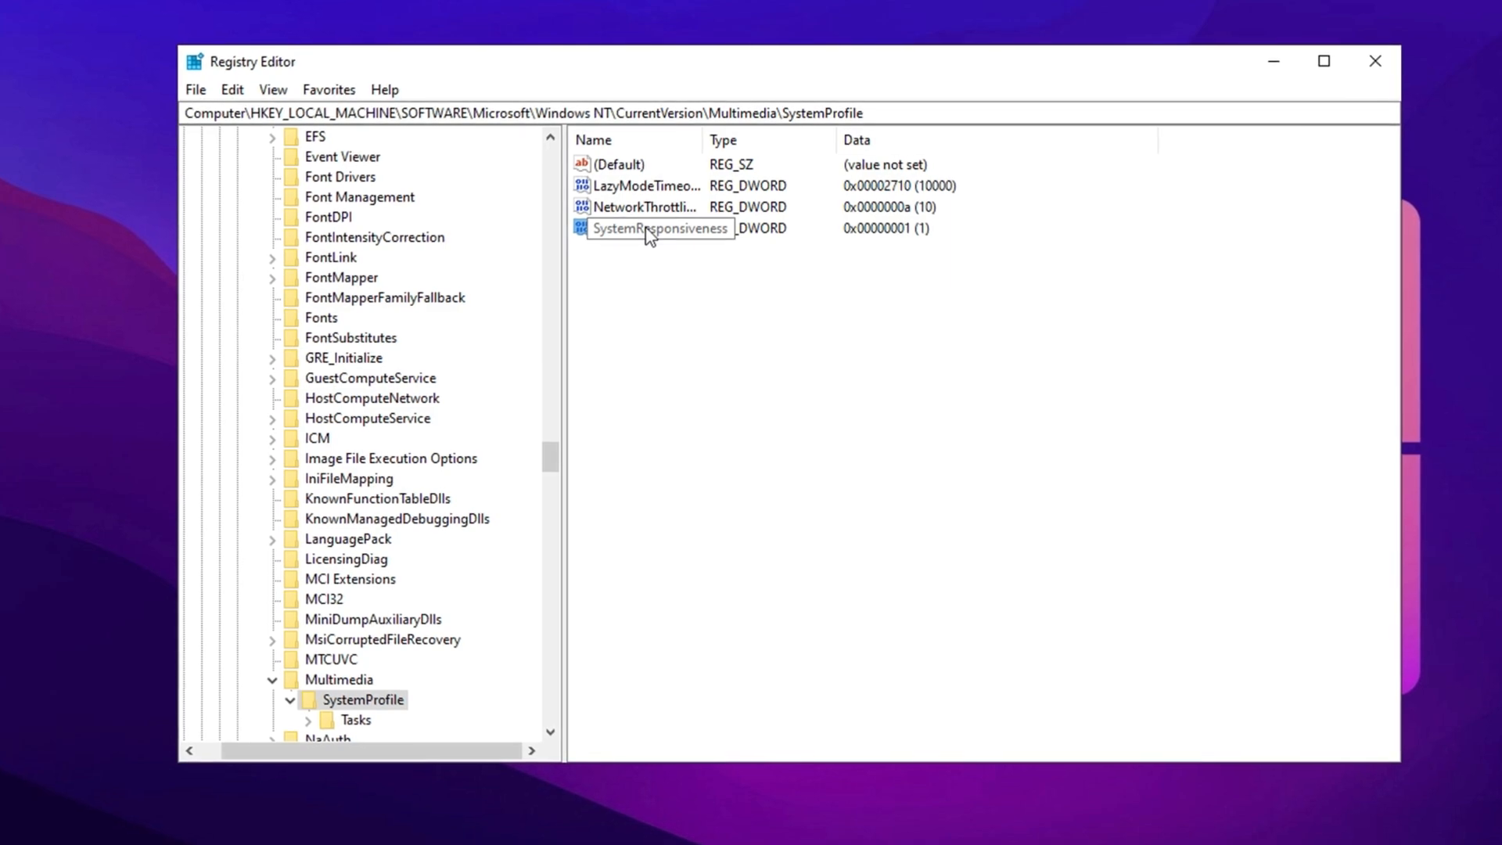
double_click(659, 228)
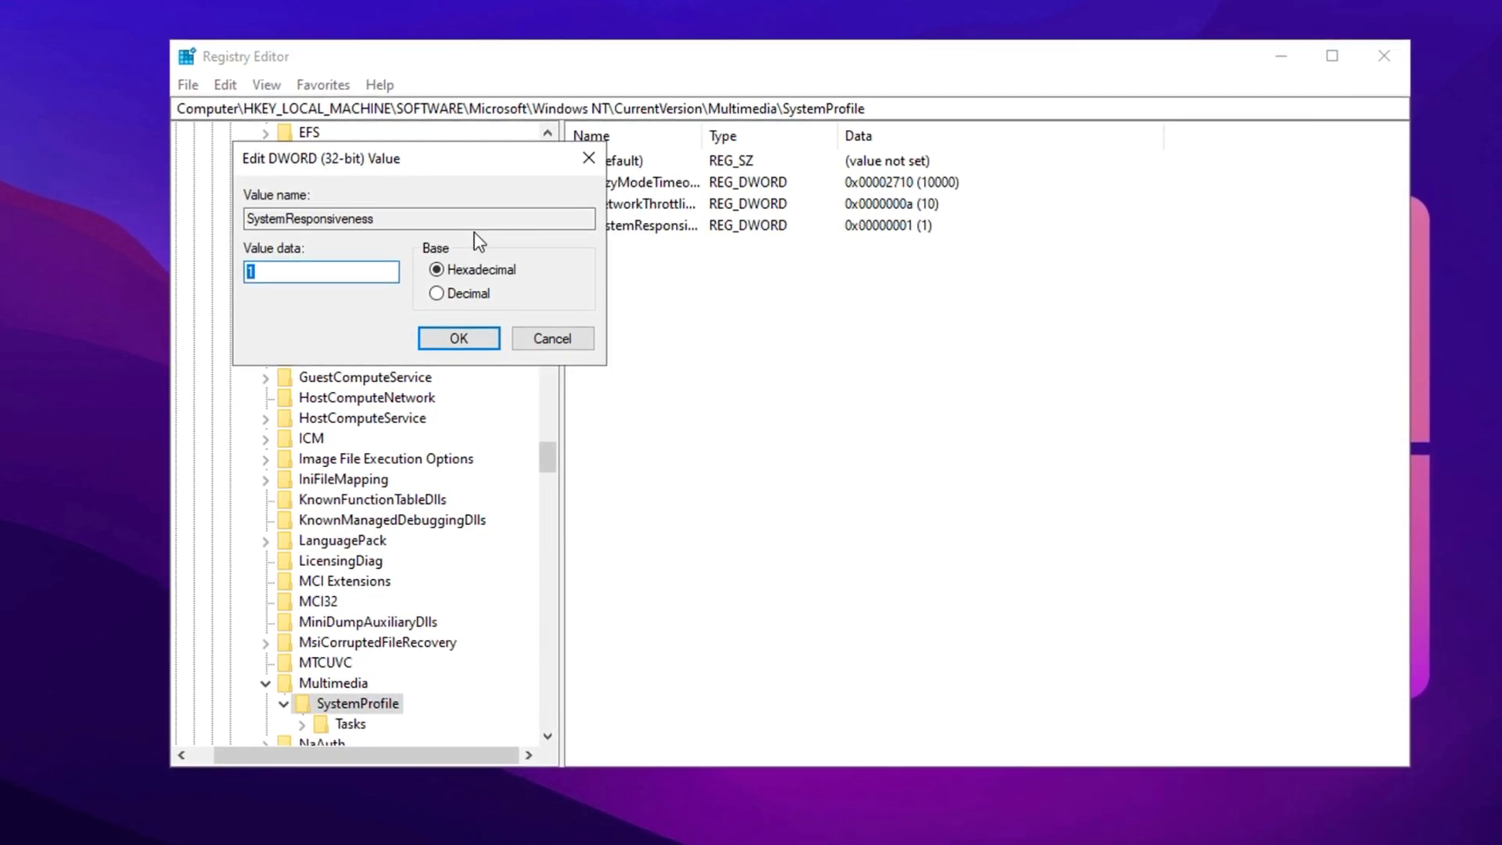
click(281, 272)
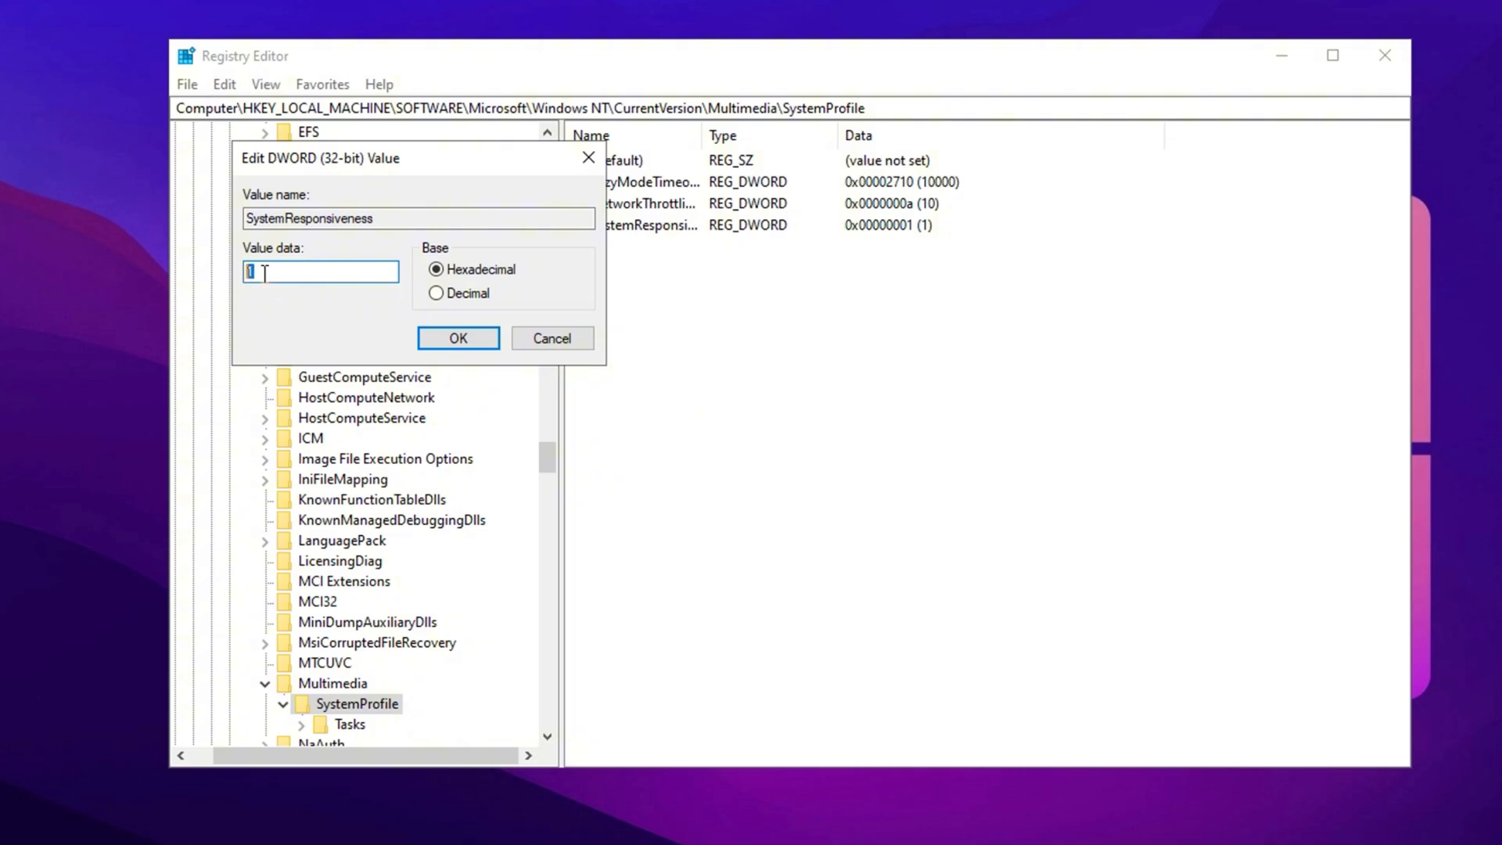
text(0)
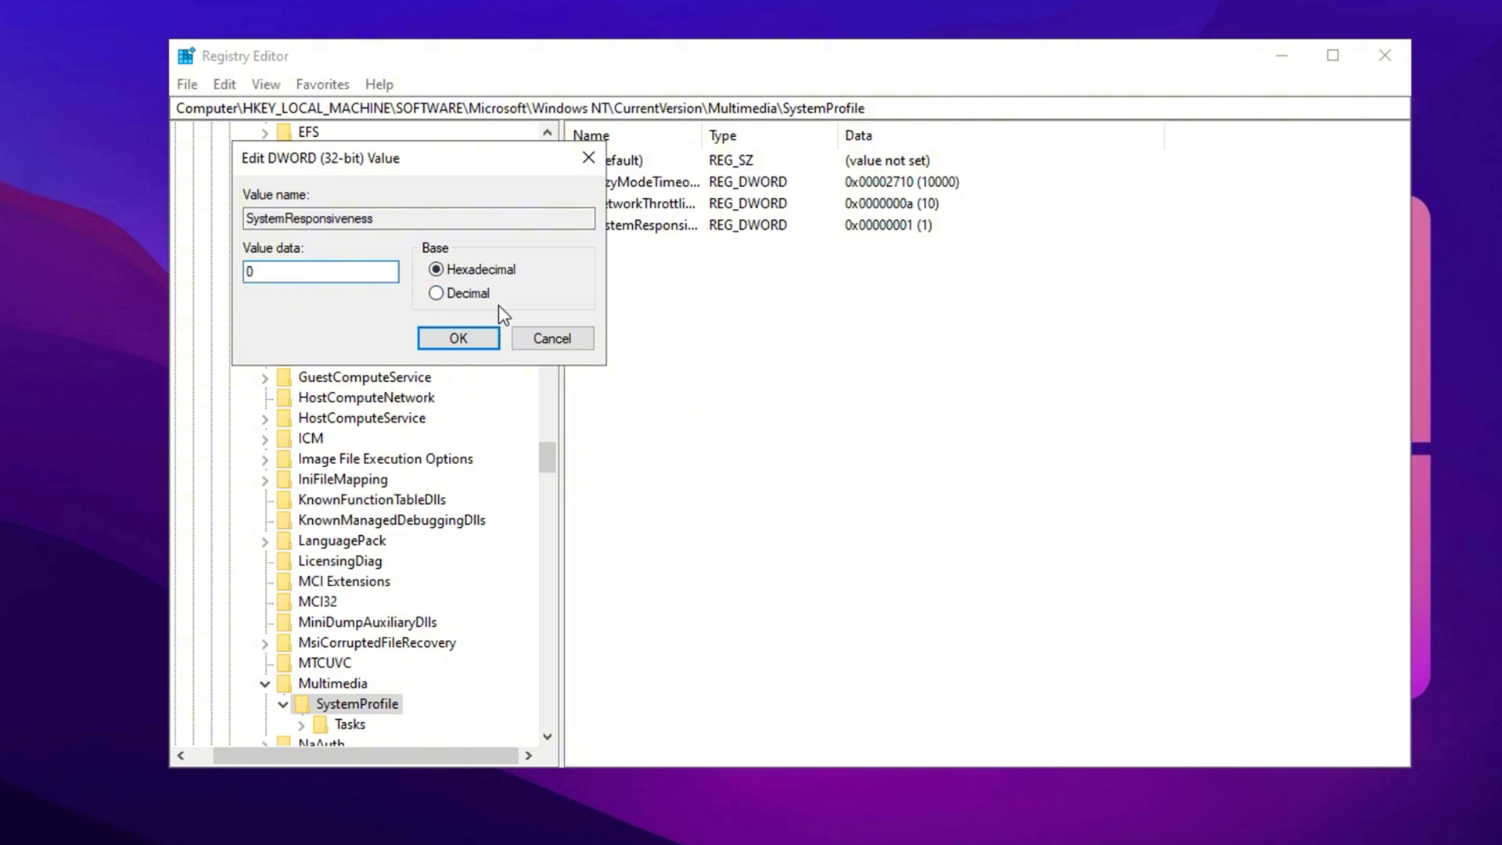
click(458, 338)
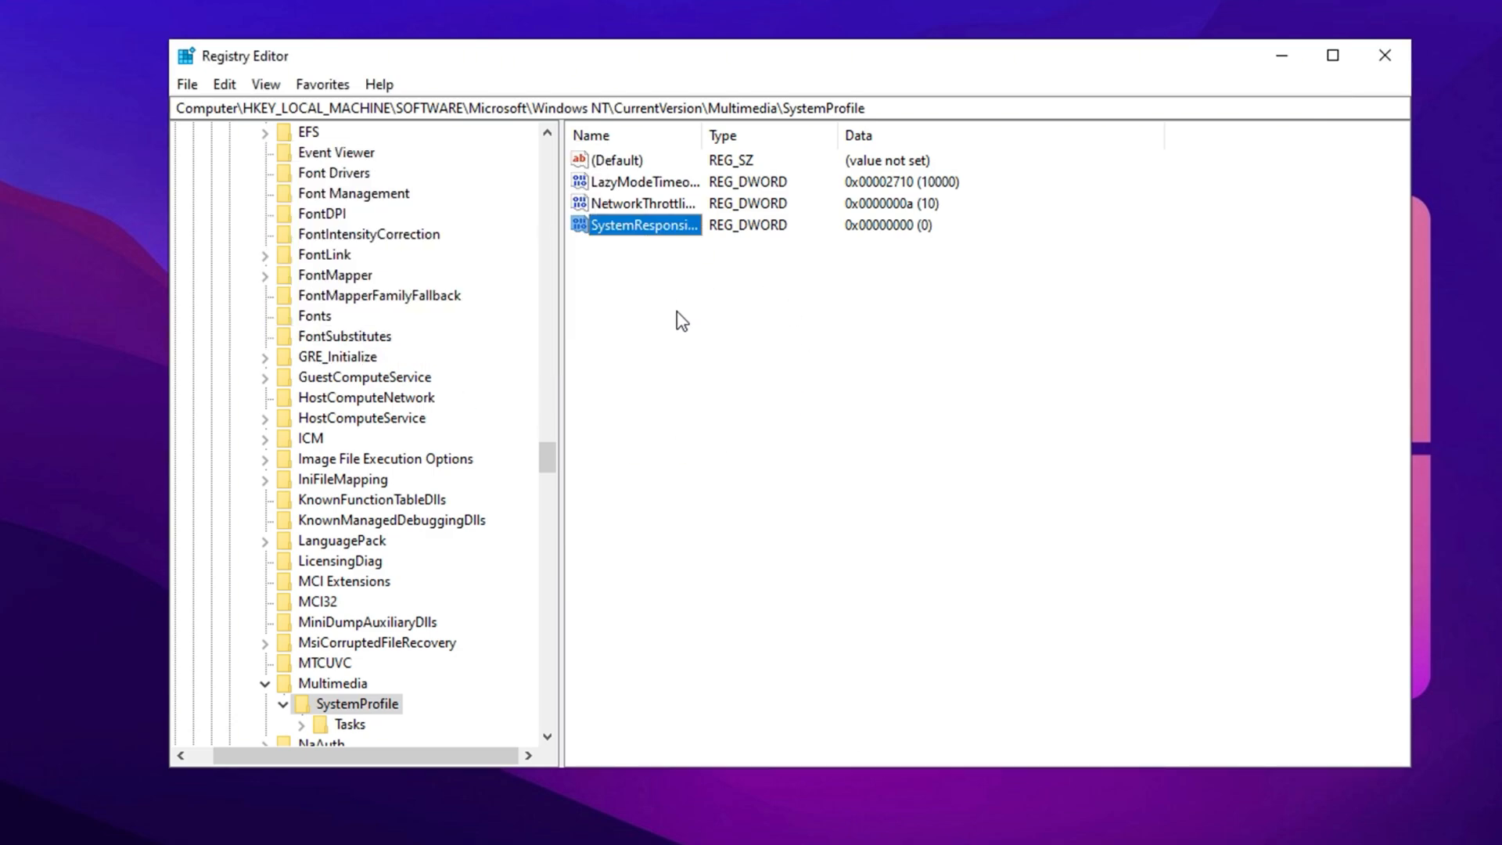
click(661, 350)
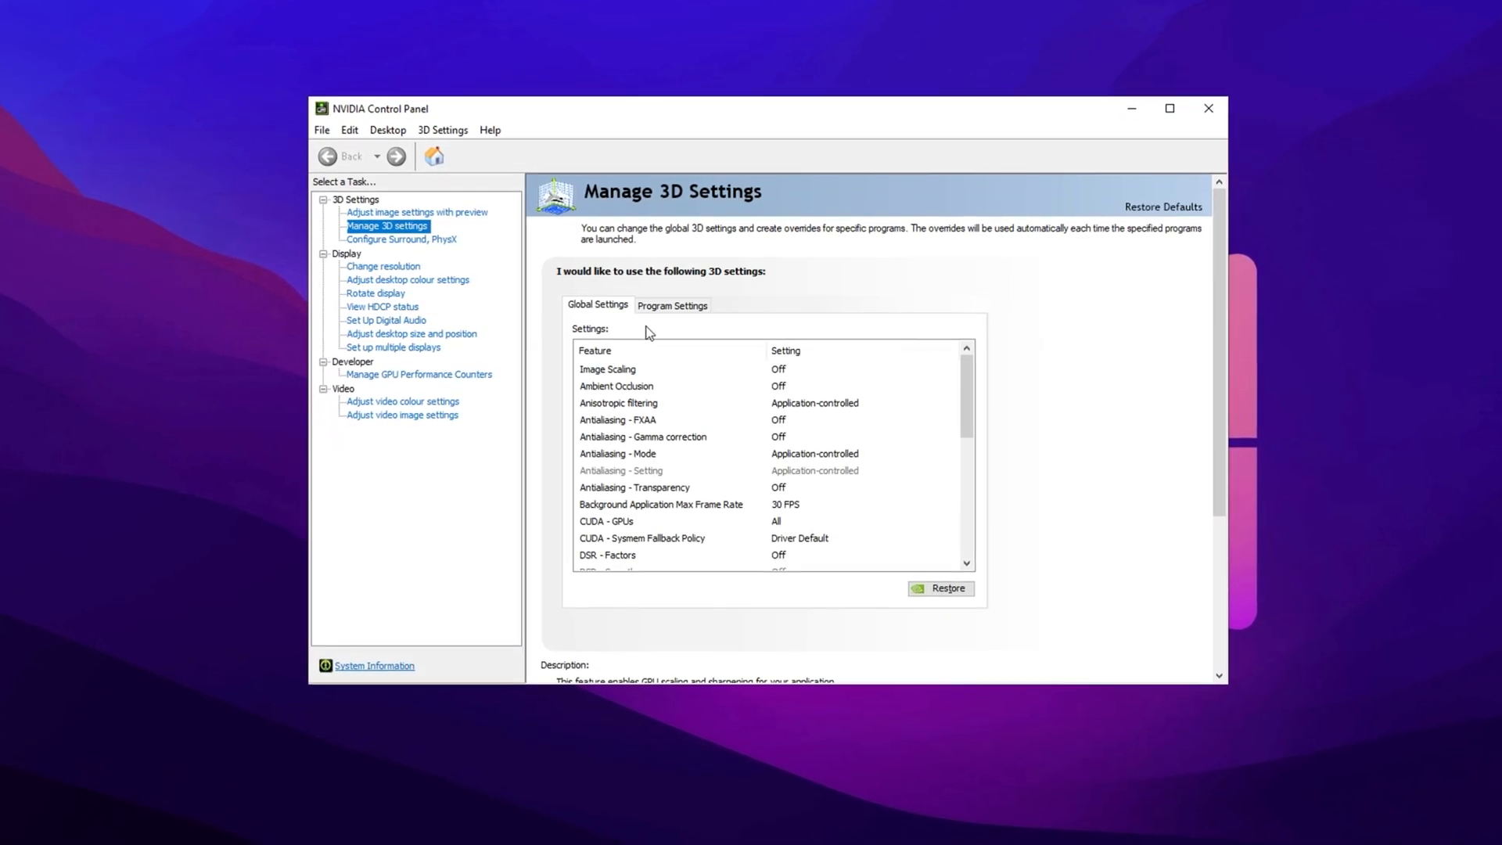
click(416, 211)
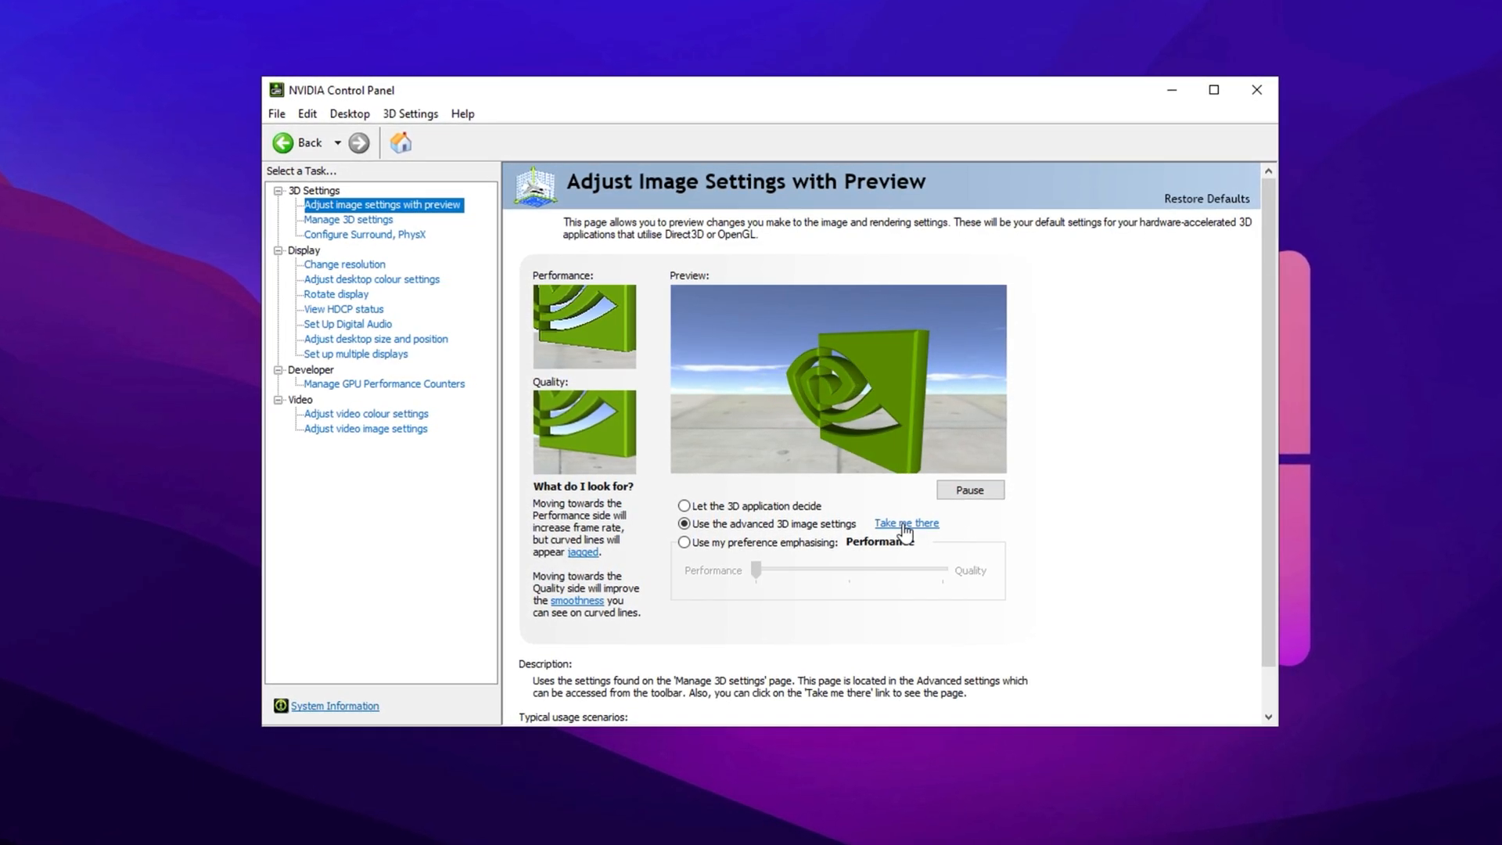
click(906, 523)
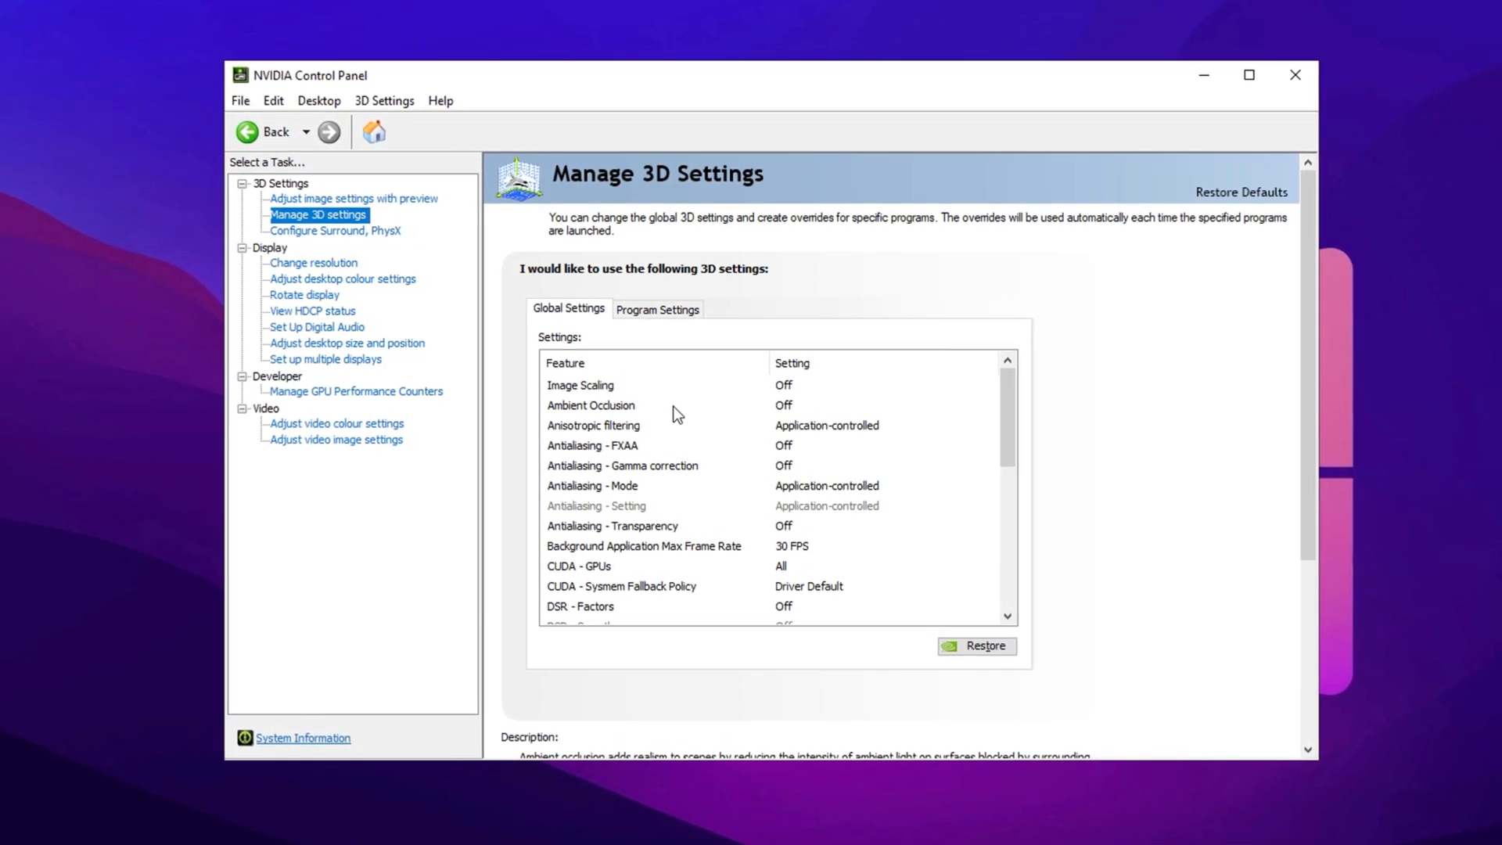
scroll(down, 3)
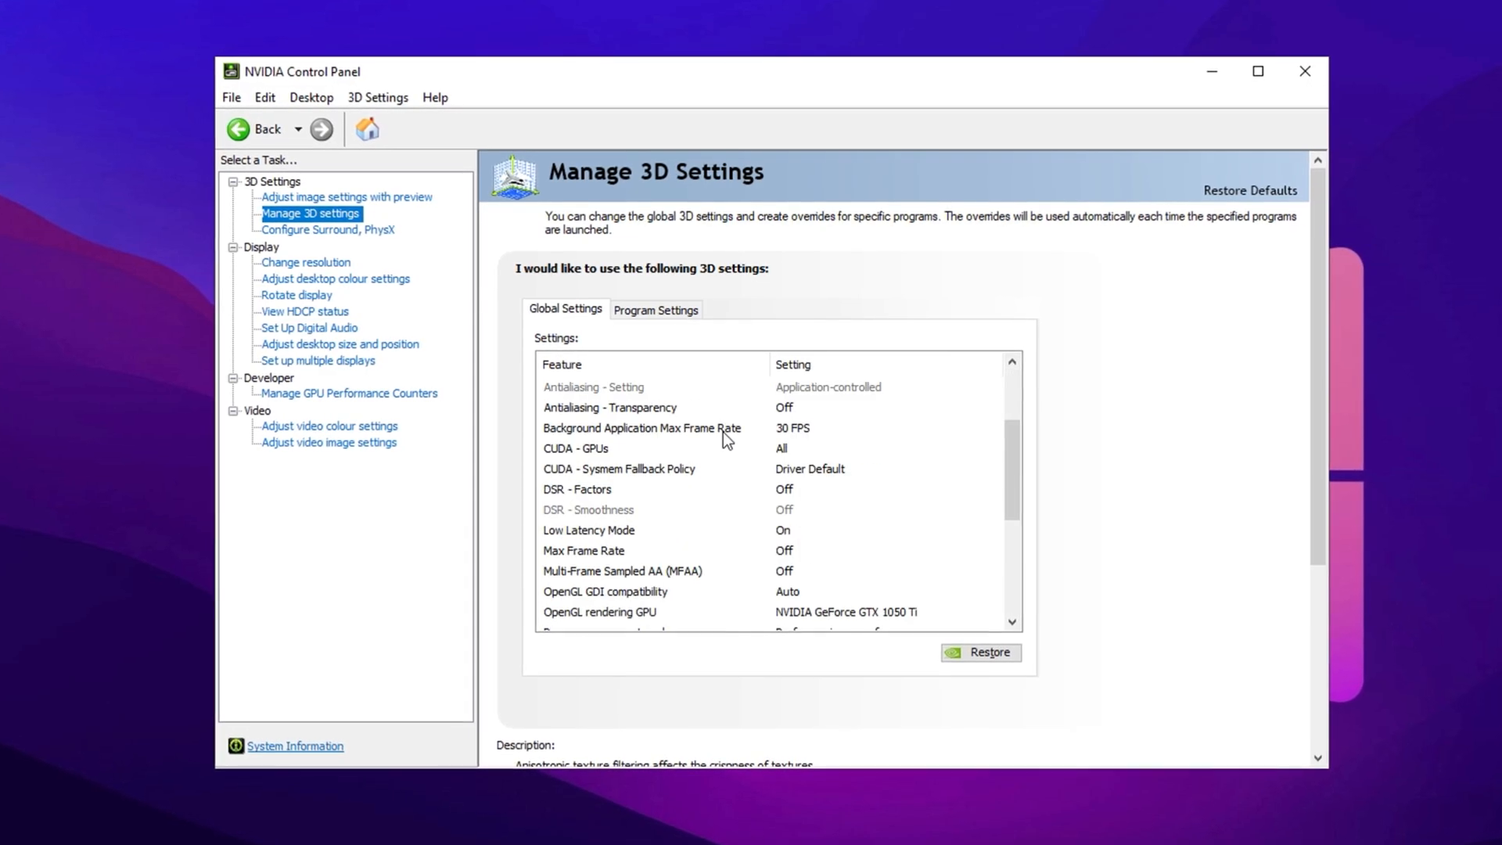
scroll(down, 3)
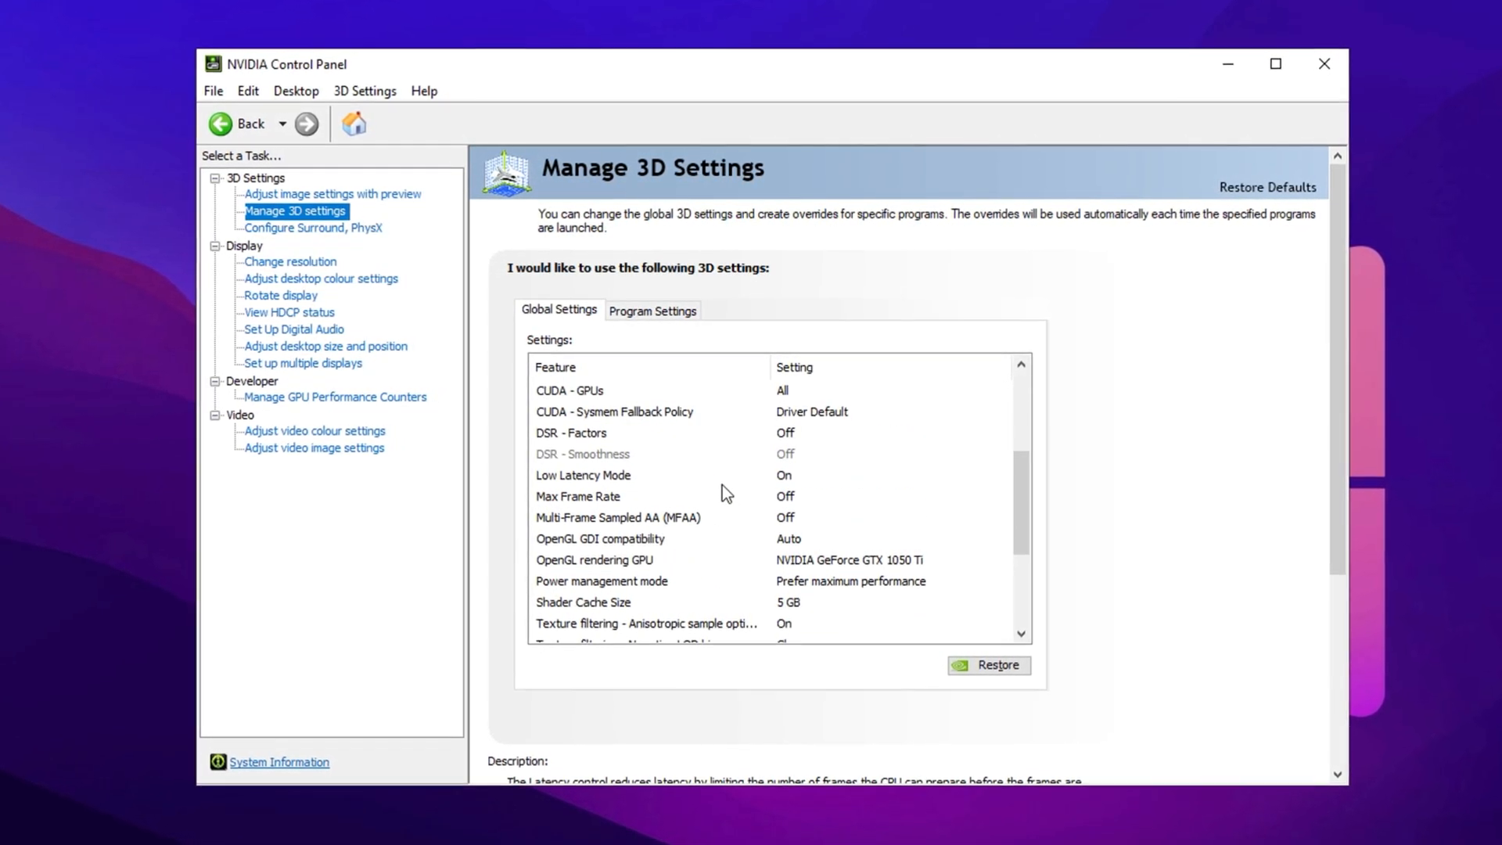
Review the global Low Latency Mode and Power management mode settings
click(893, 480)
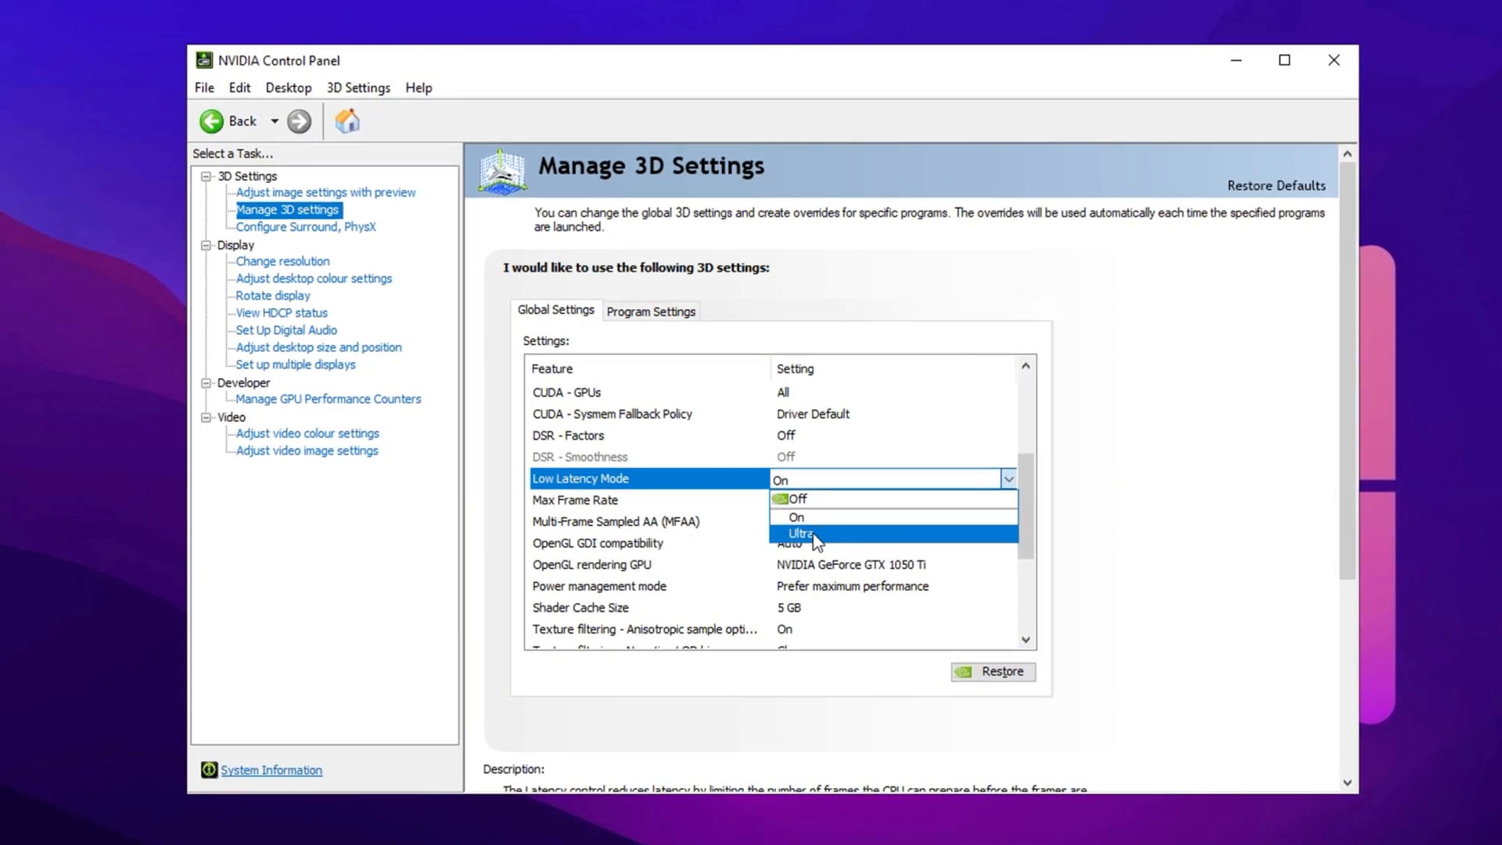
click(795, 534)
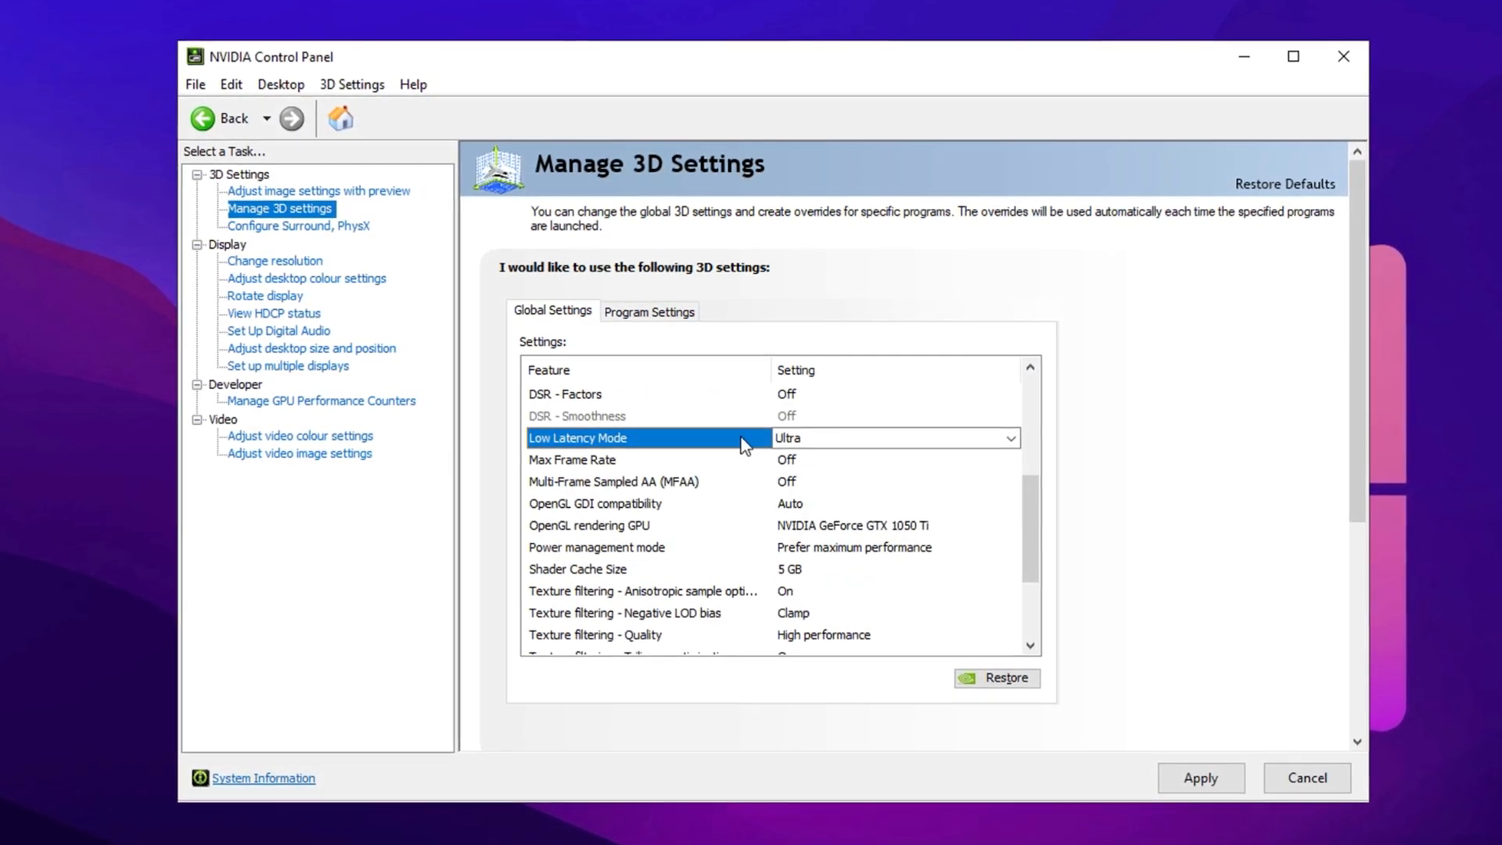
mouse_move(777, 557)
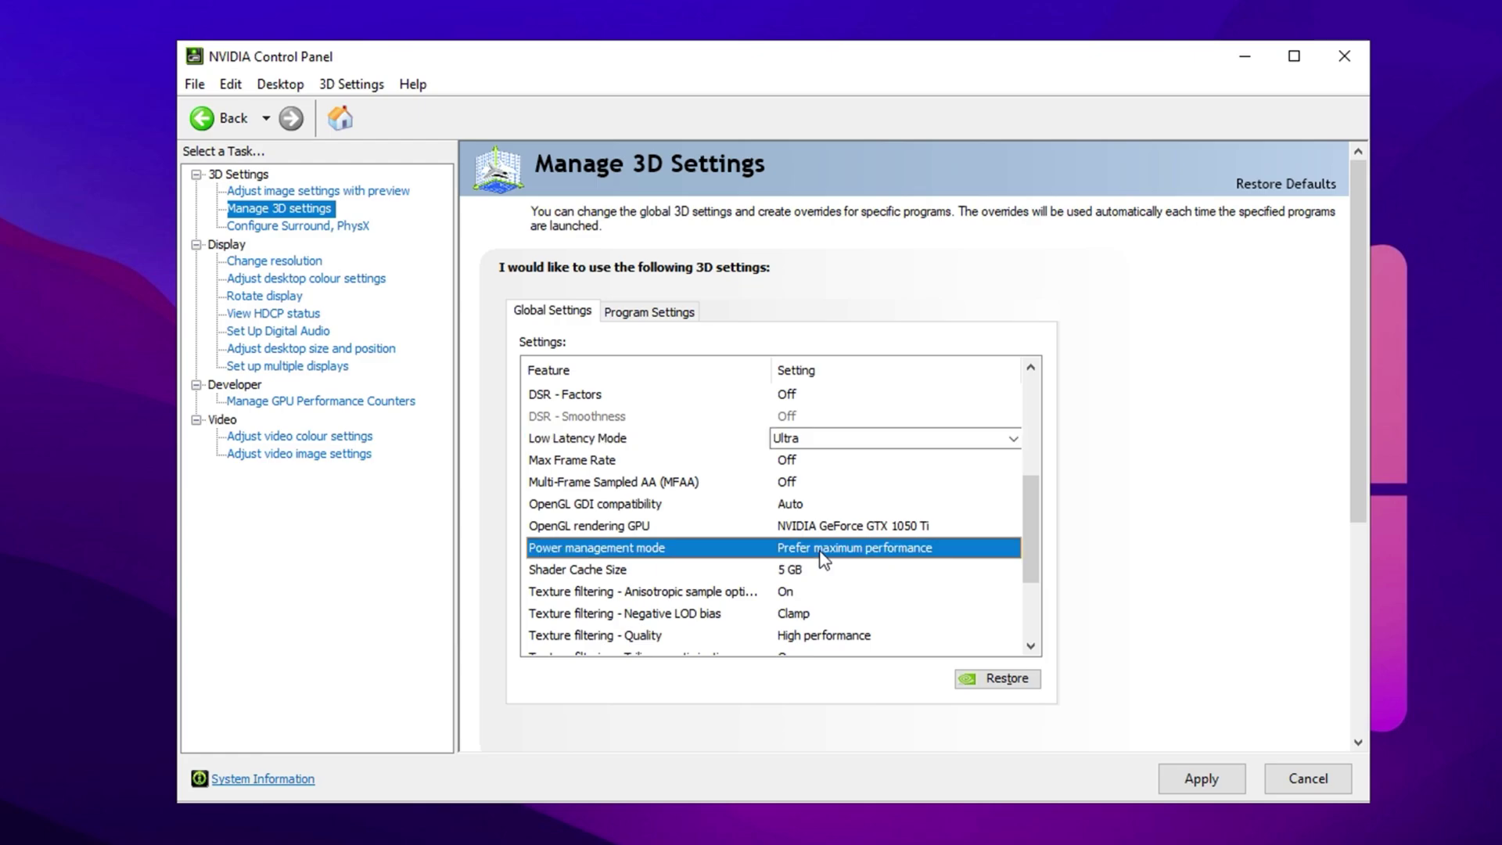
click(892, 548)
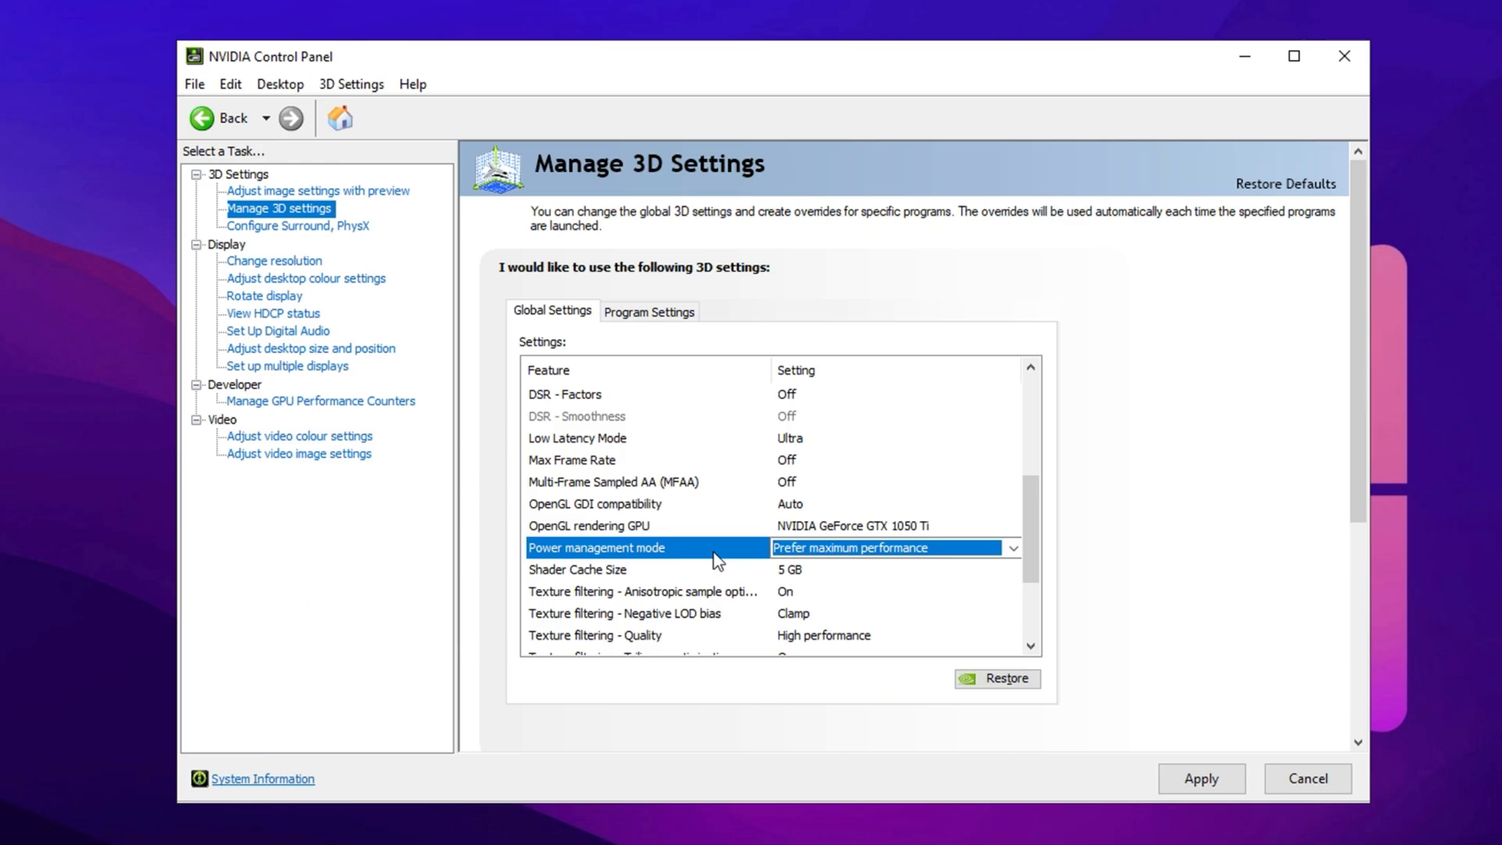
scroll(down, 3)
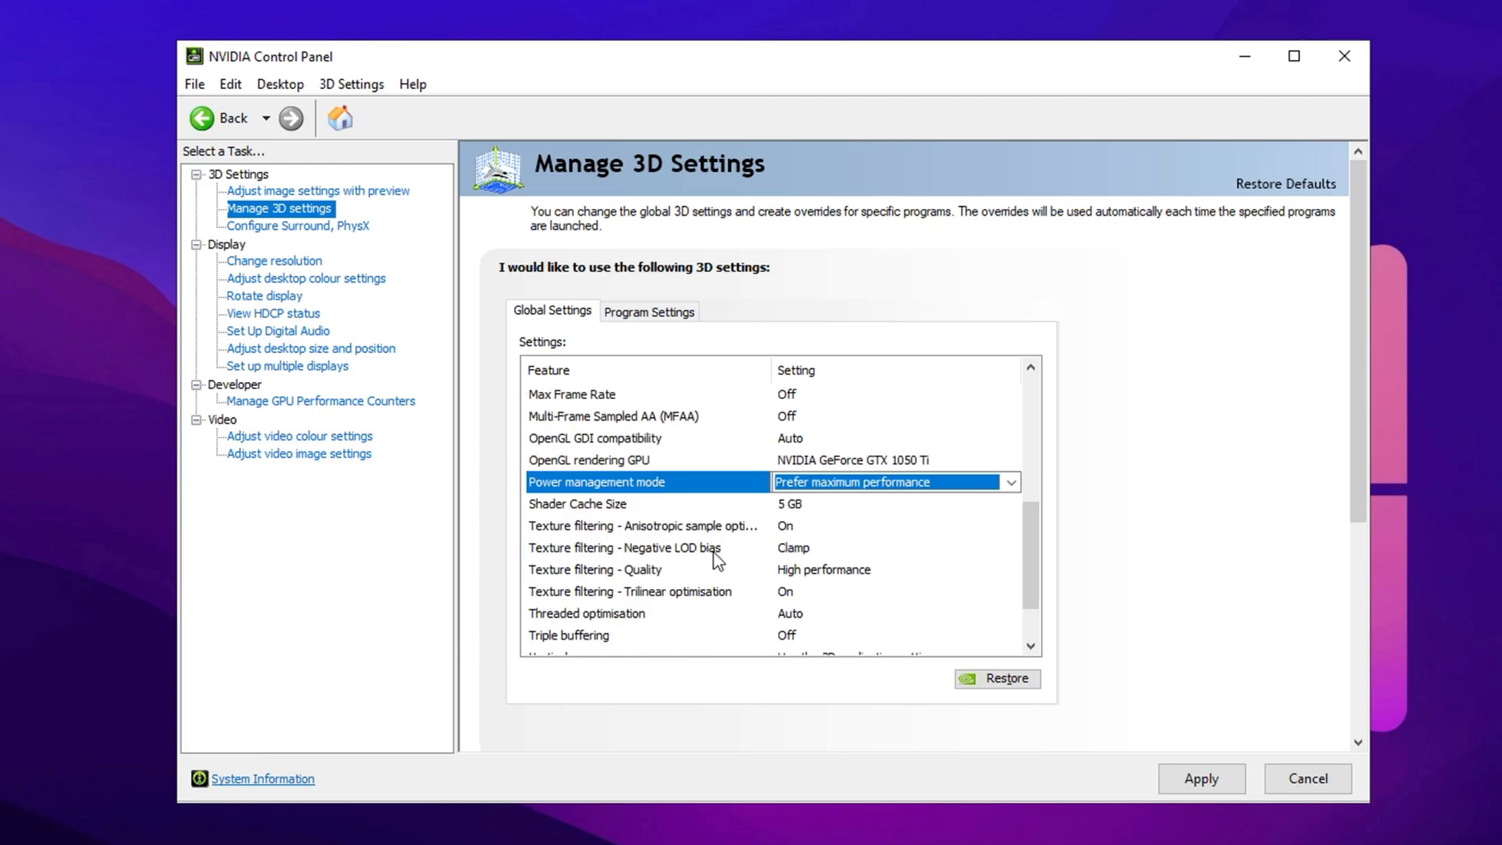
scroll(down, 3)
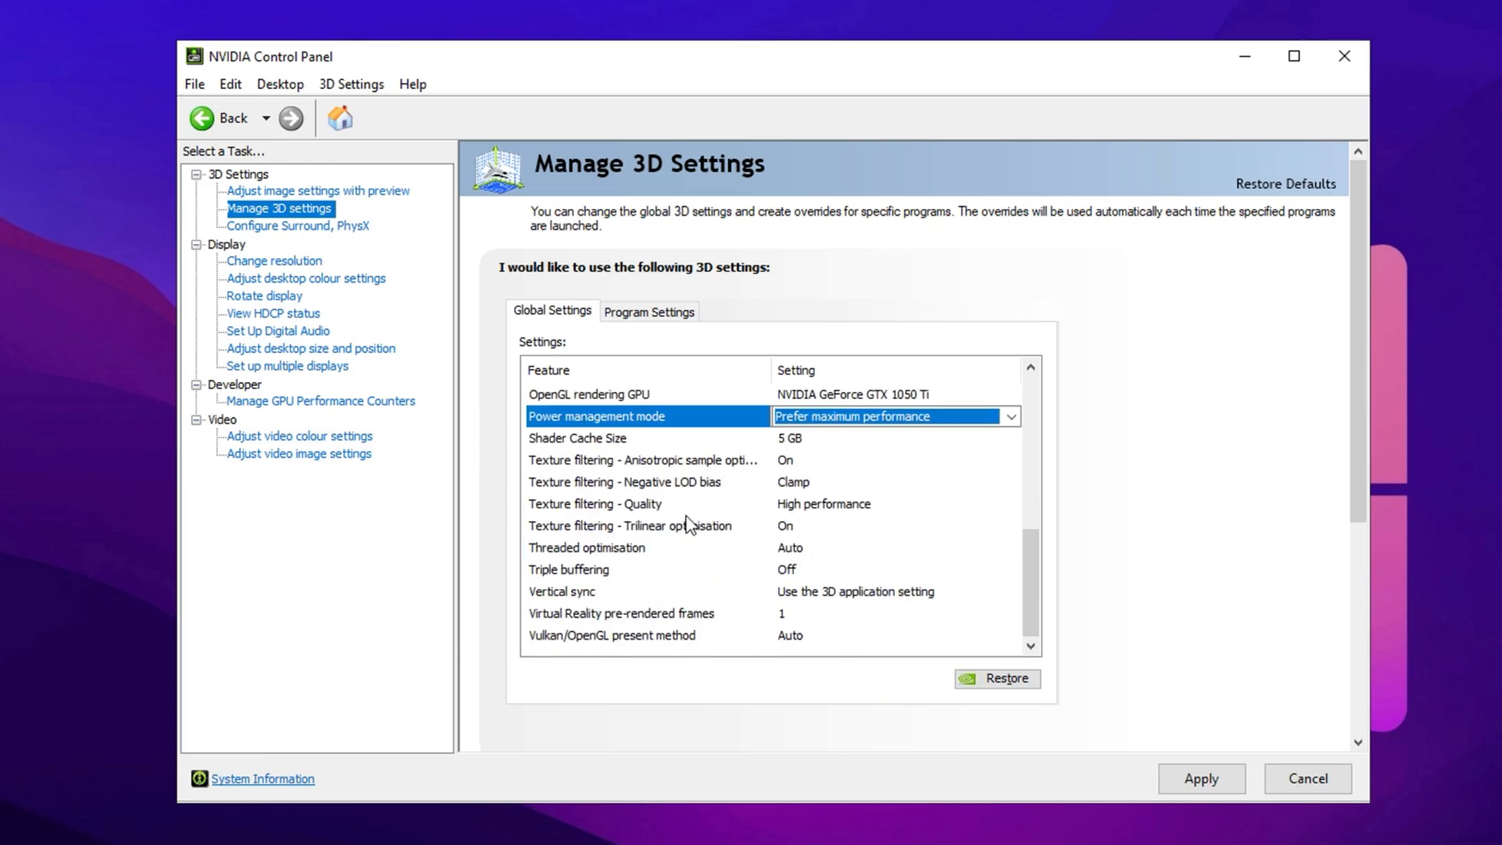
mouse_move(672, 392)
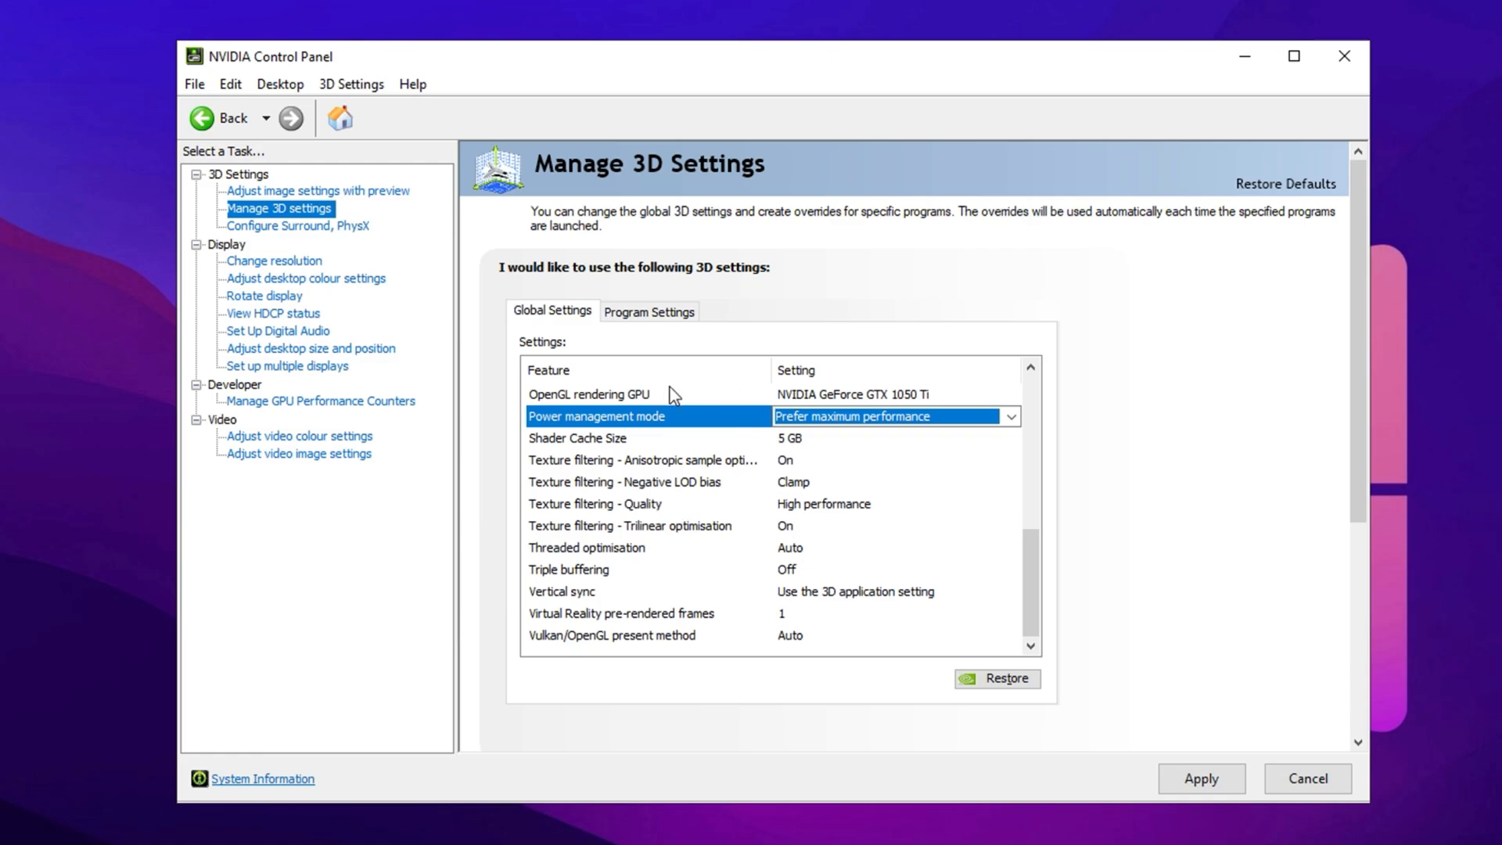
Set OpenGL rendering GPU to GeForce GTX 1050 Ti
click(621, 394)
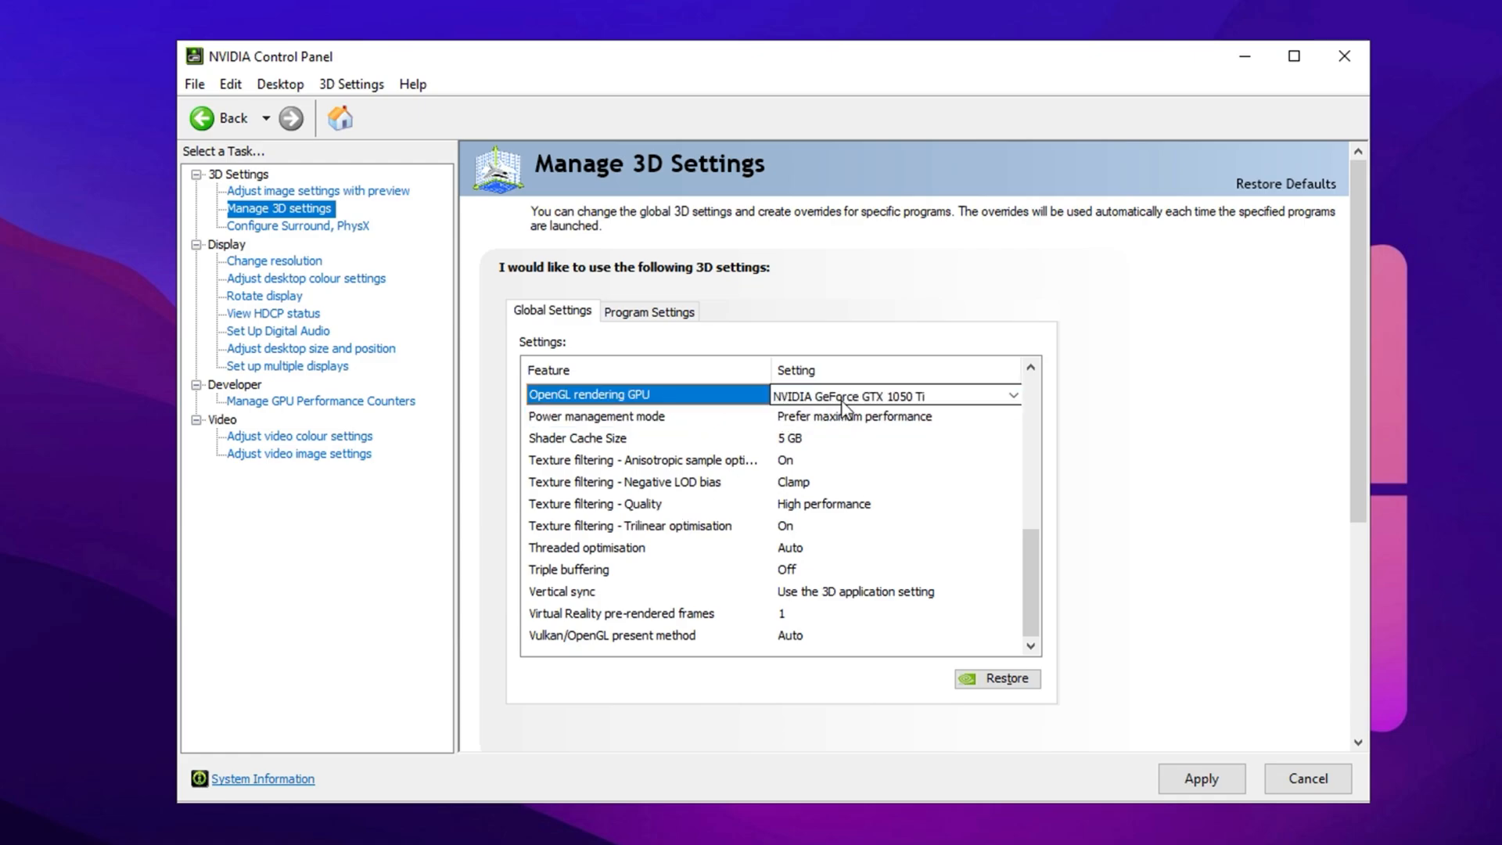
click(1012, 396)
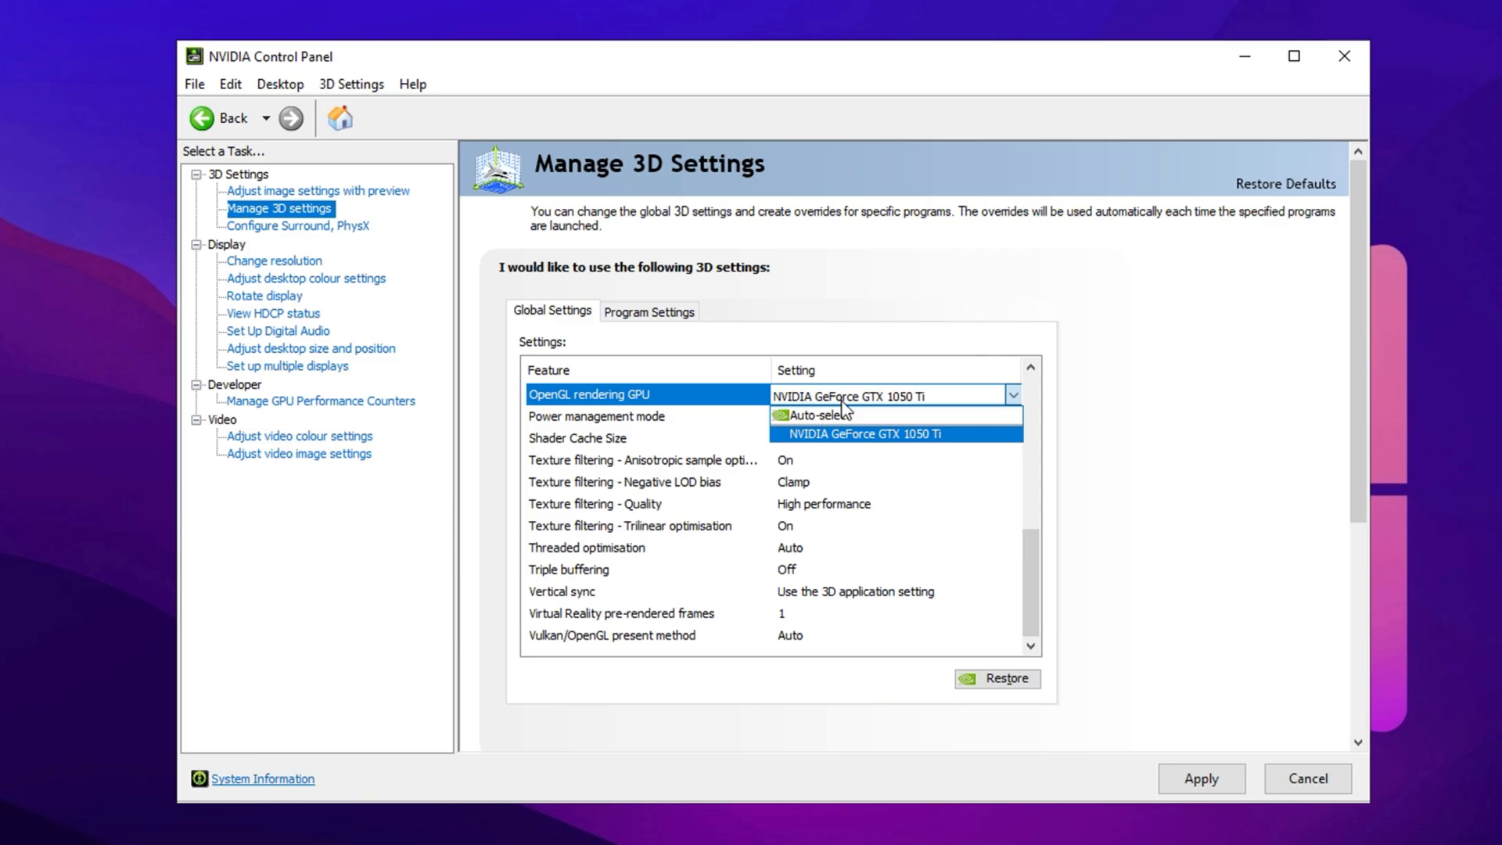
click(876, 434)
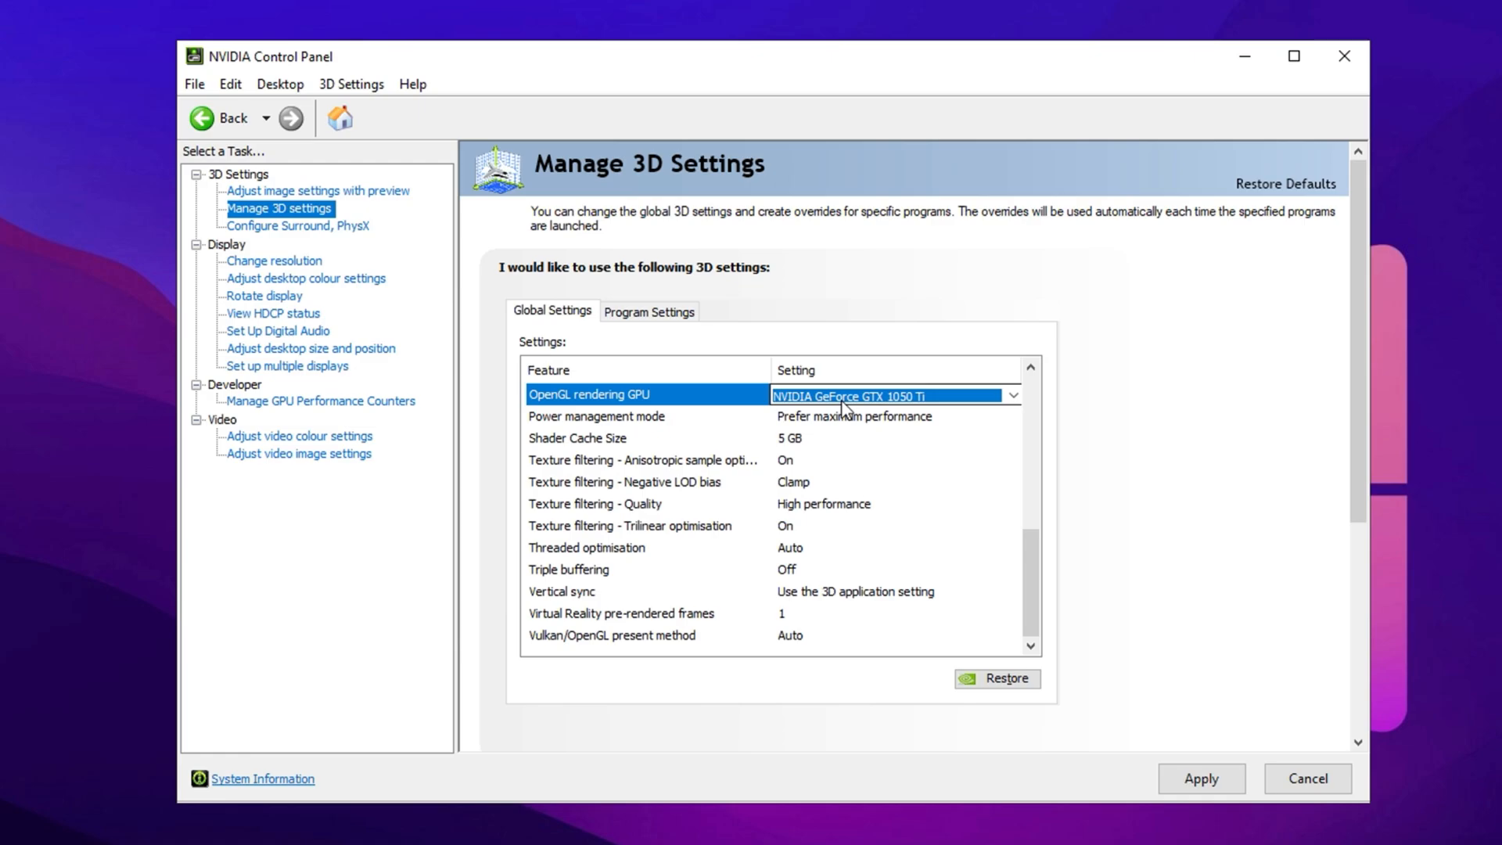
mouse_move(703, 603)
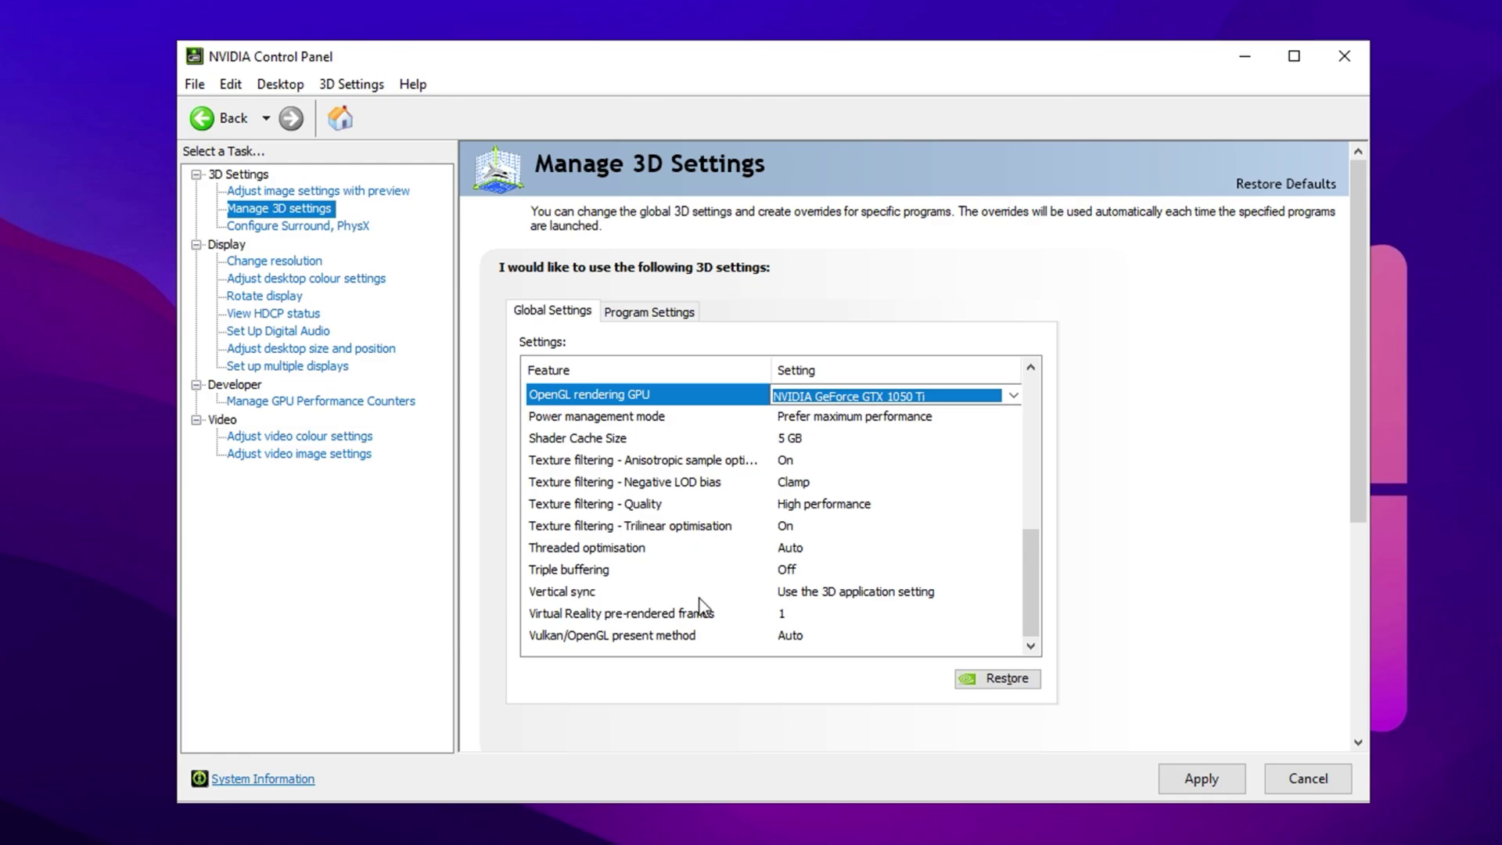
Turn Vertical sync Off in the global 3D settings
click(1014, 592)
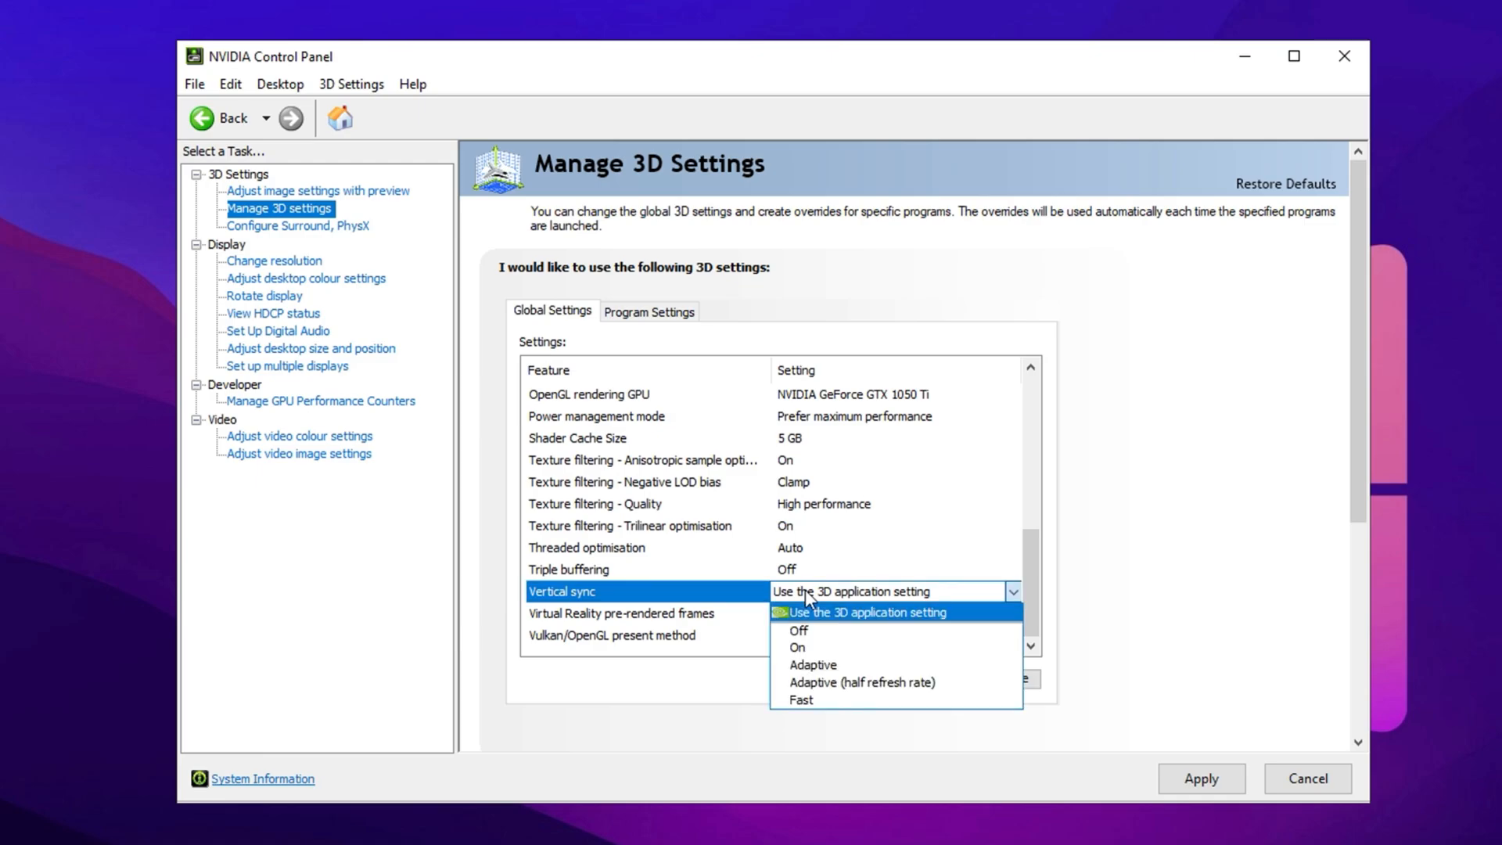
click(799, 631)
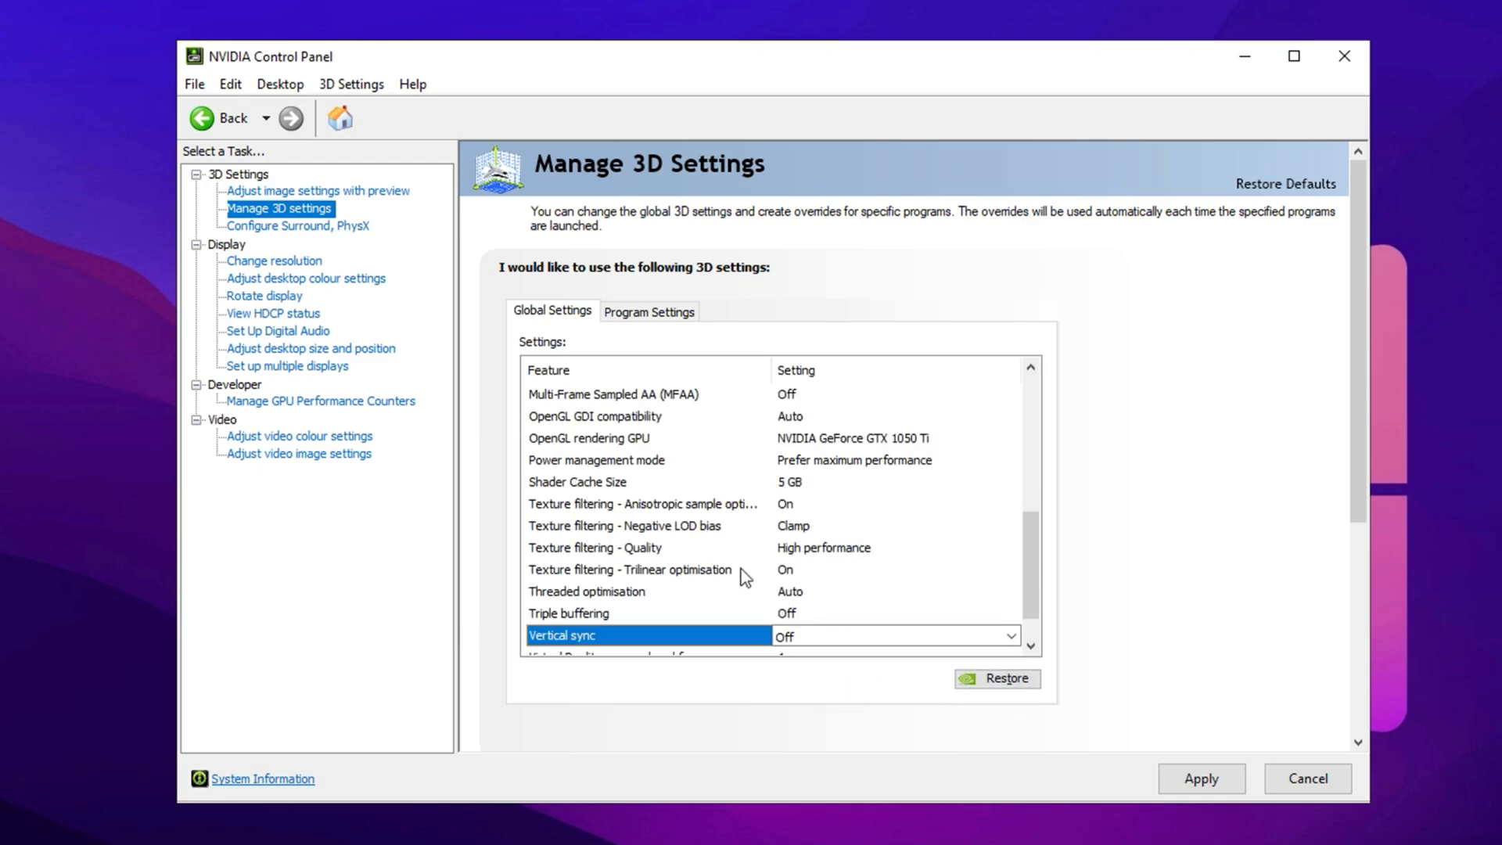
scroll(down, 3)
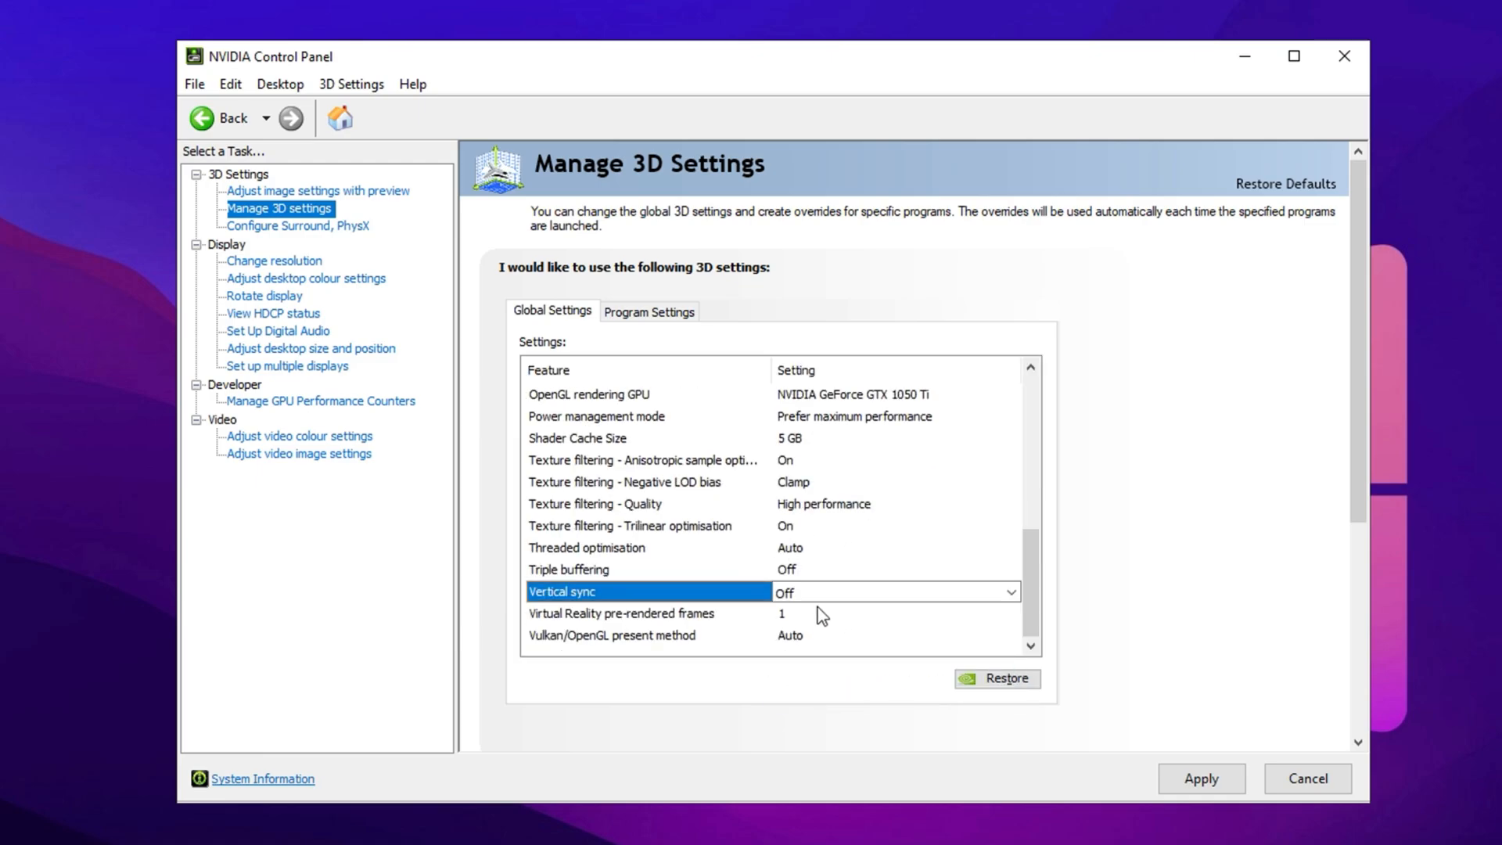
click(1010, 592)
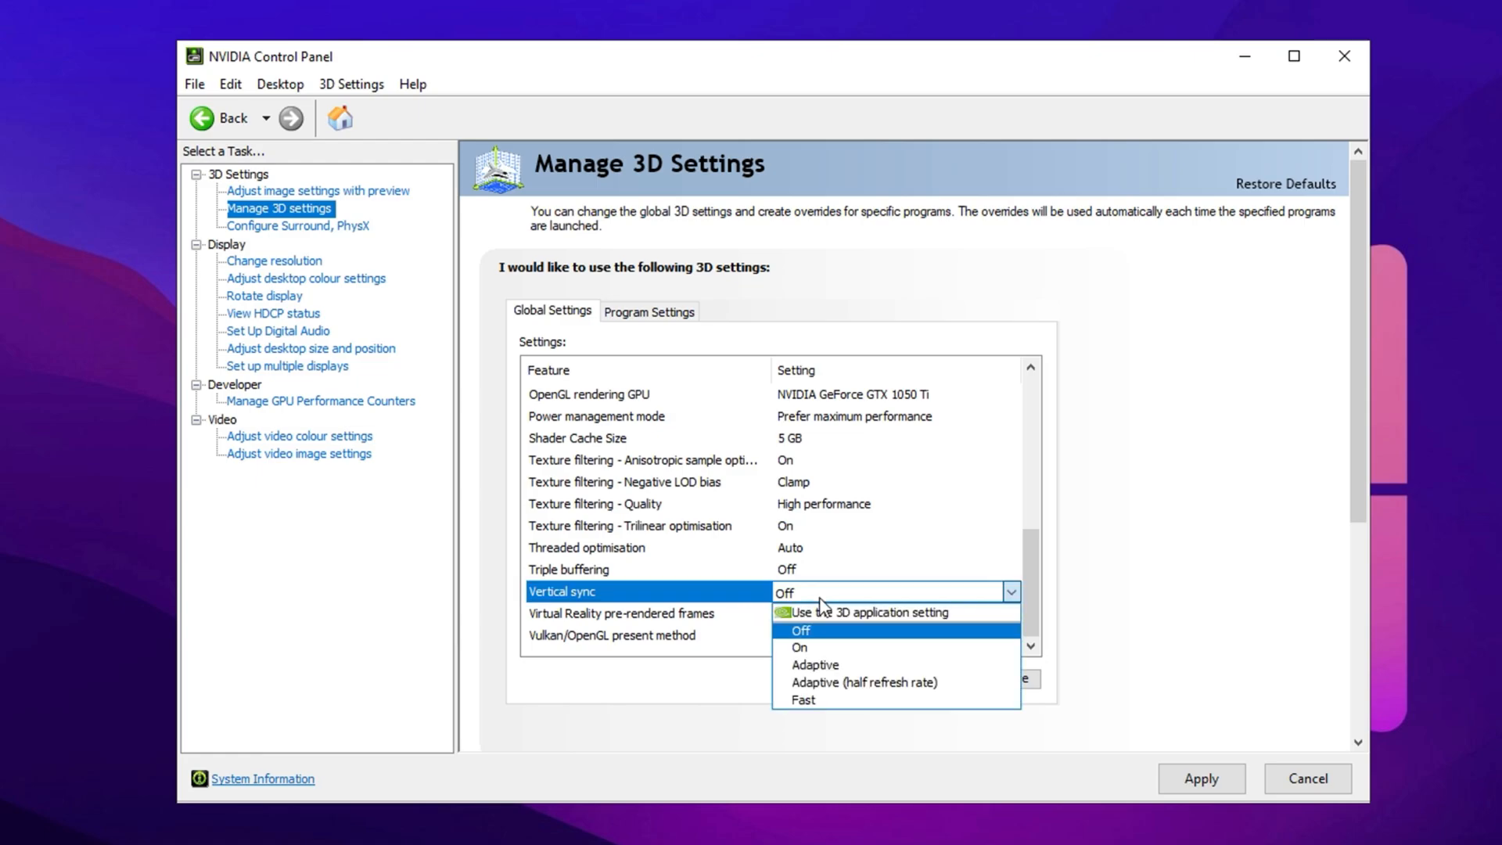
mouse_move(830, 695)
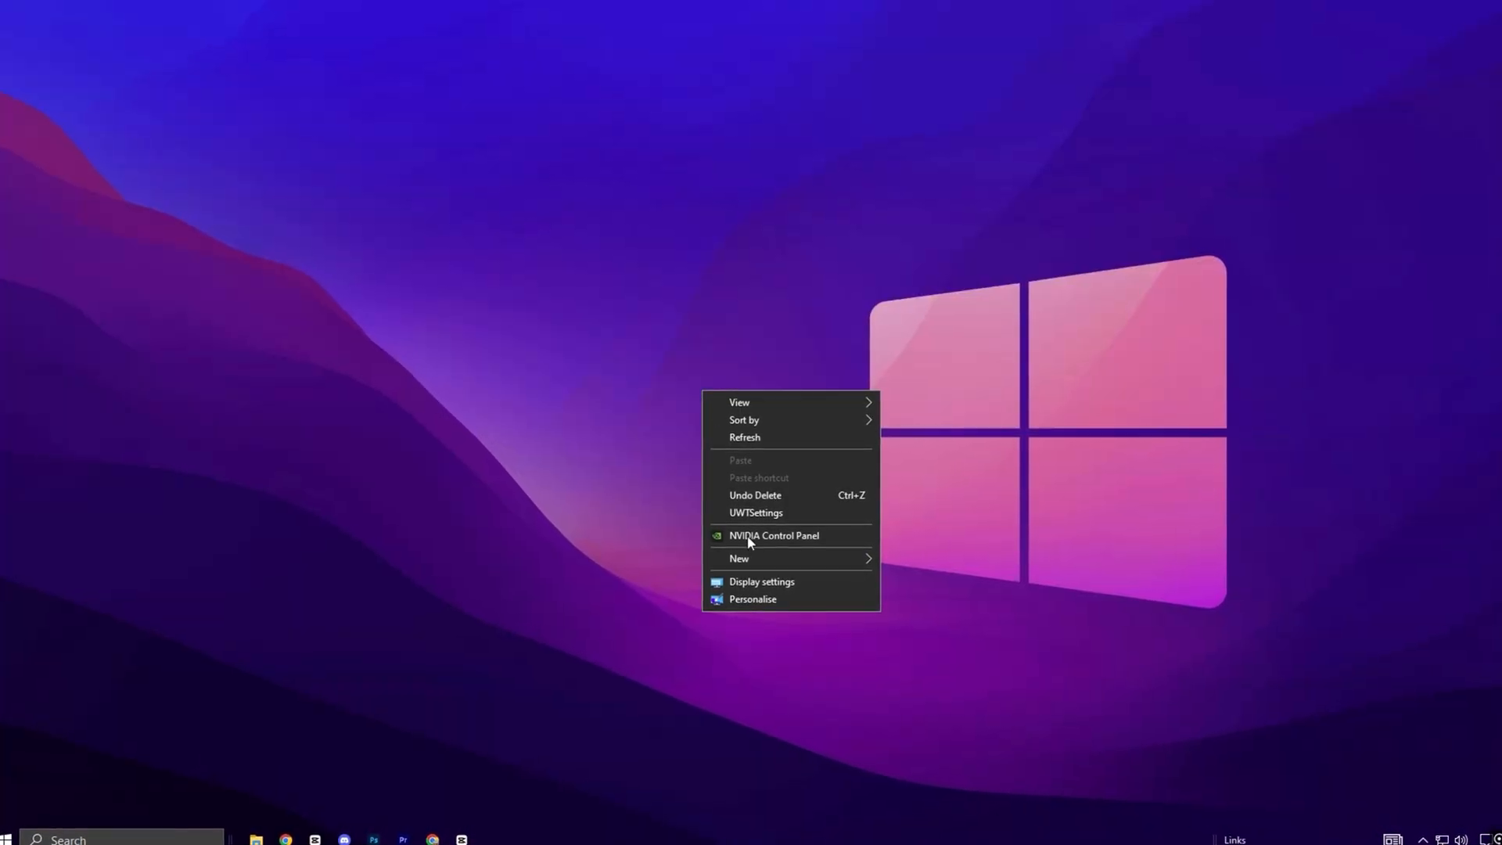
Go from Display settings to Graphics settings and verify hardware-accelerated GPU scheduling is On
click(761, 582)
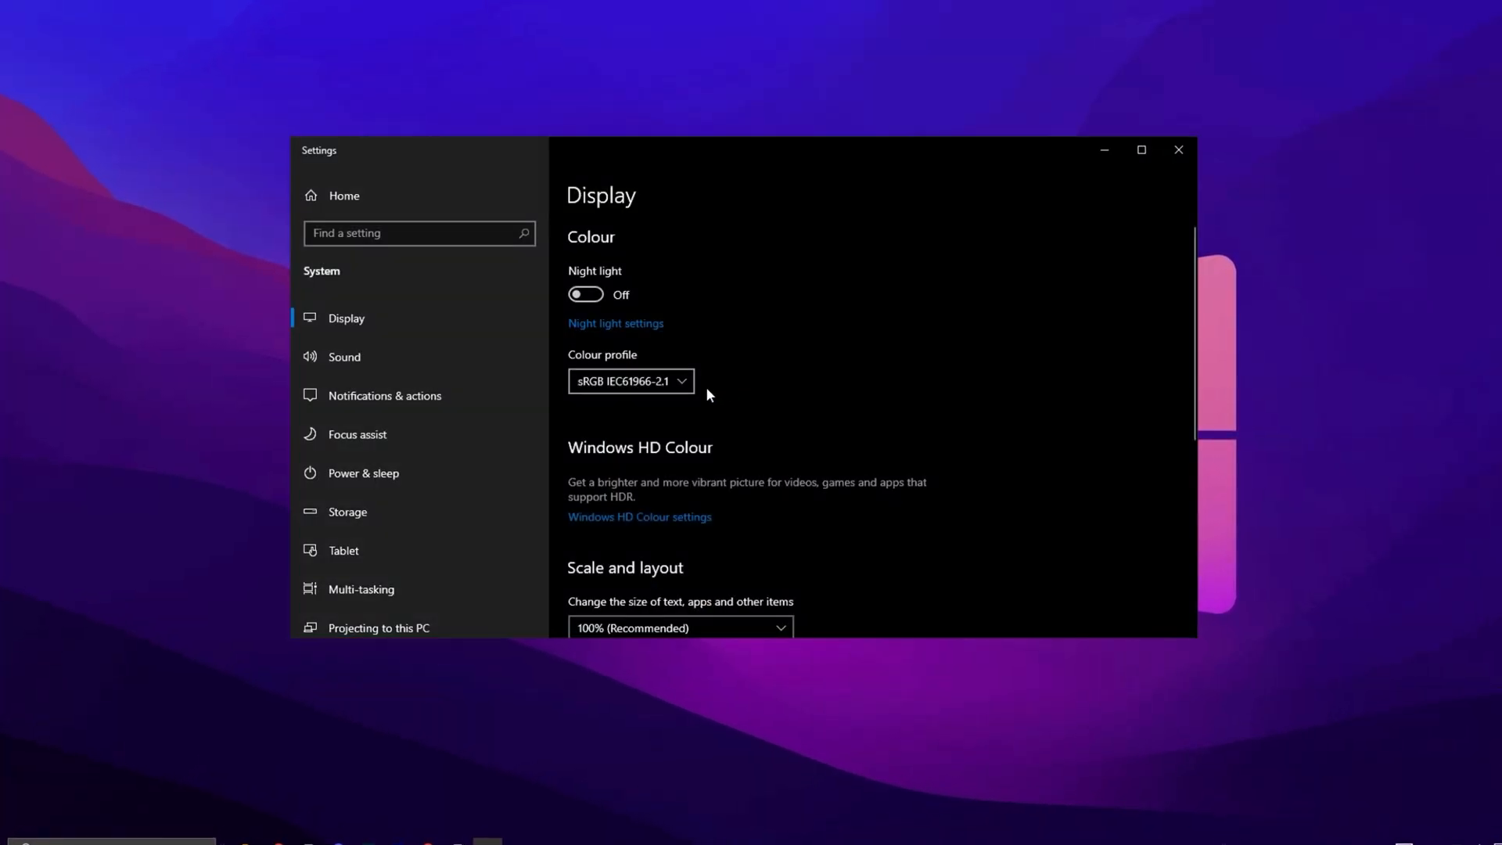
scroll(down, 3)
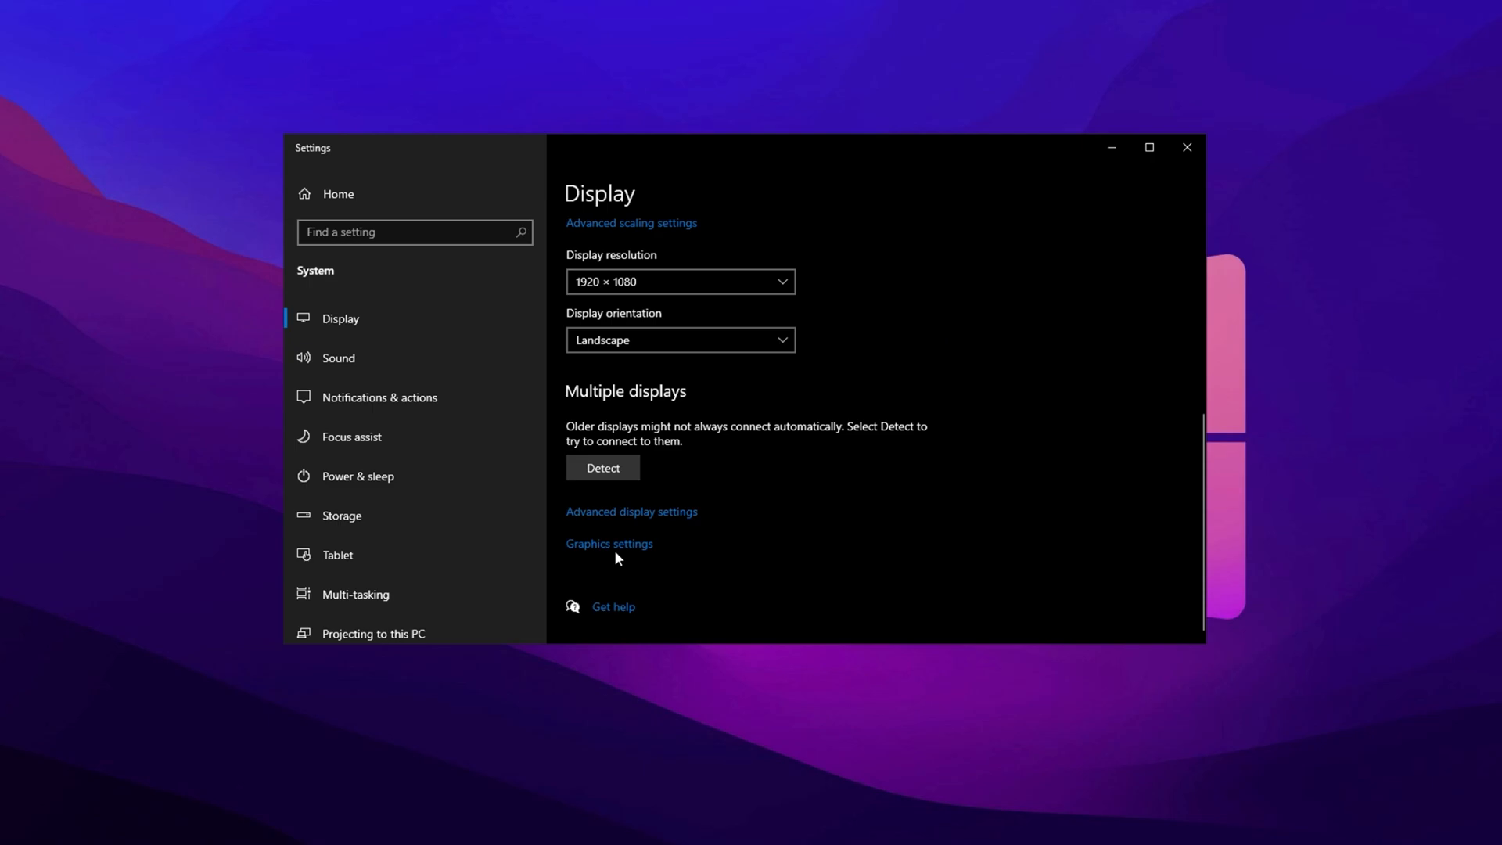
click(609, 544)
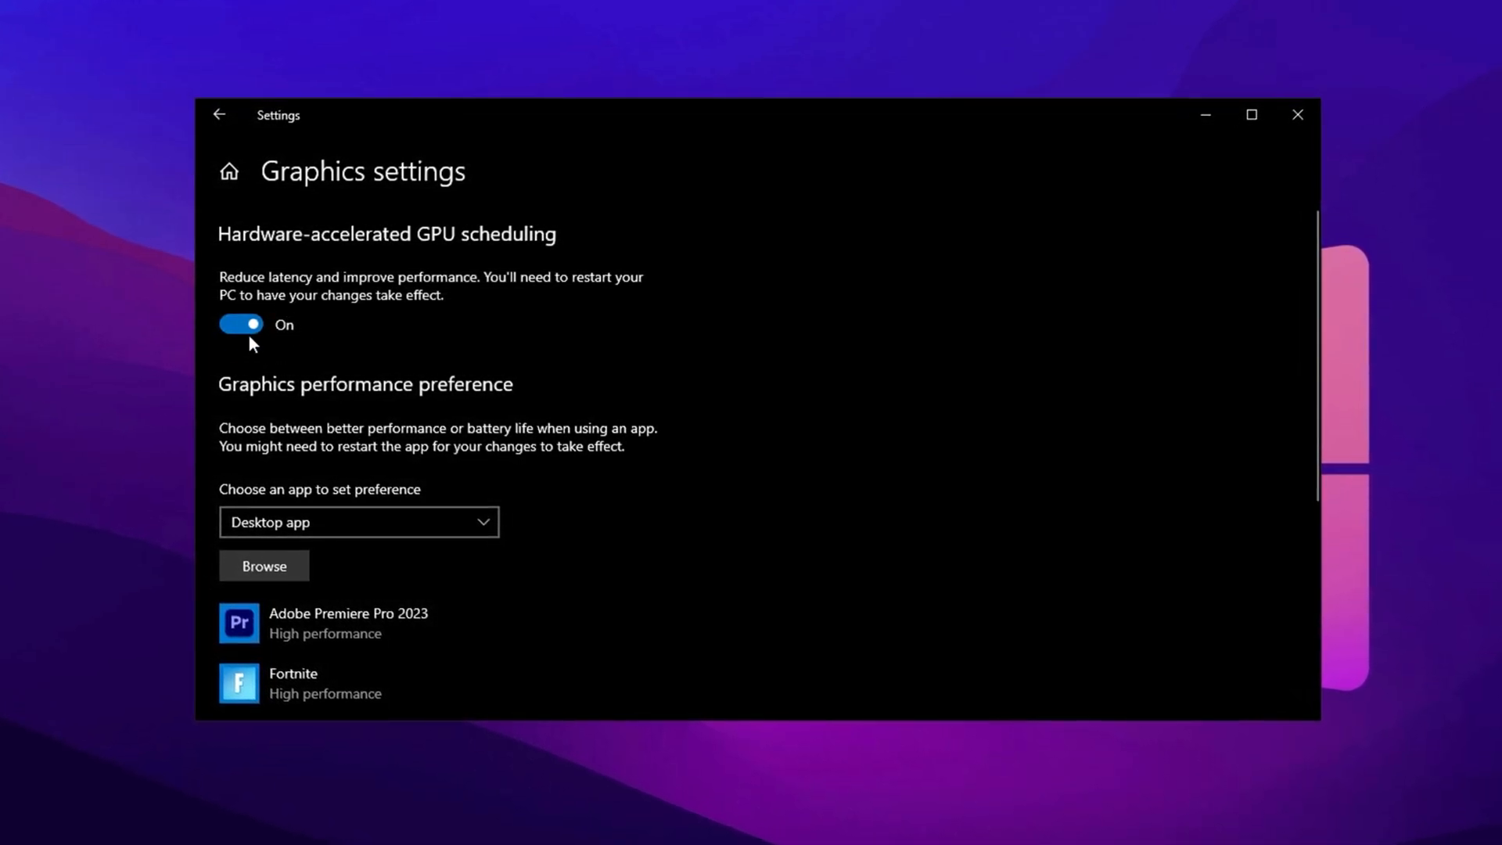
Under Graphics performance preference, browse for a desktop app to add
scroll(down, 3)
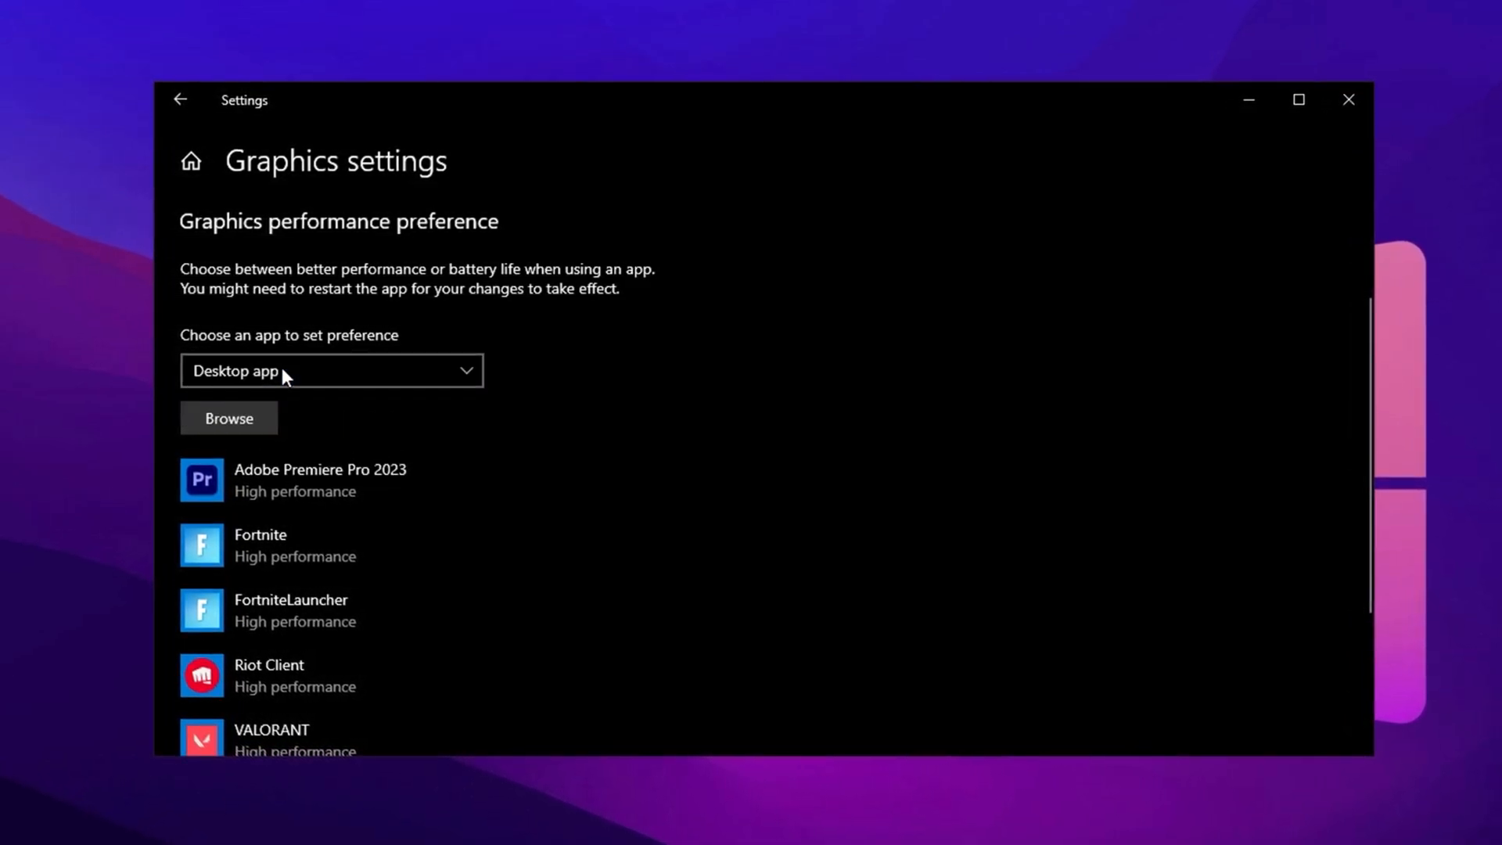
click(228, 417)
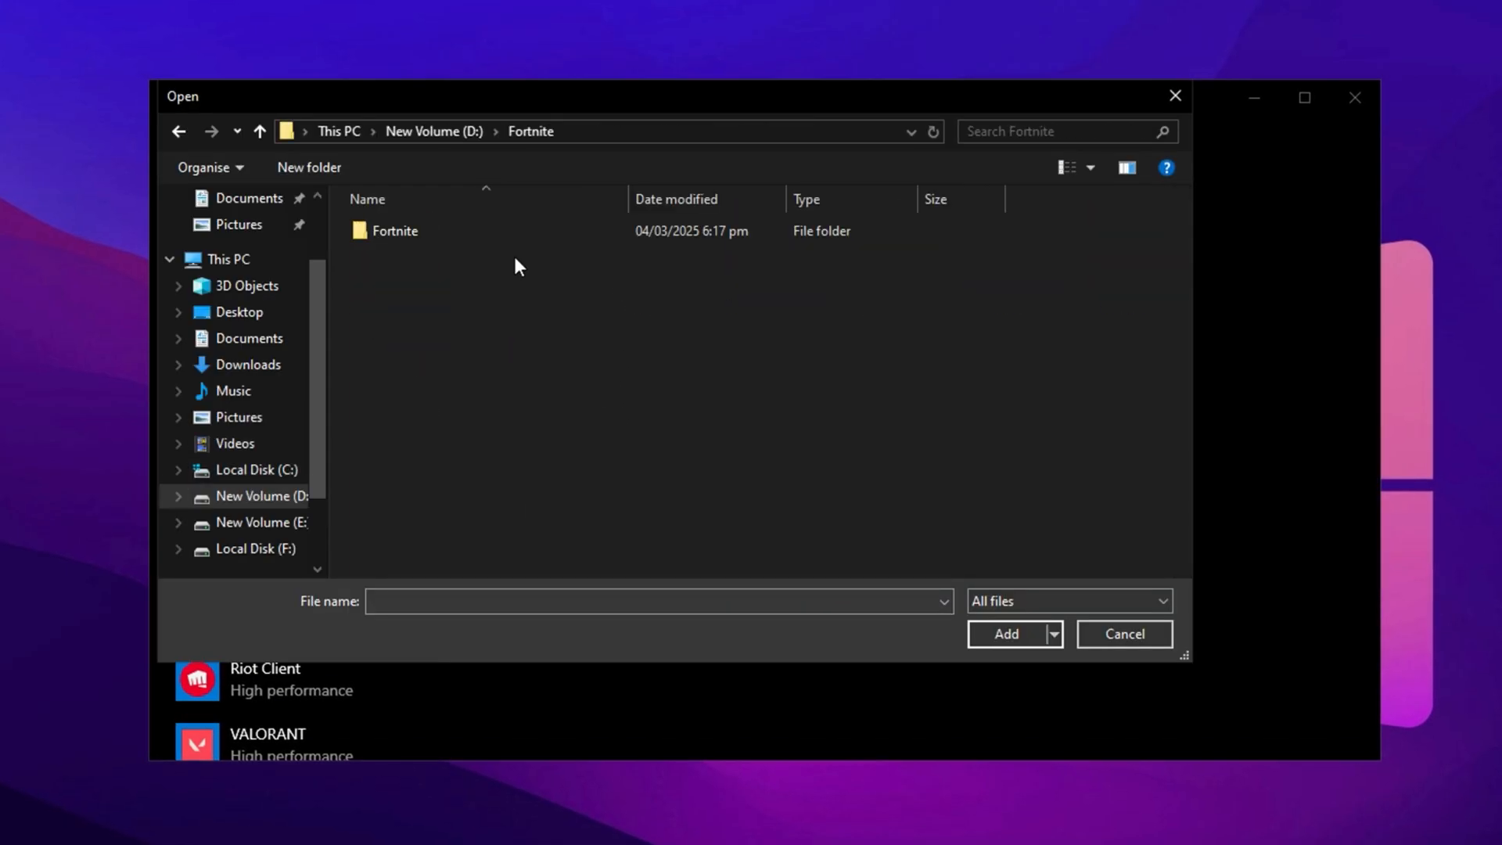
Browse to Fortnite\FortniteGame\Binaries\Win64 and select FortniteClient-Win64-Shipping
double_click(394, 230)
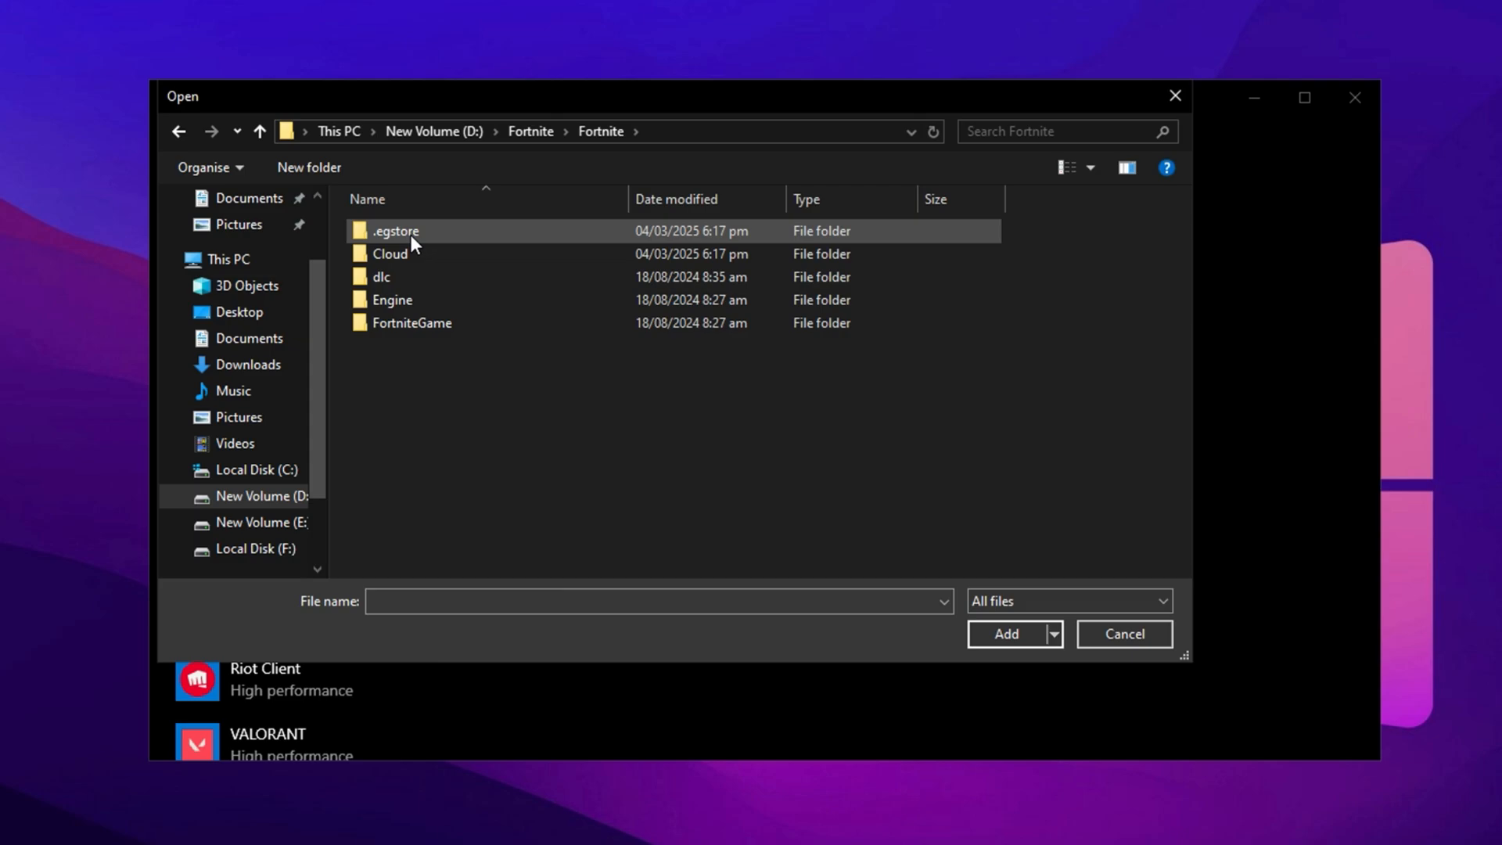
click(412, 324)
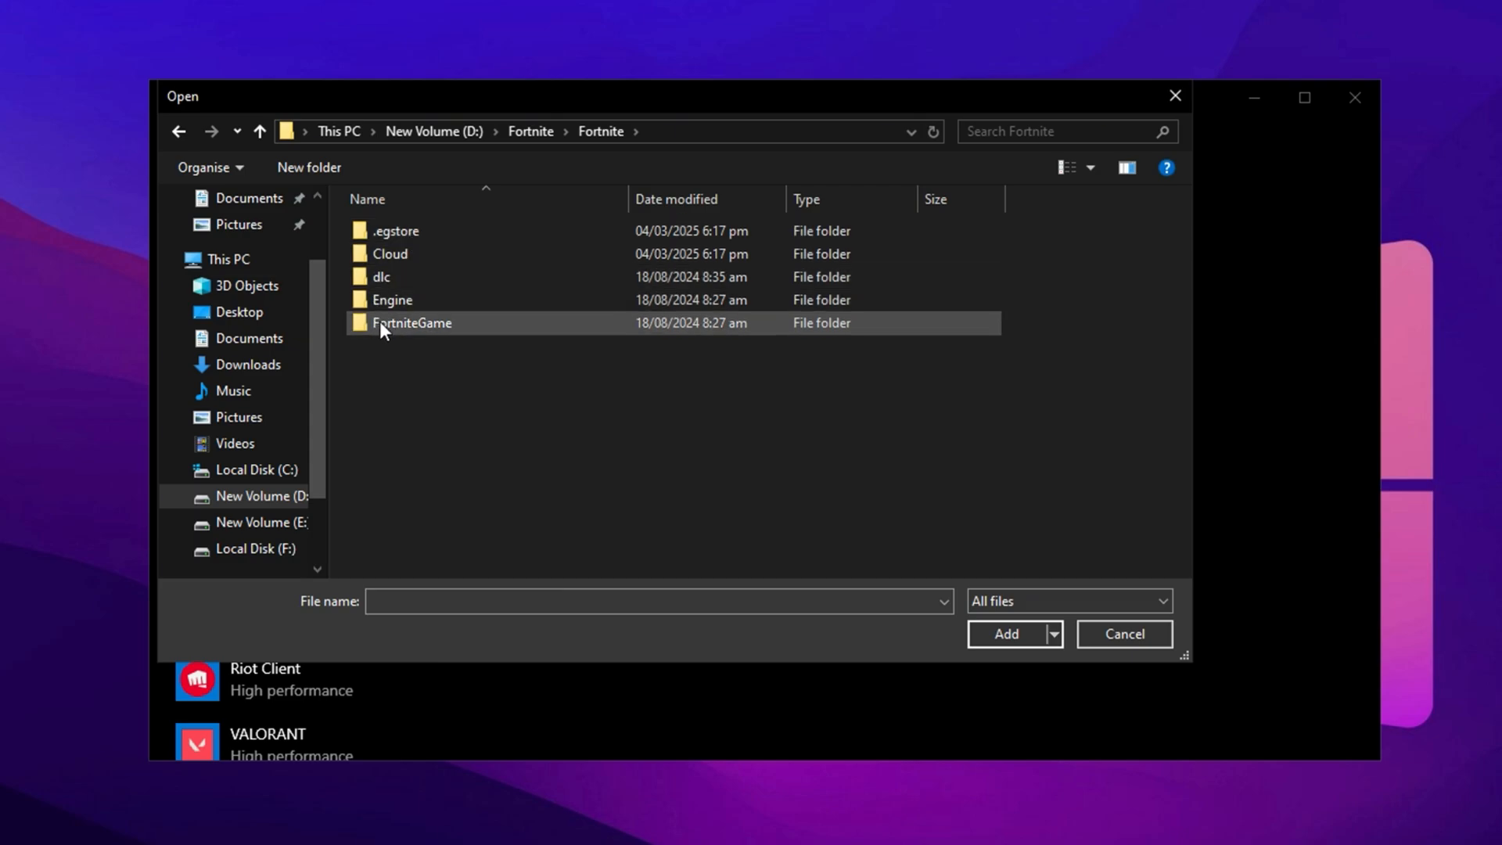
double_click(413, 324)
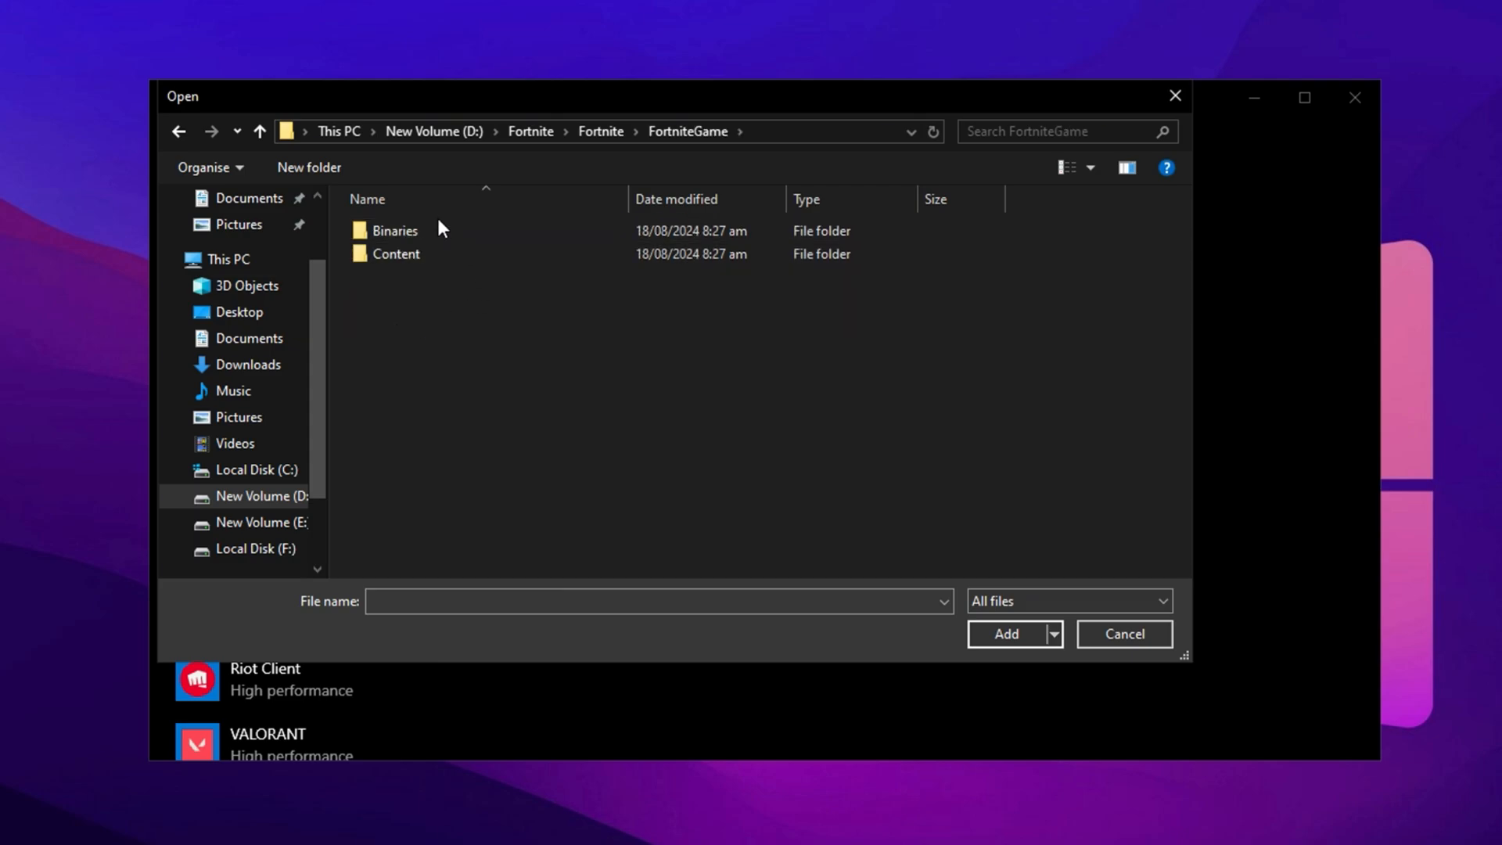
double_click(395, 230)
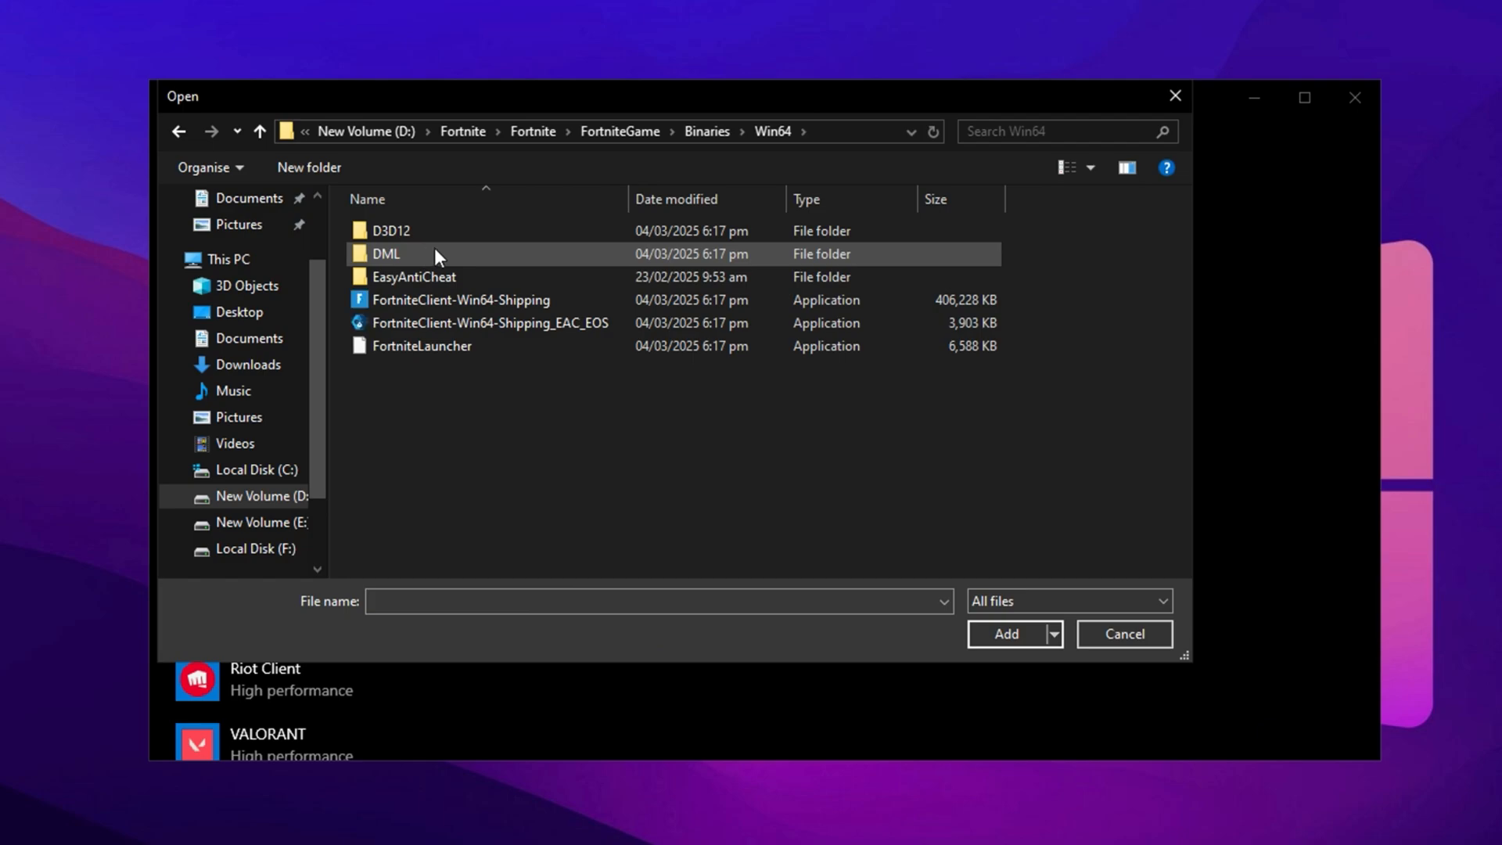
click(460, 300)
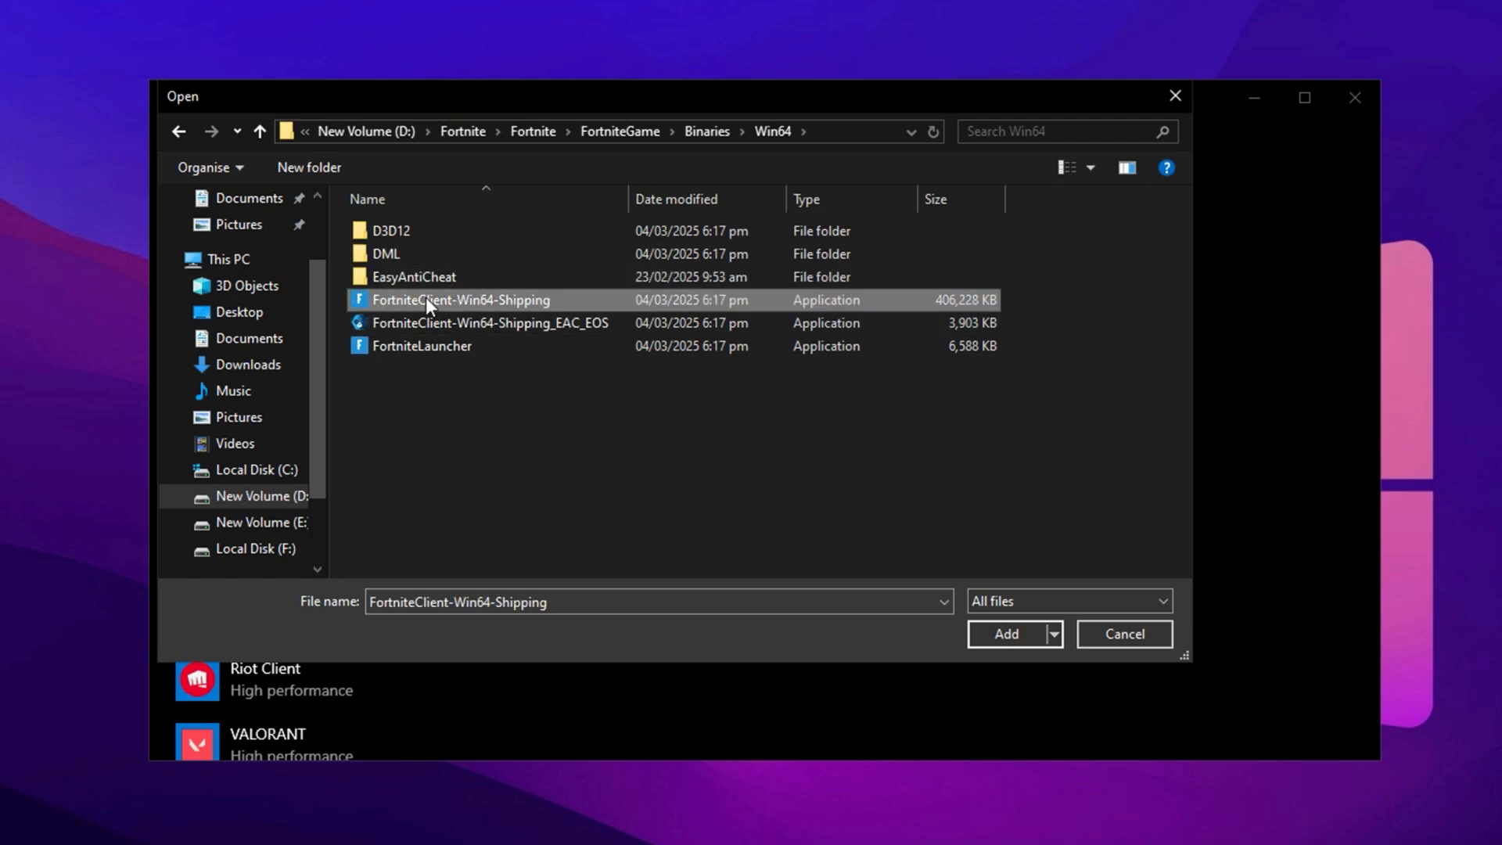
mouse_move(525, 314)
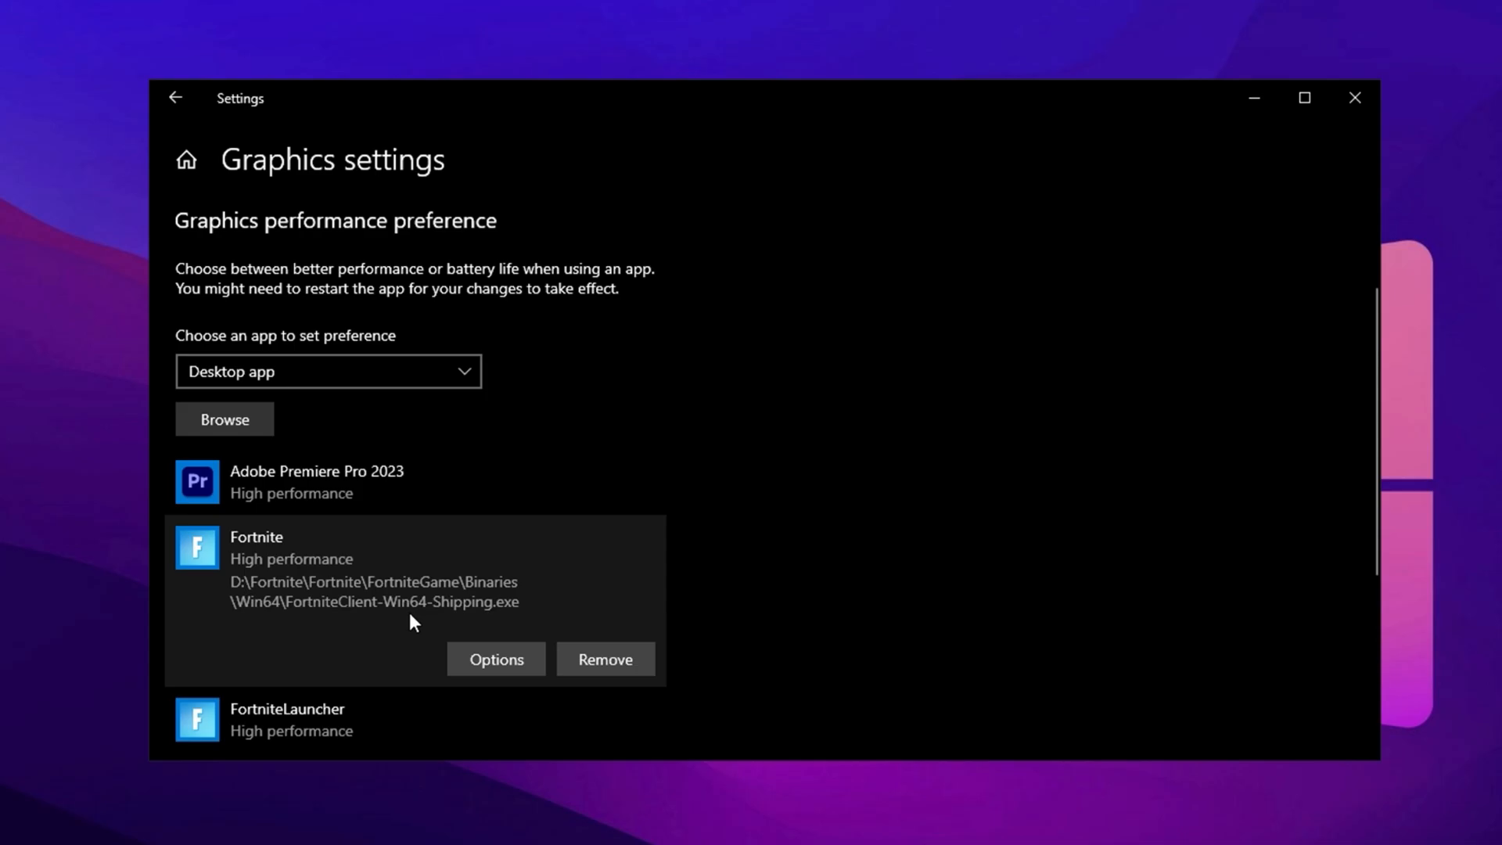
Set Fortnite's graphics preference to High performance and save it
click(496, 659)
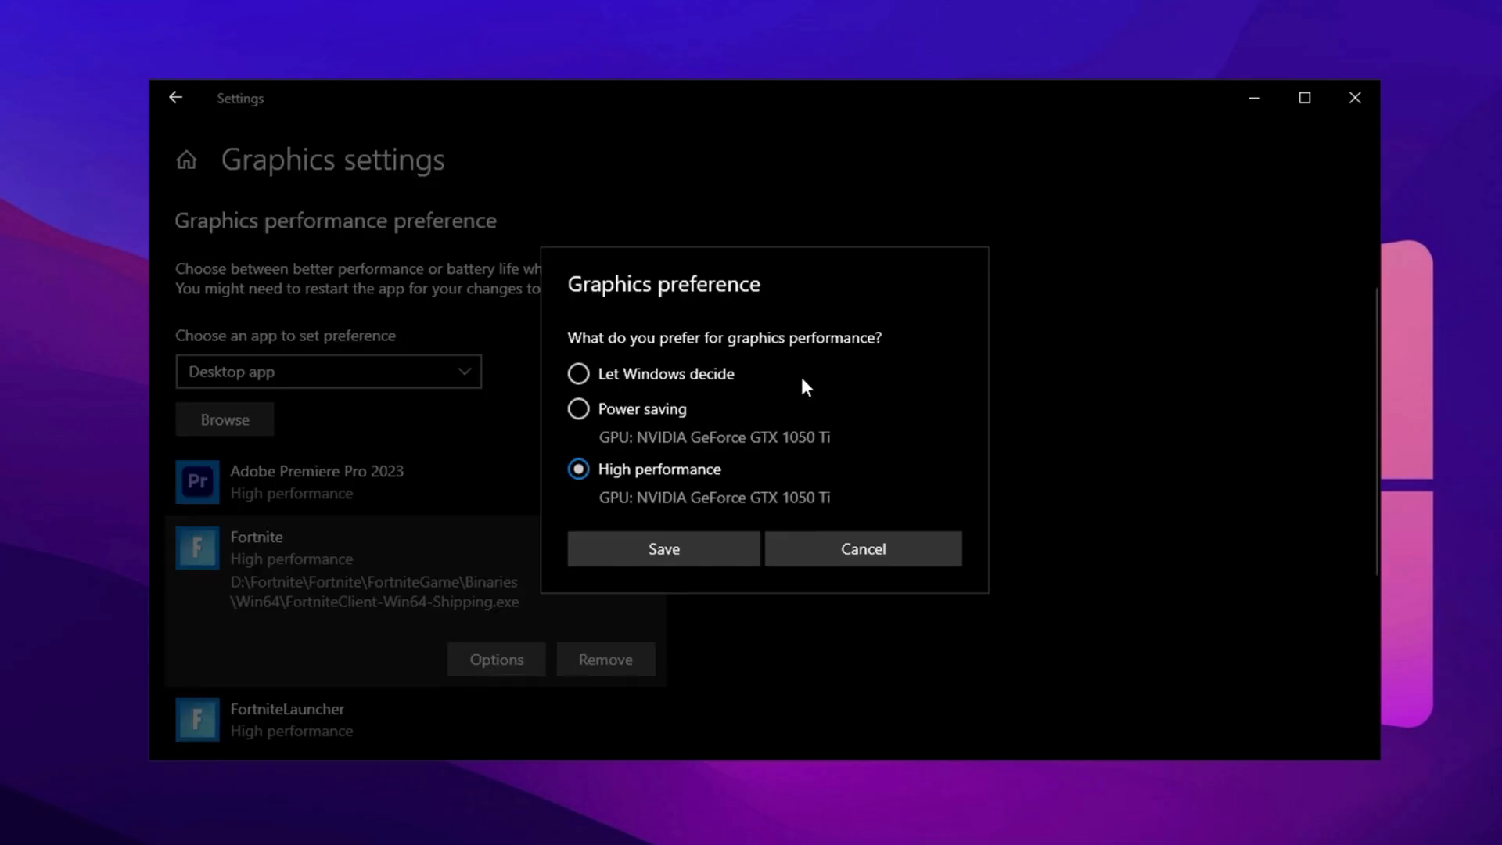
mouse_move(641, 512)
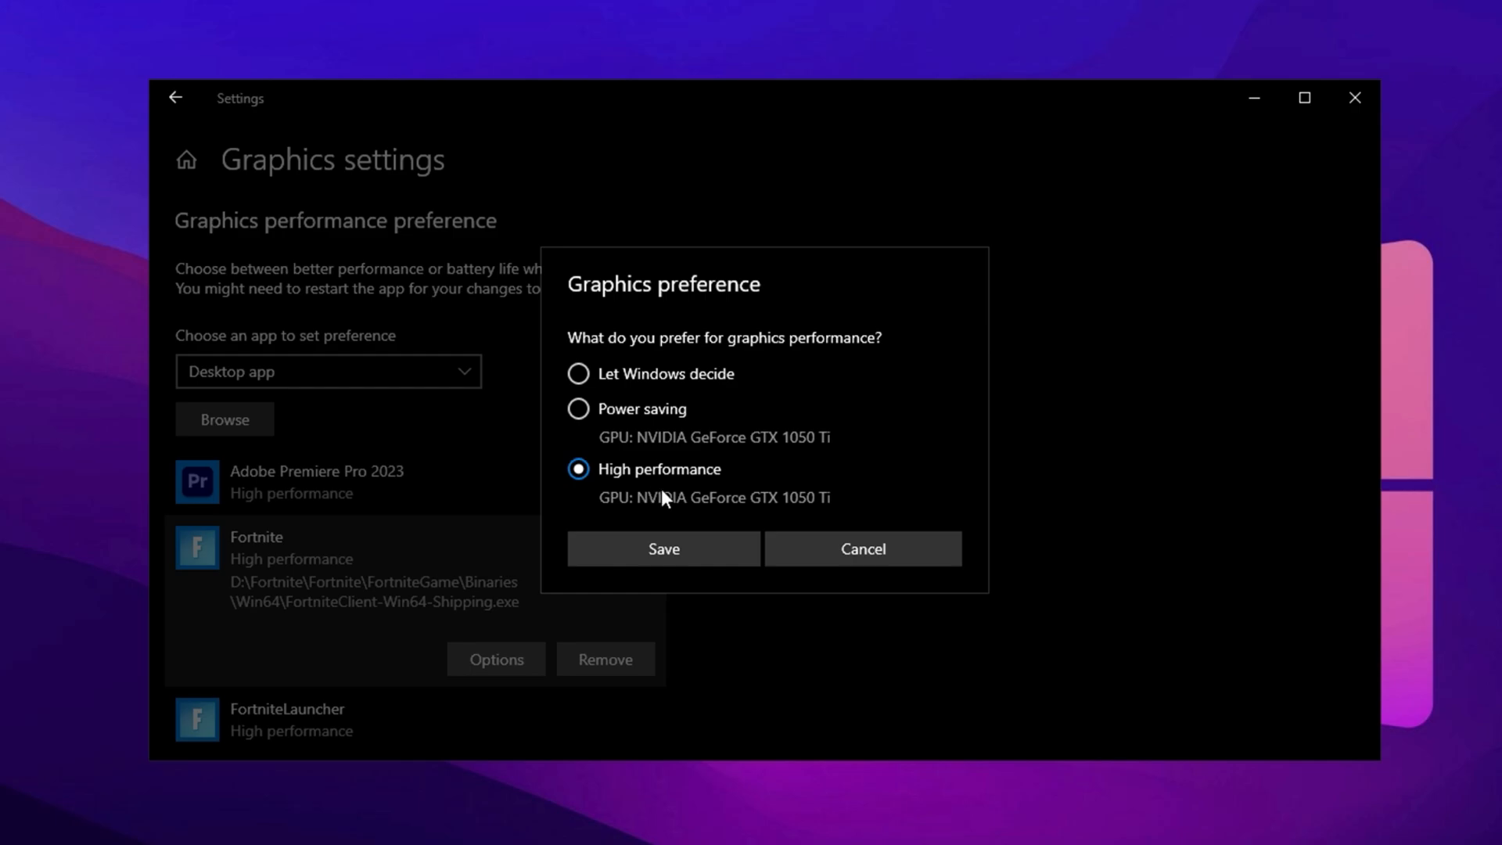
mouse_move(609, 490)
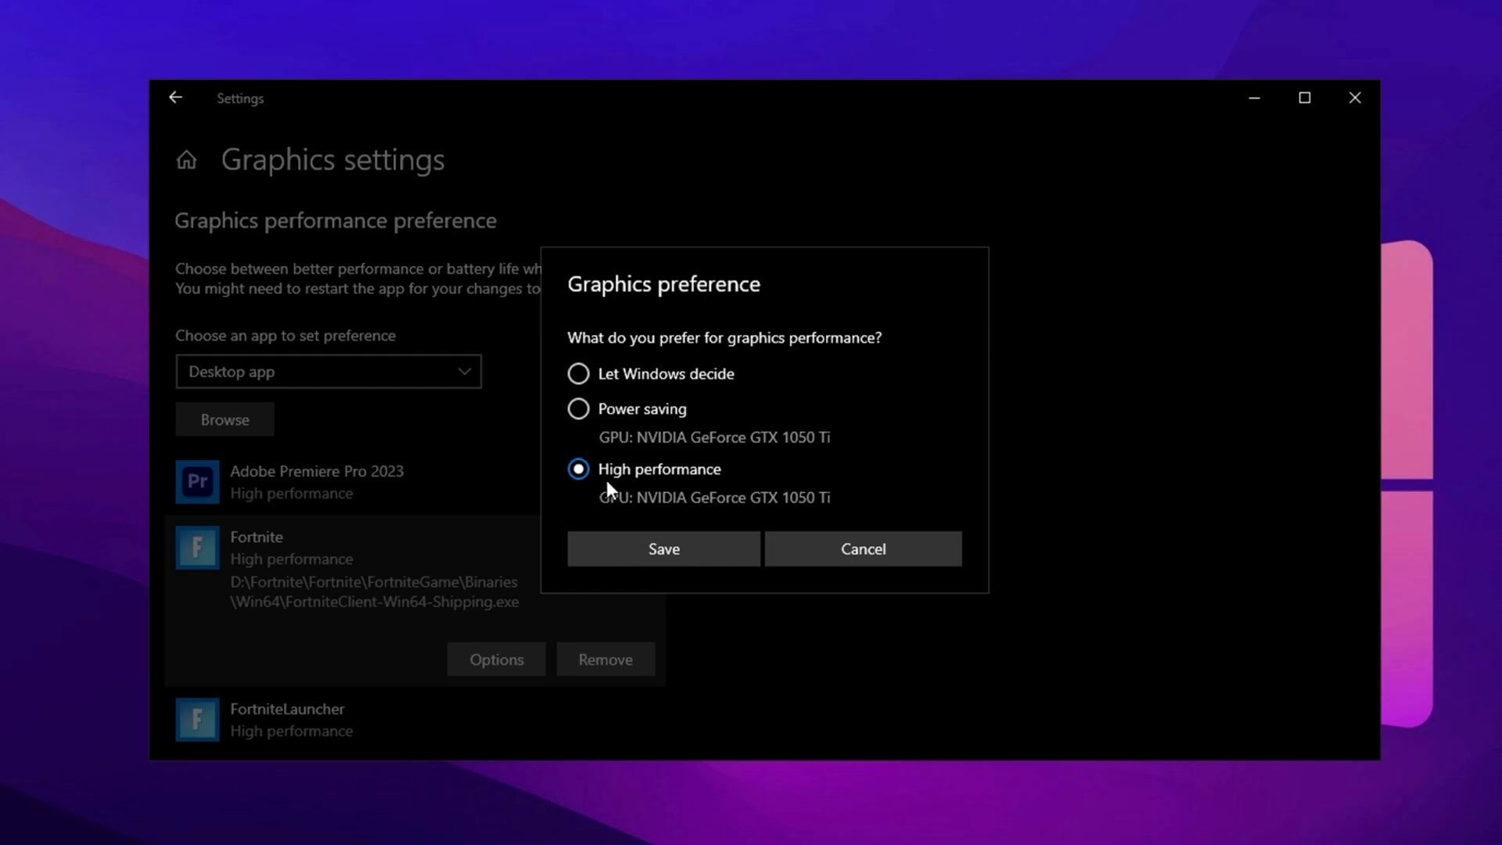
mouse_move(657, 485)
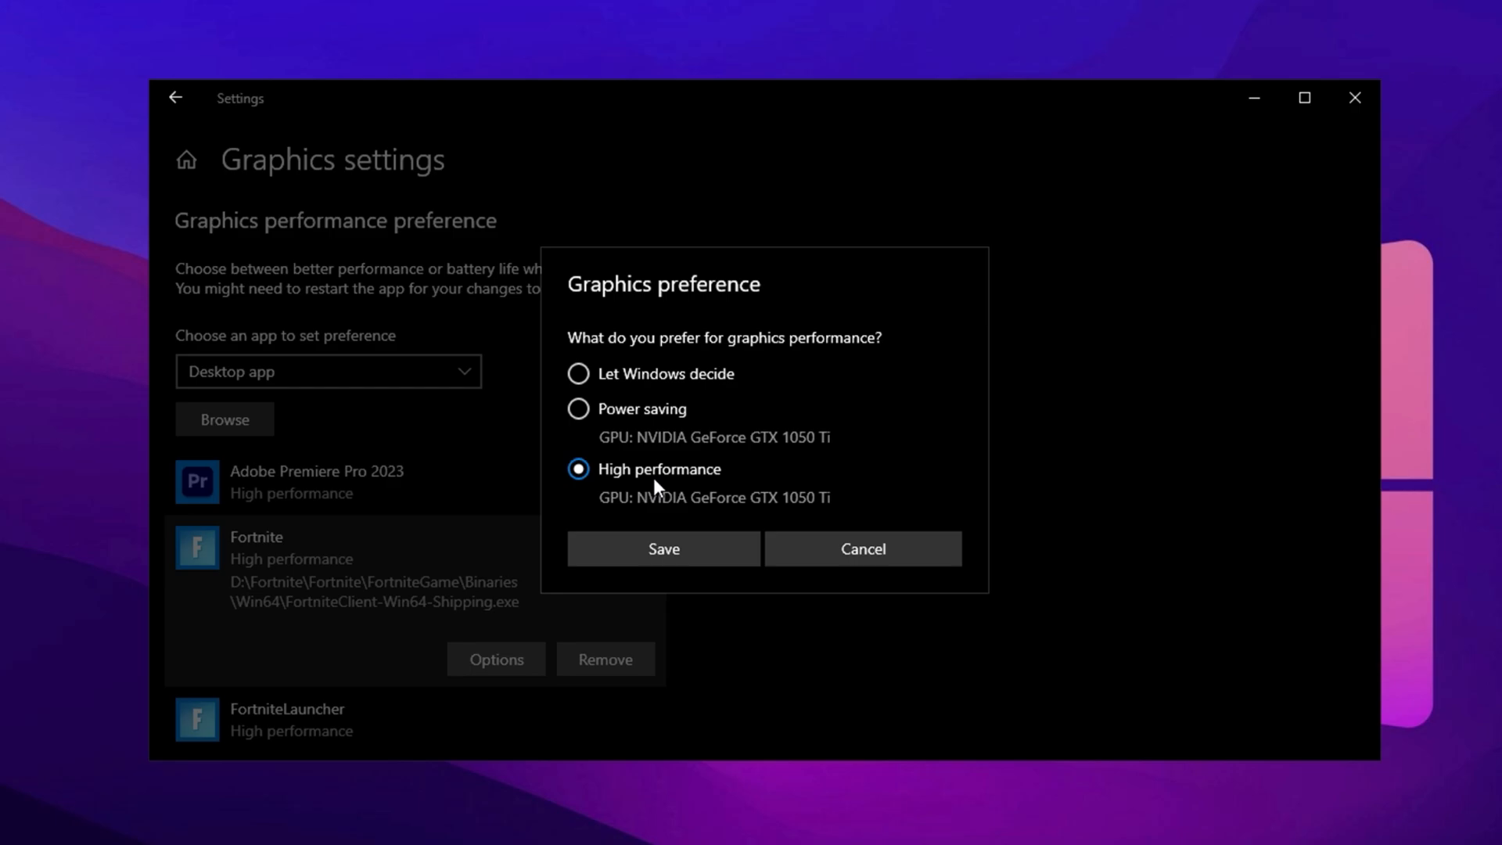
click(663, 548)
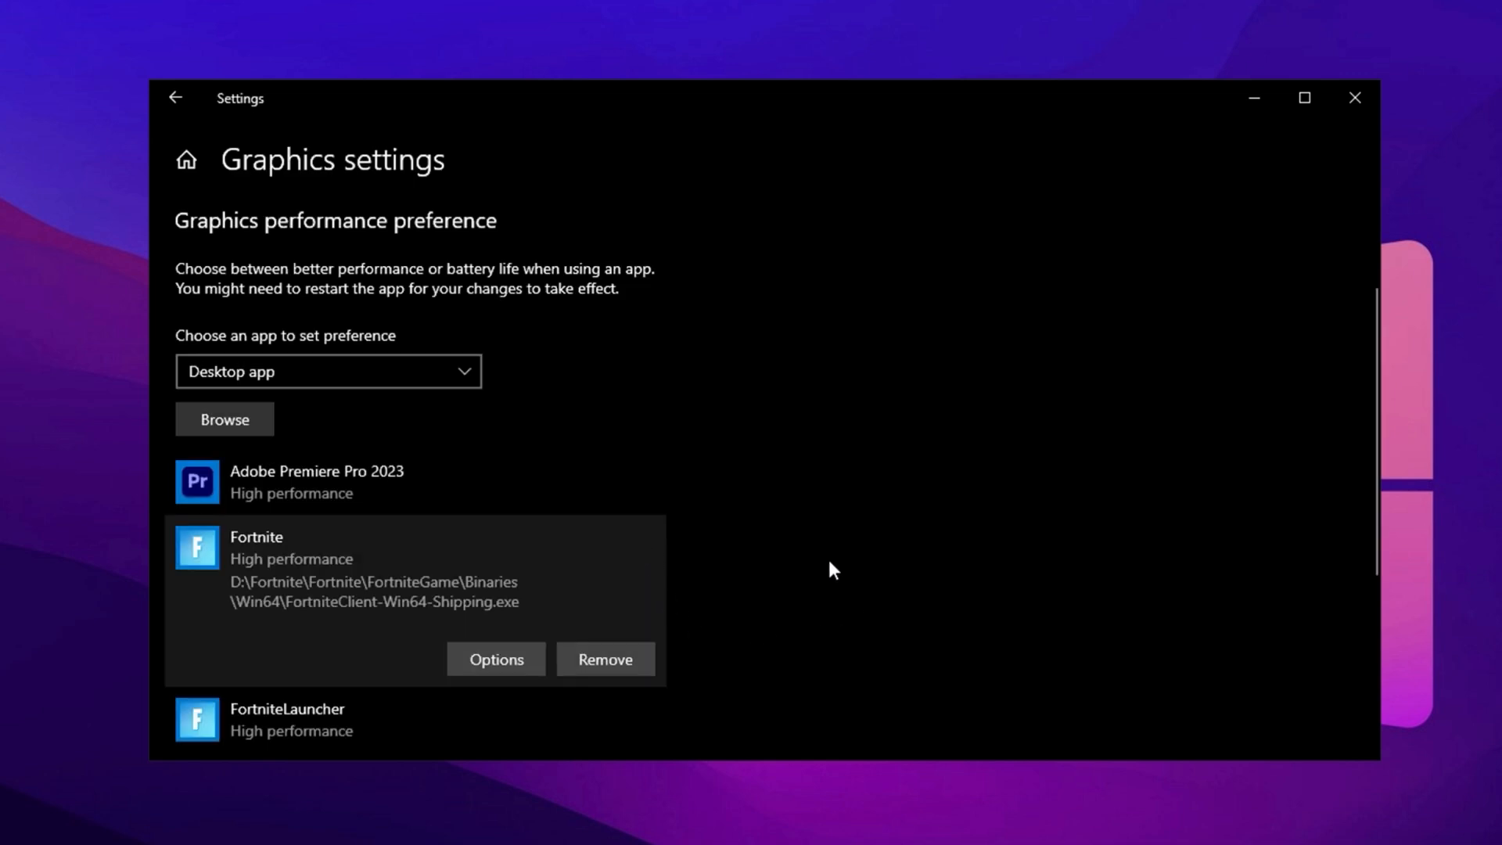